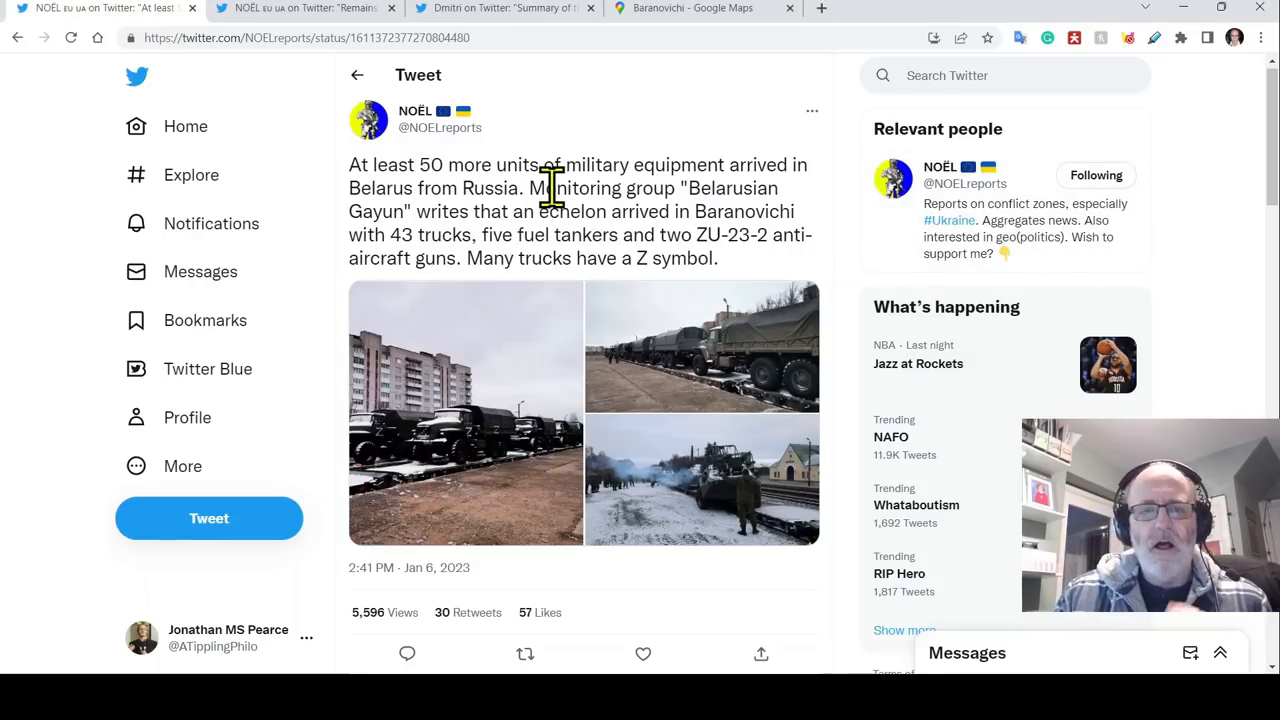
pyautogui.moveTo(568, 222)
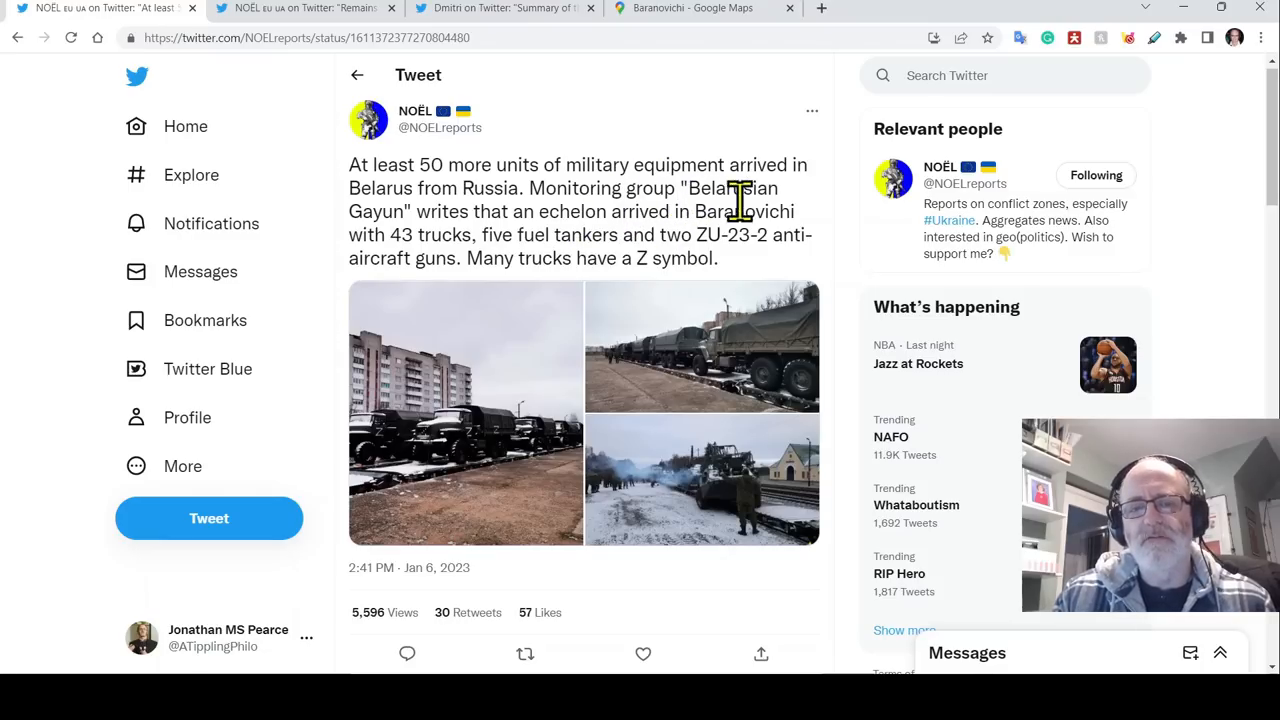
# - Show Baranovichi on Google Maps, framed on Belarus with the Ukrainian border and Kyiv visible
pyautogui.scroll(-3)
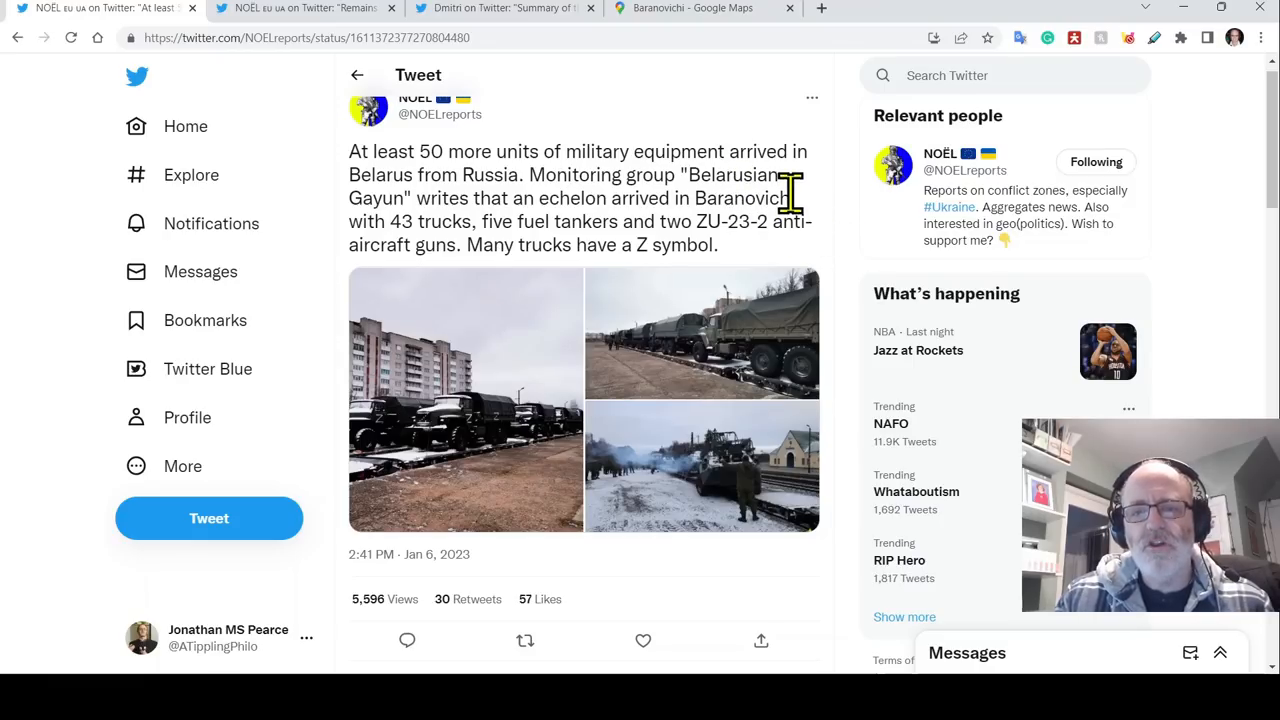
pyautogui.click(643, 640)
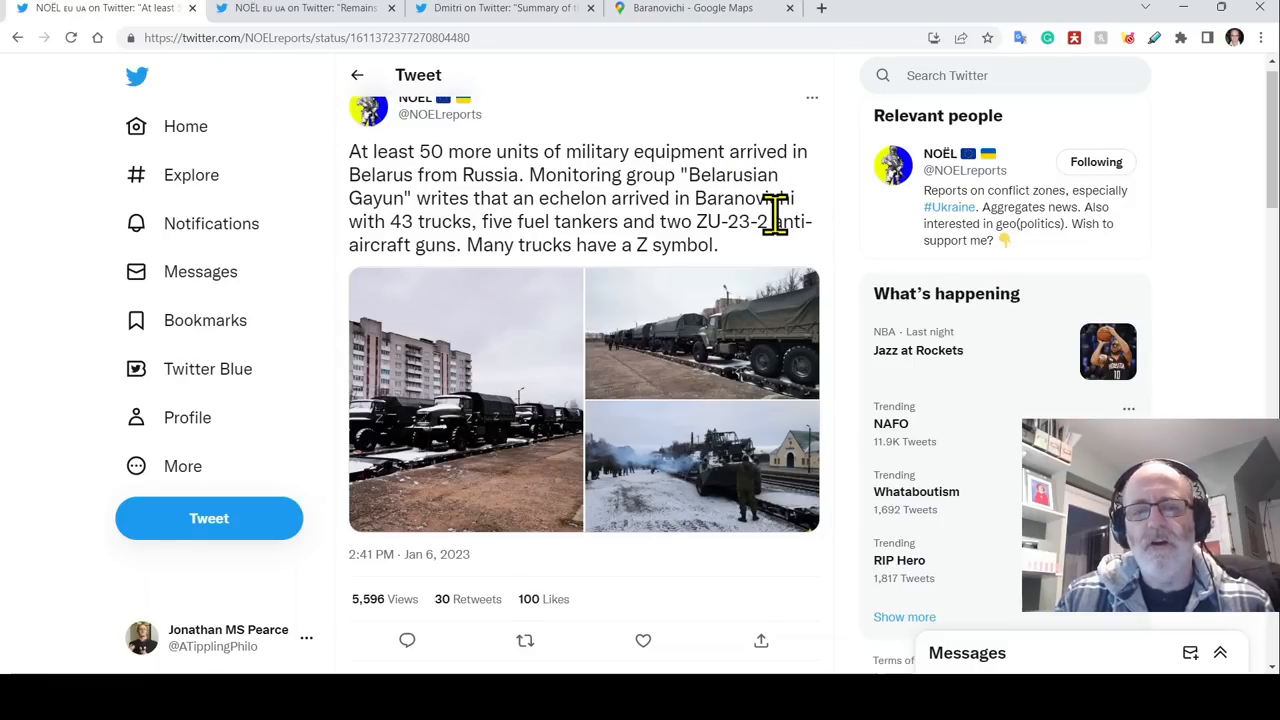
pyautogui.moveTo(778, 160)
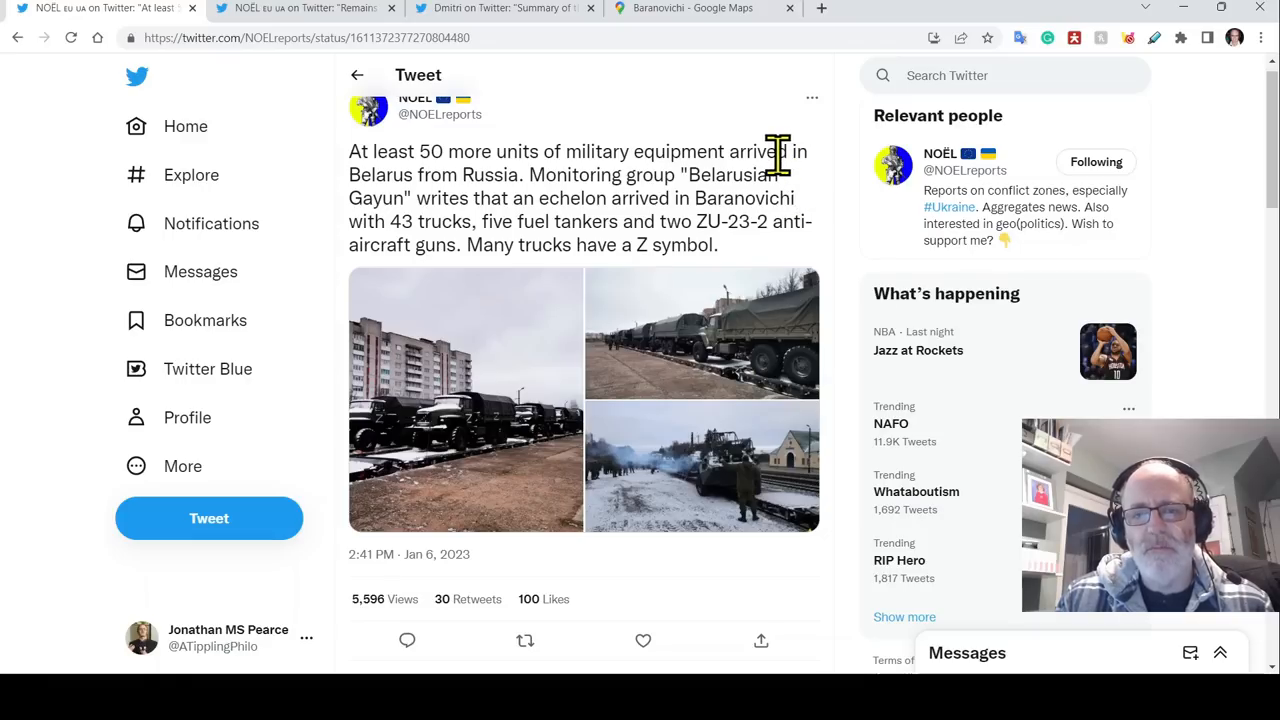
pyautogui.moveTo(705, 160)
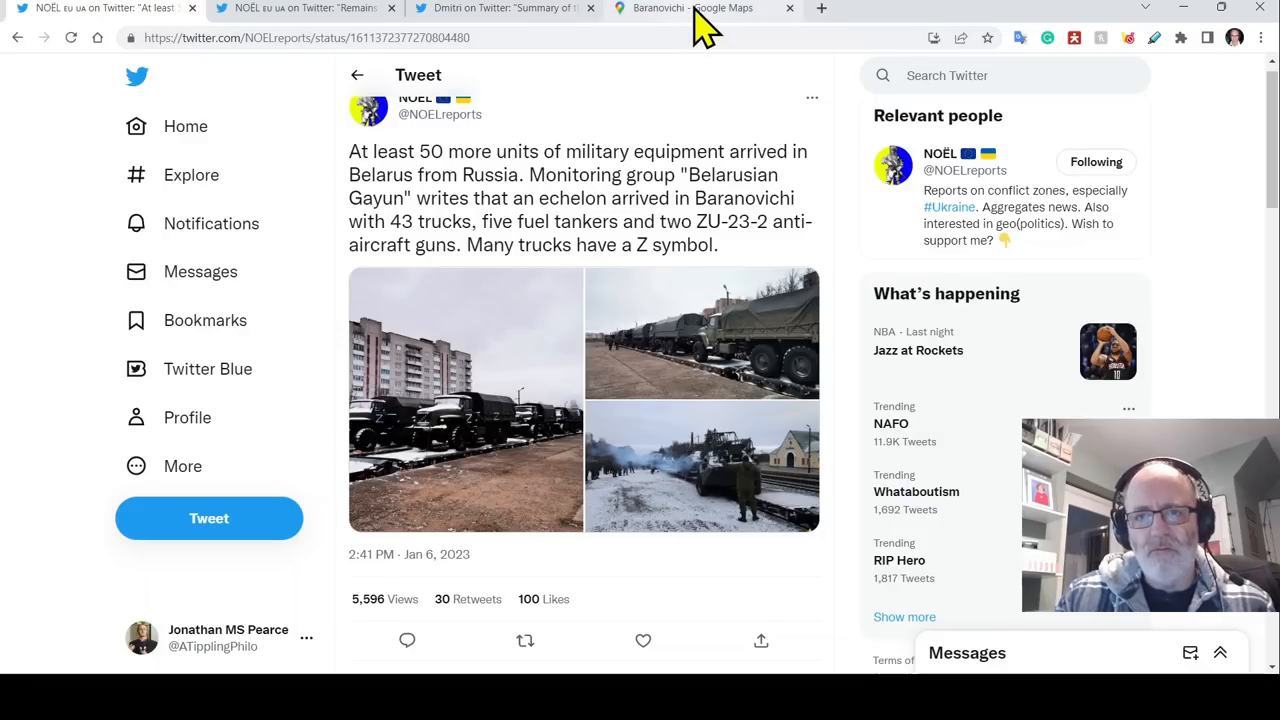
pyautogui.click(695, 8)
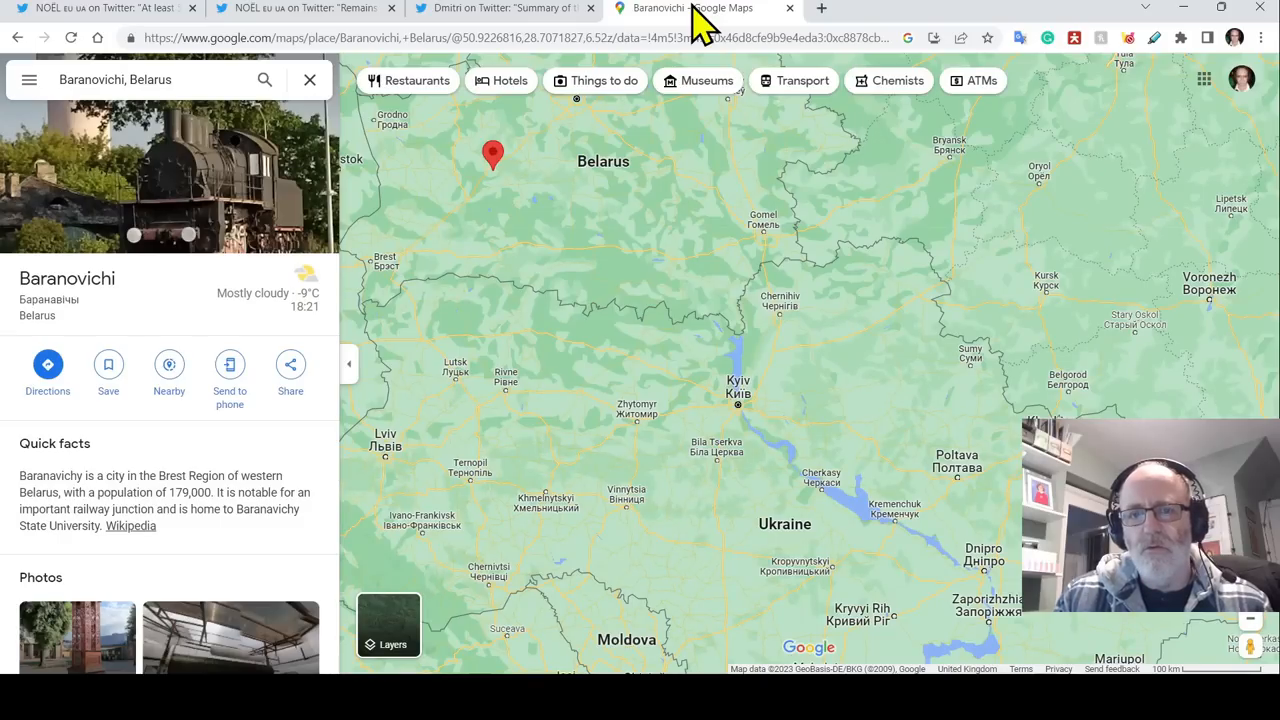
pyautogui.moveTo(793, 270)
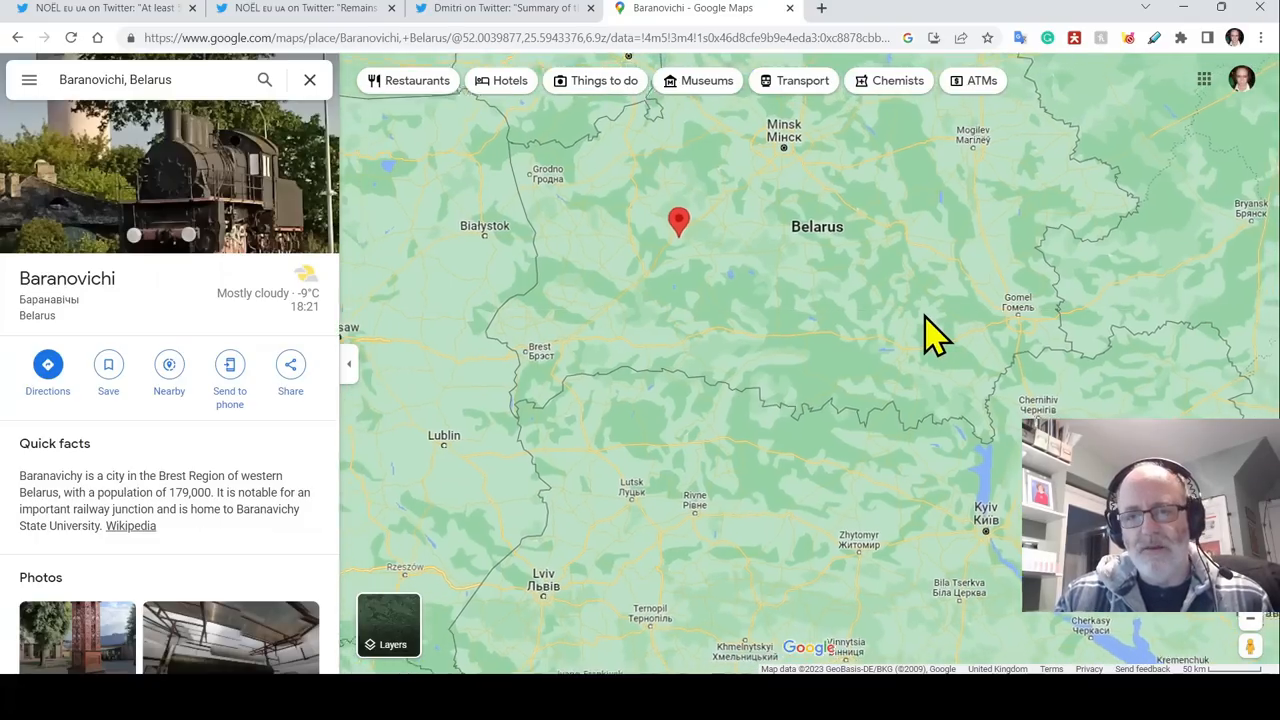
pyautogui.scroll(-3)
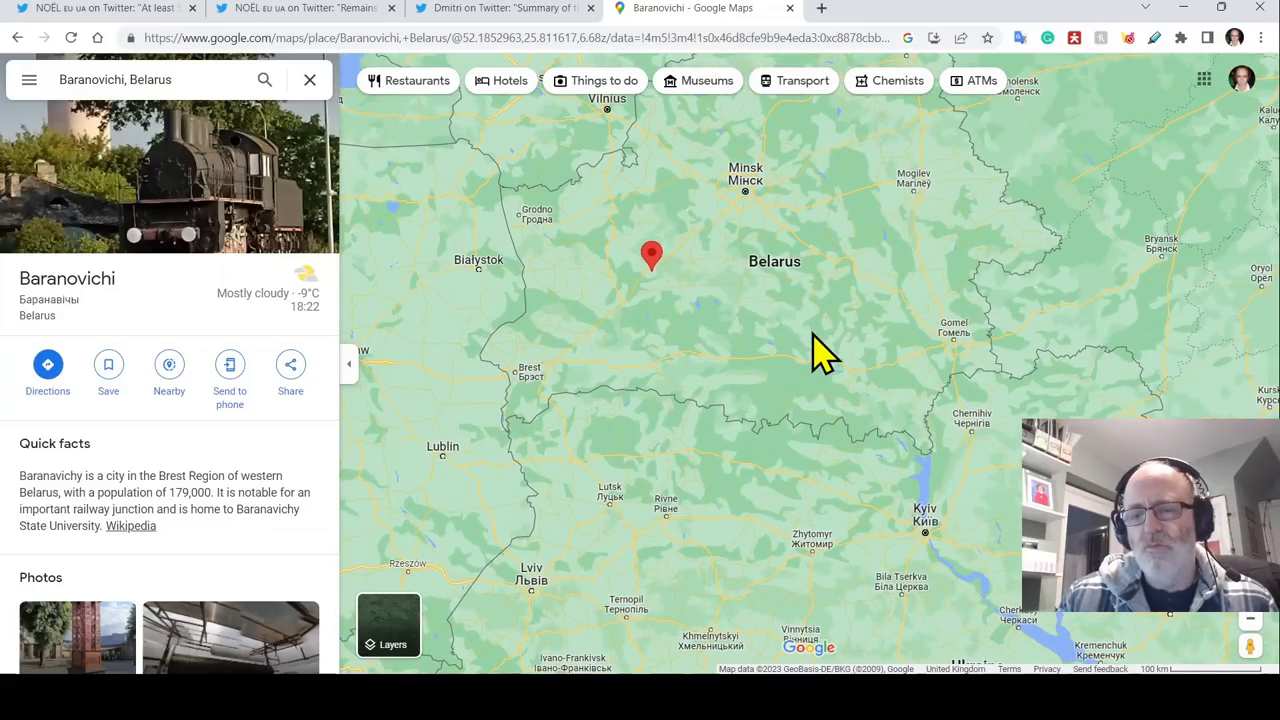
pyautogui.click(730, 349)
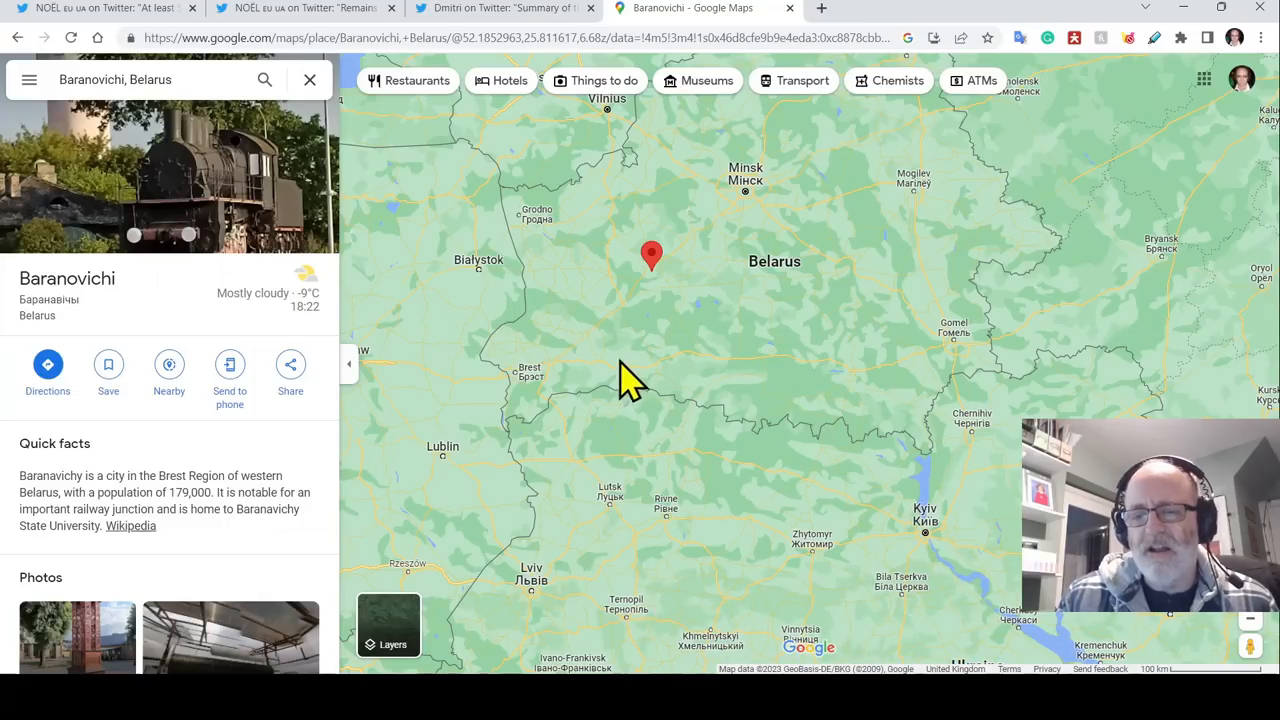
pyautogui.moveTo(780, 363)
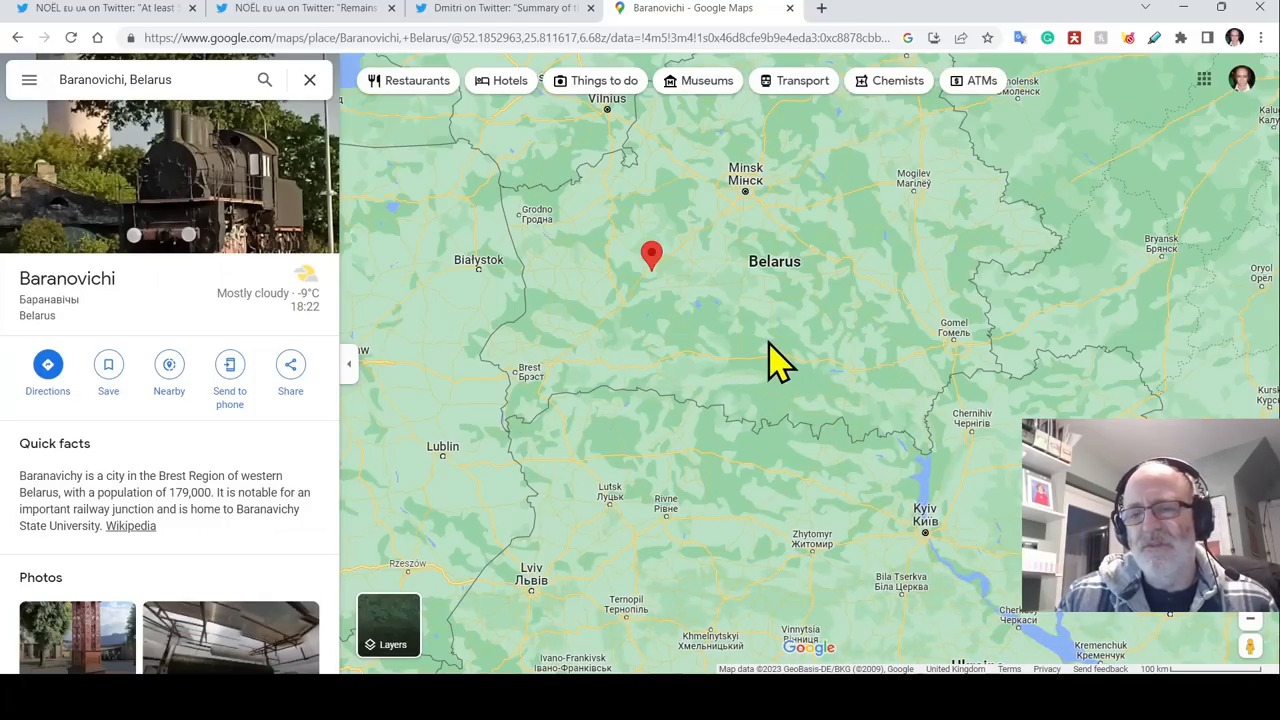
pyautogui.moveTo(772, 355)
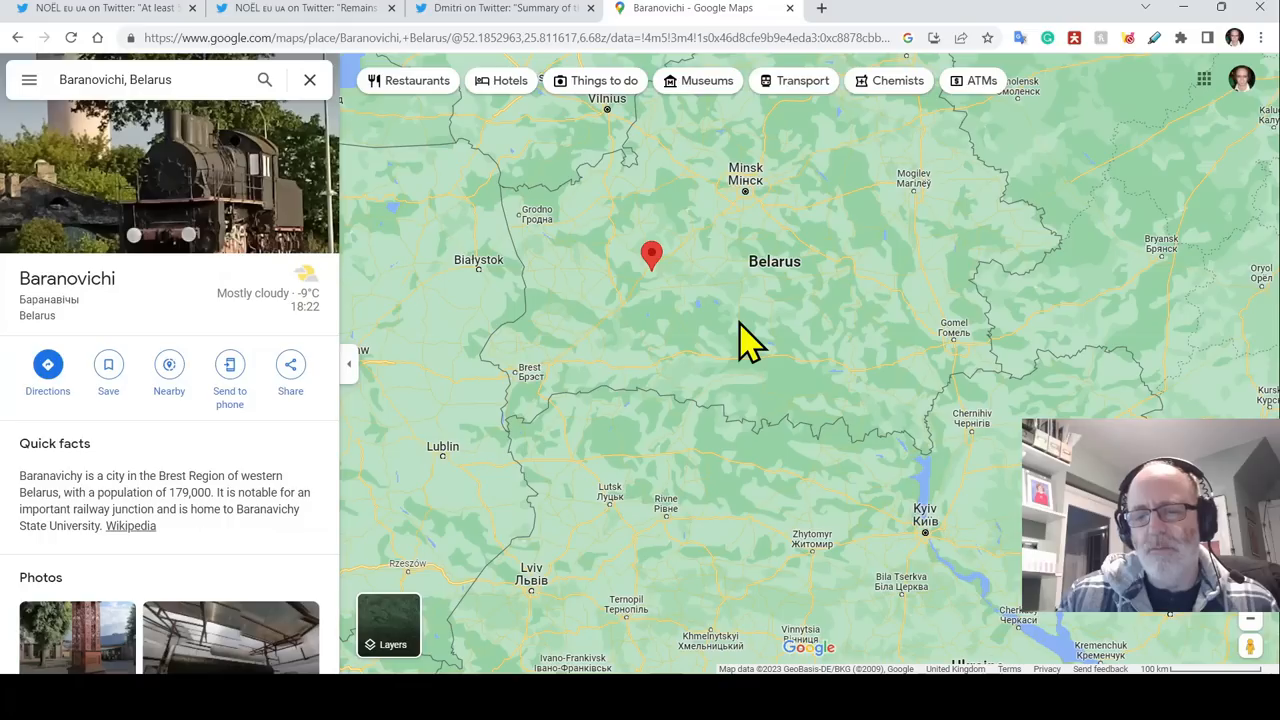
pyautogui.moveTo(640, 355)
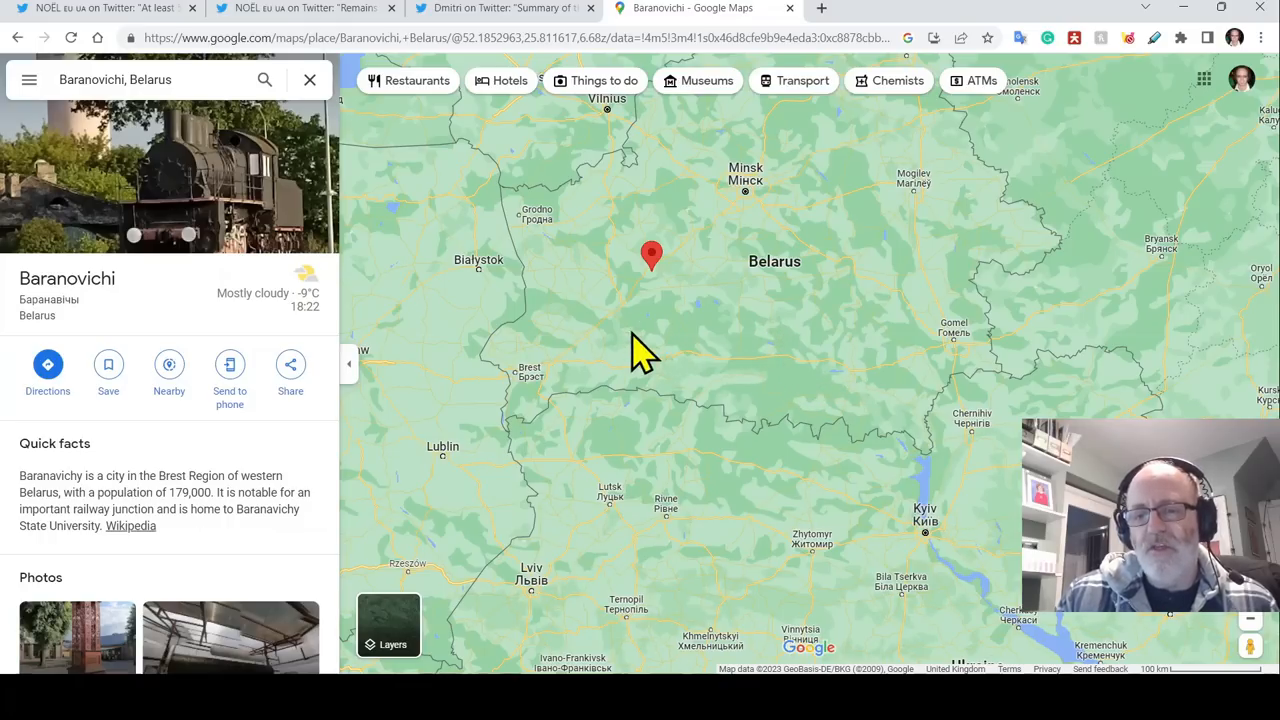
pyautogui.moveTo(623, 383)
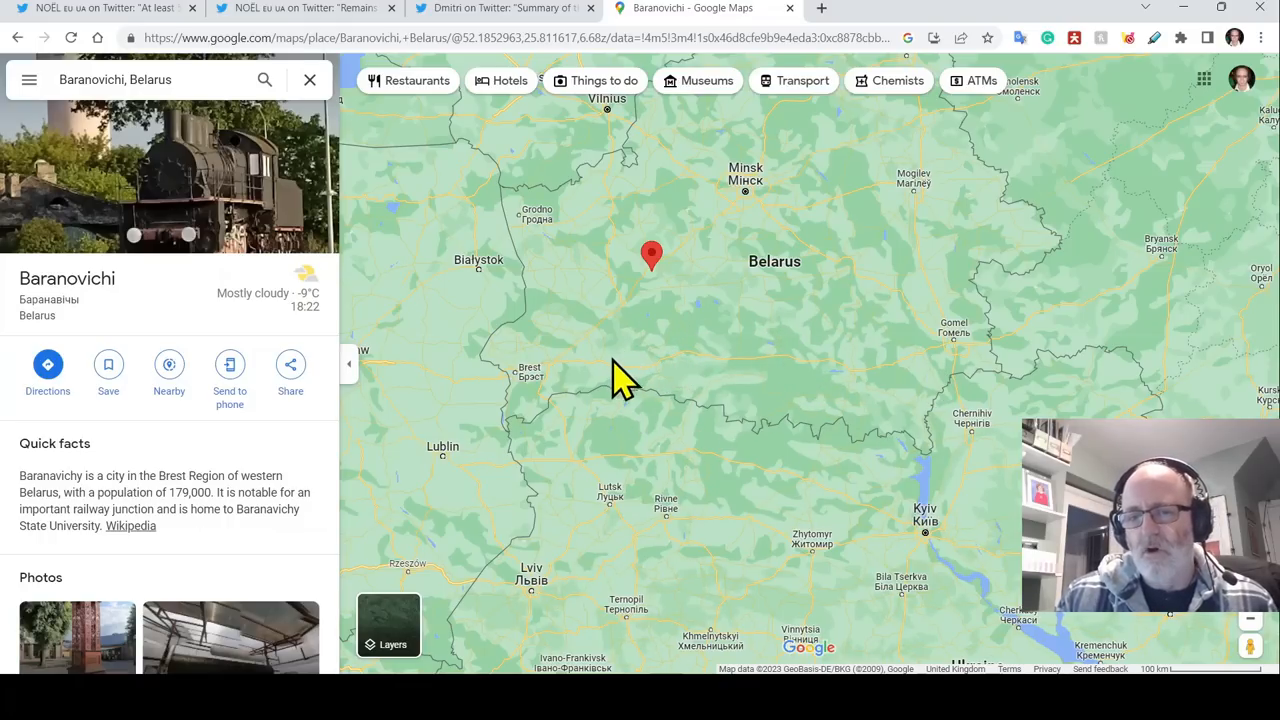
pyautogui.moveTo(795, 395)
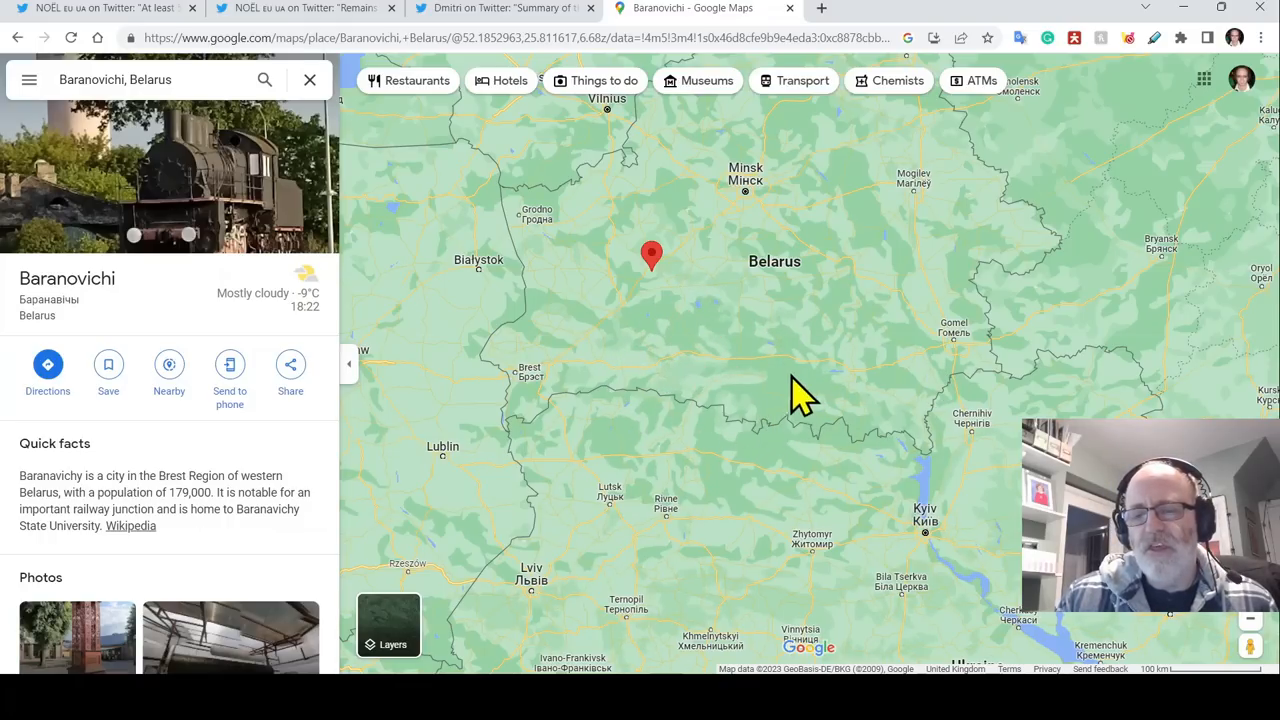
pyautogui.moveTo(832, 397)
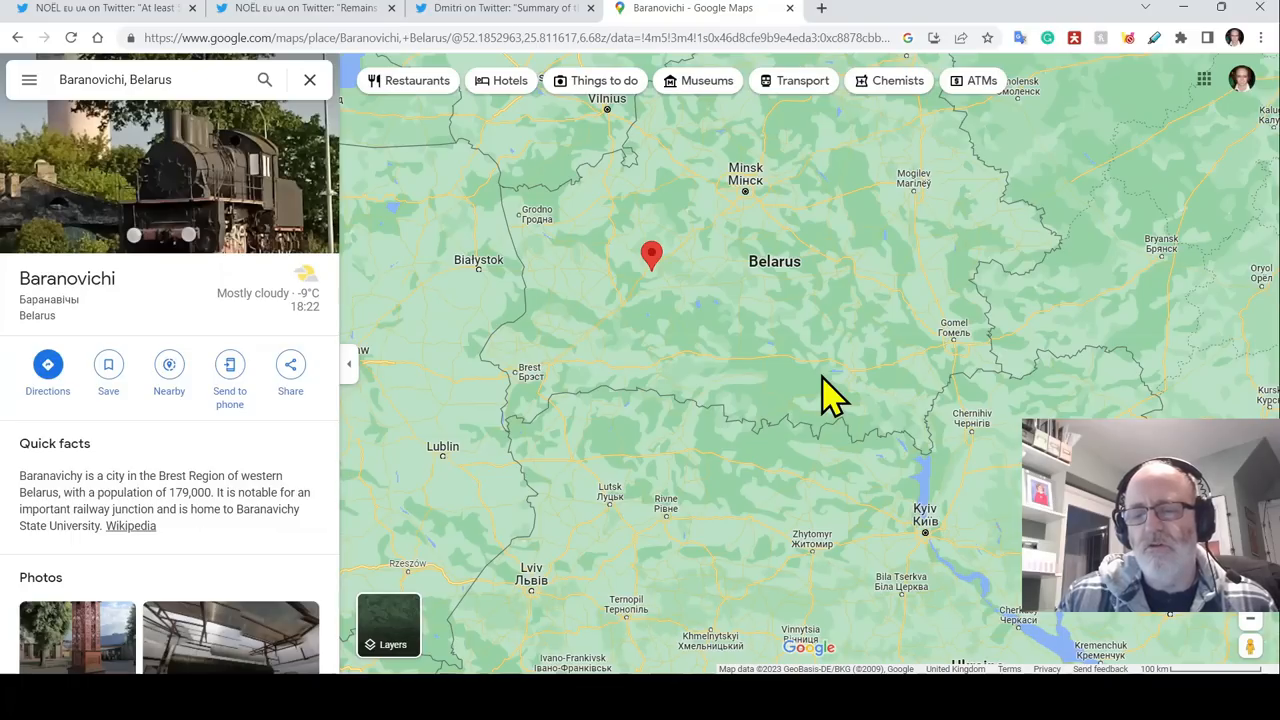
pyautogui.moveTo(718, 393)
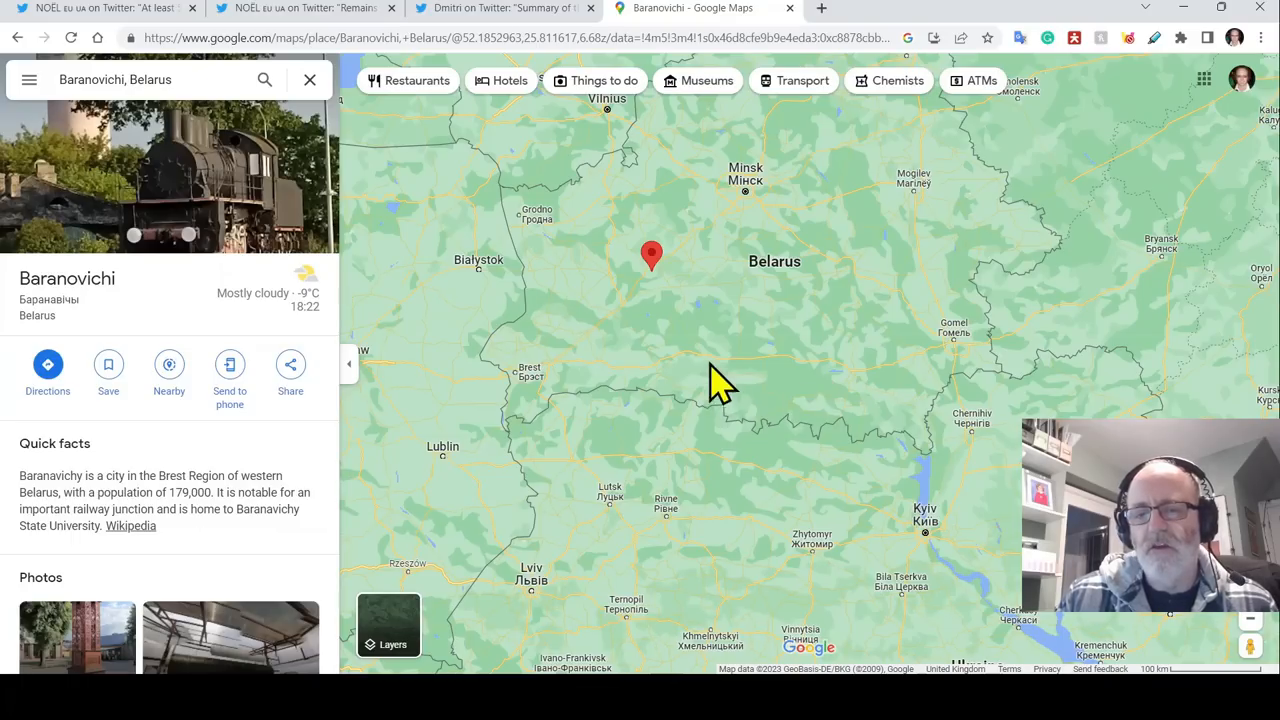
pyautogui.moveTo(620, 305)
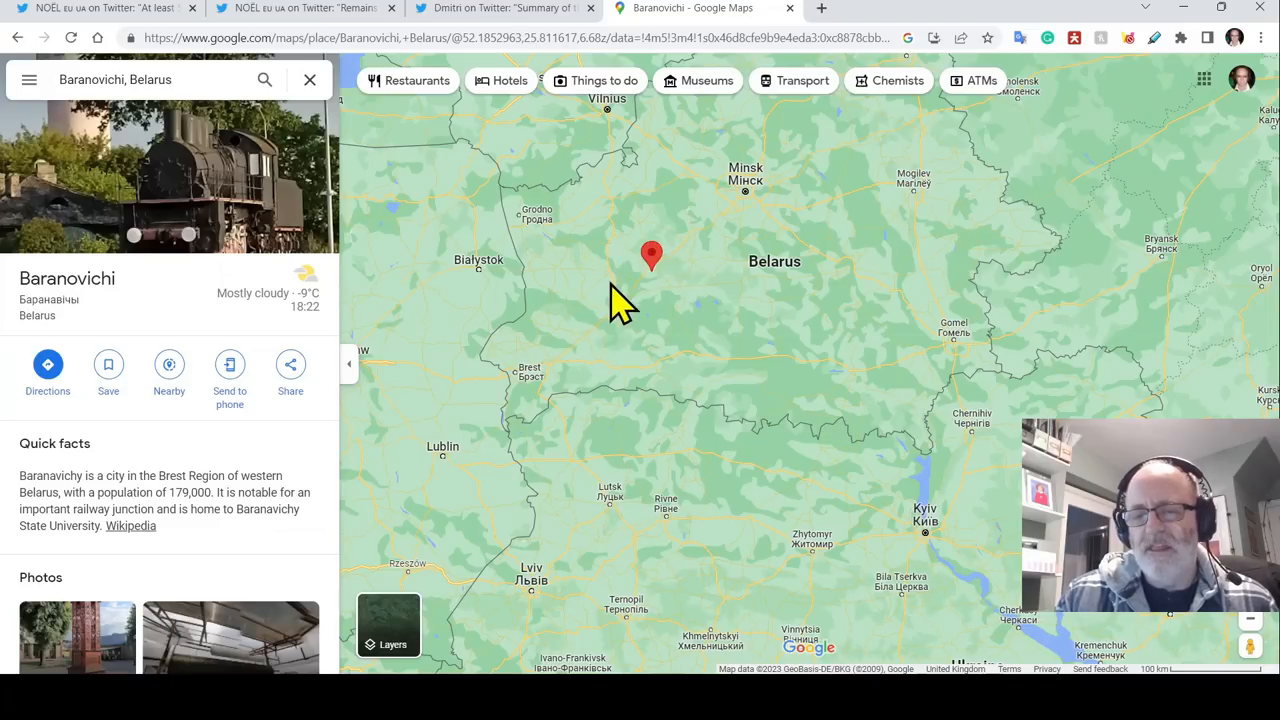
pyautogui.moveTo(695, 300)
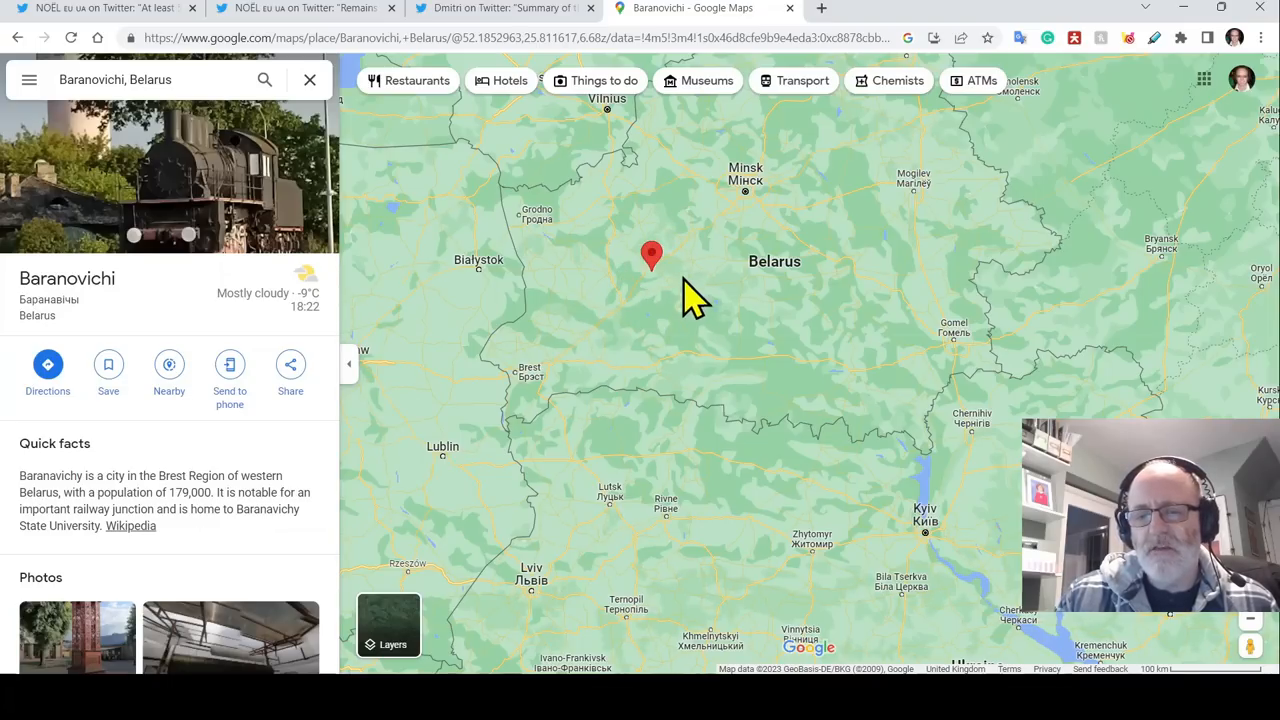
pyautogui.moveTo(835, 330)
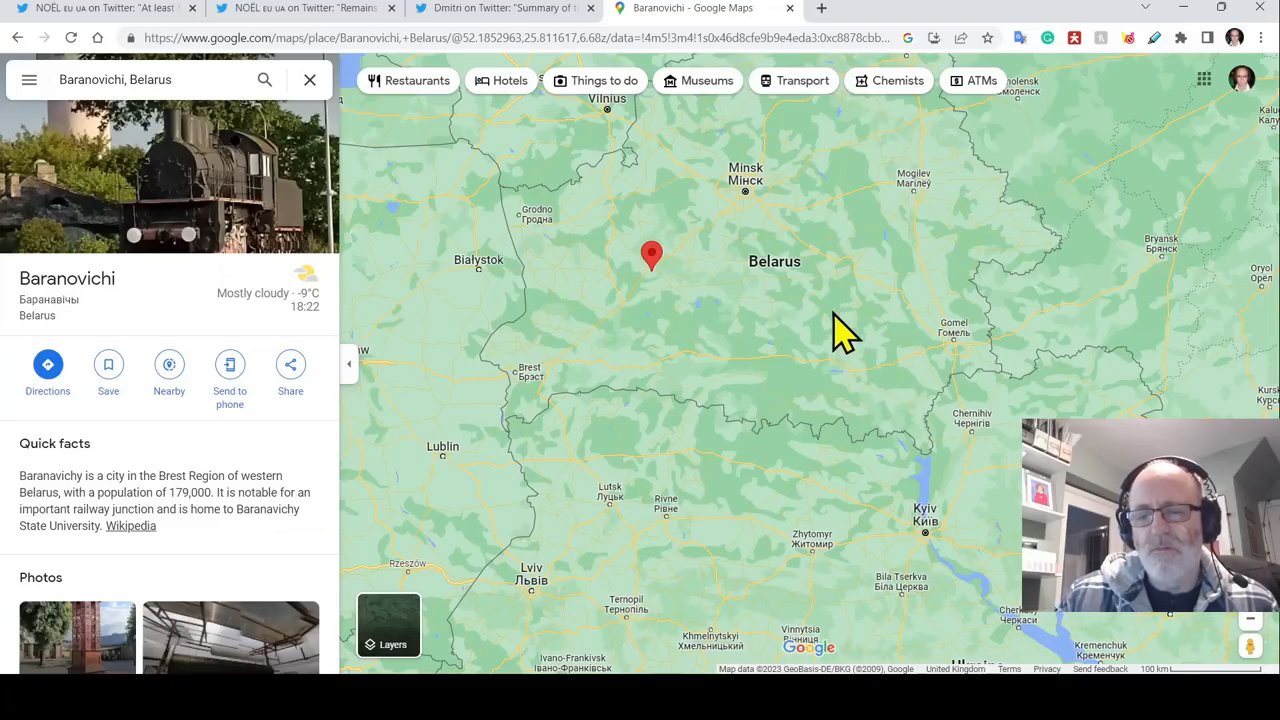
pyautogui.moveTo(815, 350)
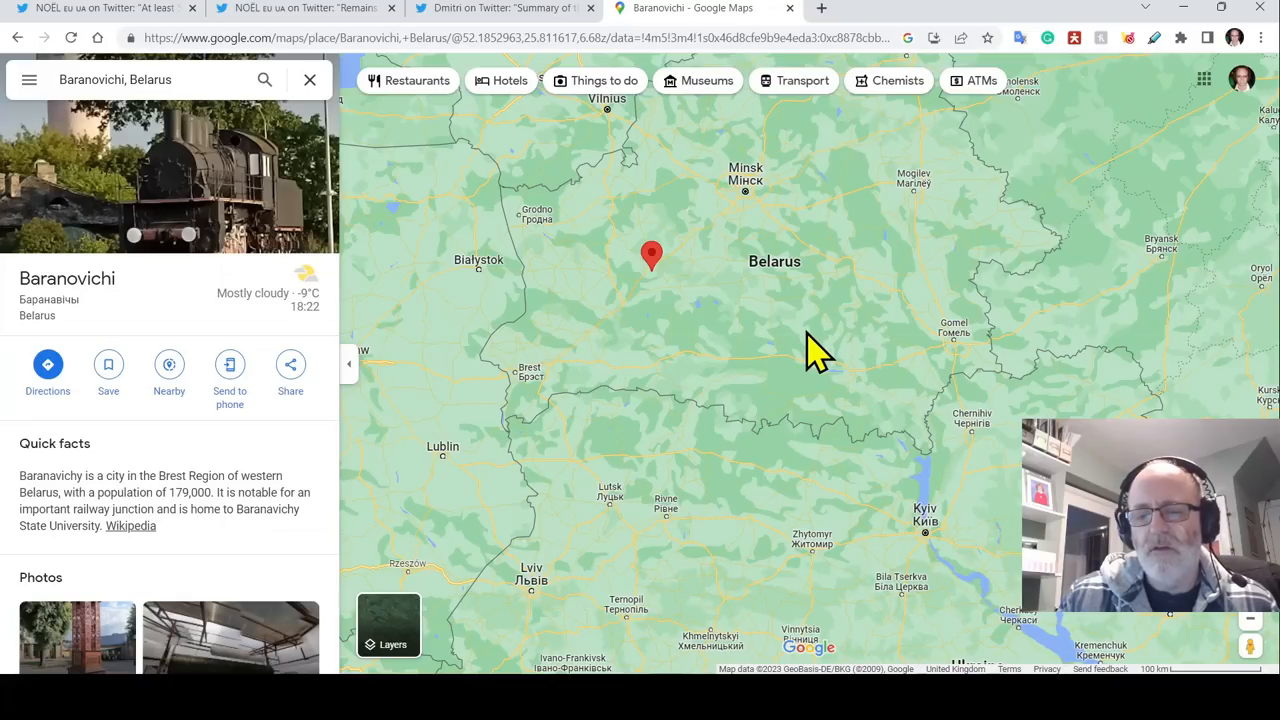
pyautogui.moveTo(903, 382)
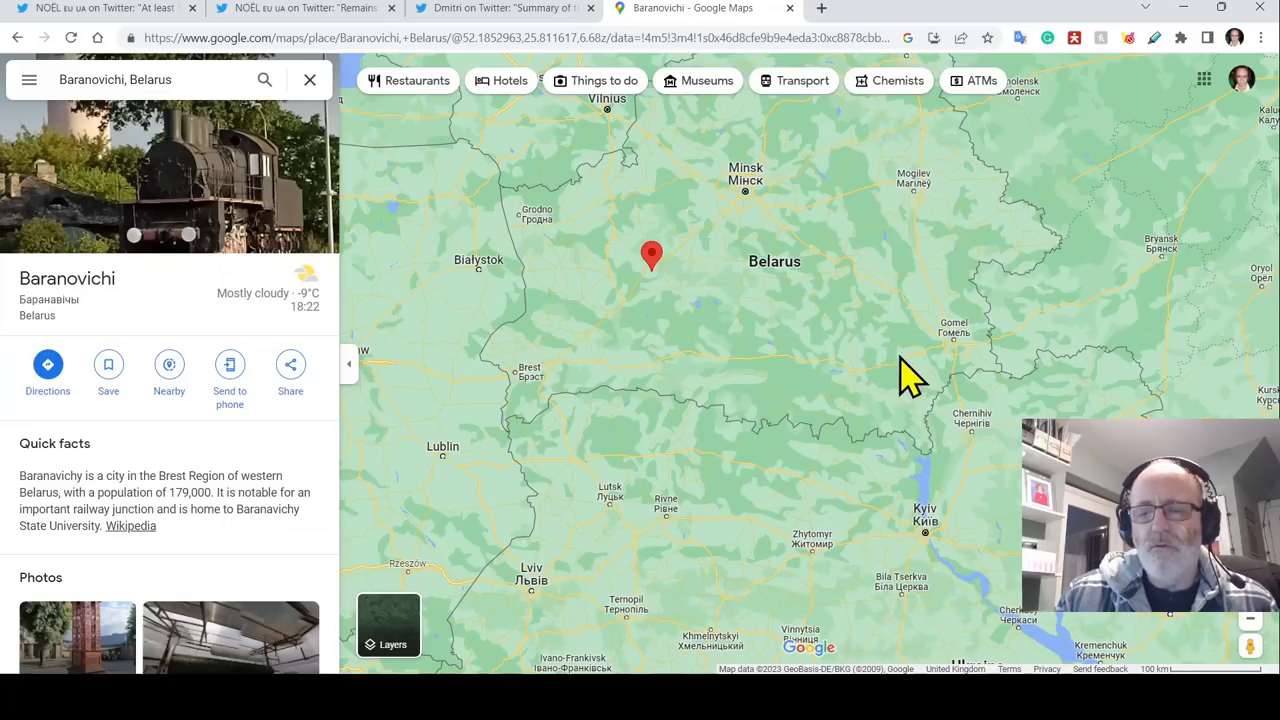
pyautogui.moveTo(900, 382)
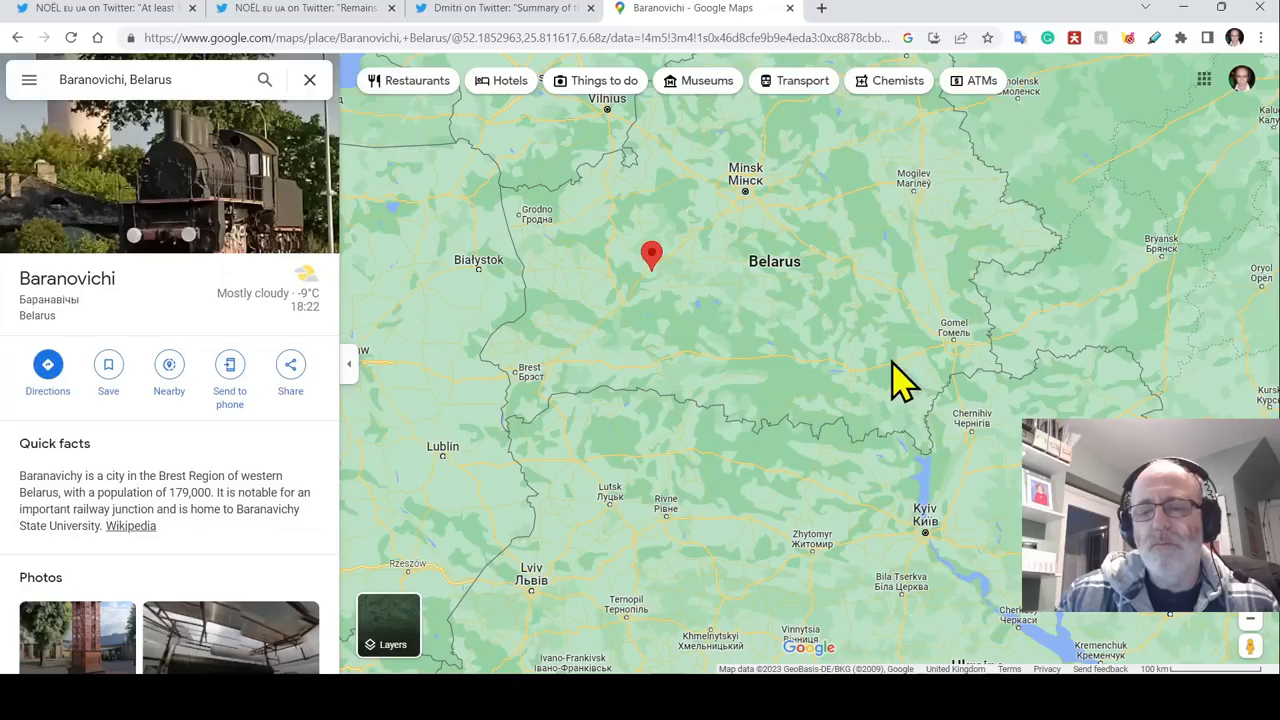
pyautogui.moveTo(775, 372)
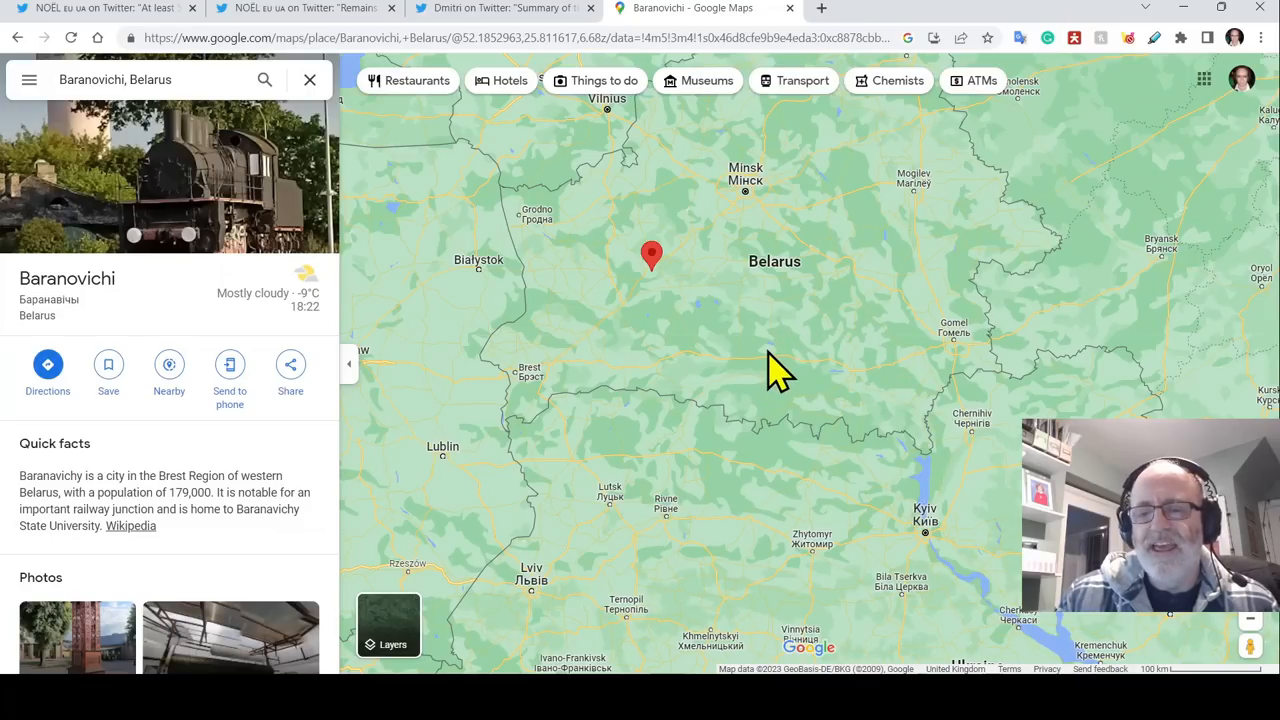
pyautogui.moveTo(910, 330)
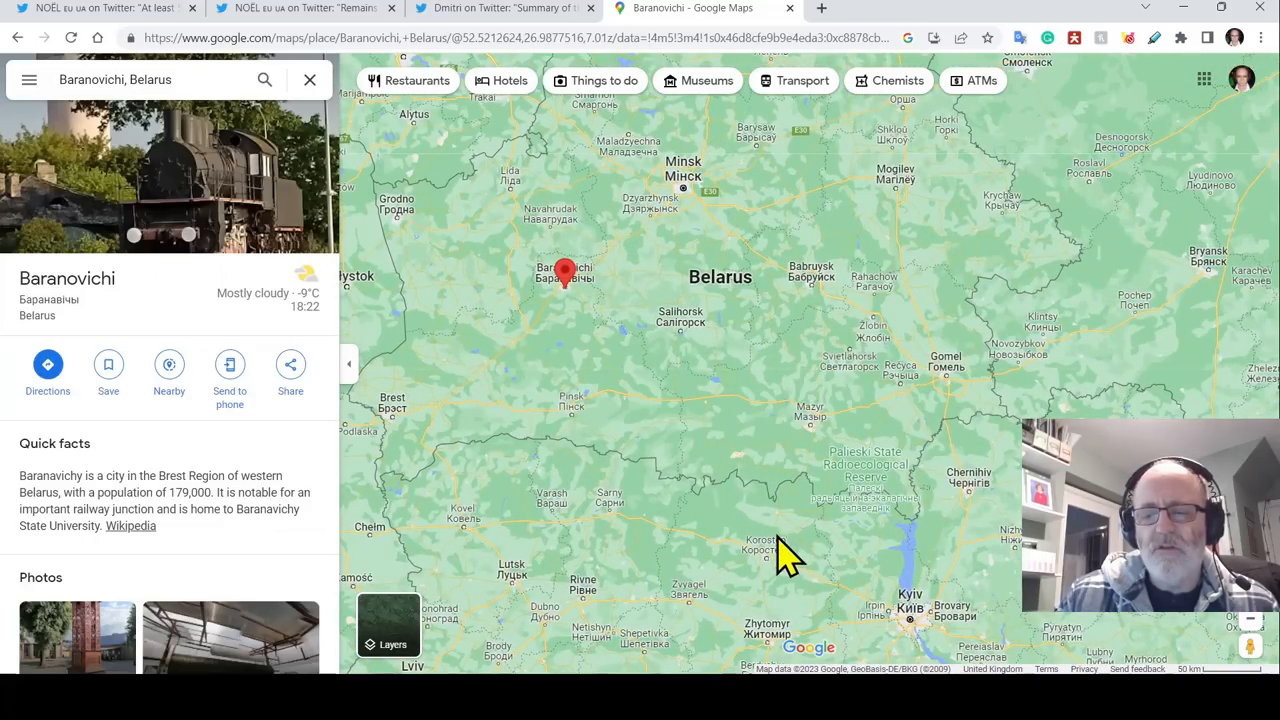
# - Zoom the Baranovichi map out to take in Lithuania, Poland, Belarus and northern Ukraine
pyautogui.moveTo(790, 555); pyautogui.dragTo(755, 540)
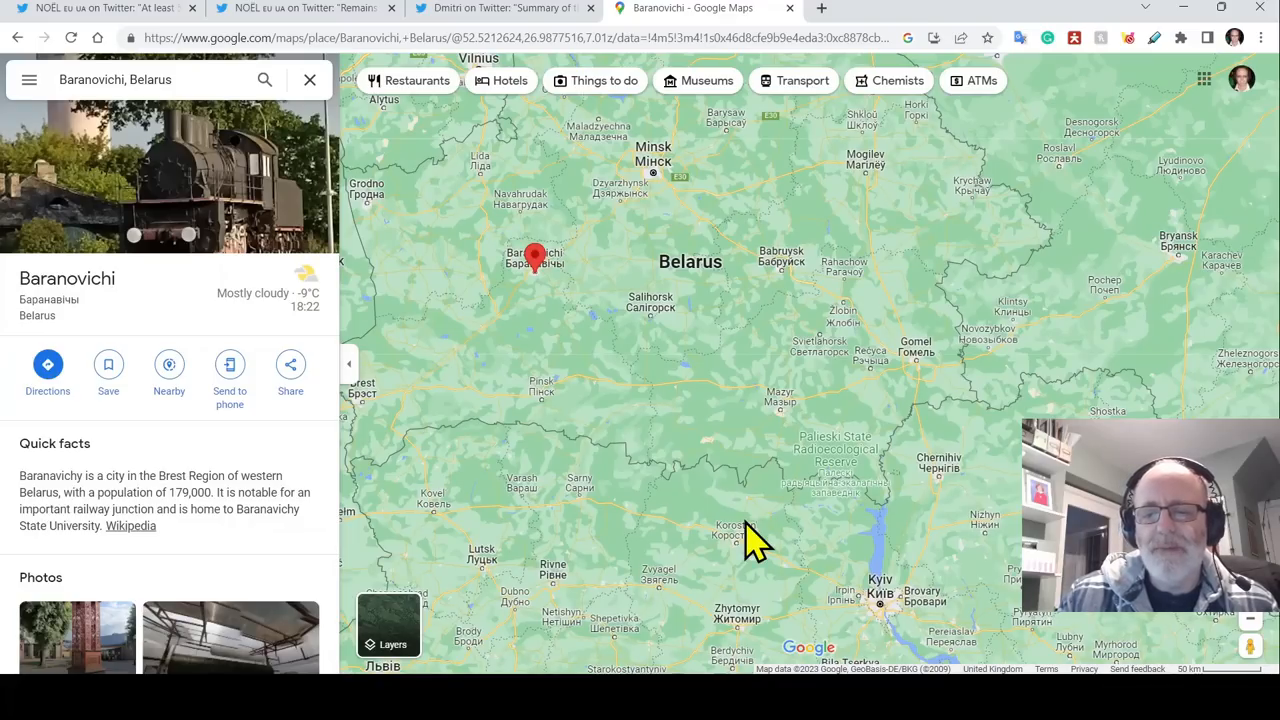
pyautogui.click(743, 518)
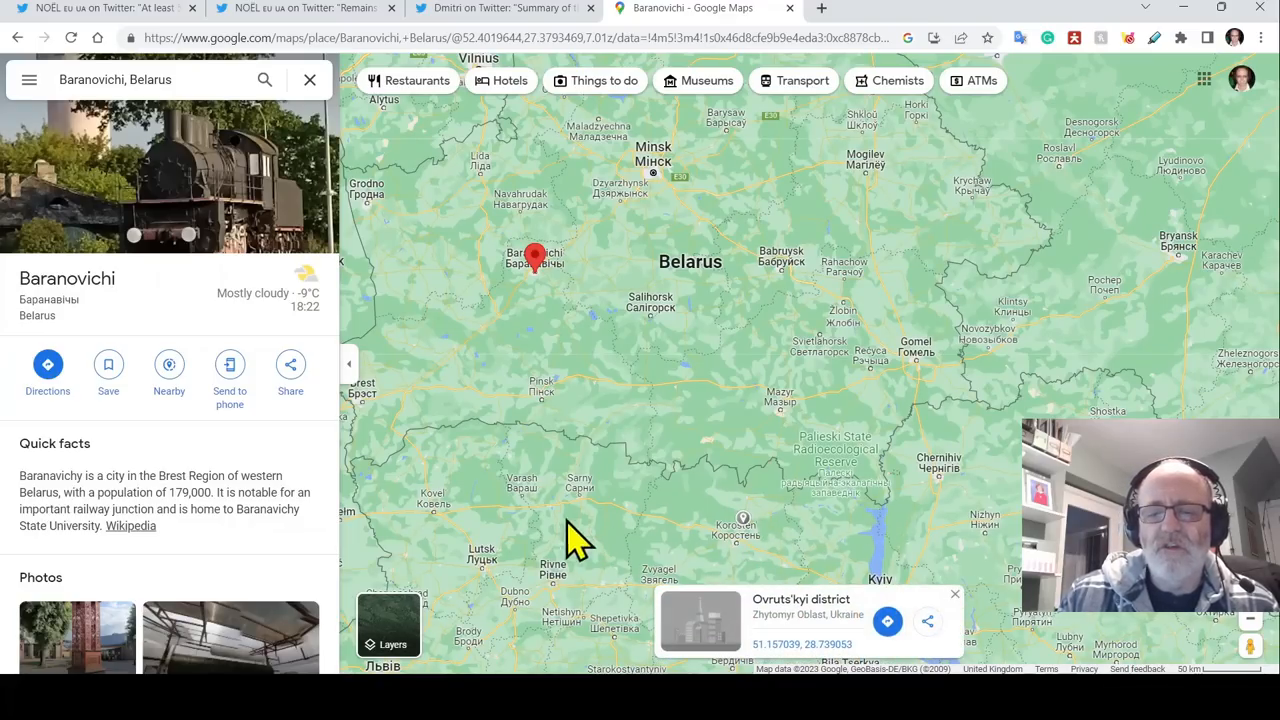
pyautogui.click(953, 595)
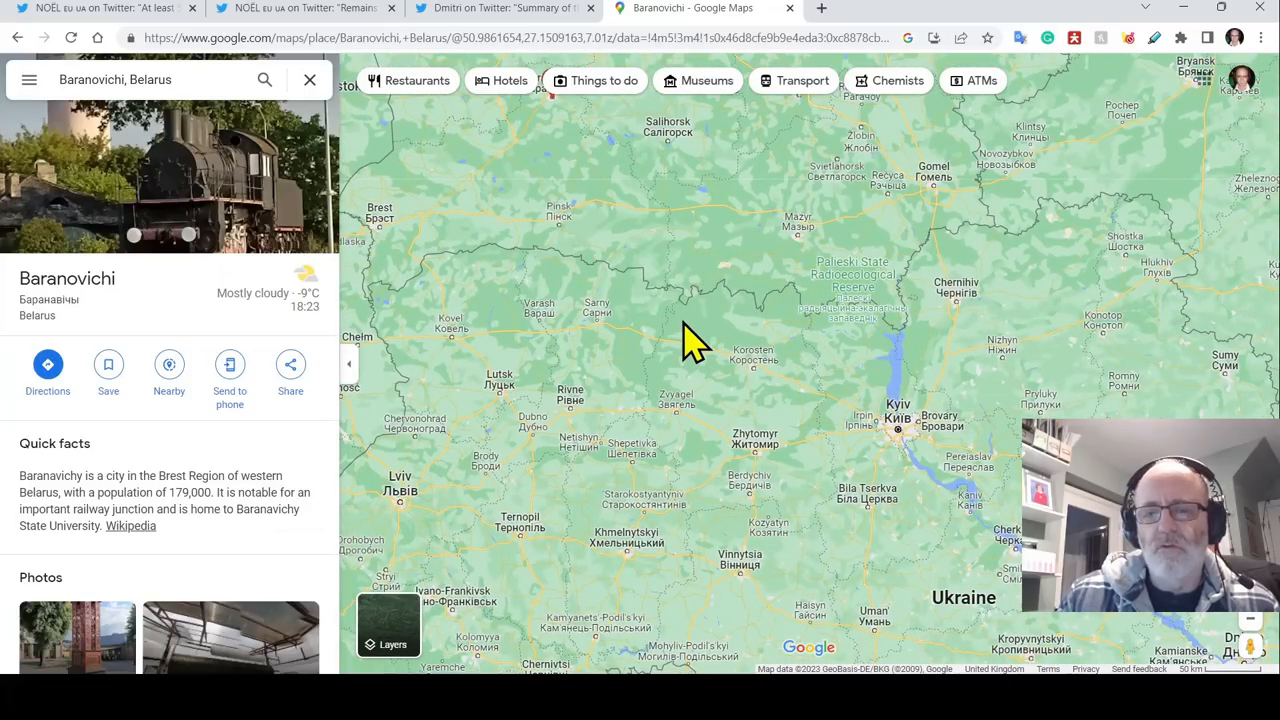
pyautogui.moveTo(955, 340)
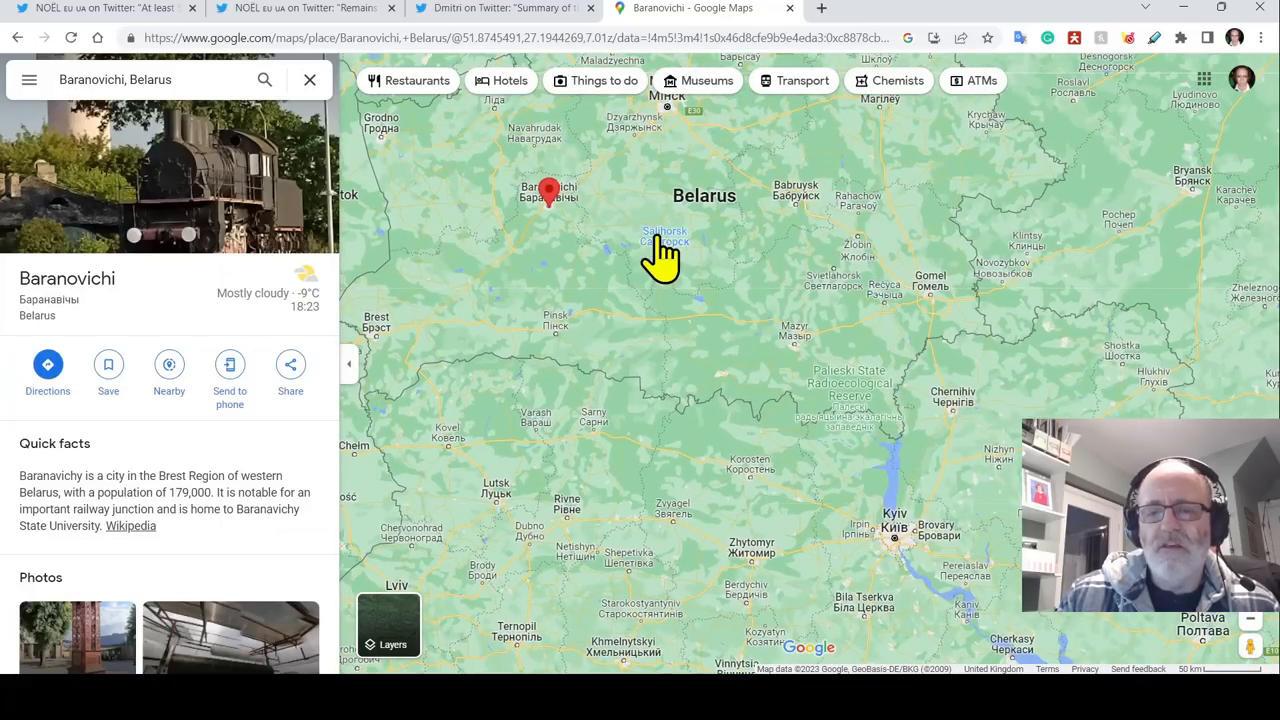
pyautogui.moveTo(600, 320)
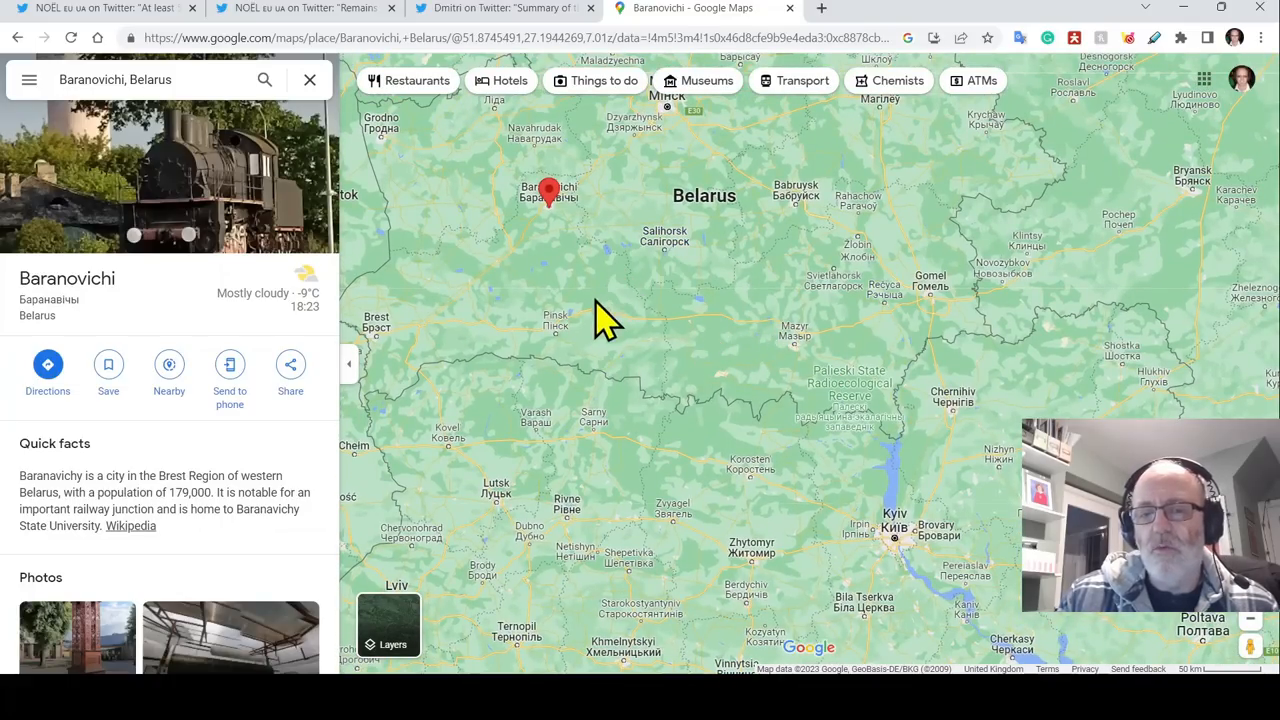
pyautogui.moveTo(595, 312)
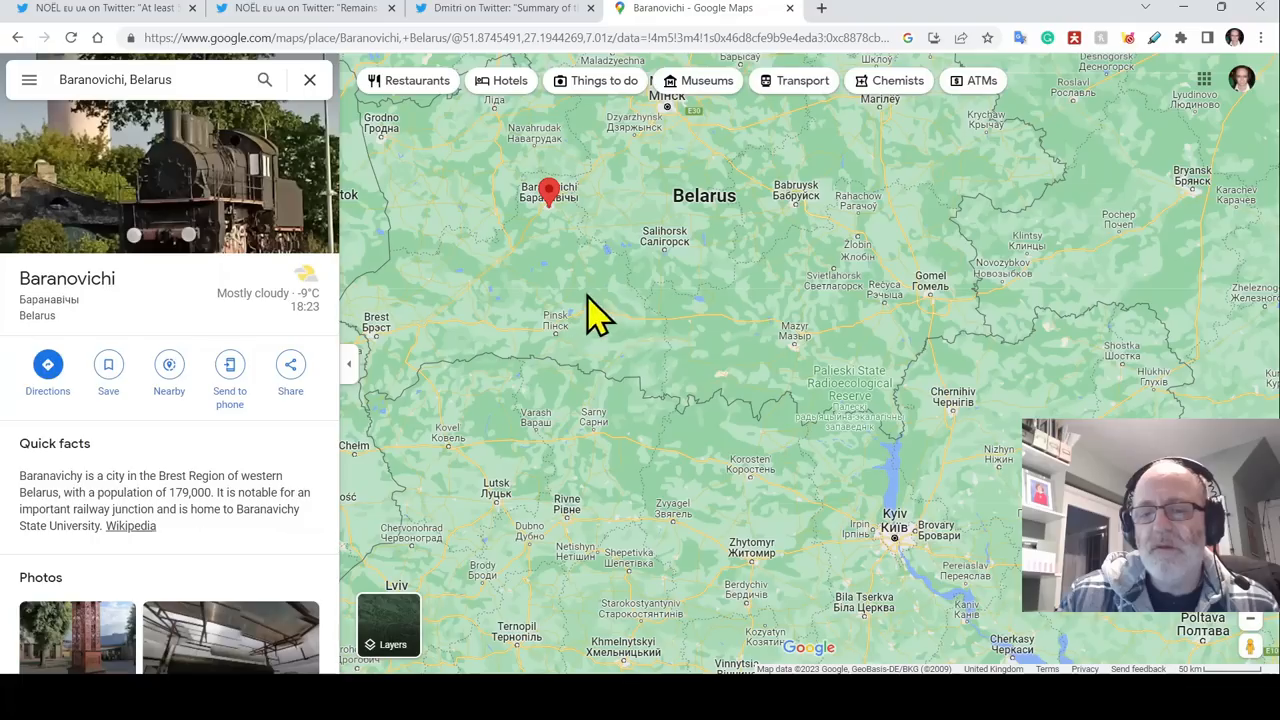
pyautogui.moveTo(675, 365)
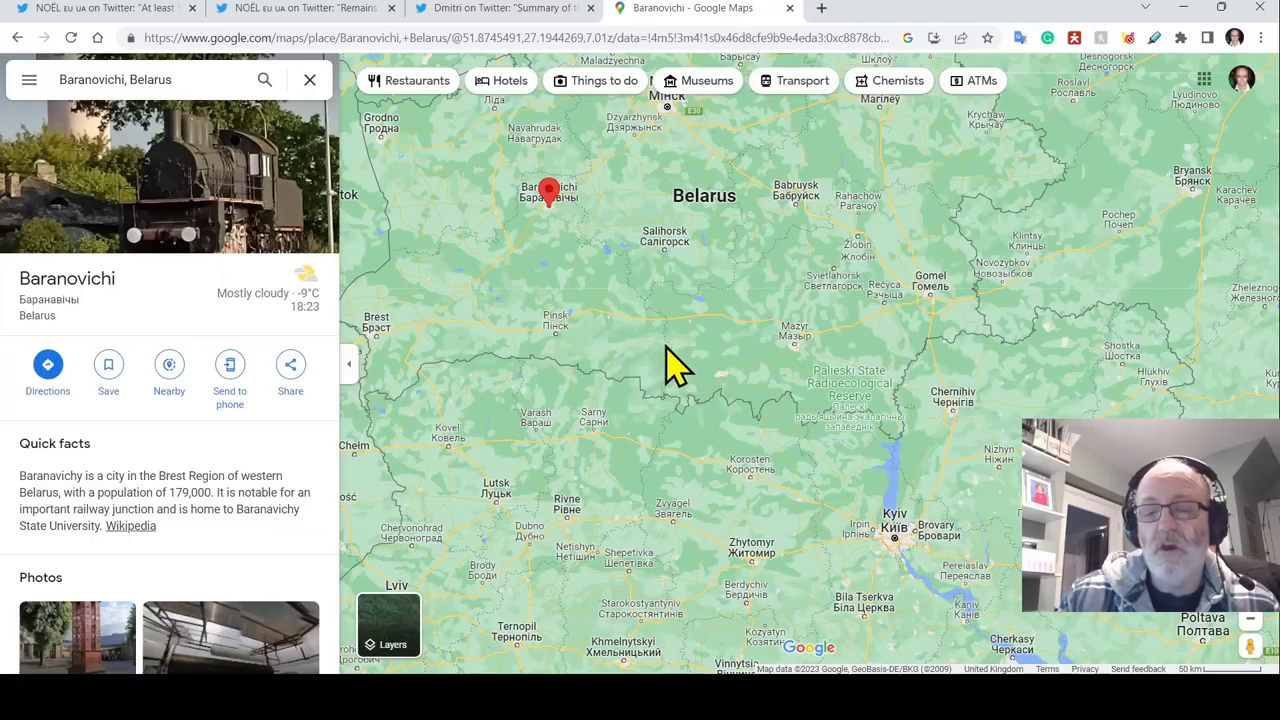
pyautogui.moveTo(655, 400)
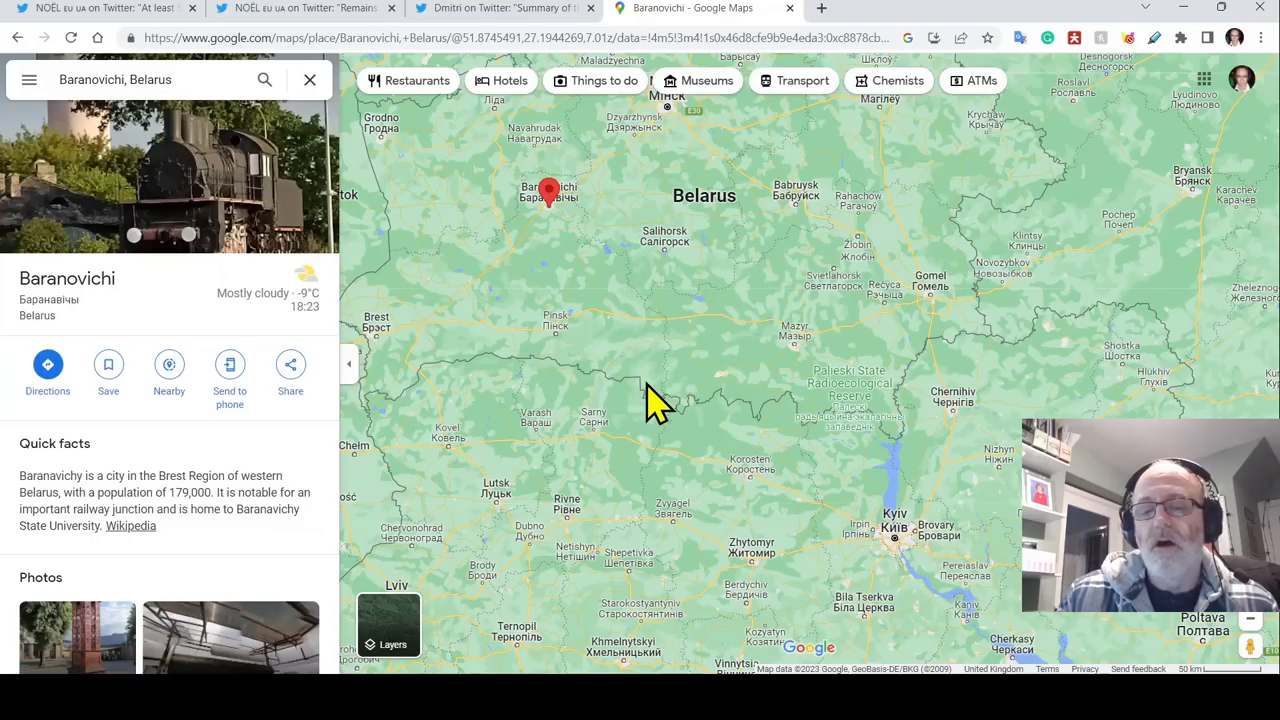
pyautogui.moveTo(615, 370)
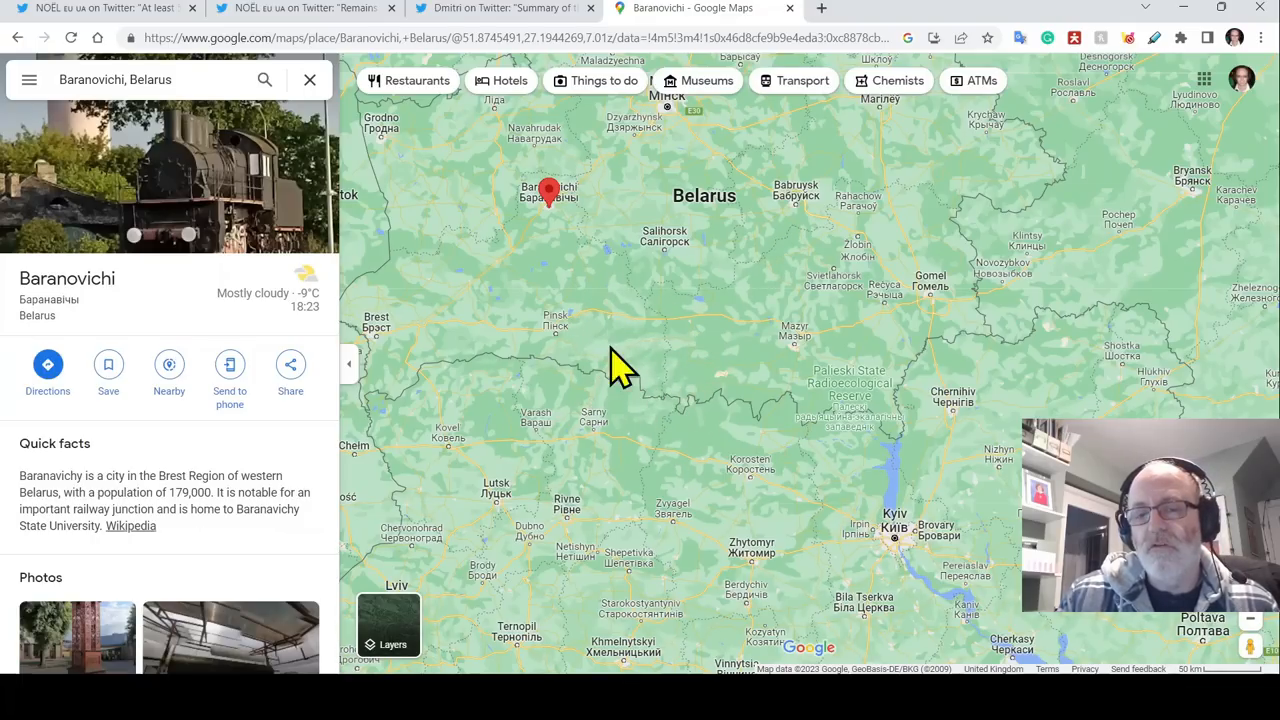
pyautogui.rightClick(690, 480)
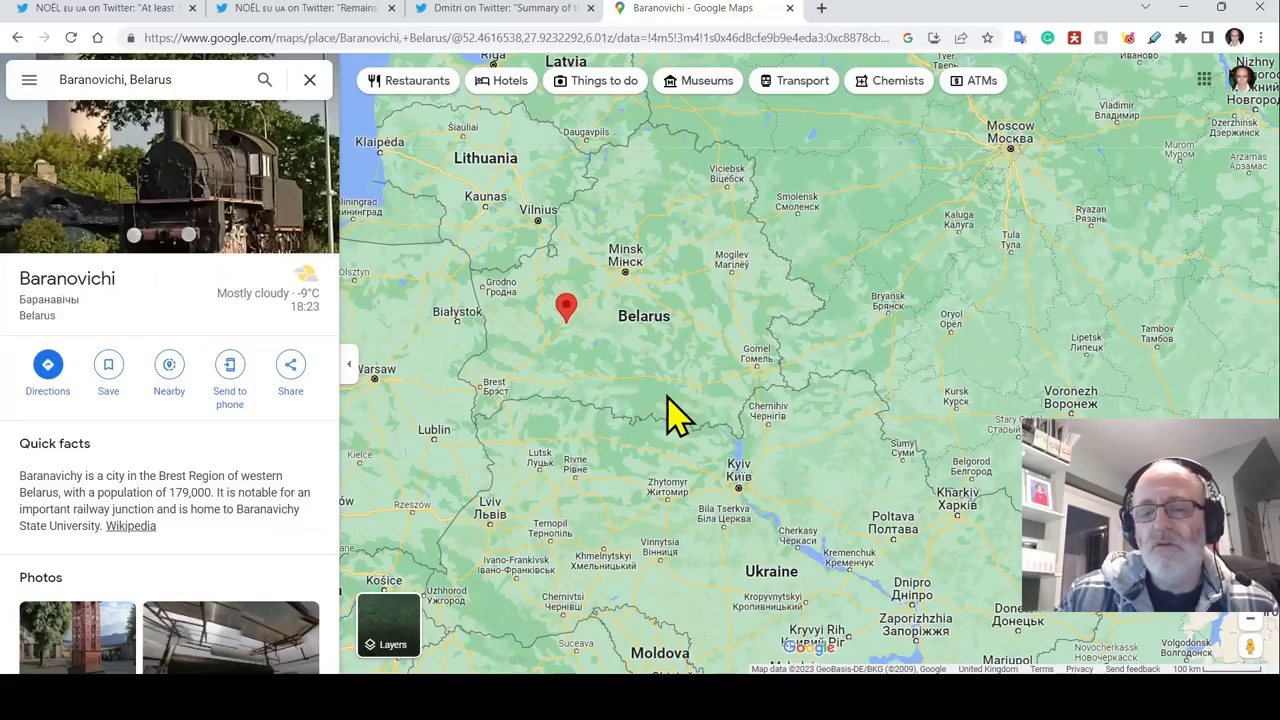
pyautogui.moveTo(311, 80)
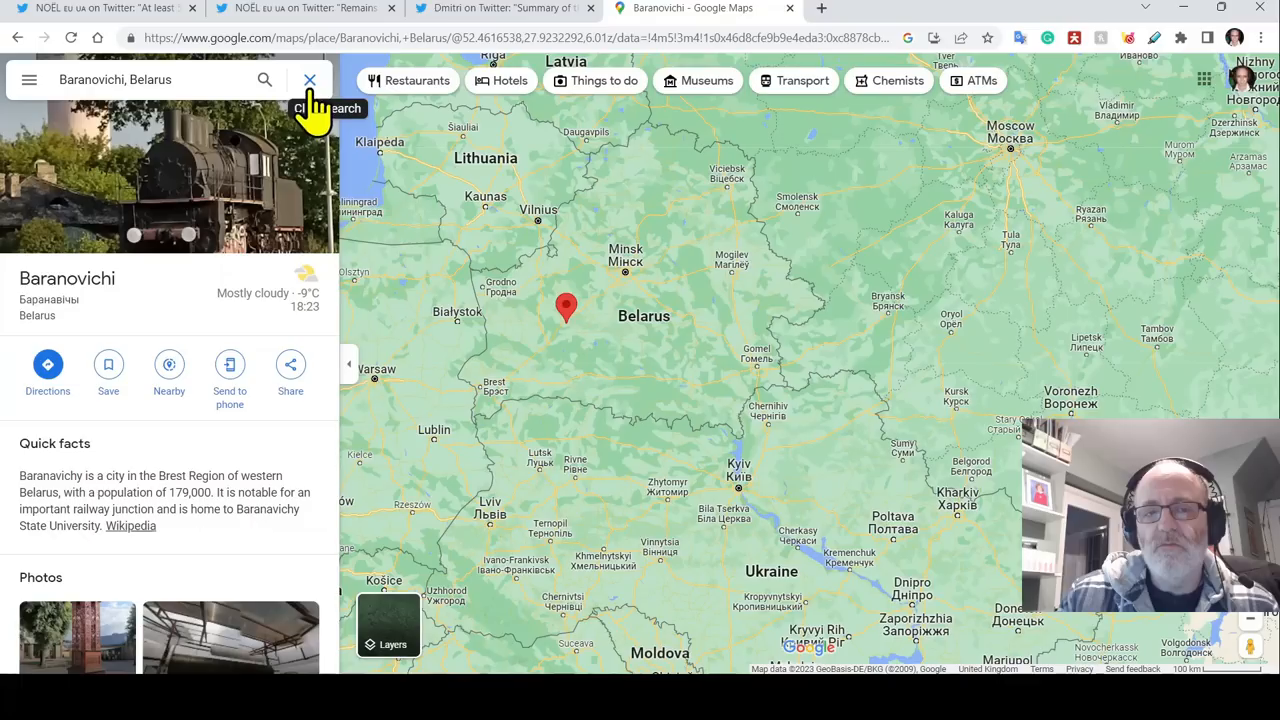
# - Clear the Baranovichi search and close its place details
pyautogui.click(310, 80)
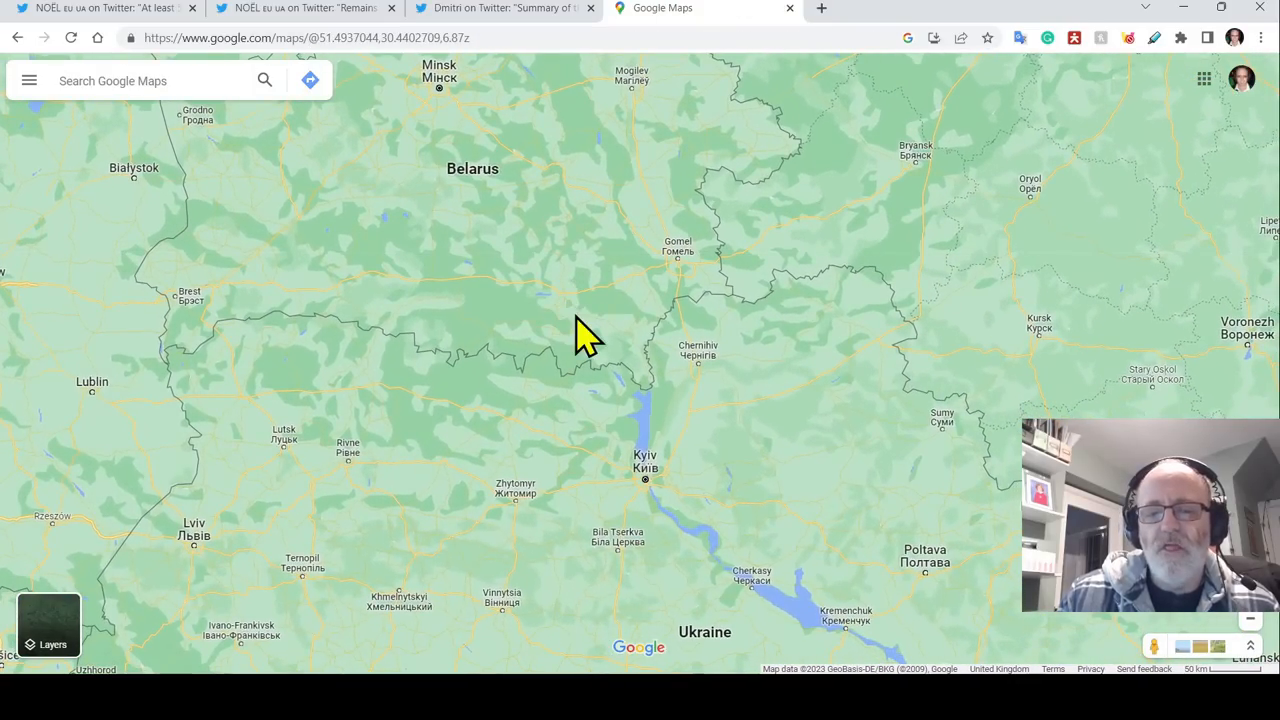
pyautogui.moveTo(385, 315)
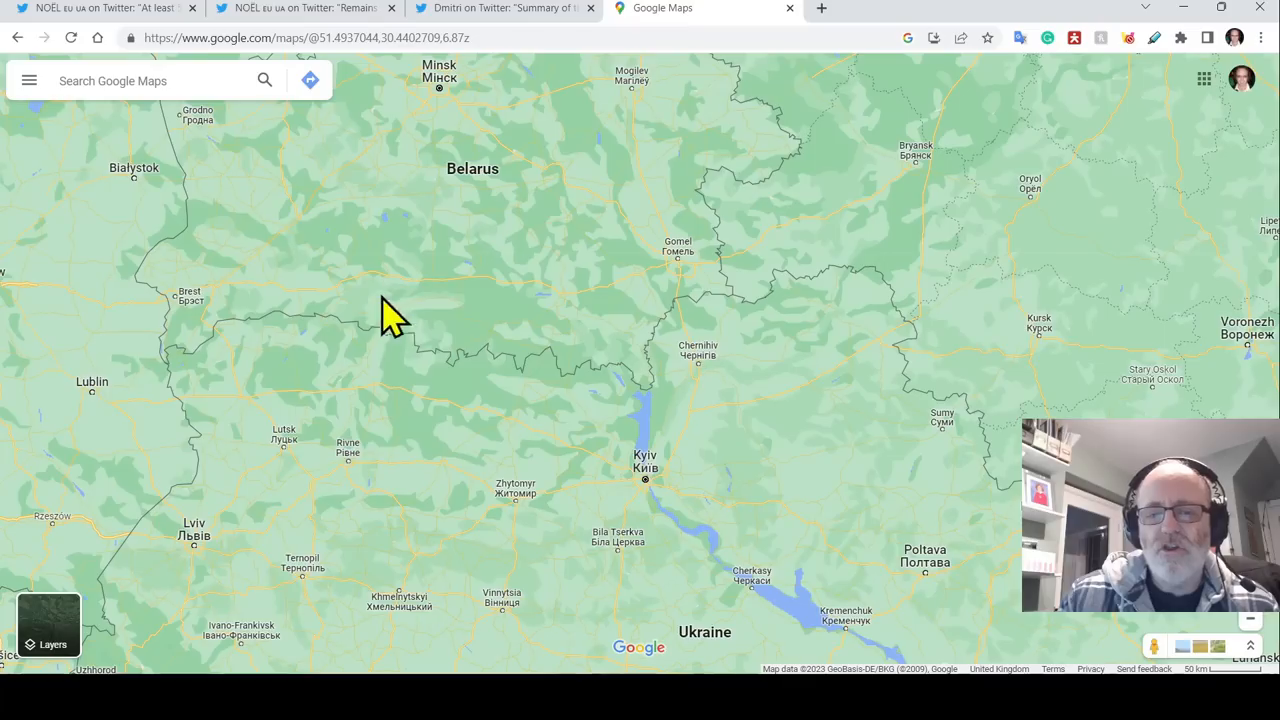
pyautogui.moveTo(552, 232)
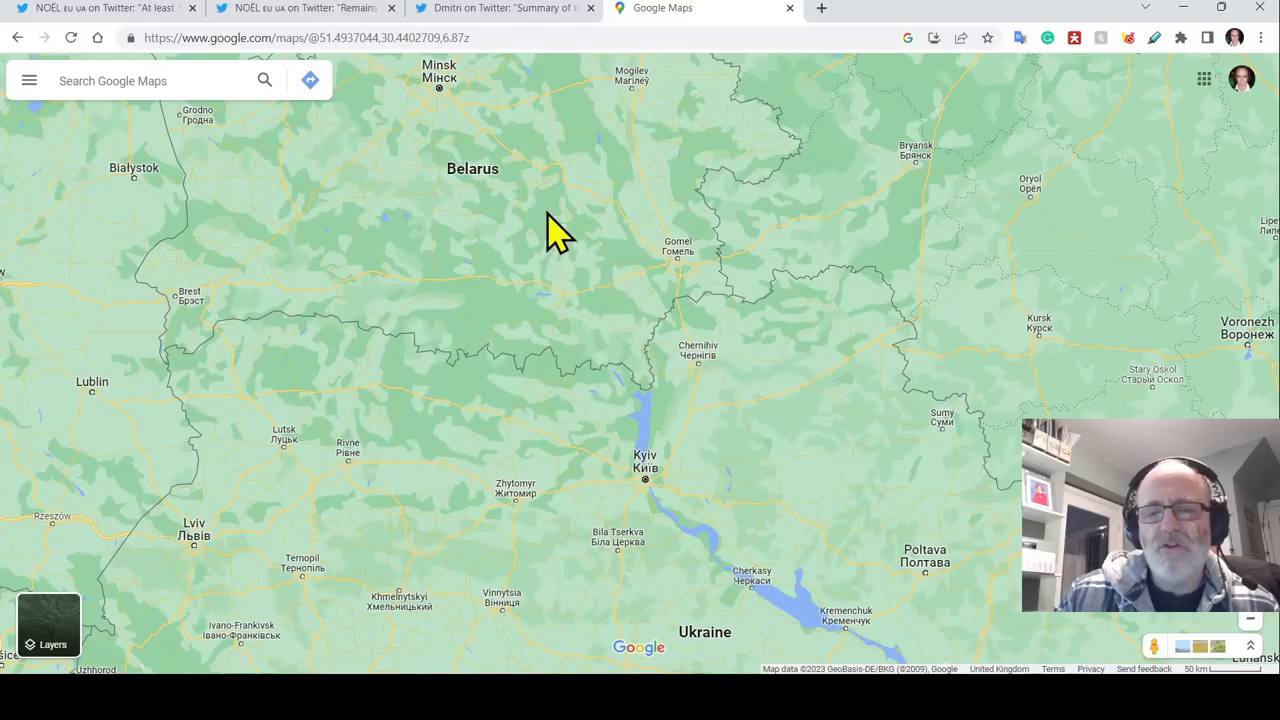
pyautogui.moveTo(635, 290)
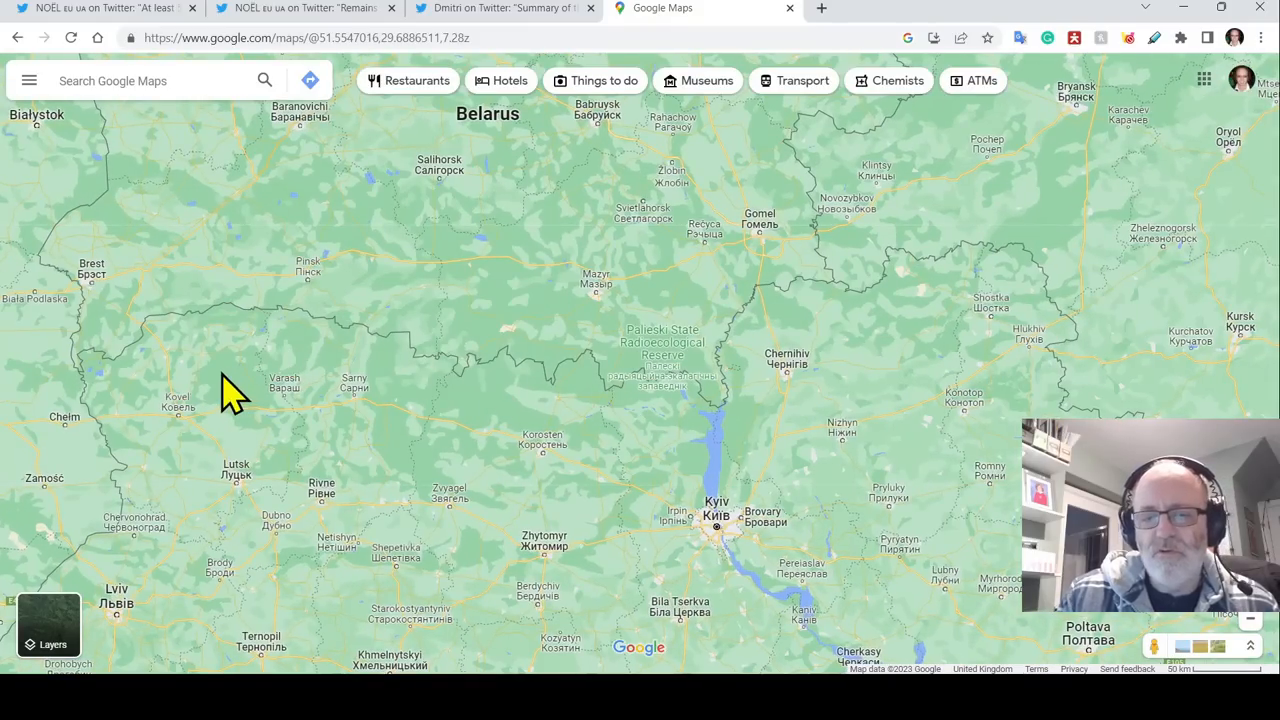
pyautogui.moveTo(300, 398)
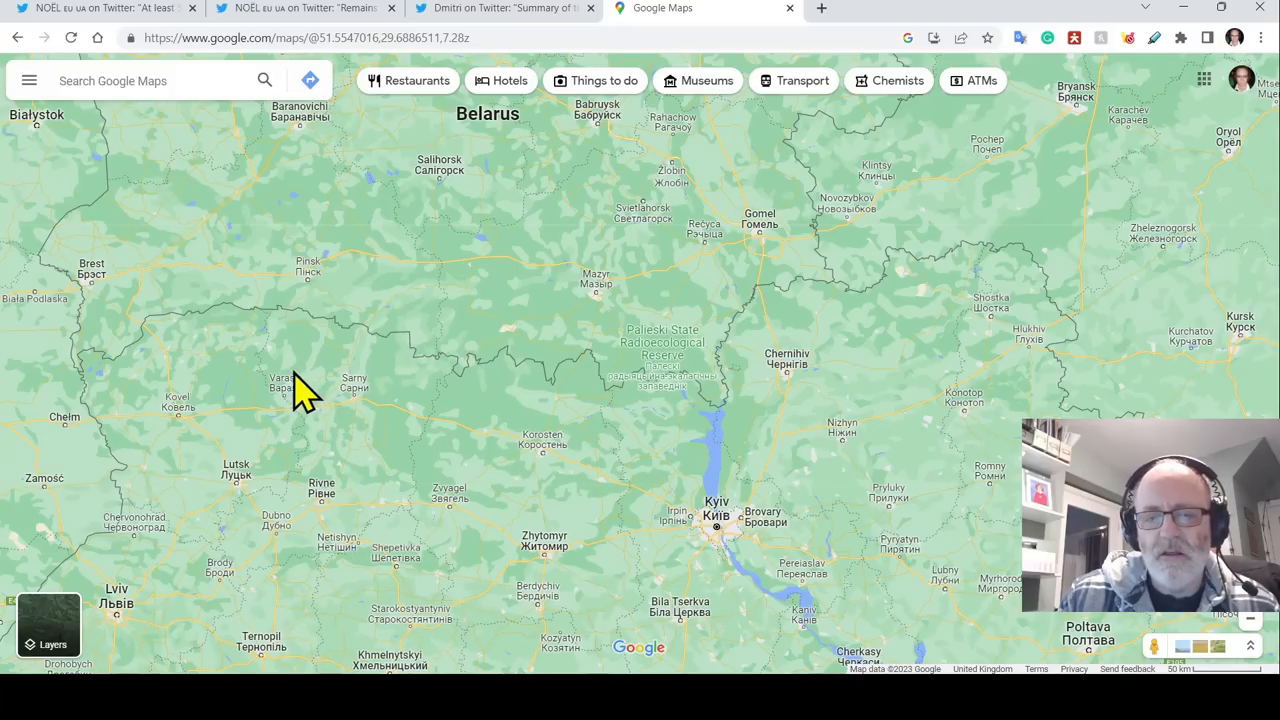
pyautogui.moveTo(322, 378)
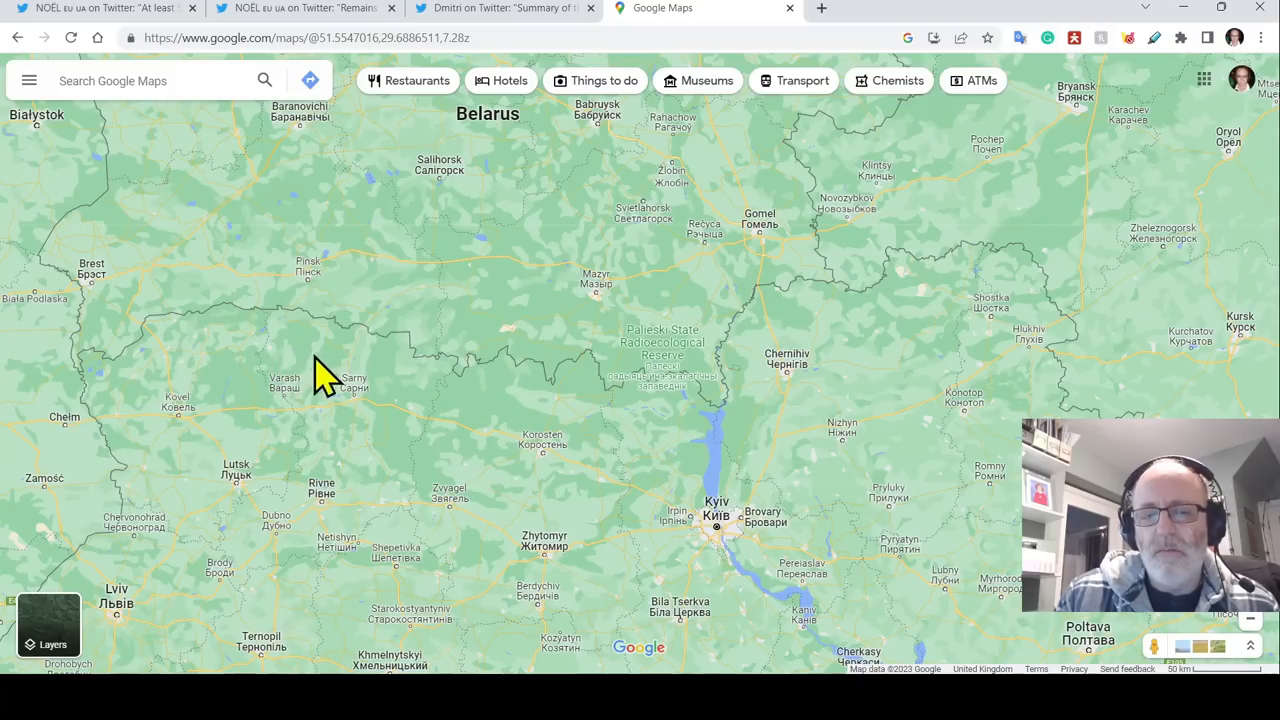
pyautogui.moveTo(335, 393)
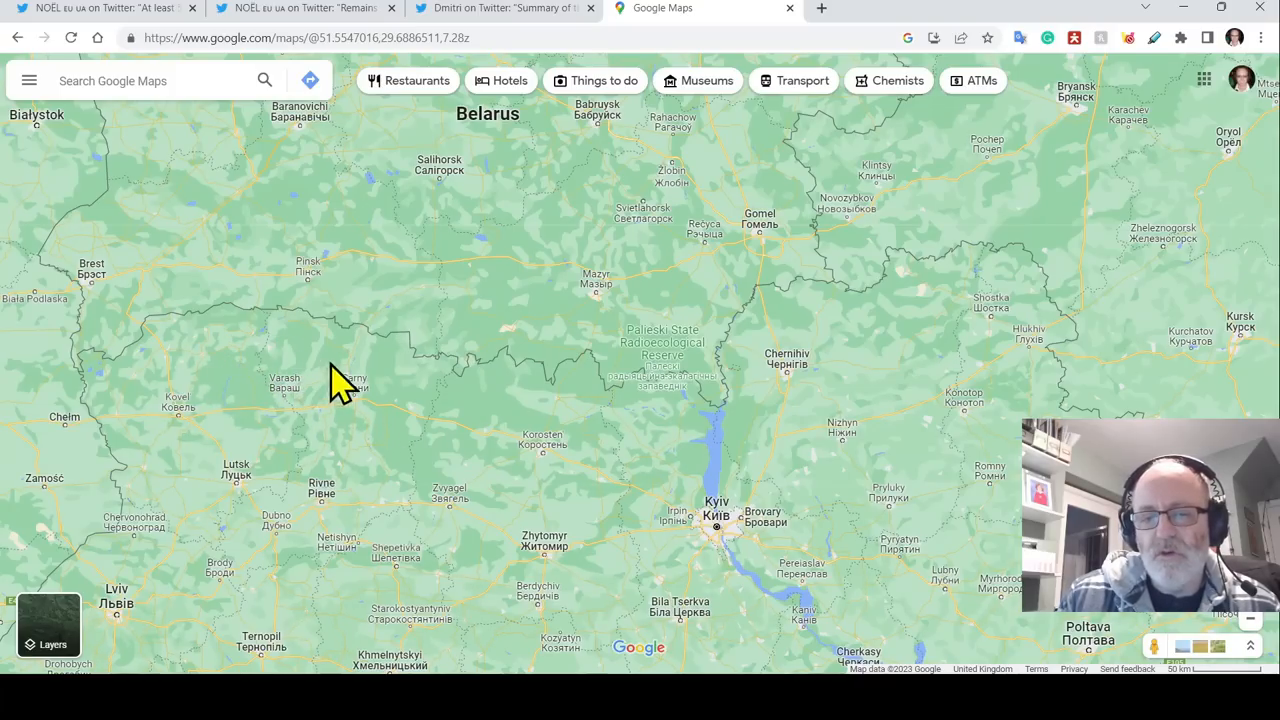
pyautogui.moveTo(437, 392)
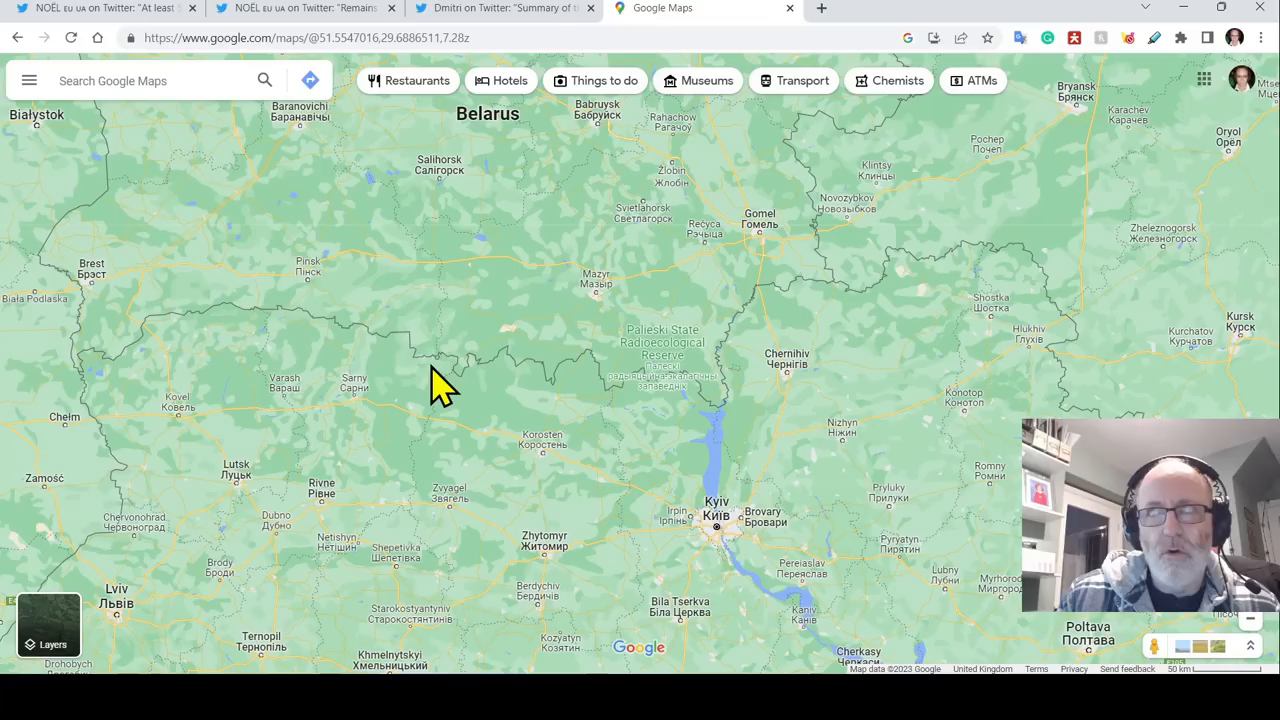
pyautogui.moveTo(358, 367)
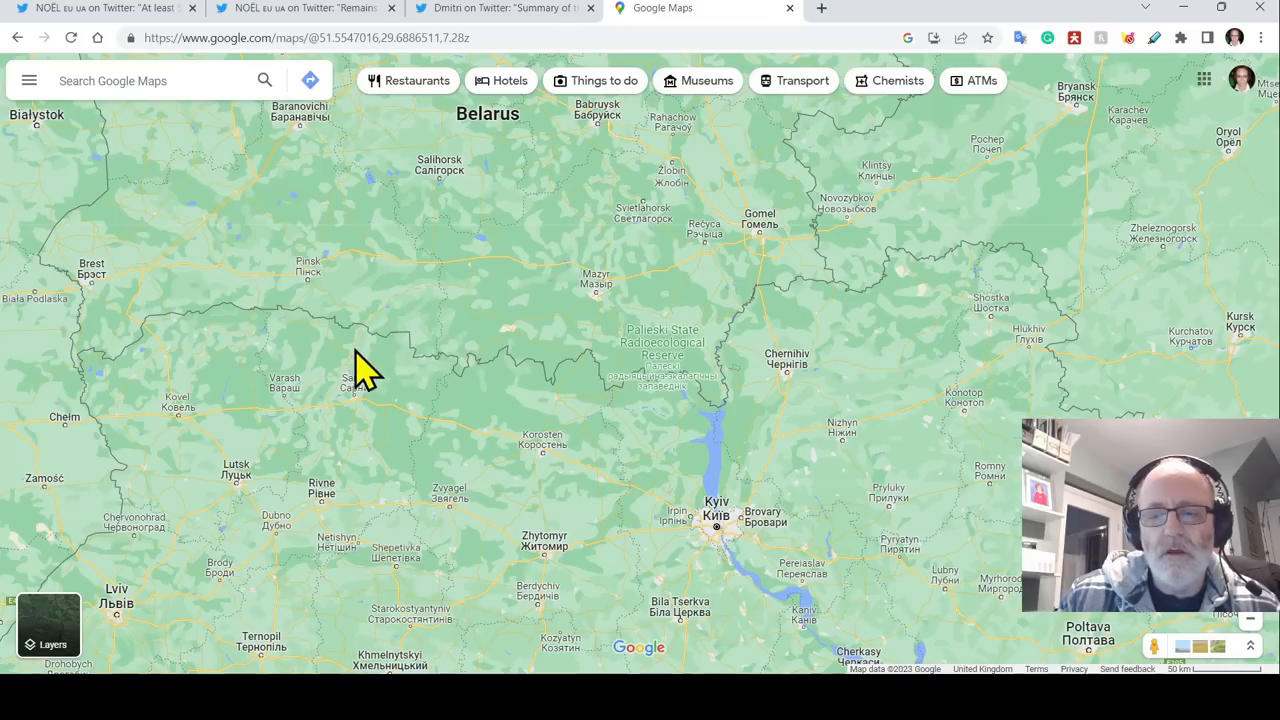
pyautogui.moveTo(292, 380)
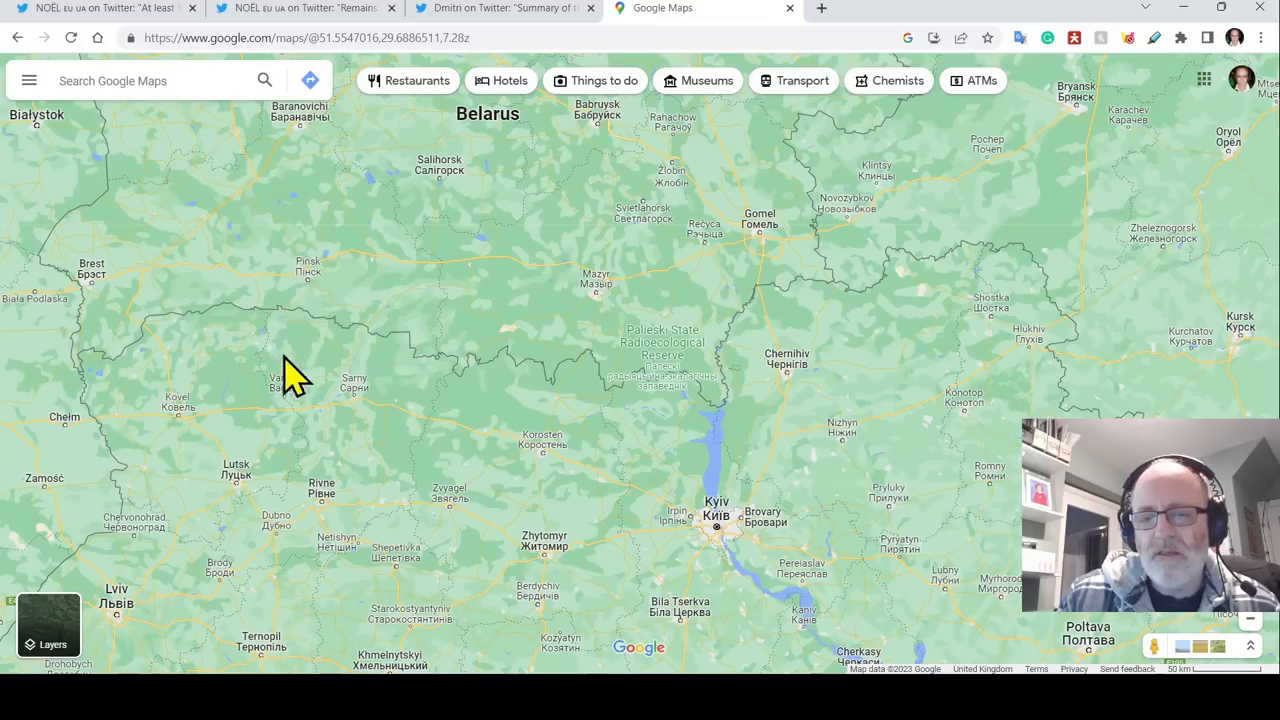
pyautogui.moveTo(410, 393)
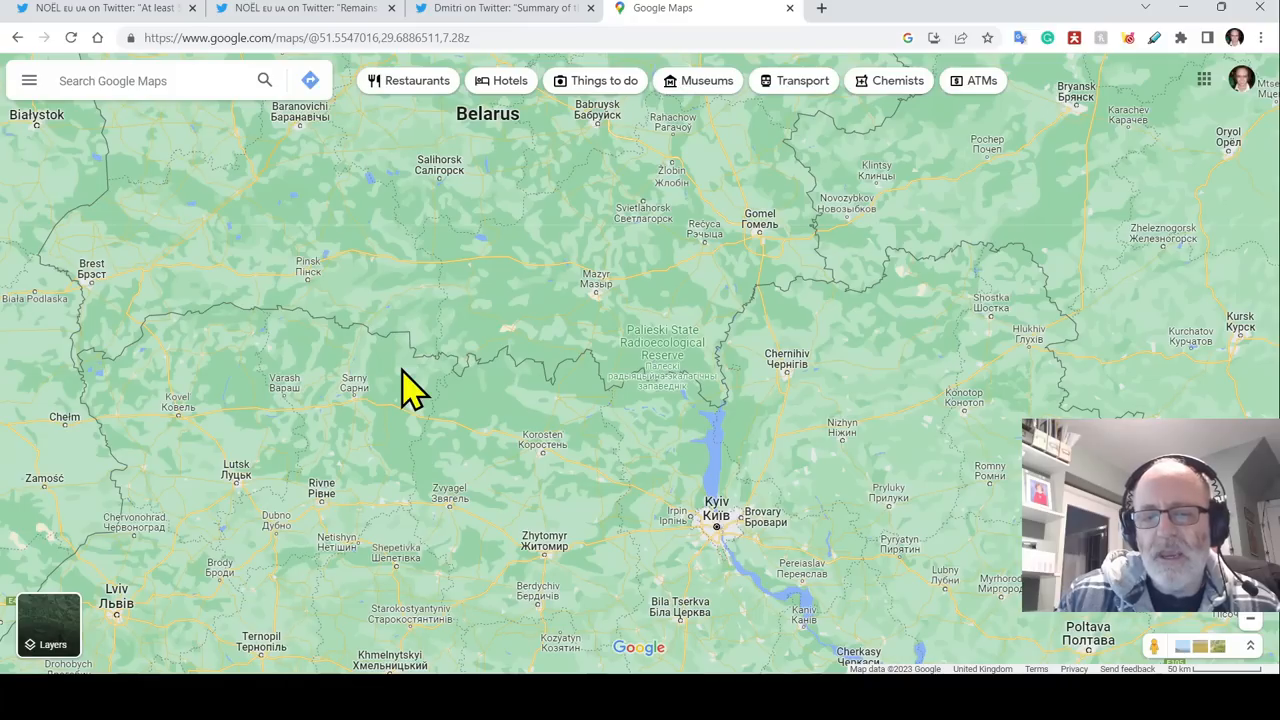
pyautogui.moveTo(510, 435)
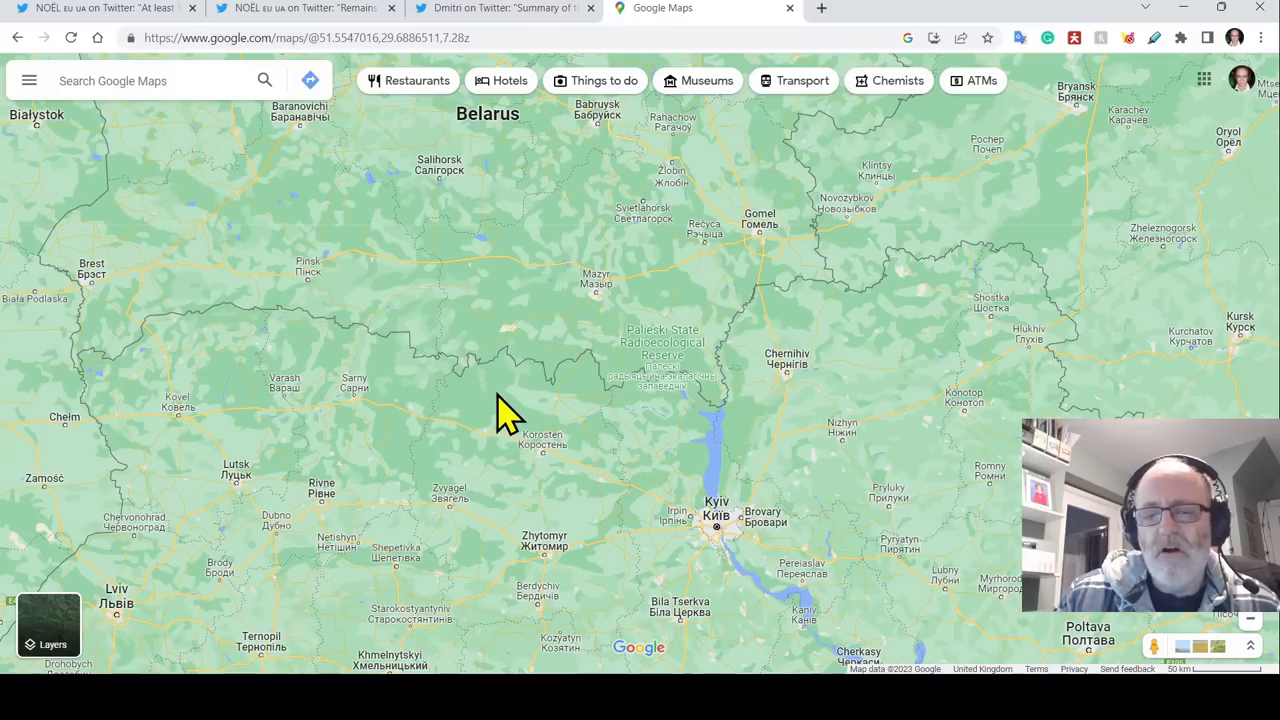
pyautogui.moveTo(437, 433)
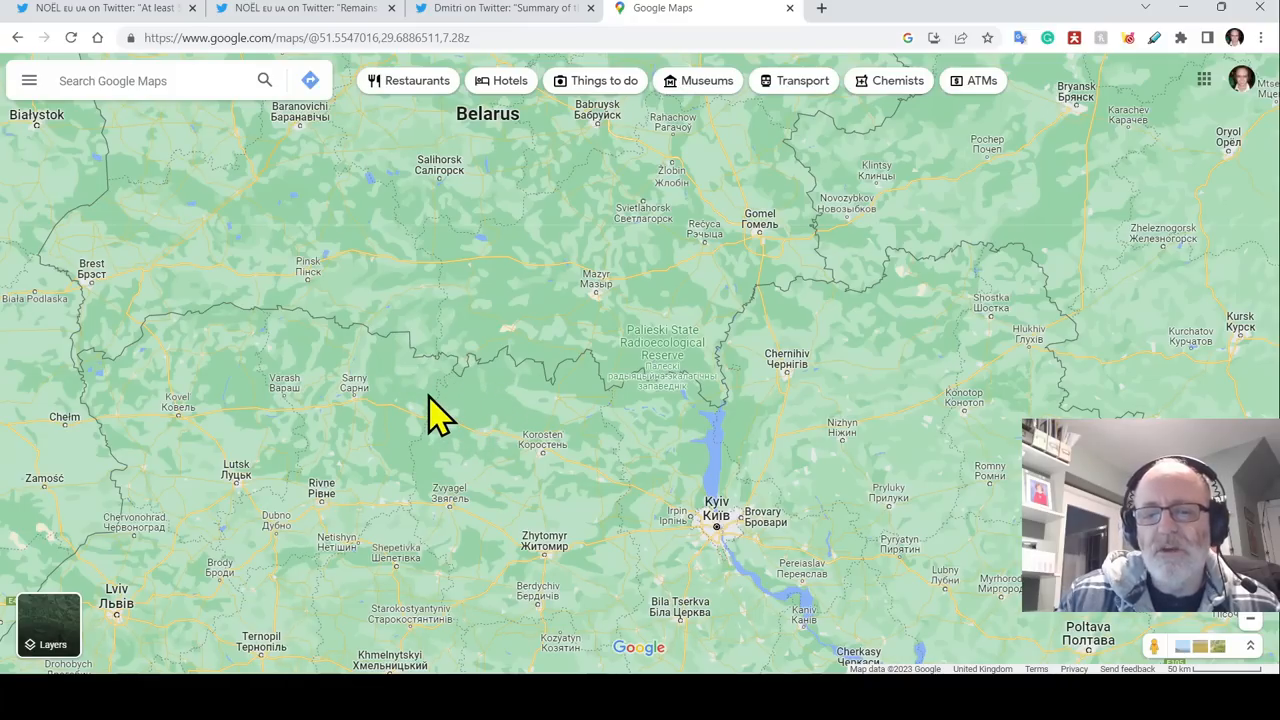
pyautogui.moveTo(412, 370)
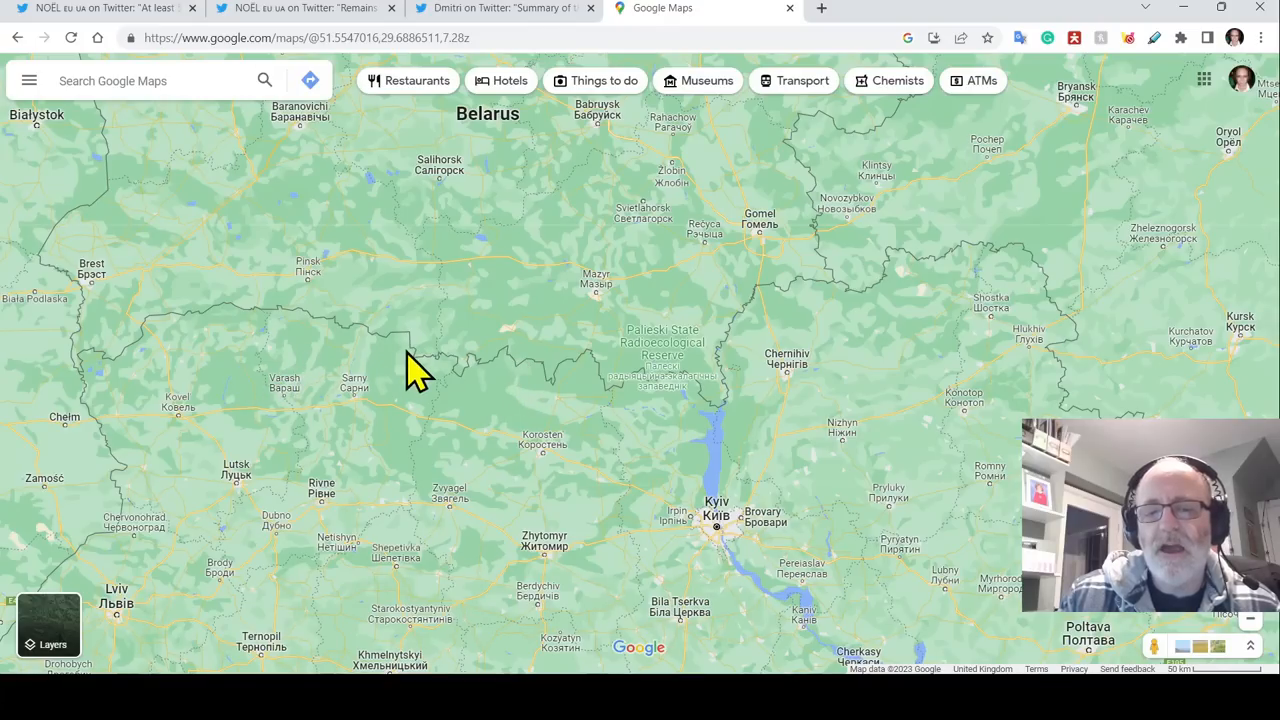
pyautogui.moveTo(315, 345)
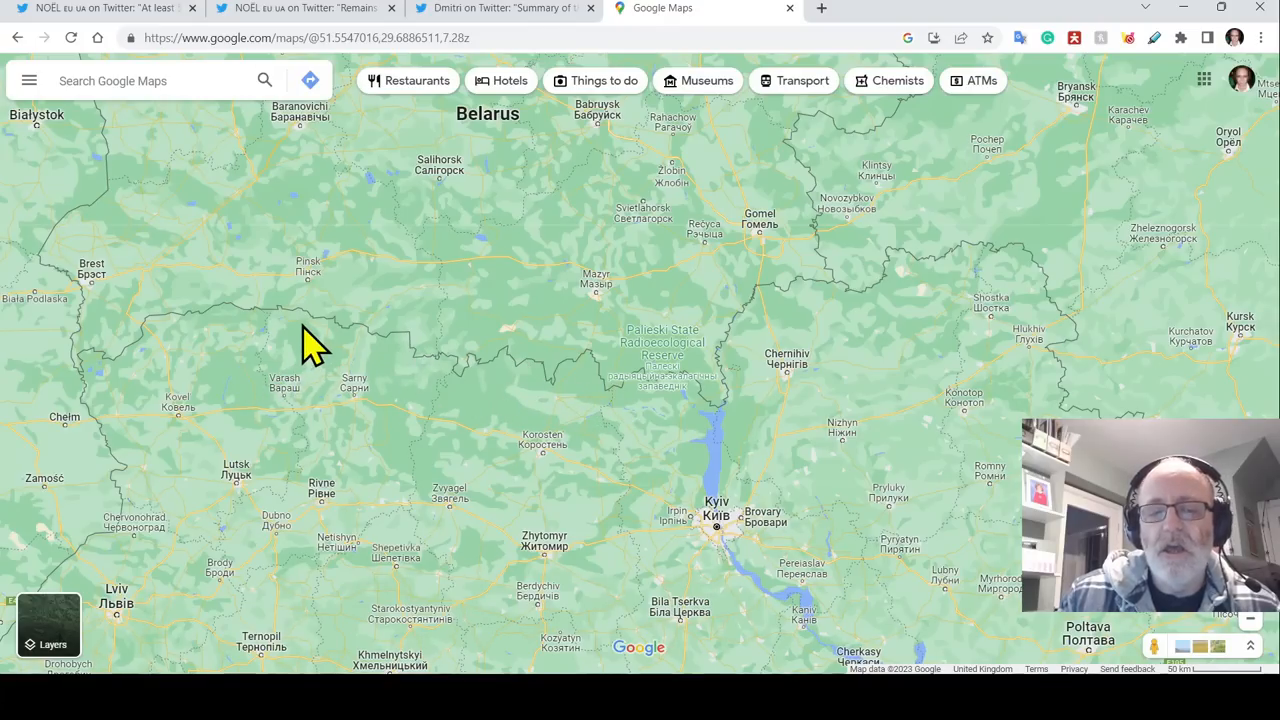
pyautogui.moveTo(213, 395)
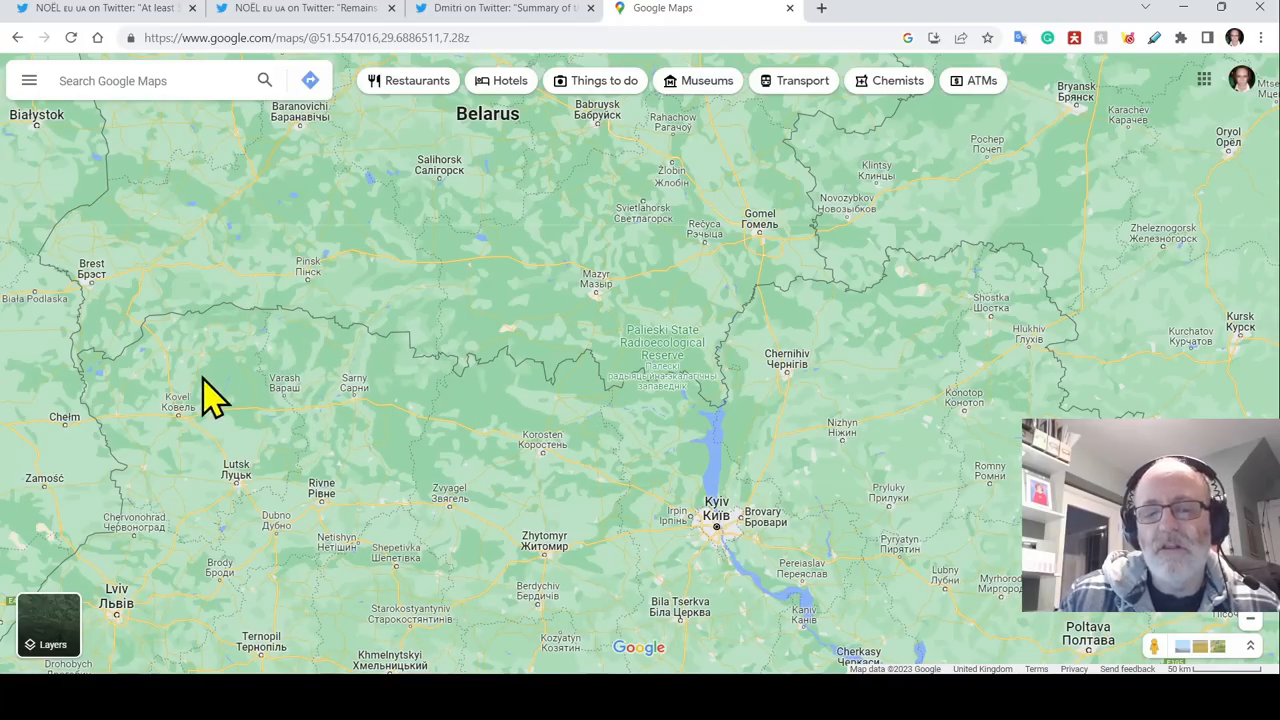
# - Pan east to Kyiv and the Dnipro, framing Gomel, Chernihiv, Kursk and Kharkiv
pyautogui.moveTo(210, 390); pyautogui.dragTo(325, 405)
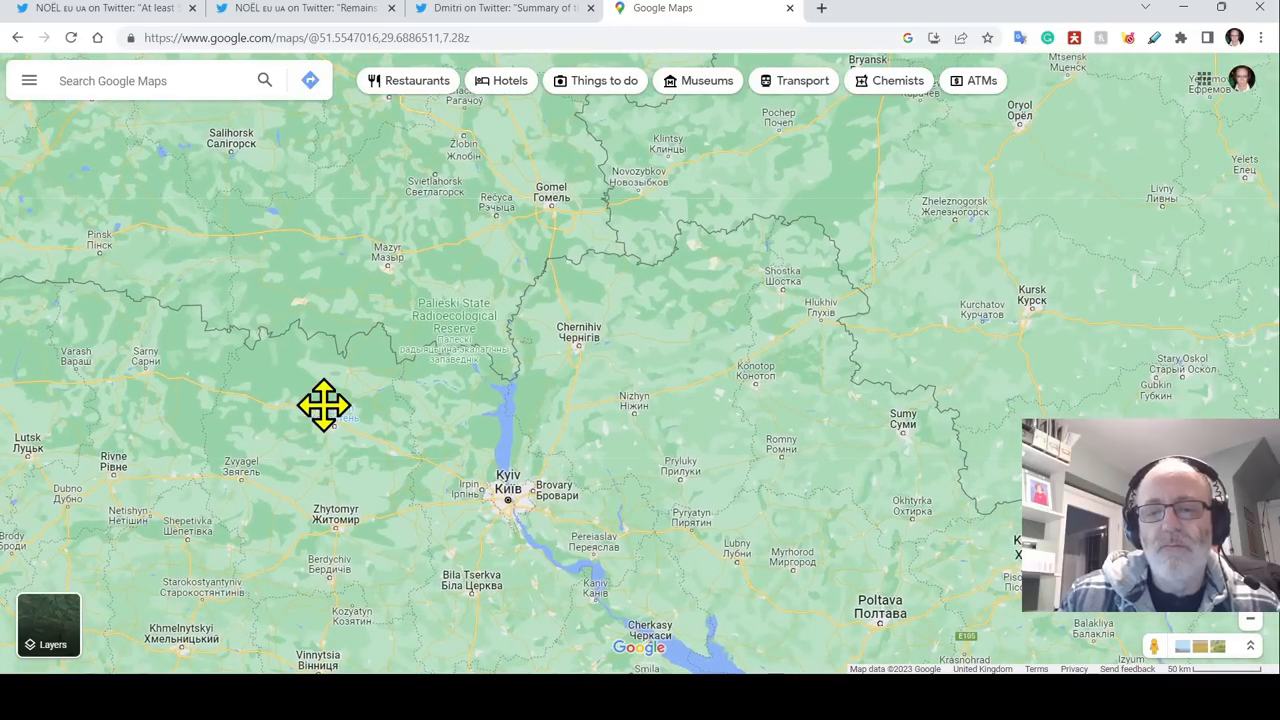
pyautogui.moveTo(324, 405); pyautogui.dragTo(540, 420)
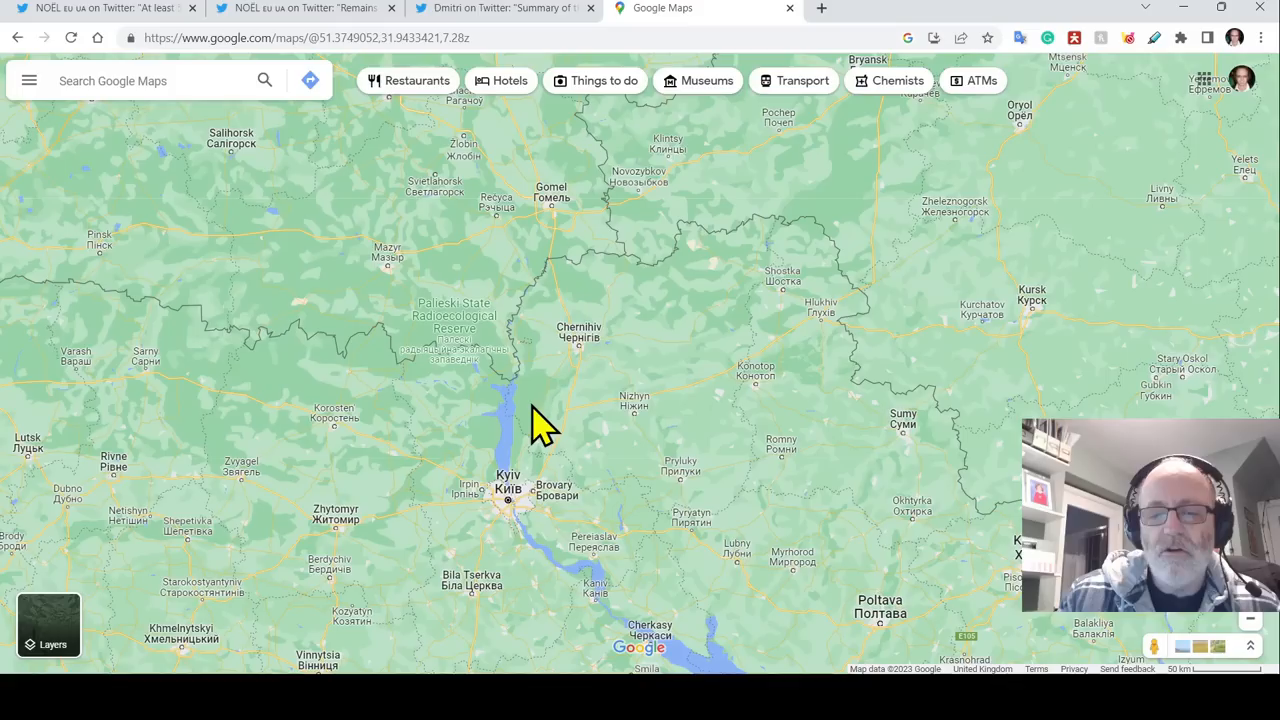
pyautogui.moveTo(498, 452)
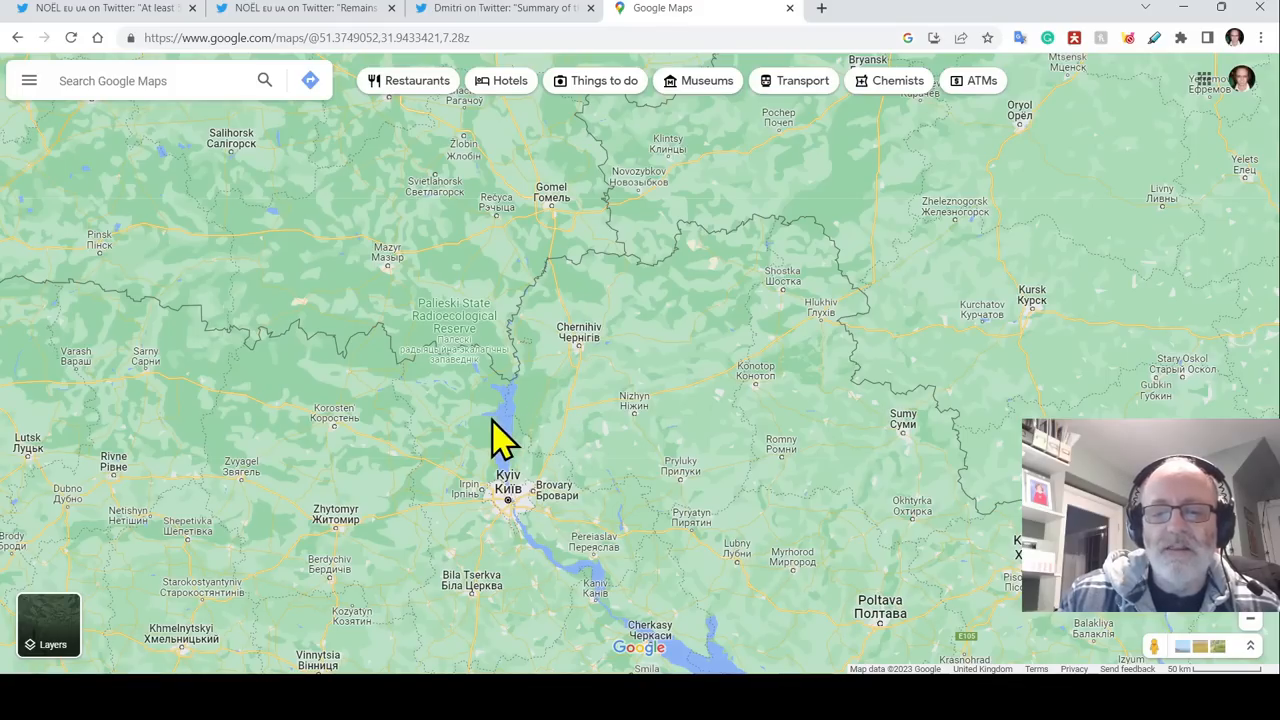
pyautogui.moveTo(555, 470)
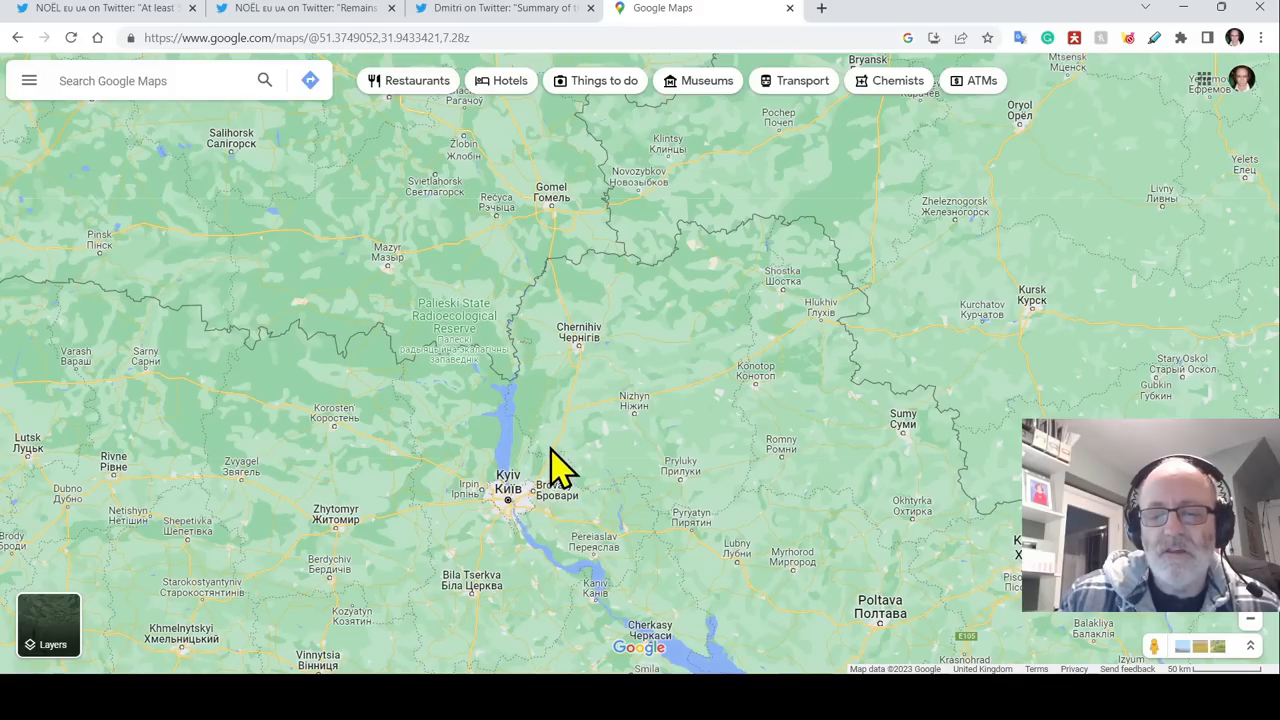
pyautogui.moveTo(455, 510)
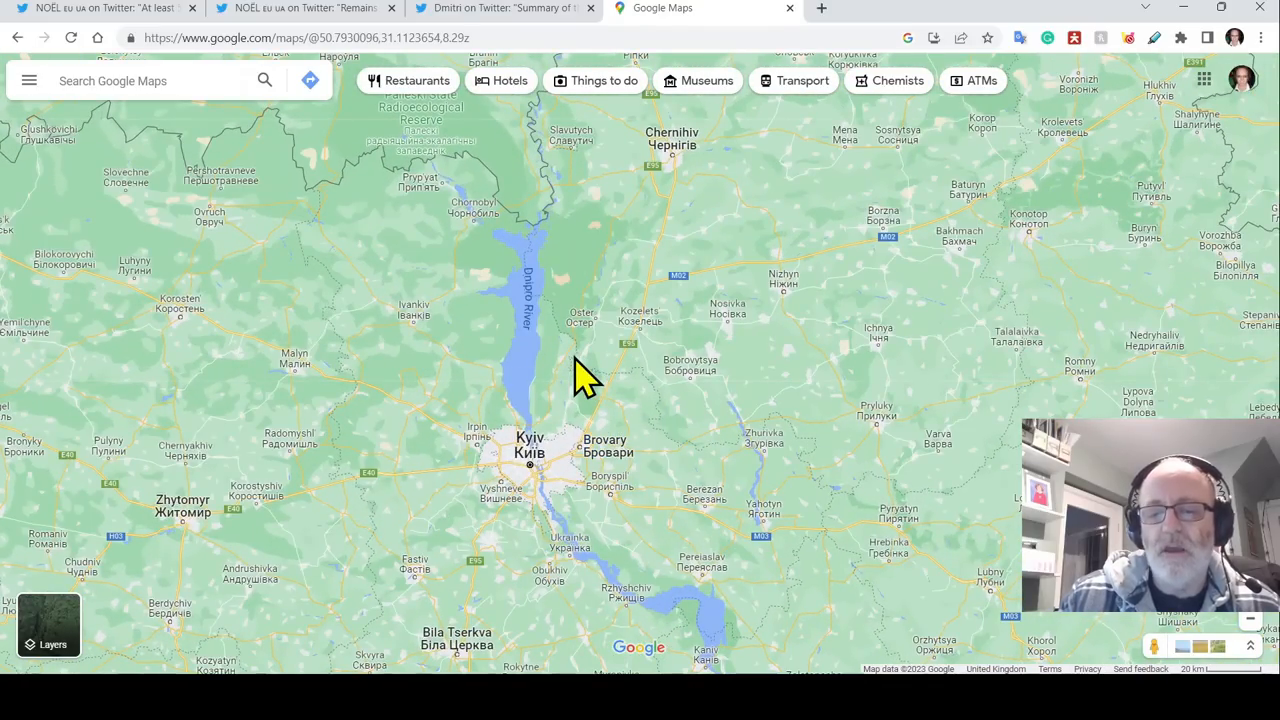
pyautogui.scroll(-3)
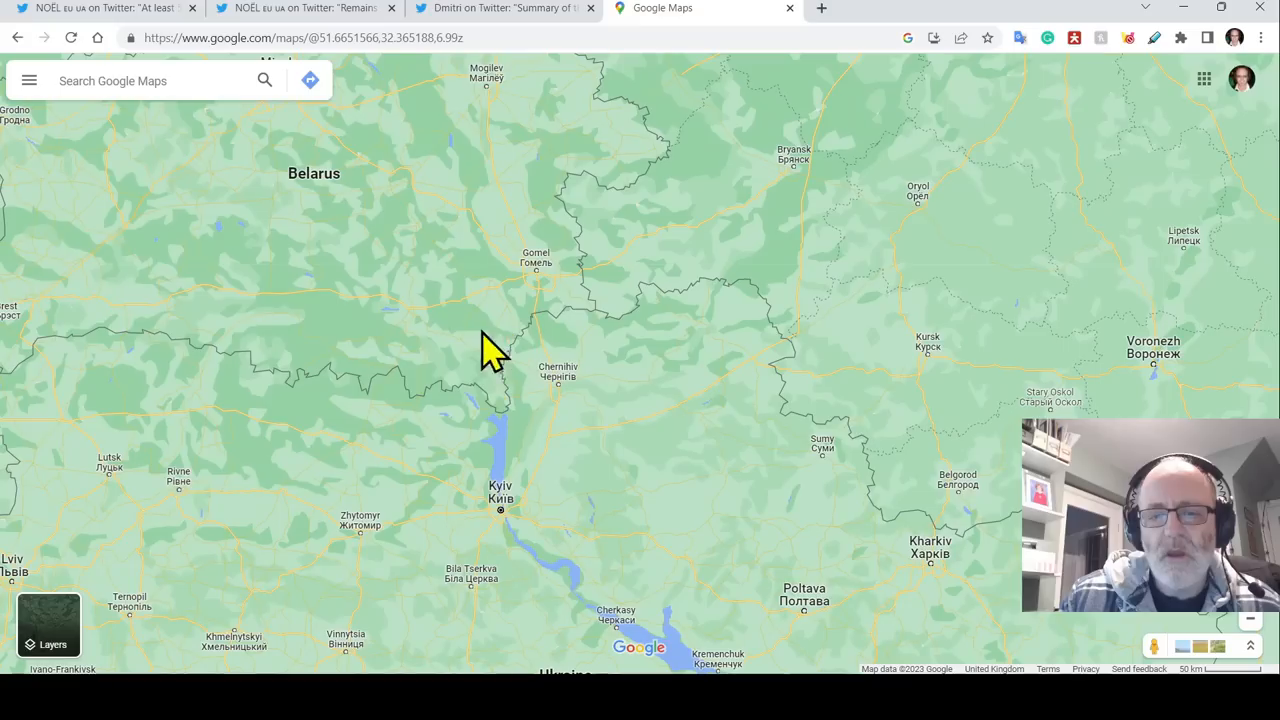
pyautogui.moveTo(545, 435)
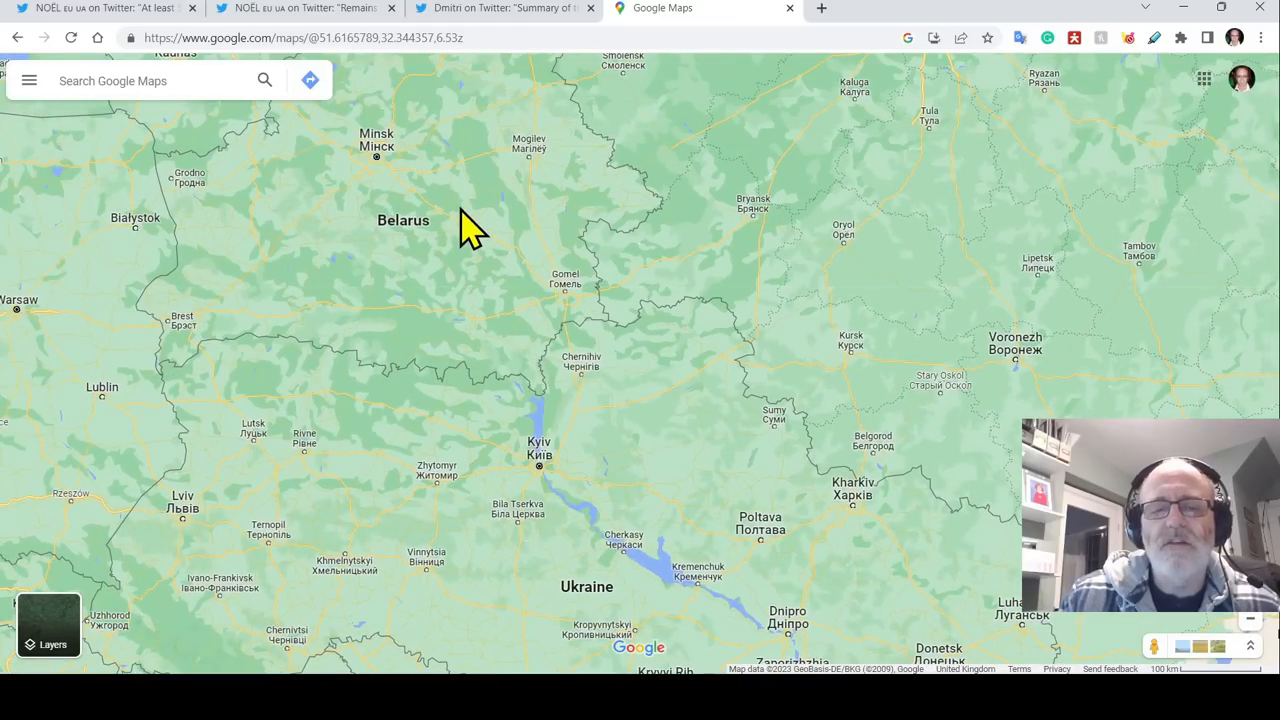
pyautogui.moveTo(400, 290)
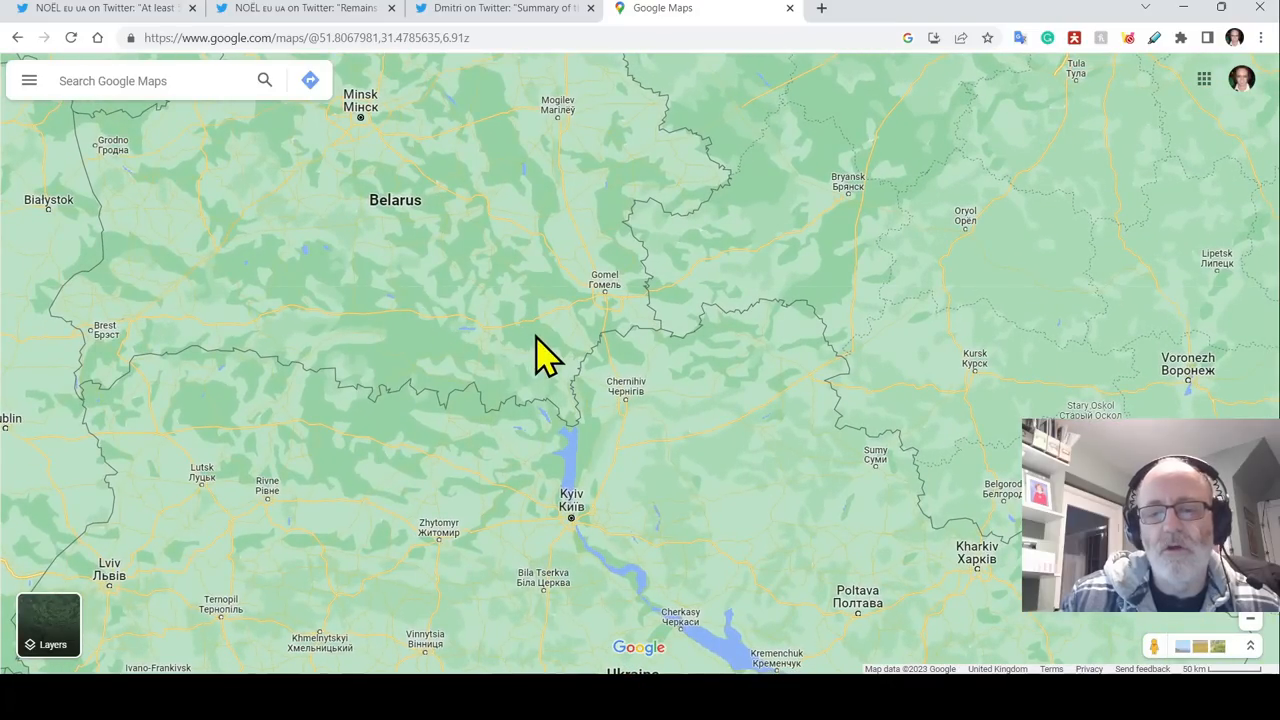
# - Switch to NOEL's Su-25SM remains thread and scroll to its 14-second video
pyautogui.click(300, 8)
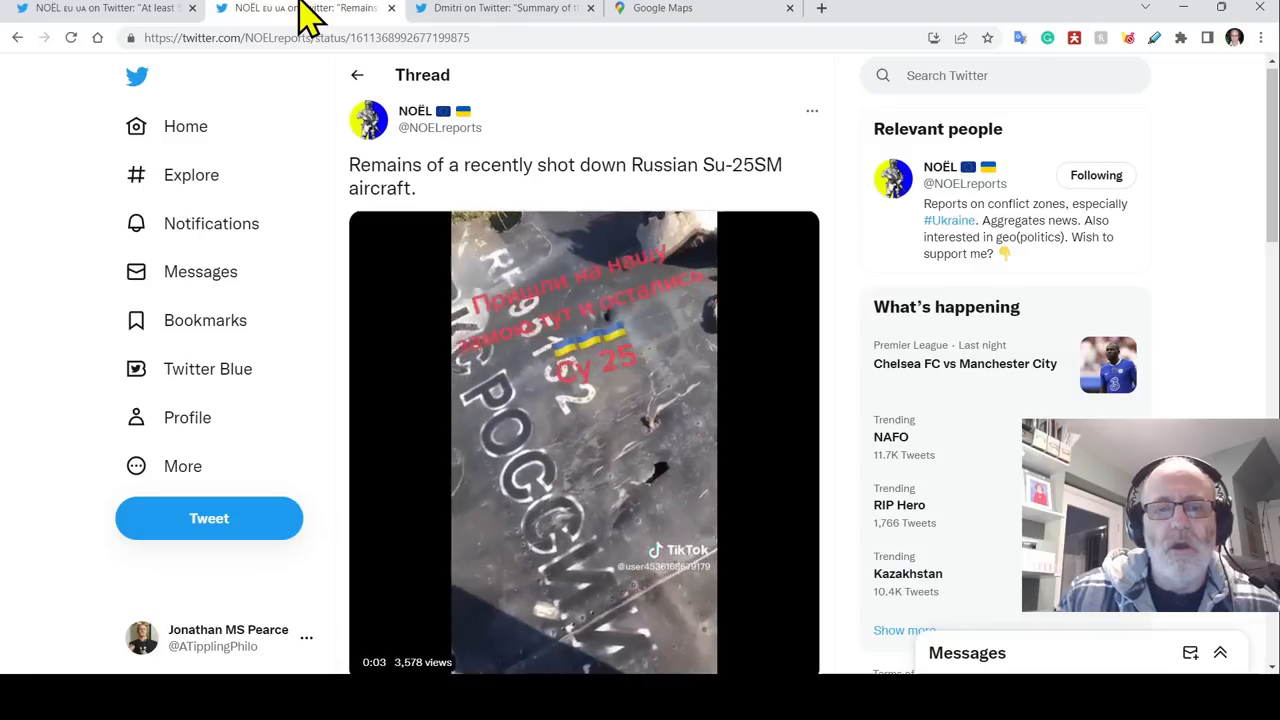
pyautogui.scroll(-3)
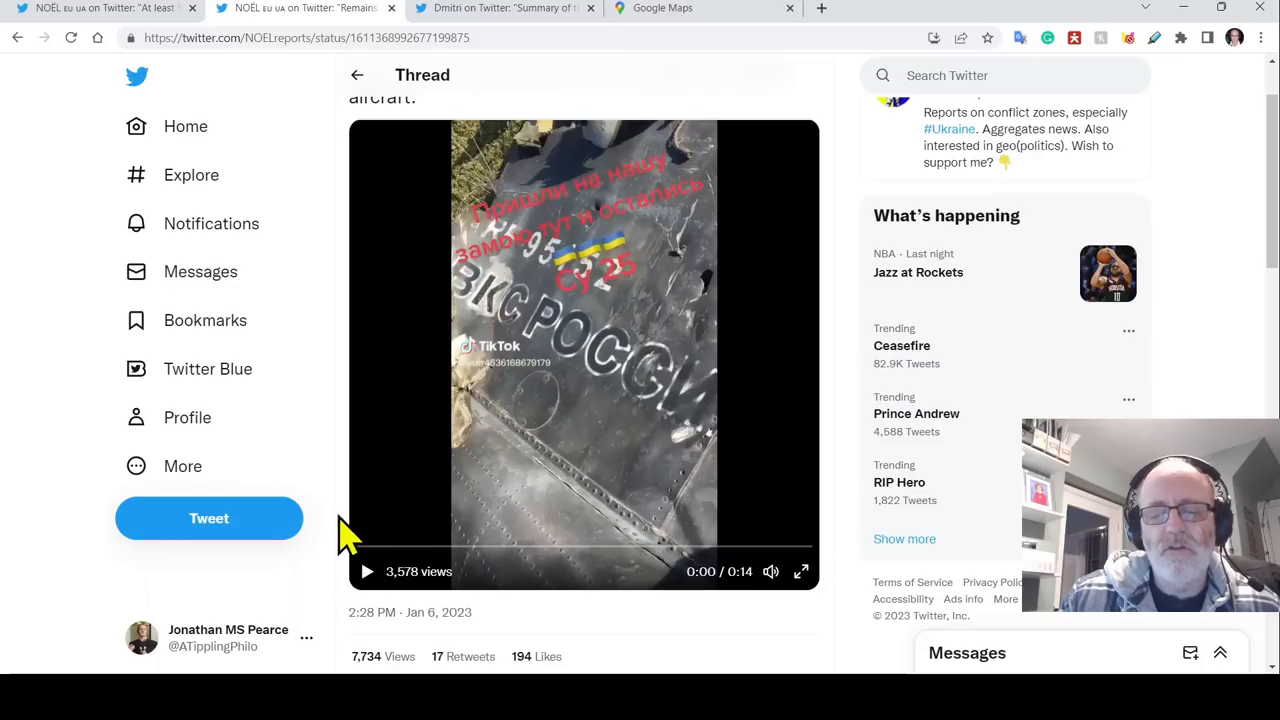
pyautogui.moveTo(357, 525)
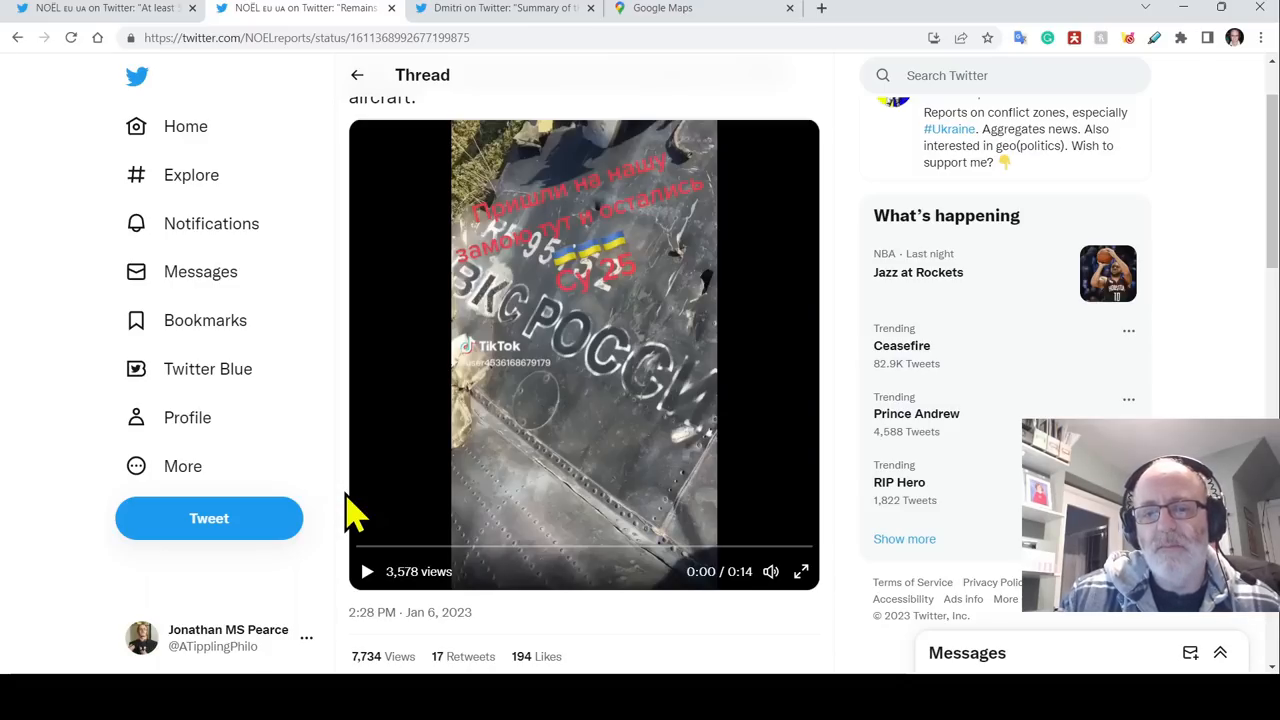
pyautogui.moveTo(845, 340)
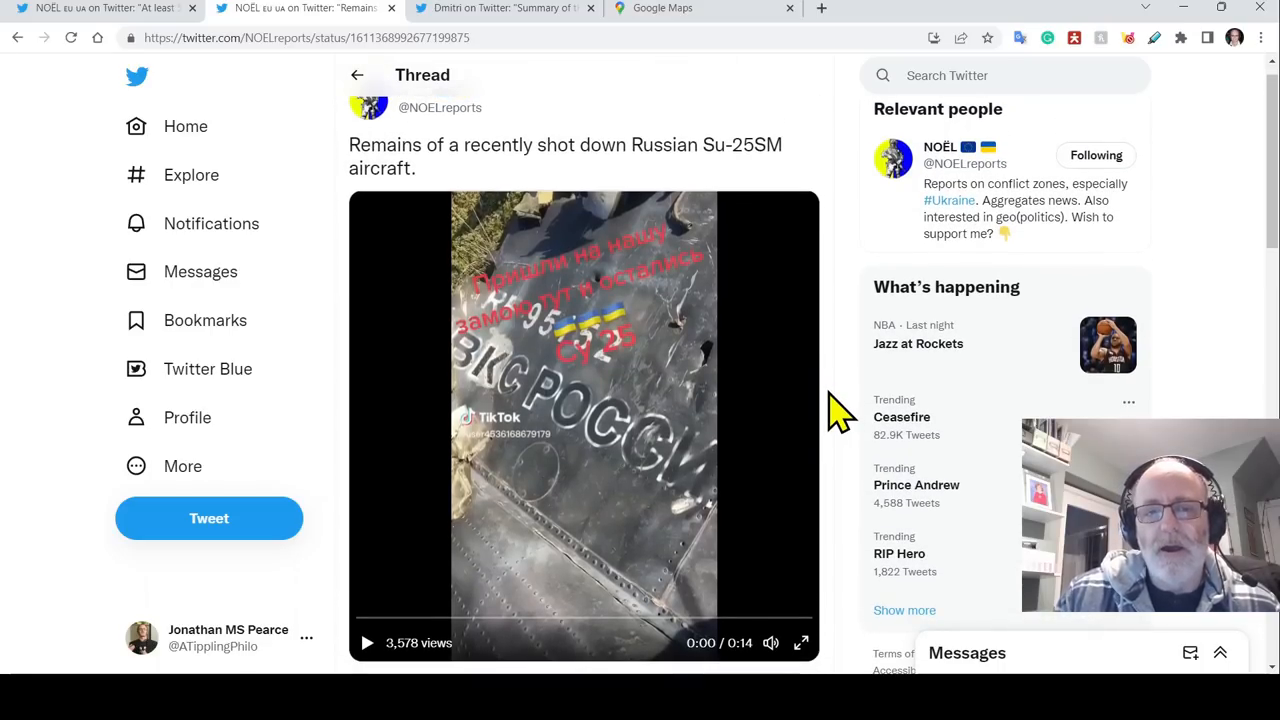
pyautogui.scroll(-3)
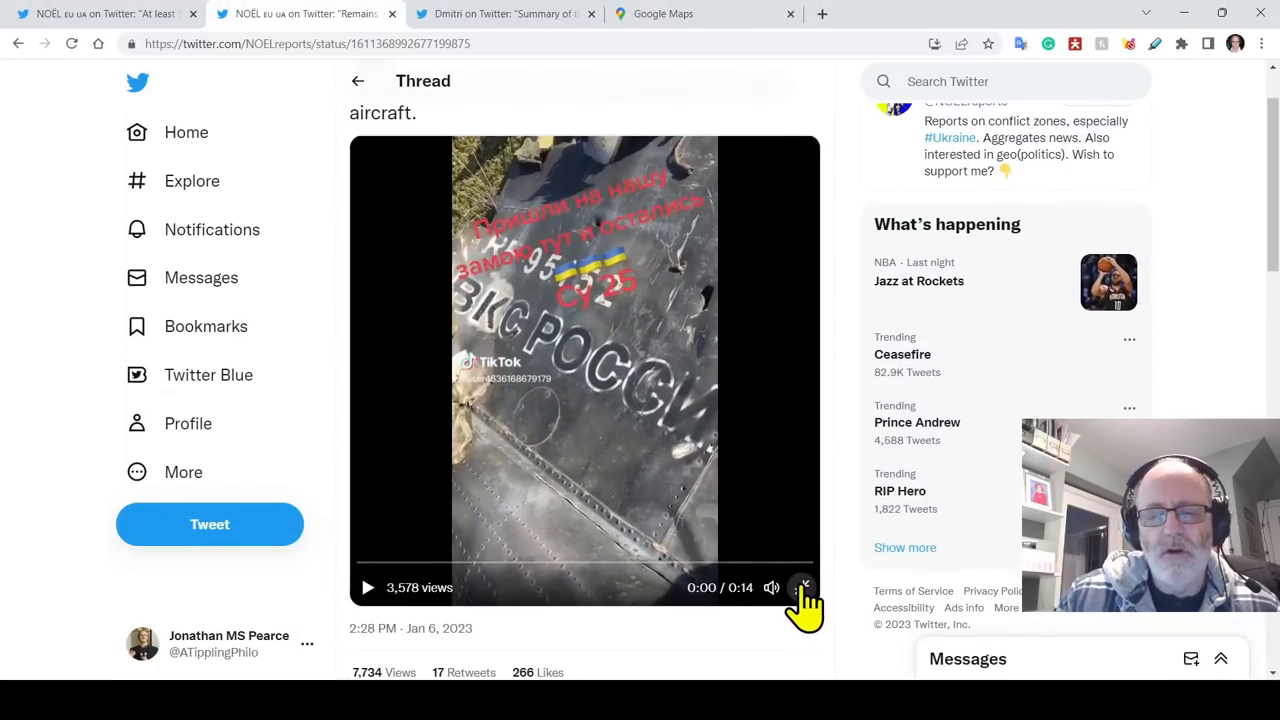
# - Play the Su-25SM wreckage video in fullscreen and pause it at 0:09
pyautogui.click(804, 587)
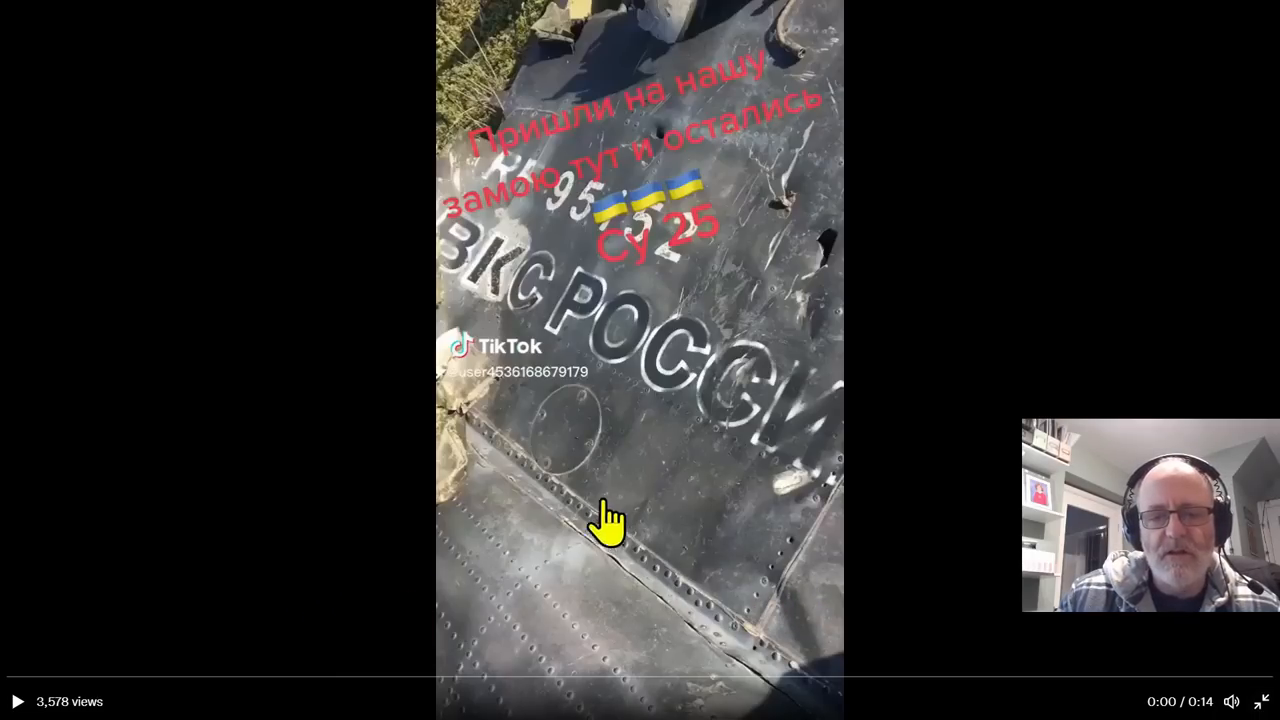
pyautogui.click(18, 701)
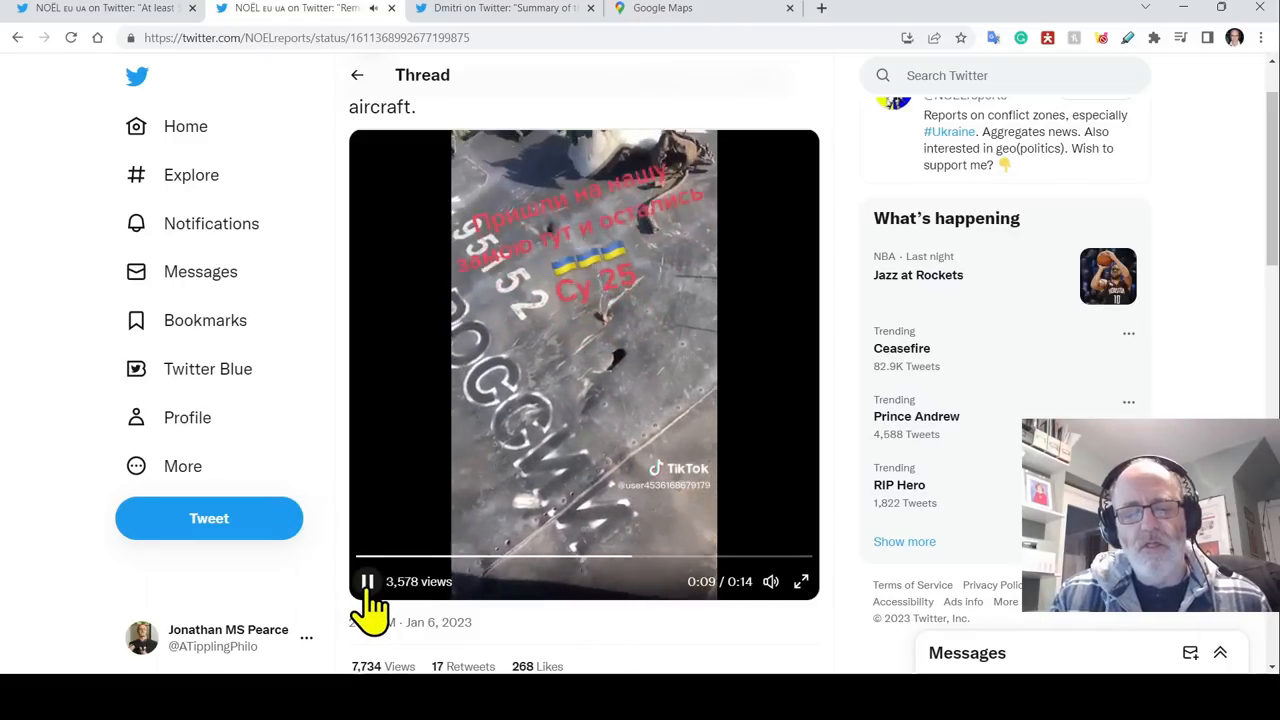
pyautogui.click(367, 581)
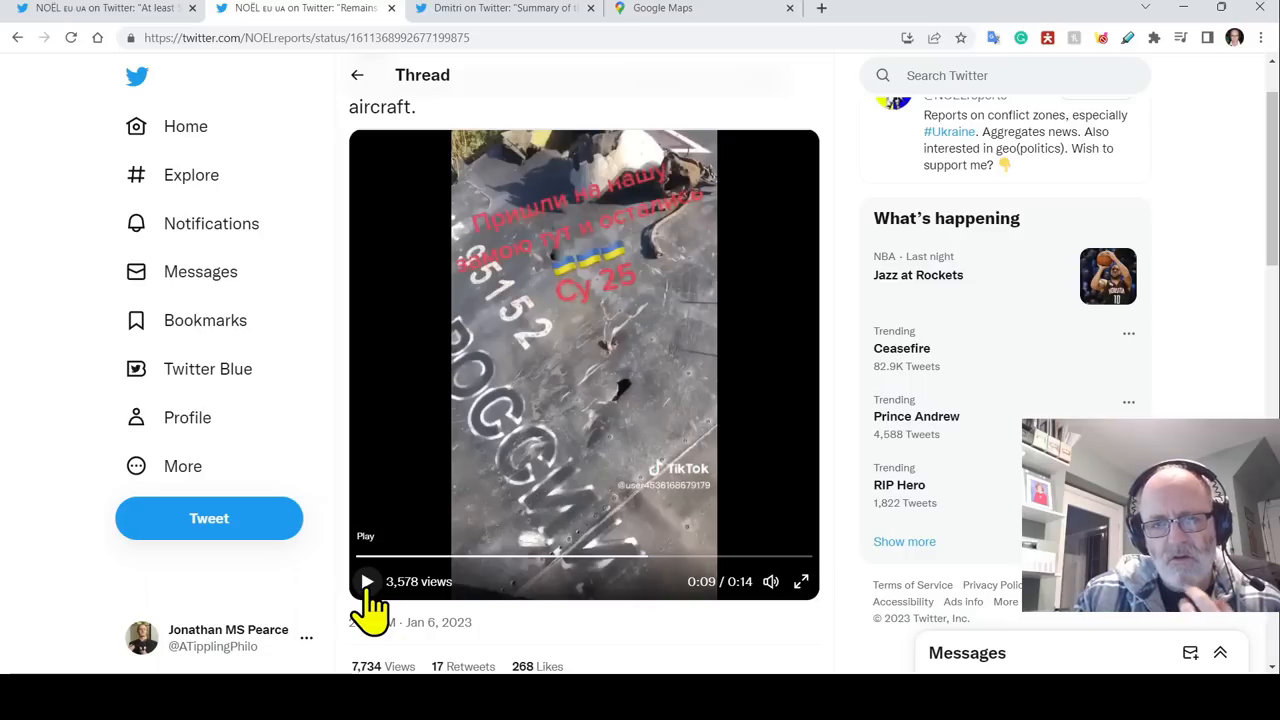
pyautogui.moveTo(852, 275)
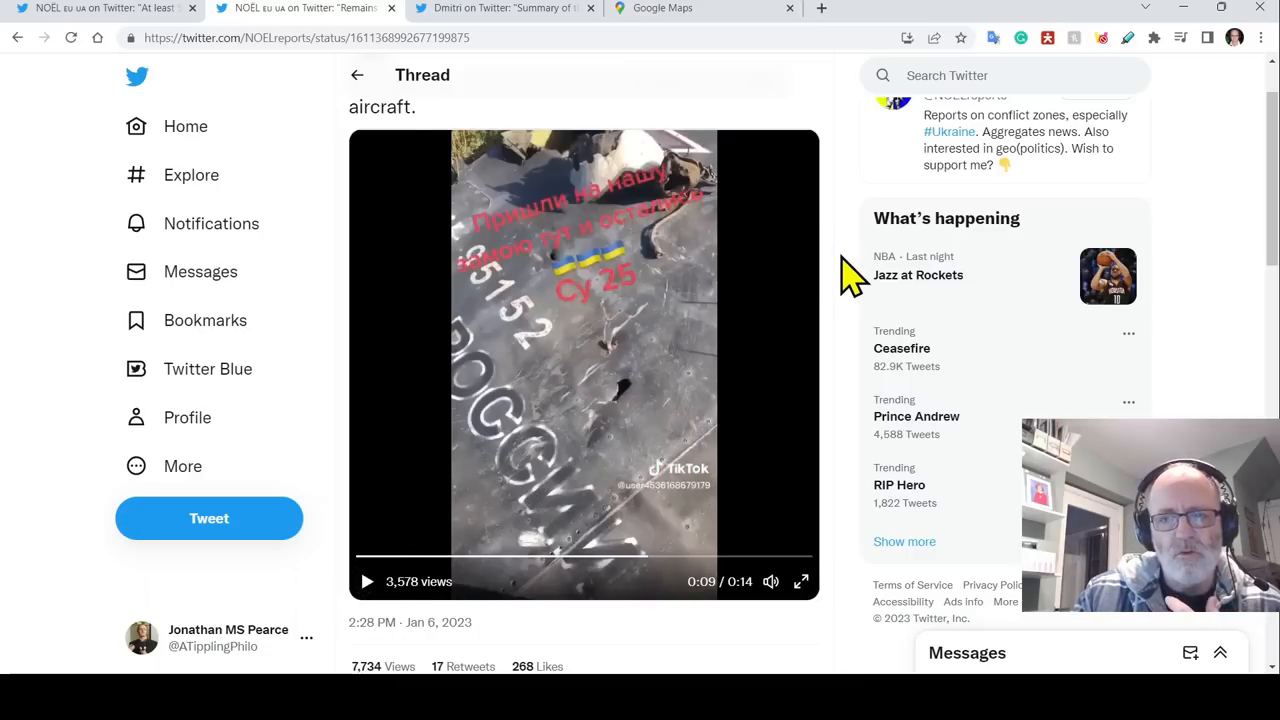
# - Open Dmitri's Day 316 Arestovych livestream thread and scroll to replies on Russian reinforcements
pyautogui.click(505, 8)
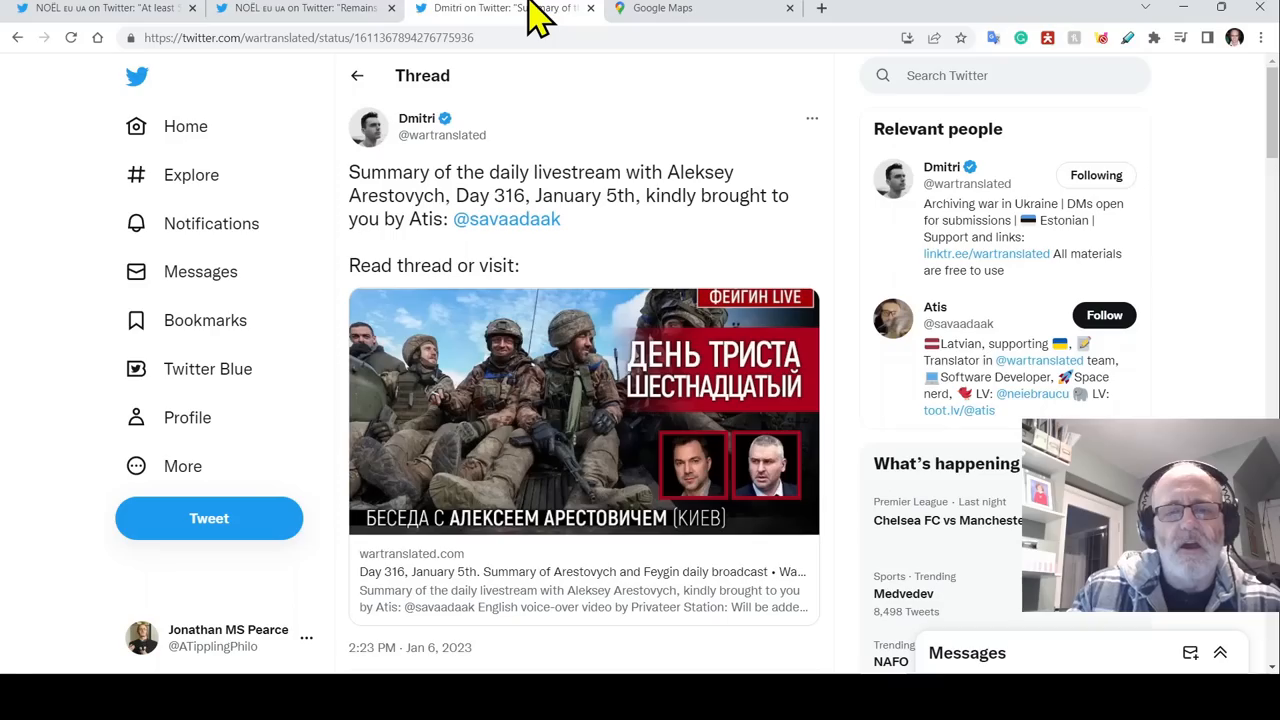
pyautogui.scroll(-3)
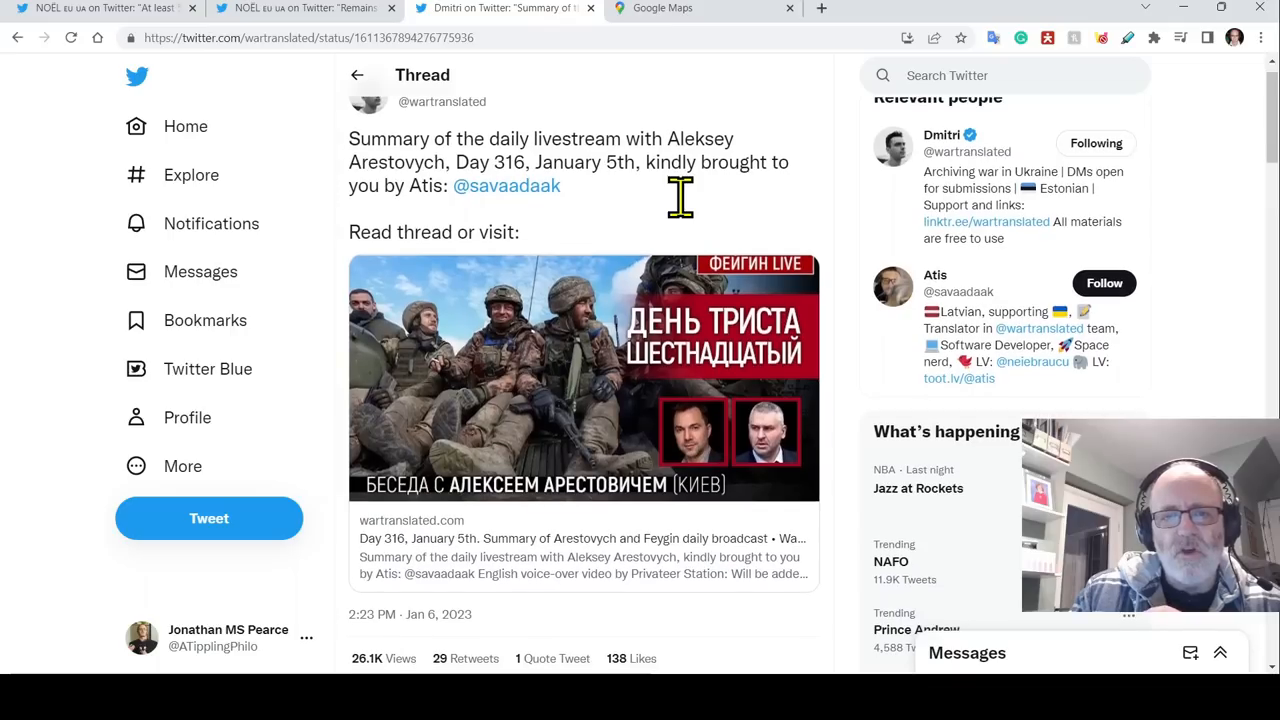
pyautogui.scroll(-3)
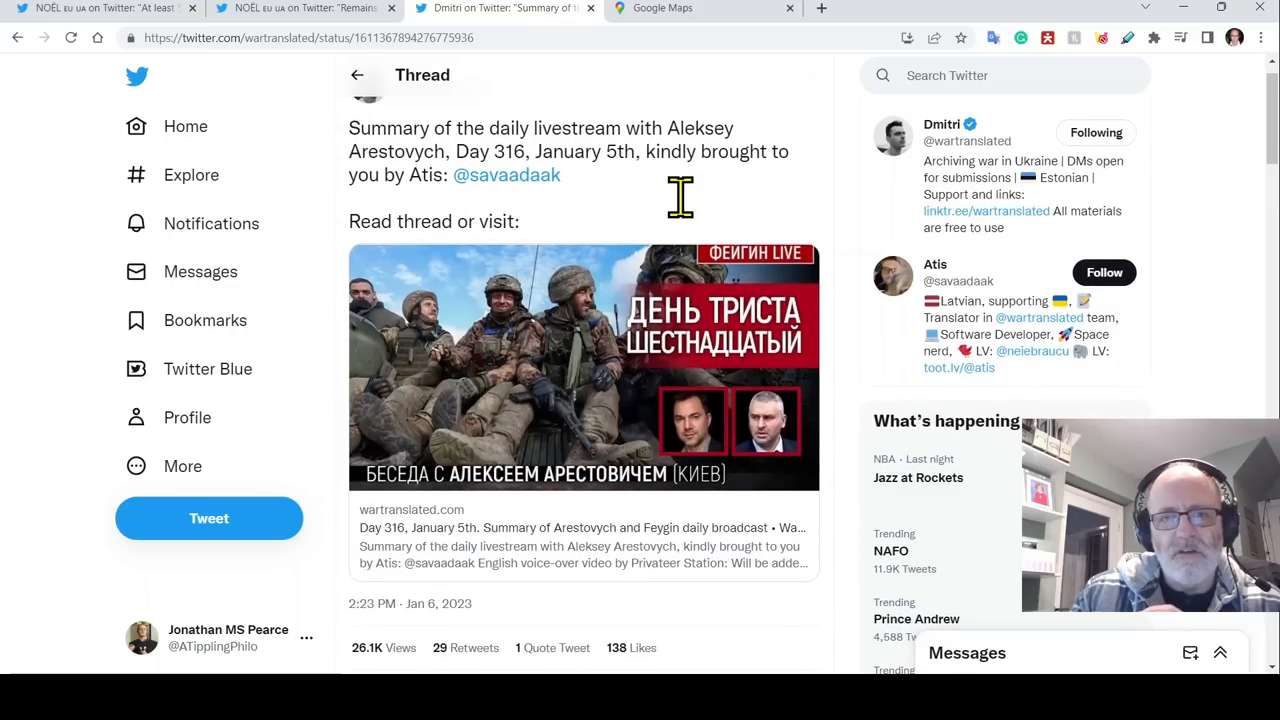
pyautogui.moveTo(638, 190)
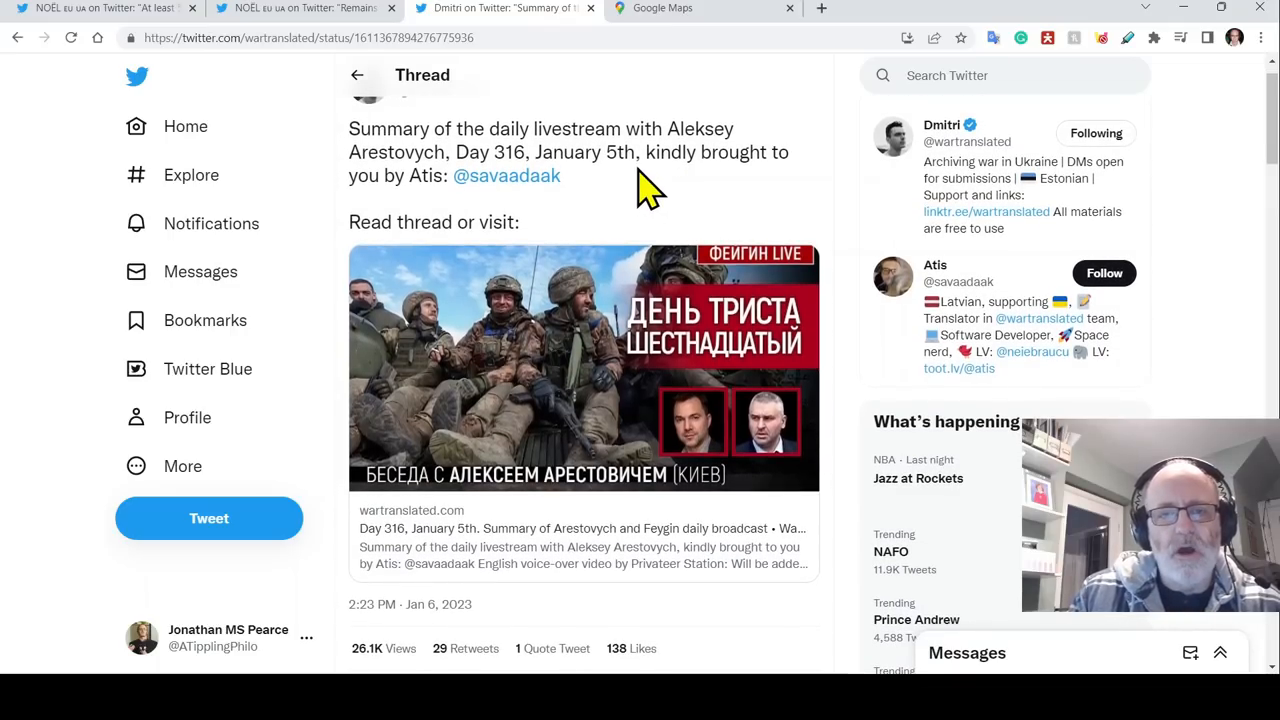
pyautogui.scroll(-3)
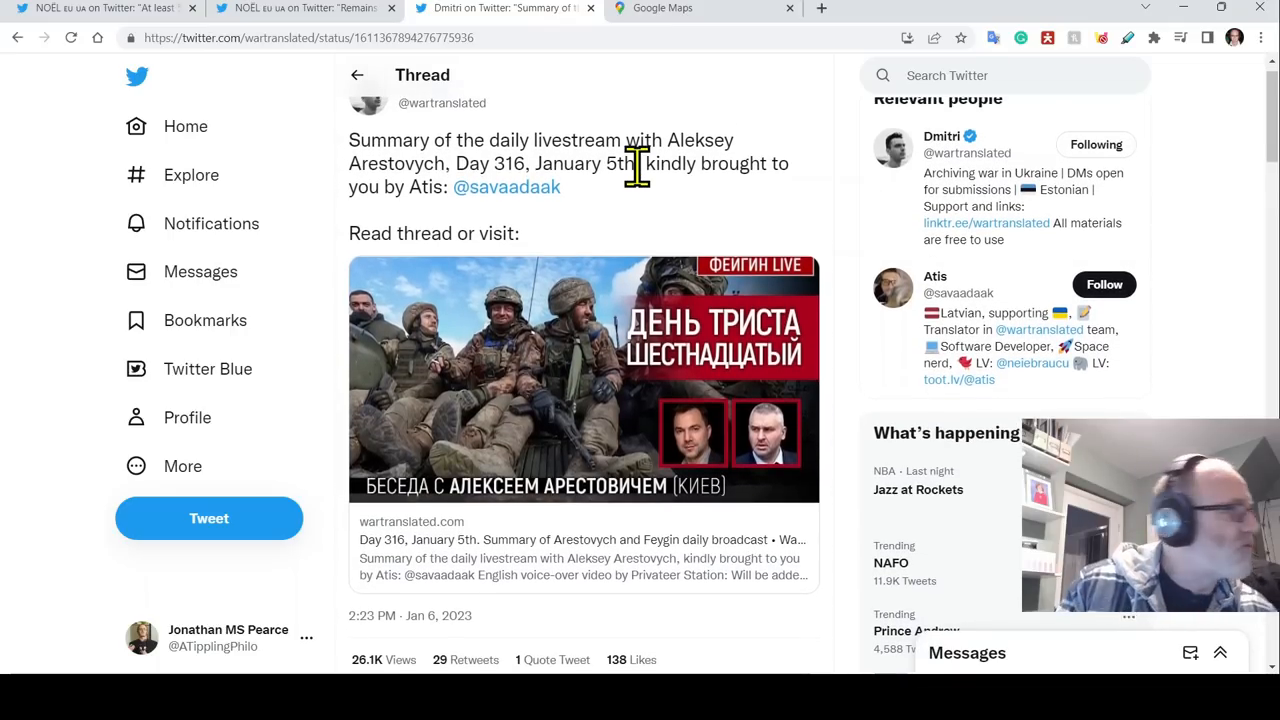
pyautogui.scroll(-3)
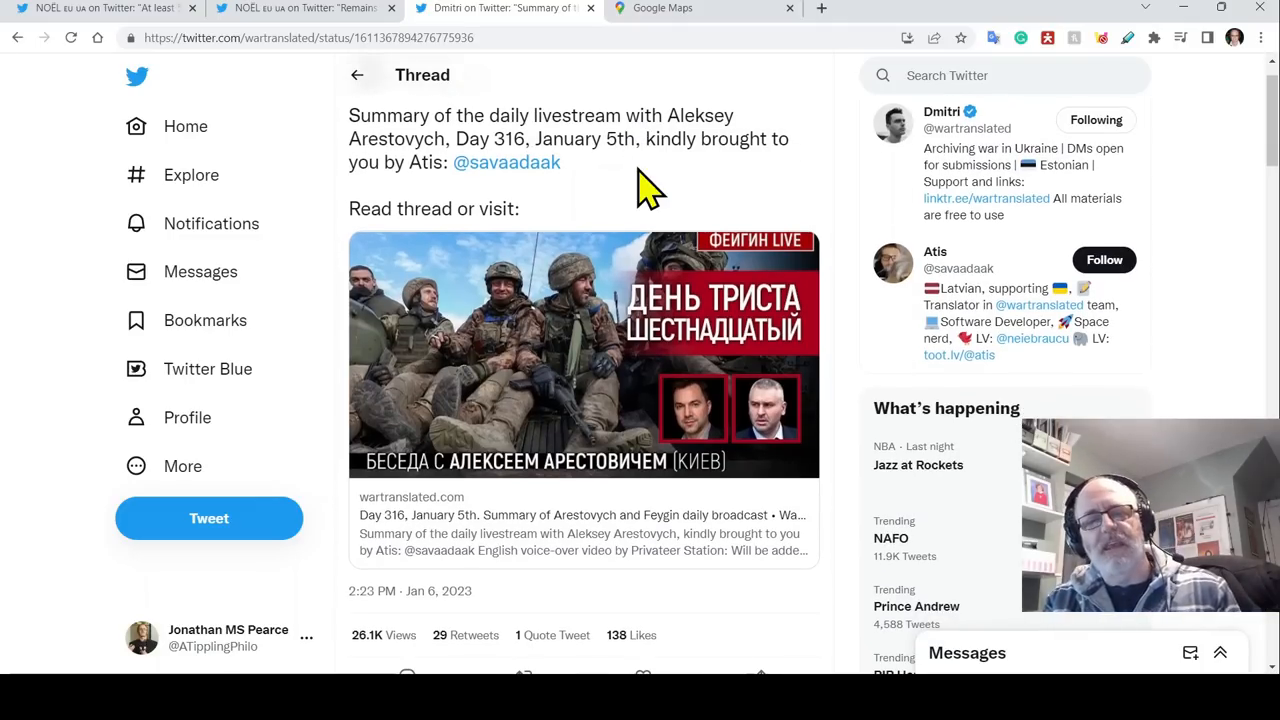
pyautogui.scroll(-3)
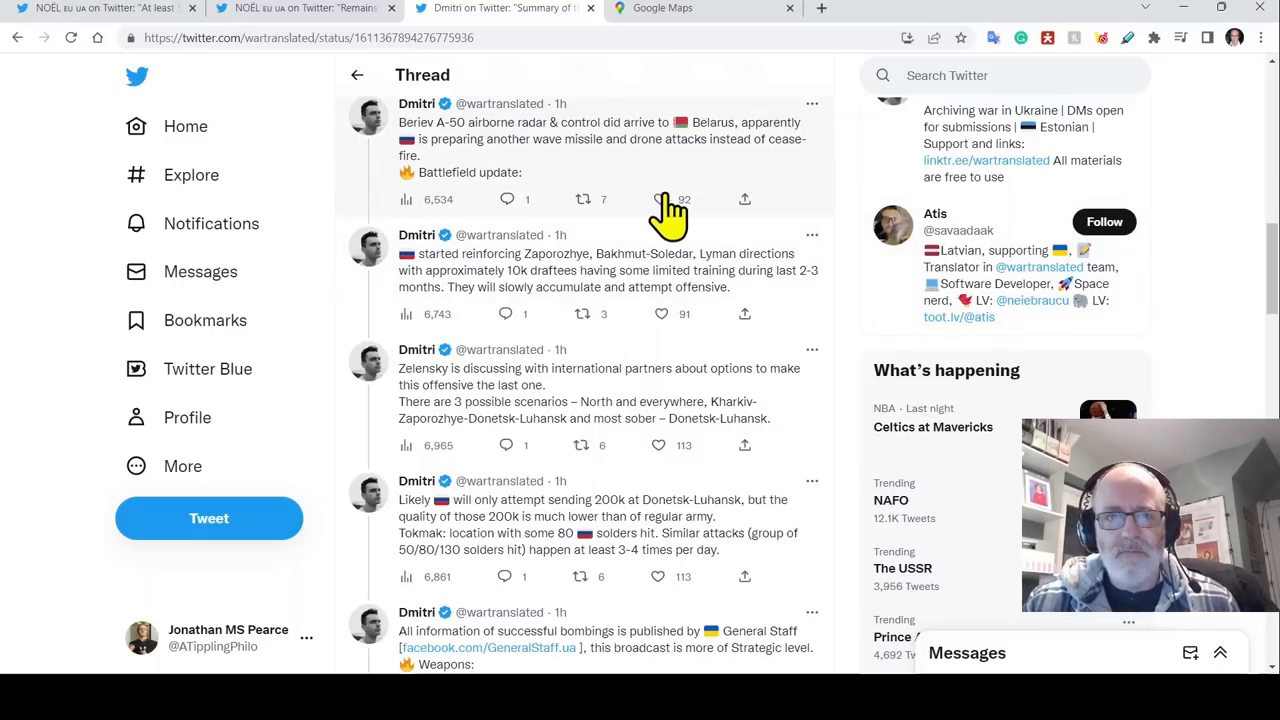
pyautogui.moveTo(533, 275)
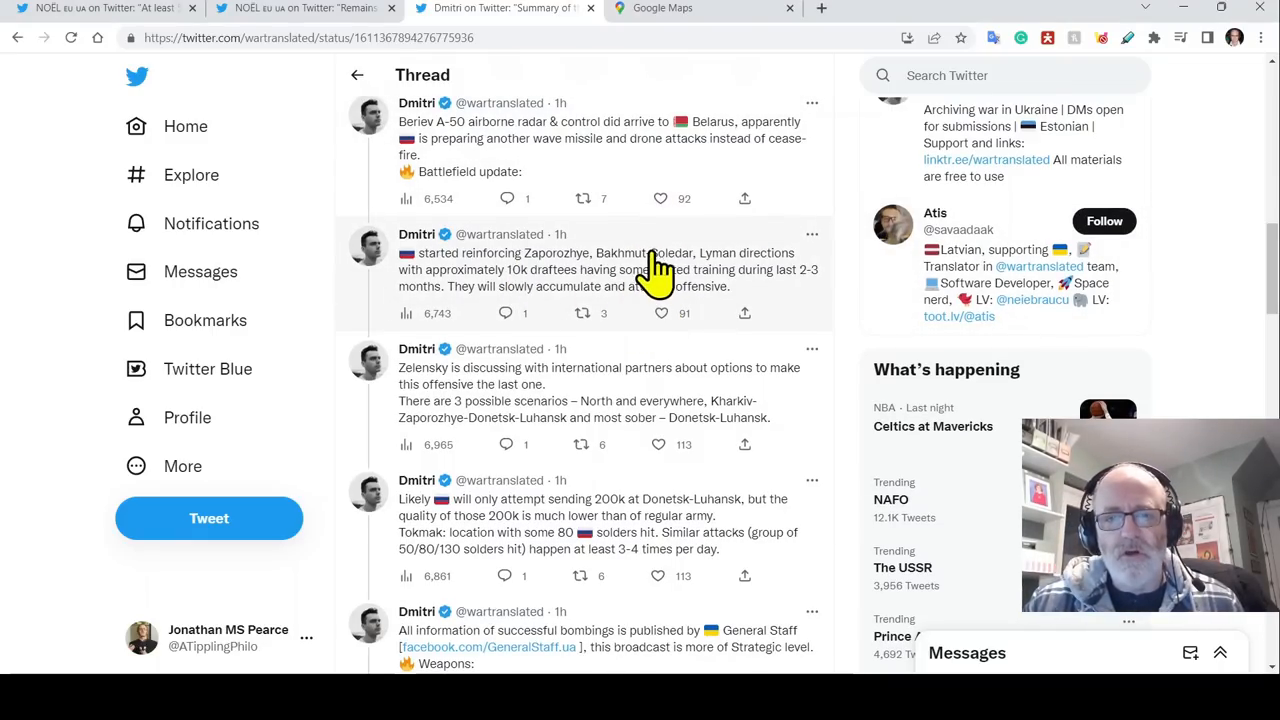
pyautogui.moveTo(750, 280)
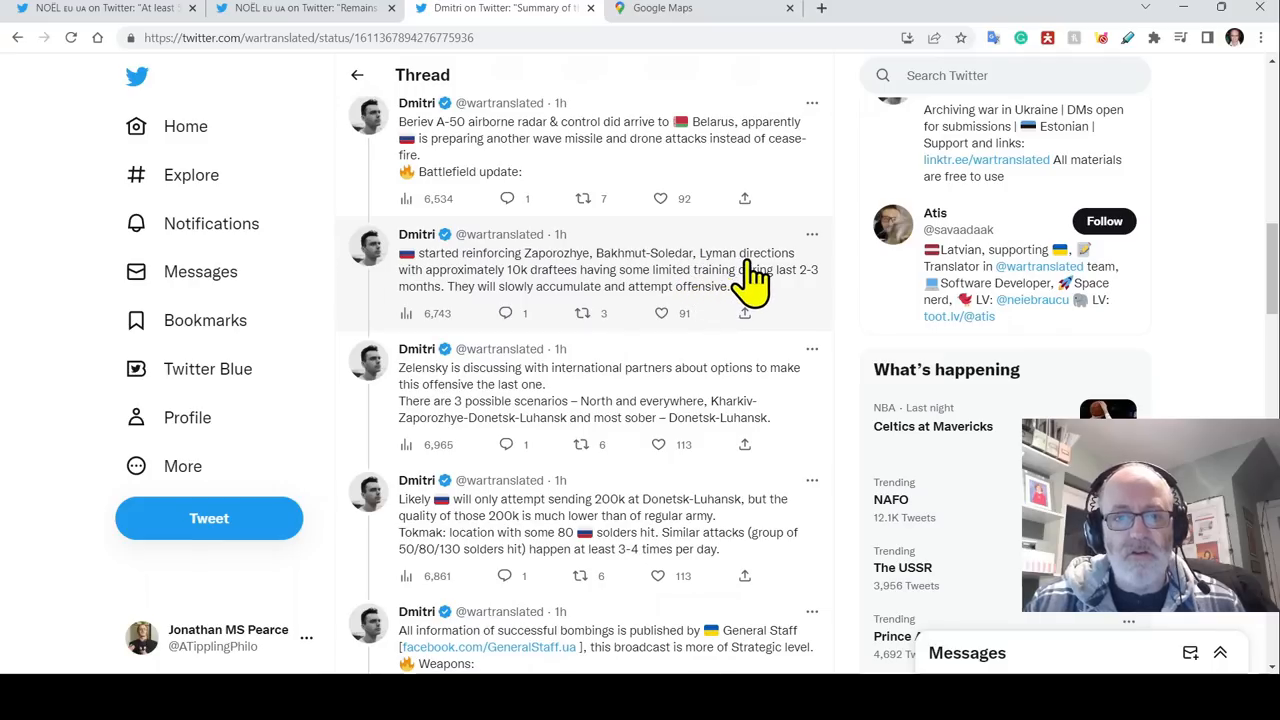
pyautogui.scroll(-3)
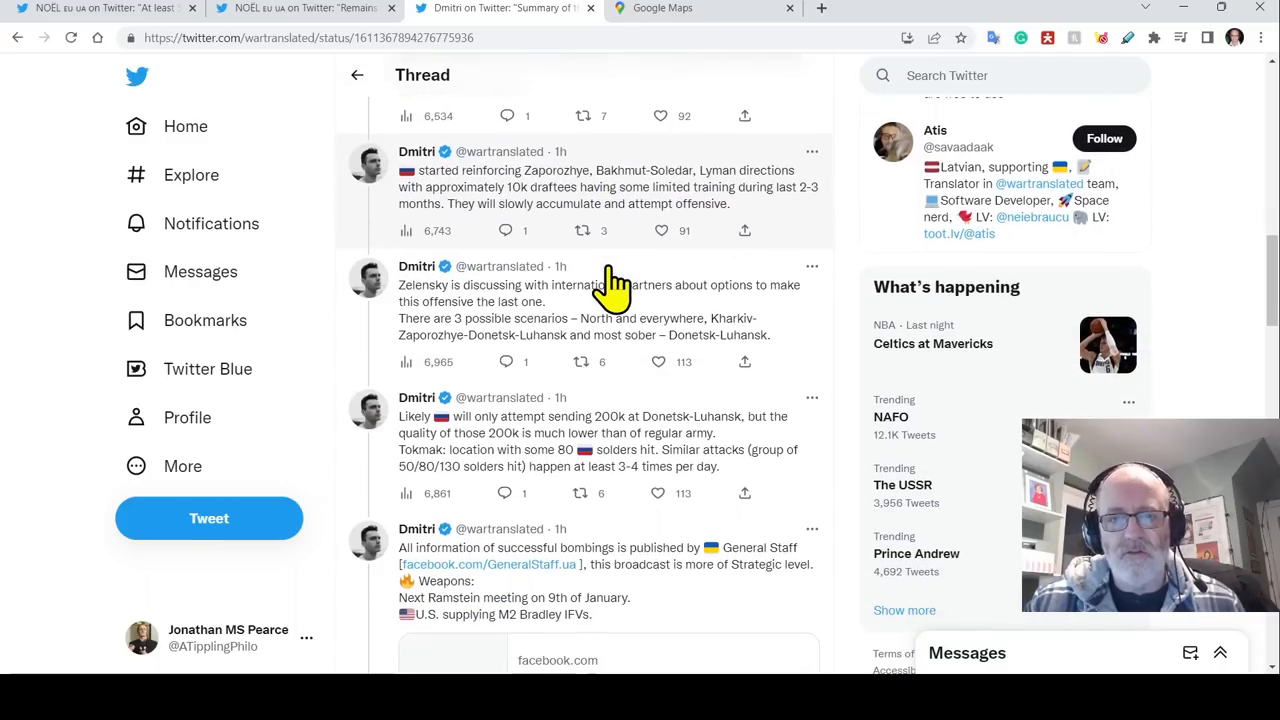
pyautogui.moveTo(738, 213)
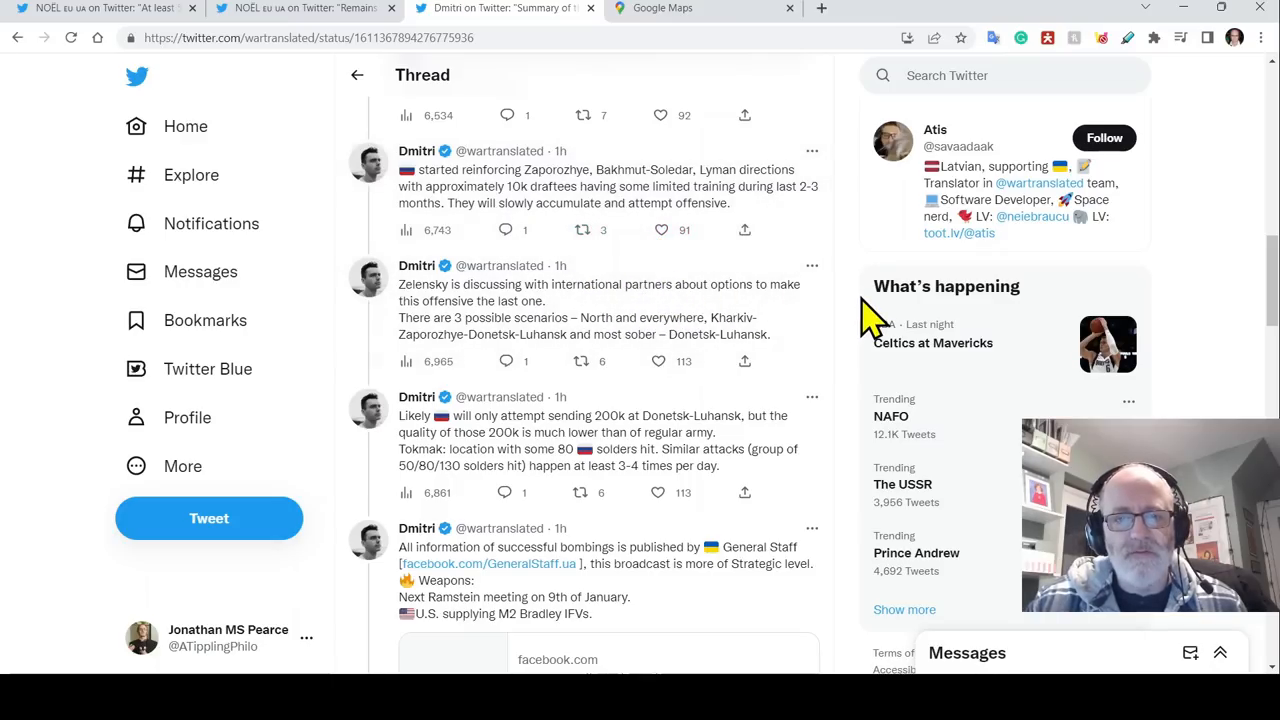
pyautogui.scroll(-3)
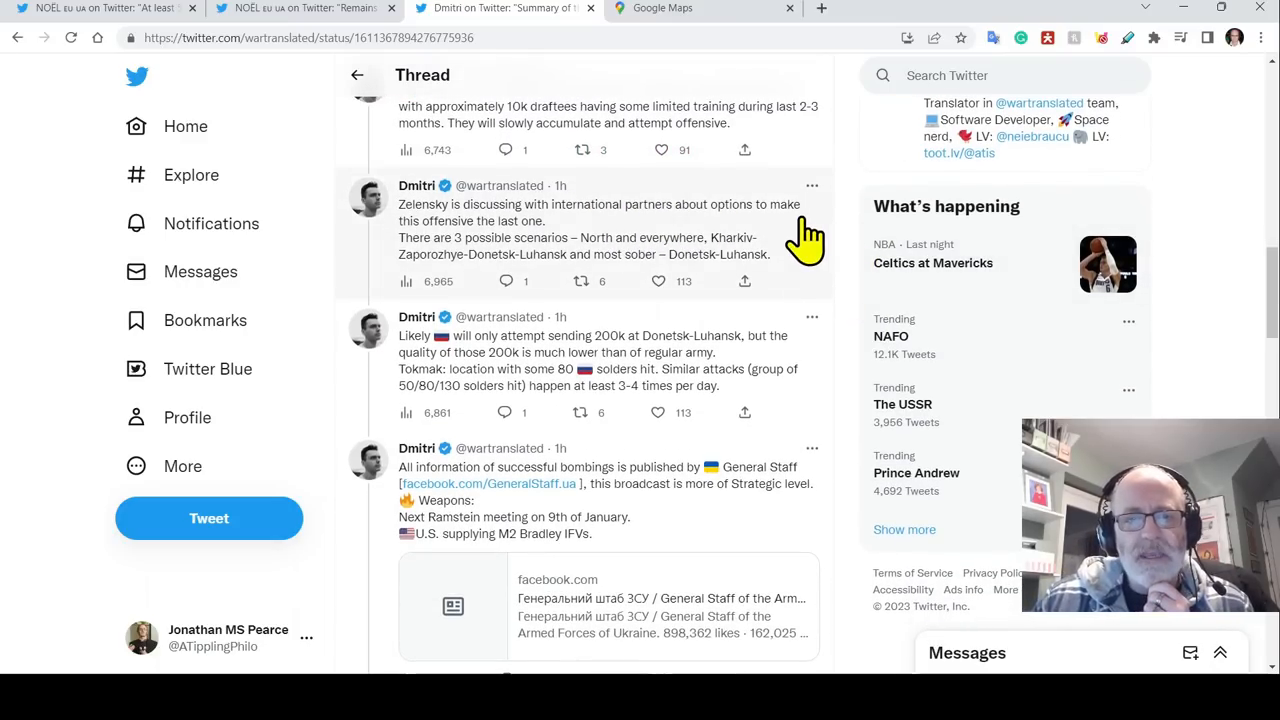
pyautogui.moveTo(725, 210)
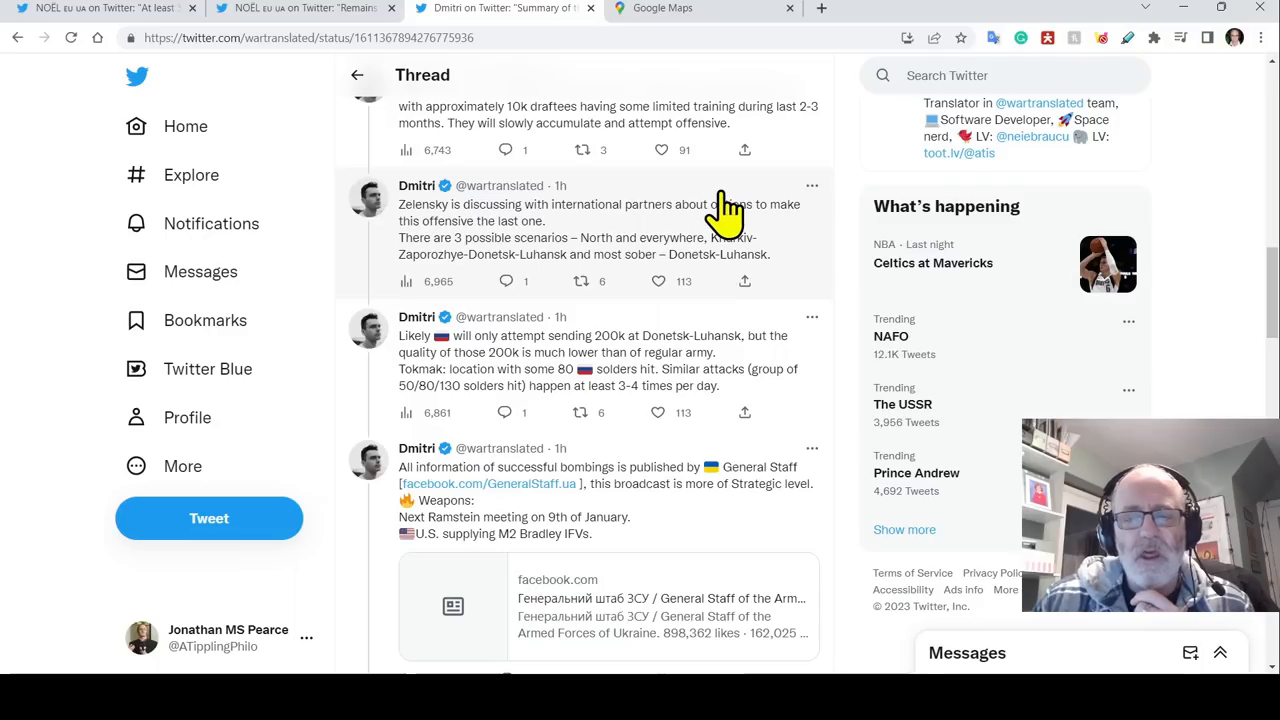
pyautogui.moveTo(620, 225)
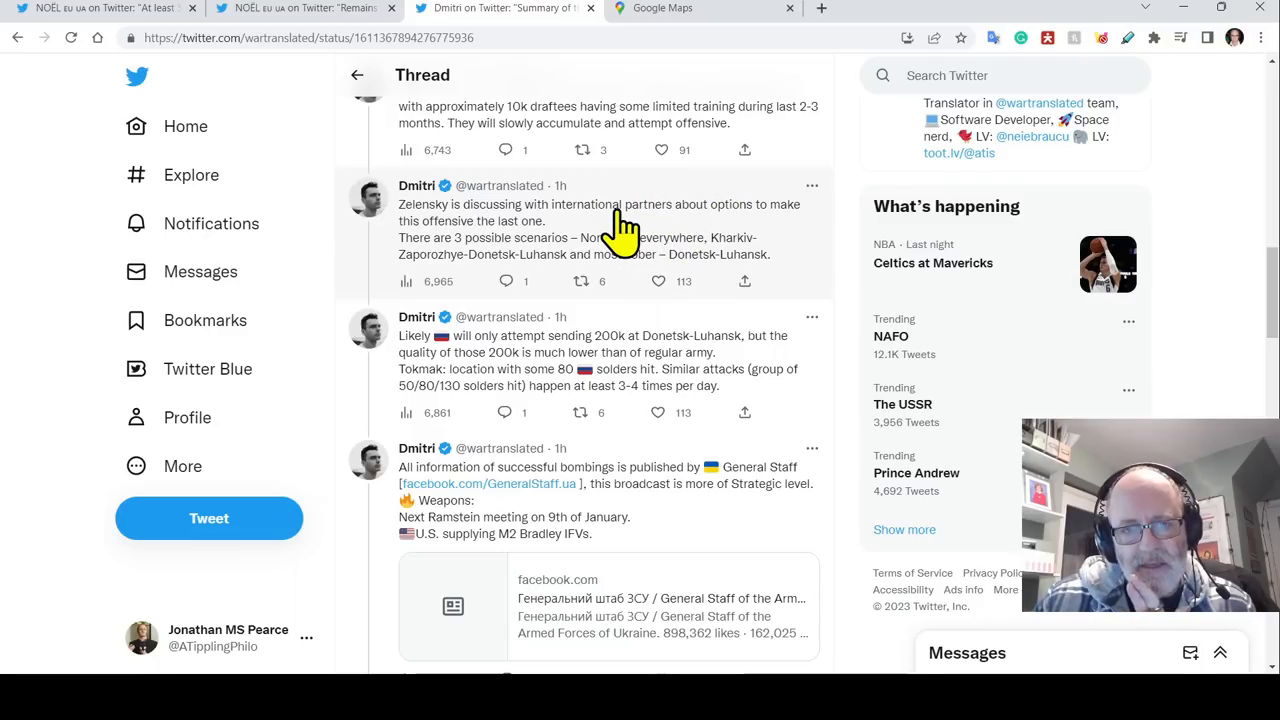
pyautogui.moveTo(416, 186)
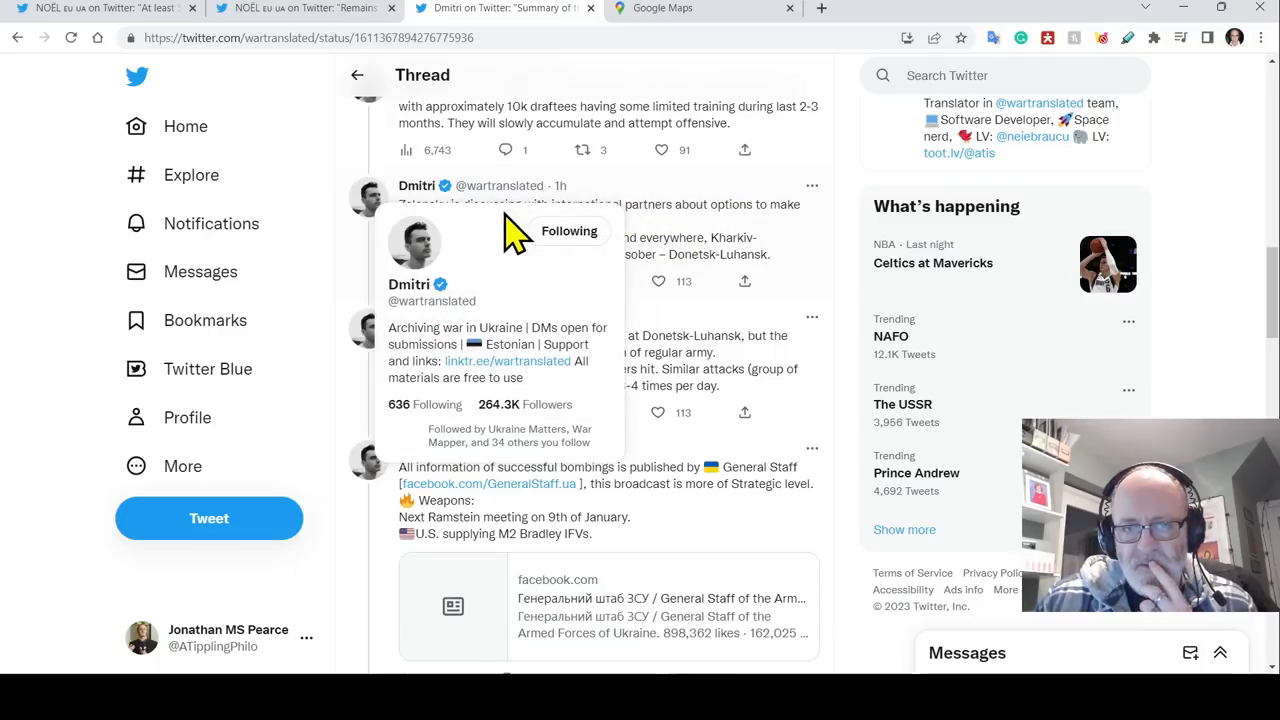
pyautogui.moveTo(870, 230)
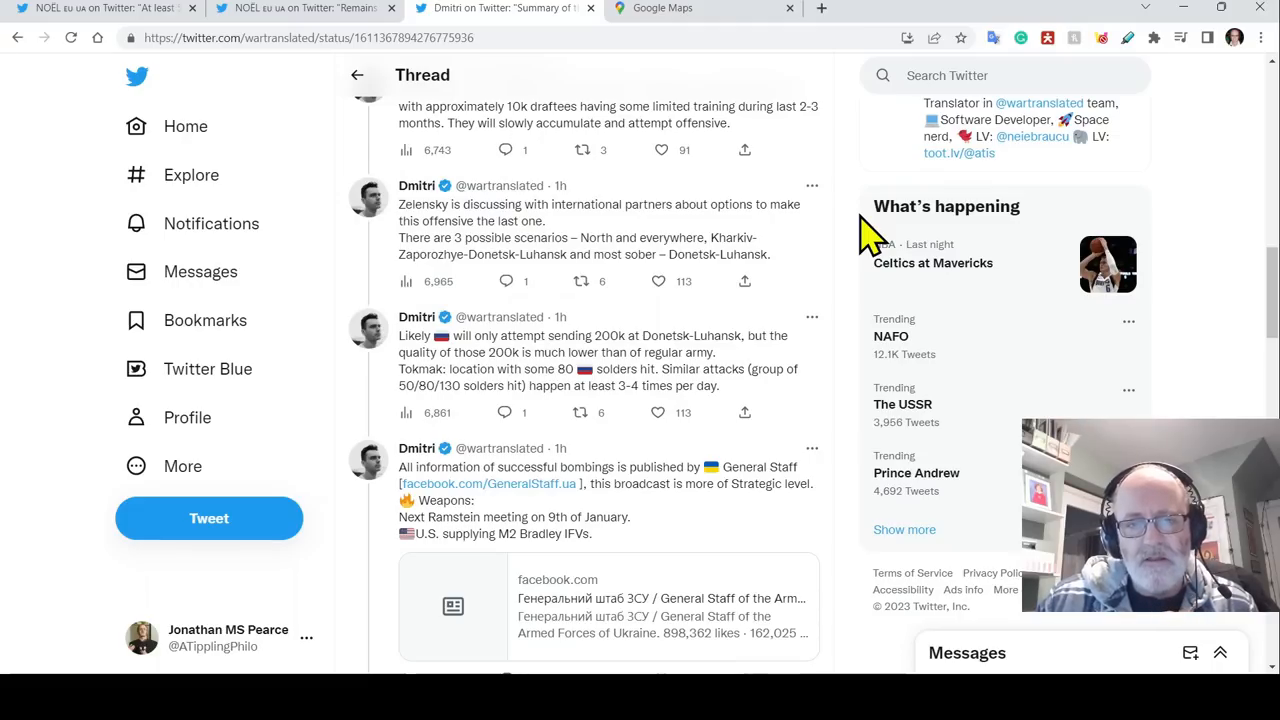
pyautogui.moveTo(780, 225)
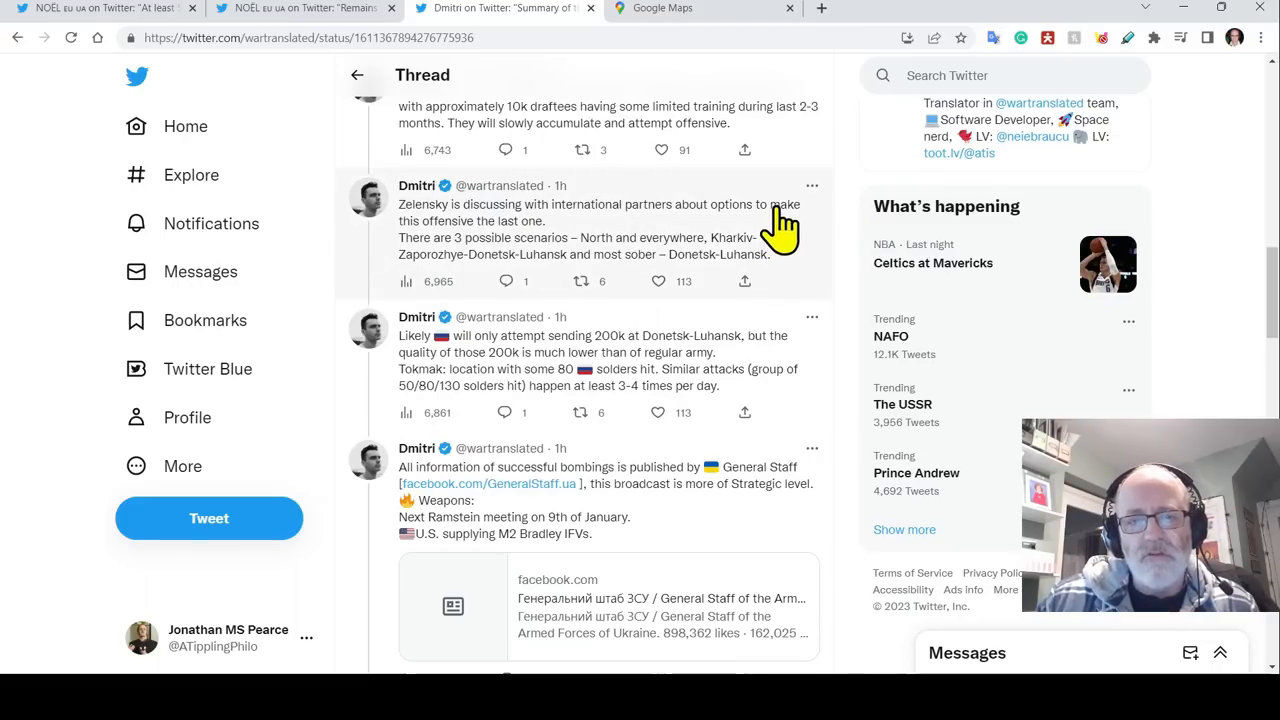
pyautogui.scroll(-3)
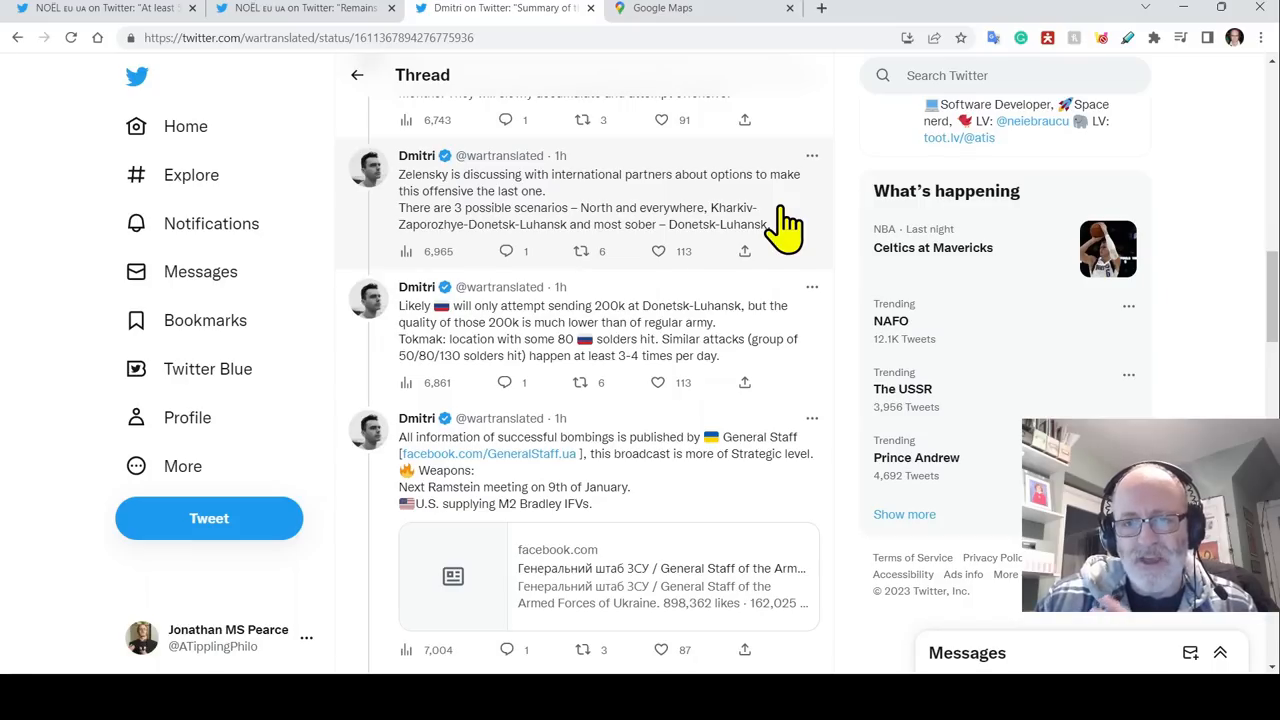
pyautogui.moveTo(522, 255)
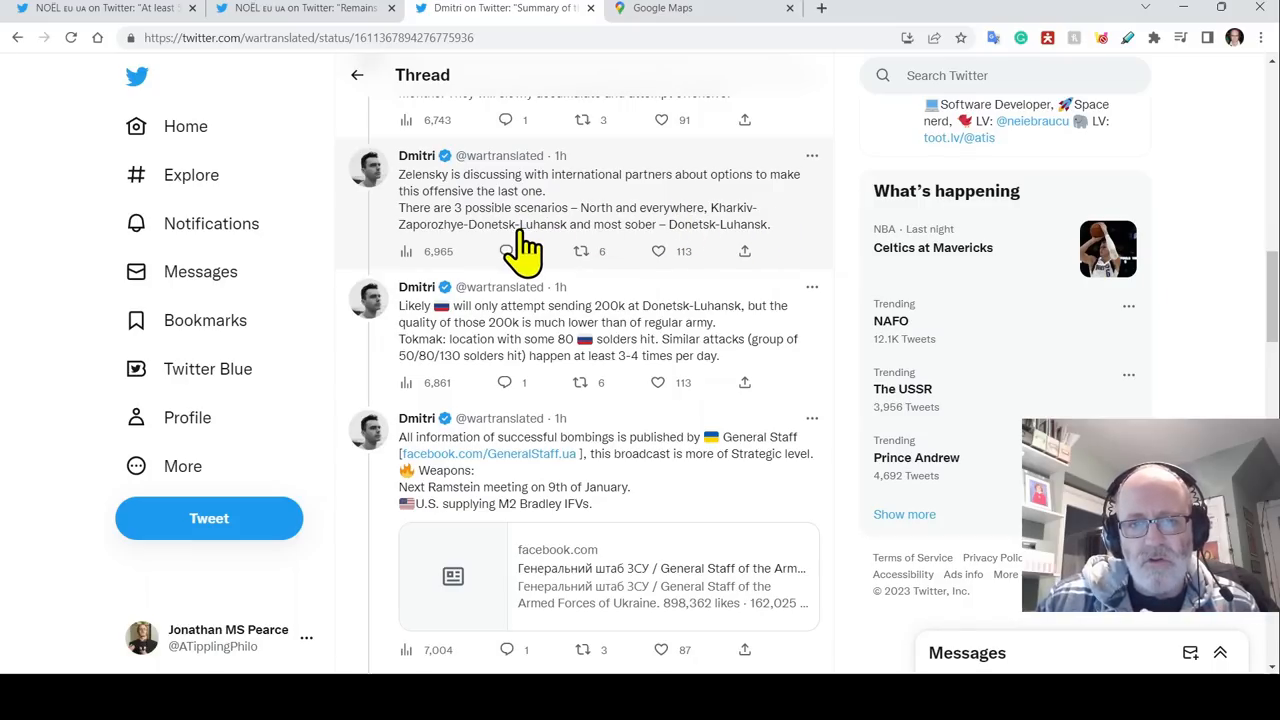
pyautogui.moveTo(555, 250)
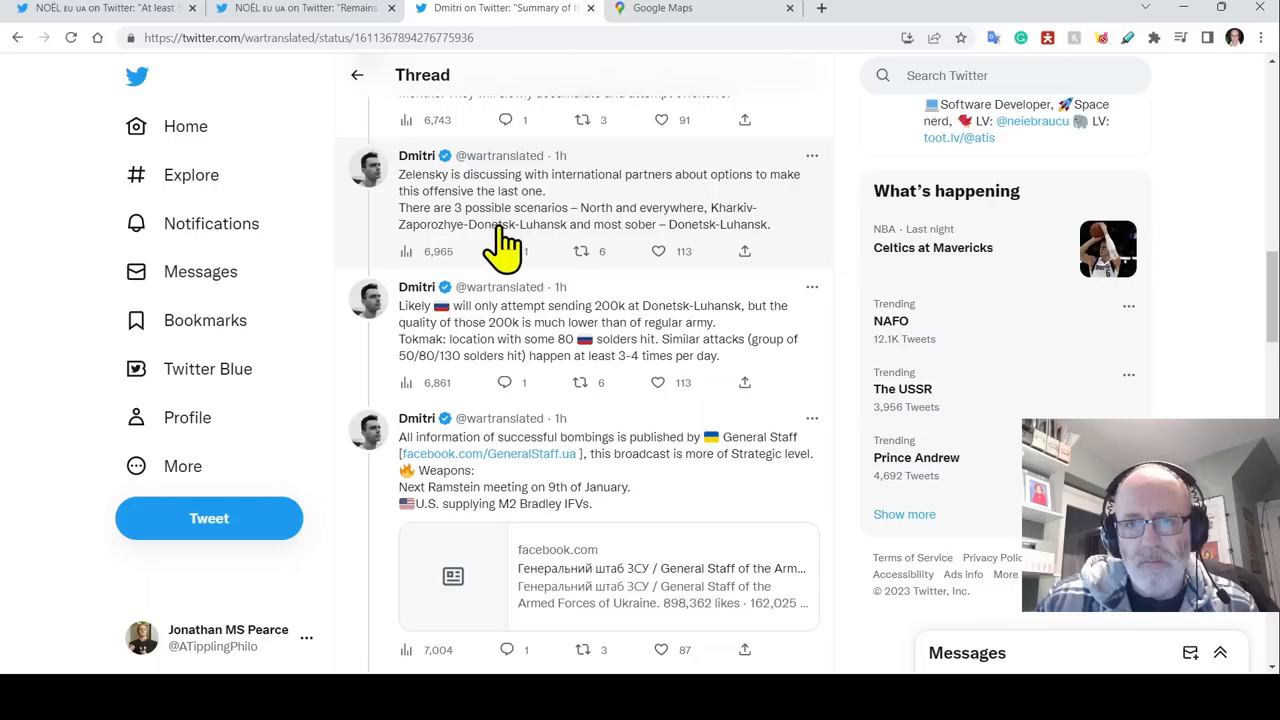
pyautogui.moveTo(740, 240)
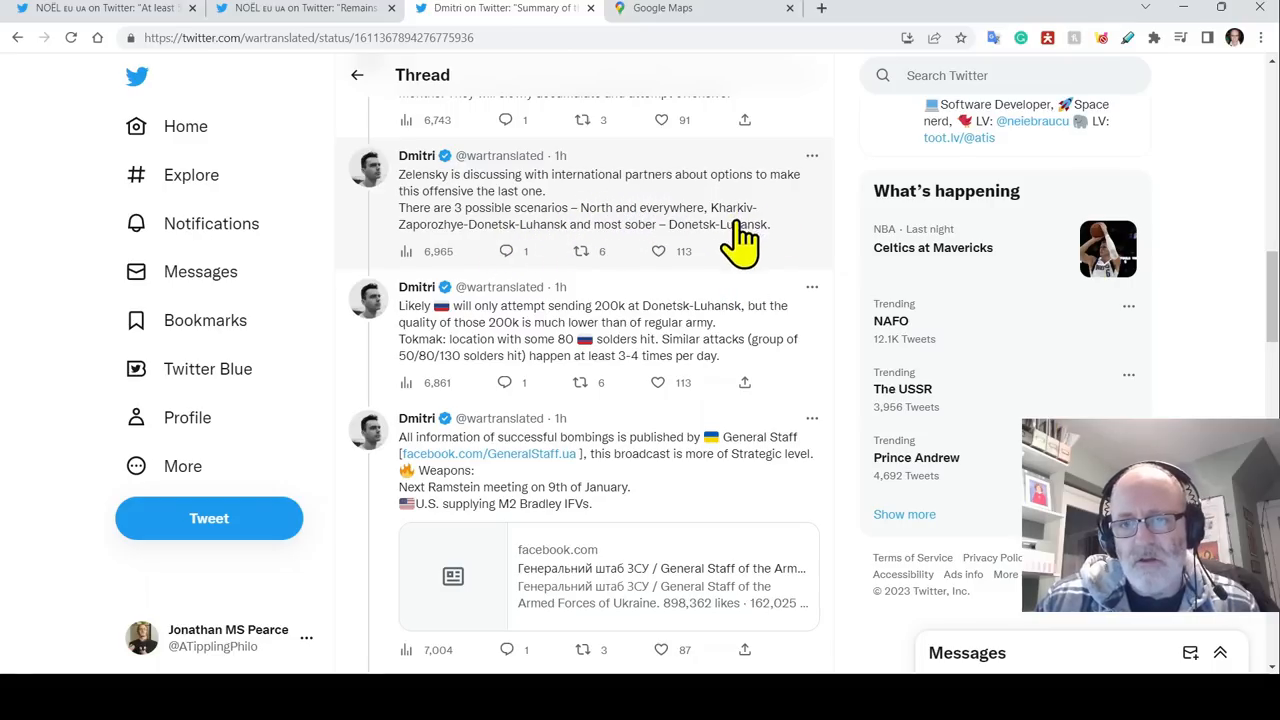
pyautogui.scroll(-3)
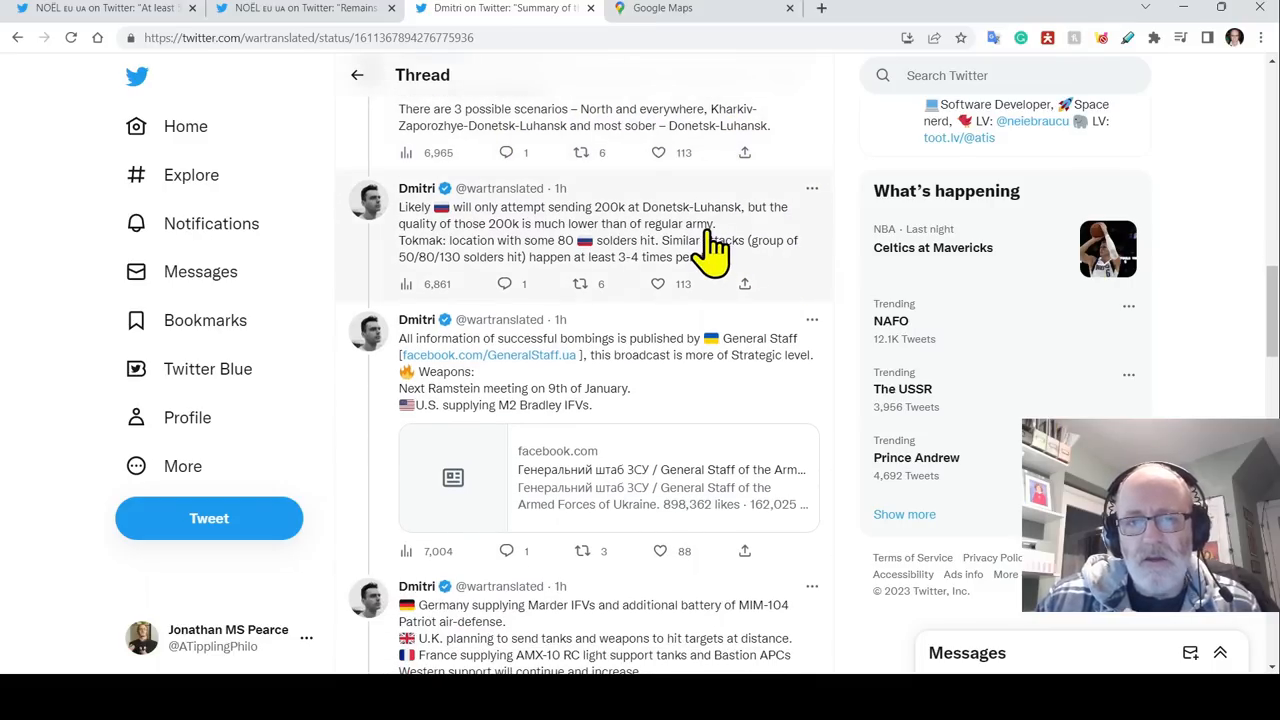
pyautogui.moveTo(800, 262)
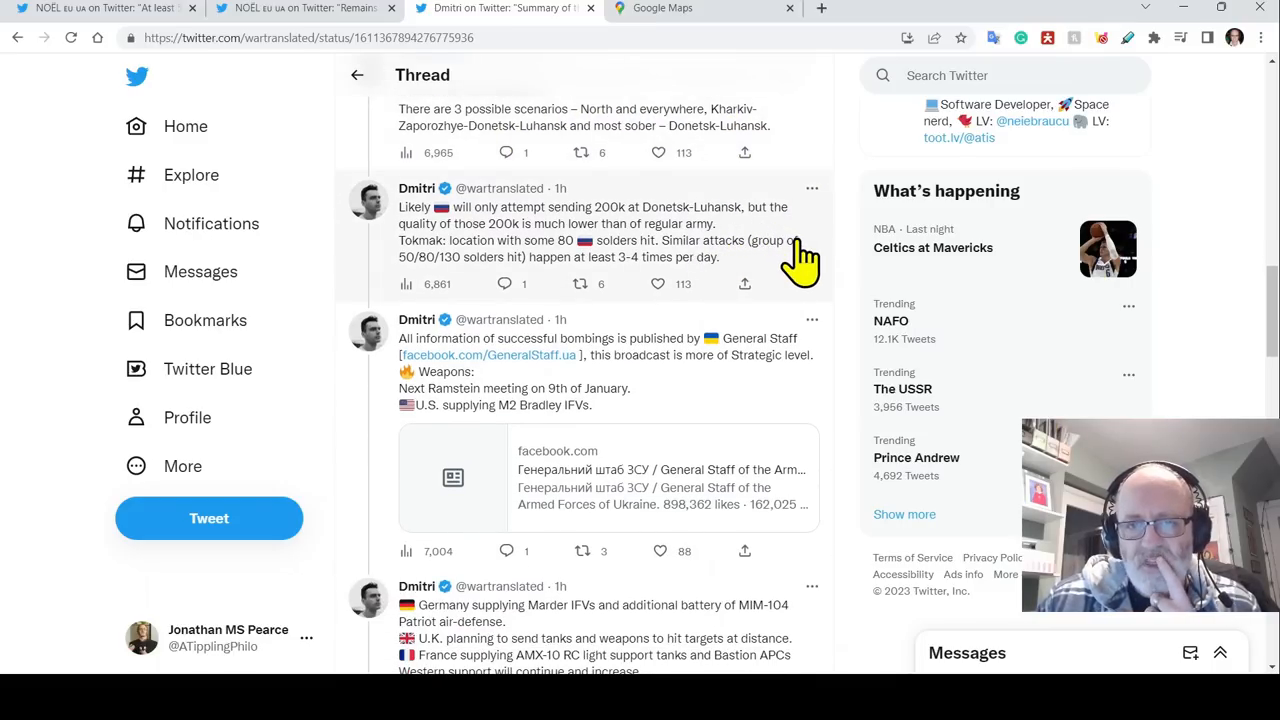
pyautogui.moveTo(600, 210)
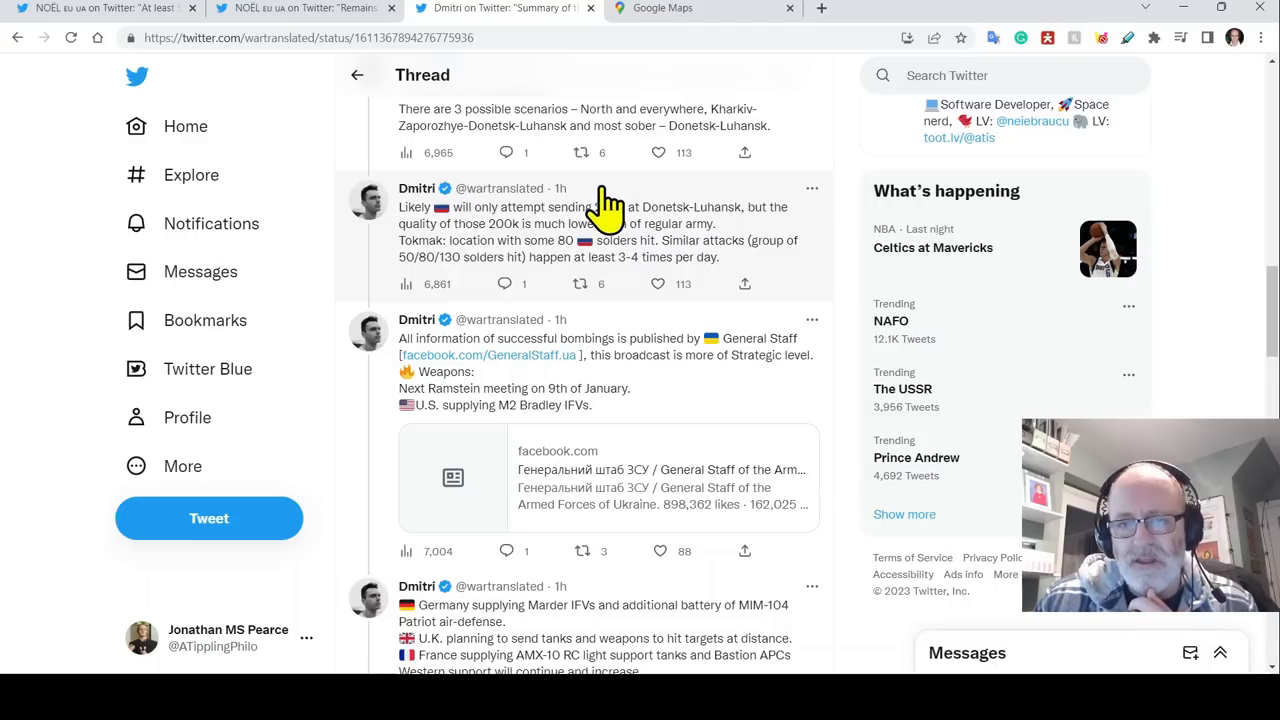
pyautogui.moveTo(850, 170)
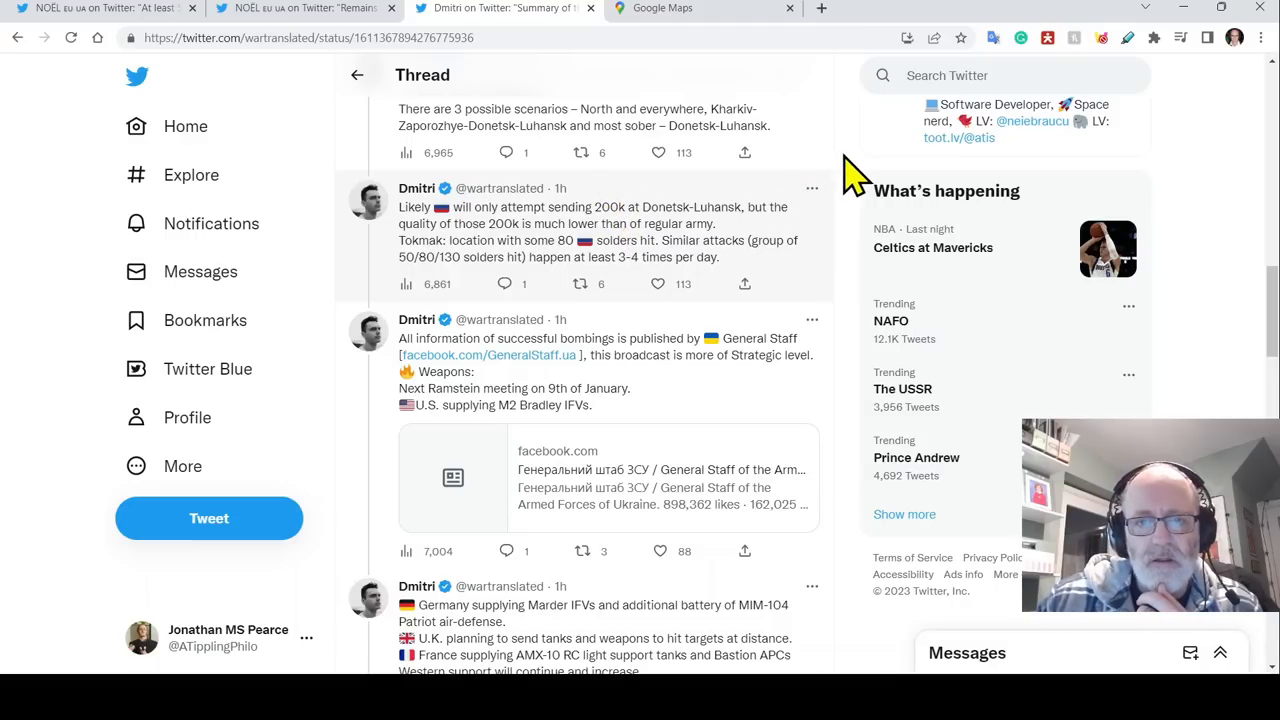
pyautogui.scroll(-3)
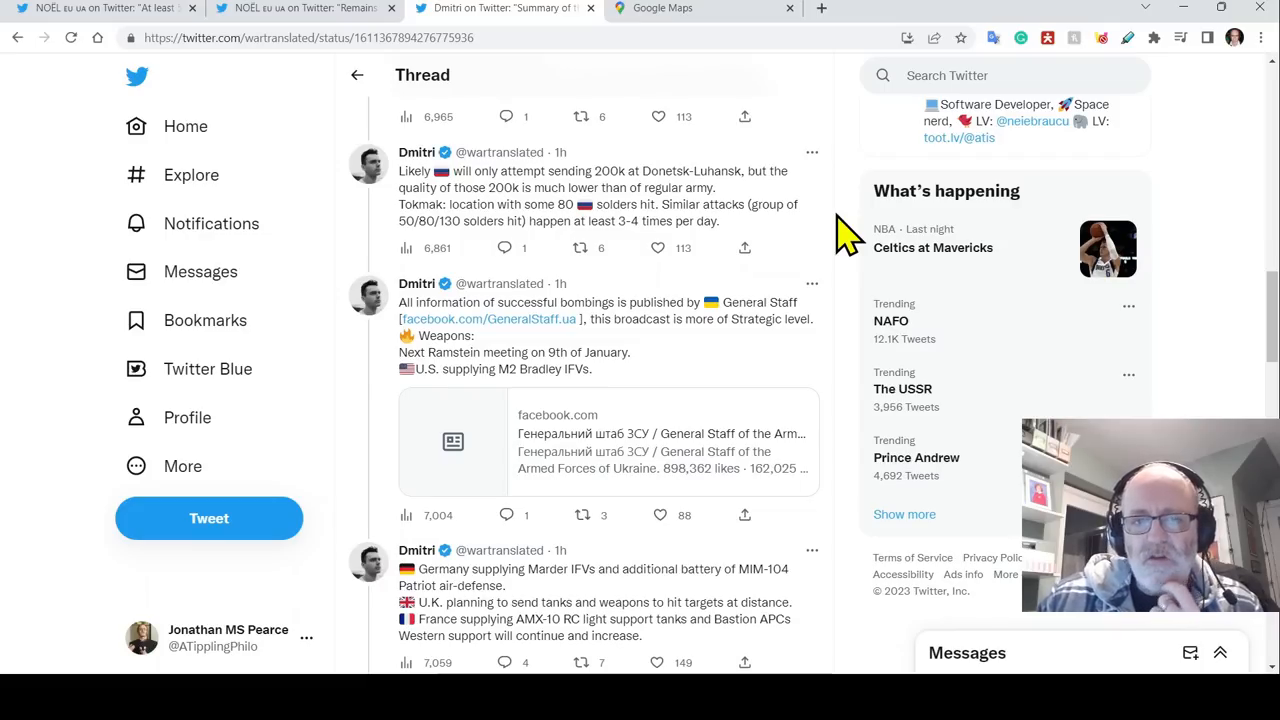
pyautogui.moveTo(790, 258)
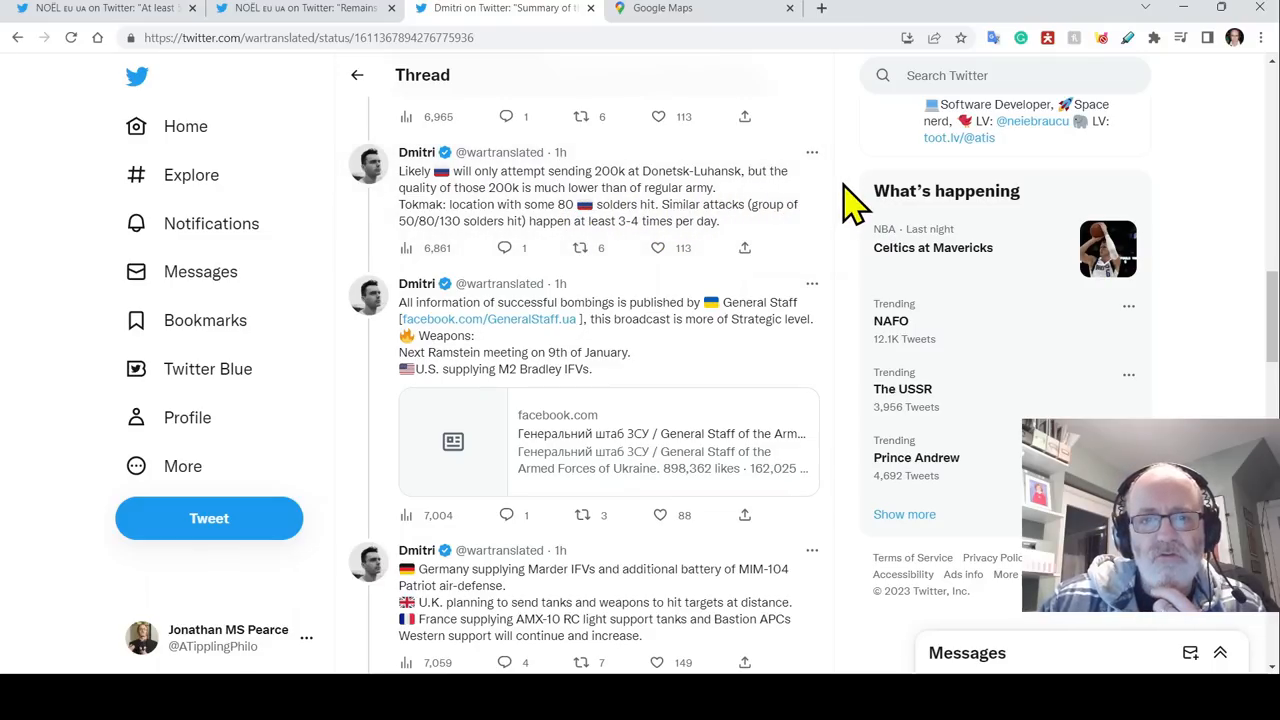
pyautogui.moveTo(780, 215)
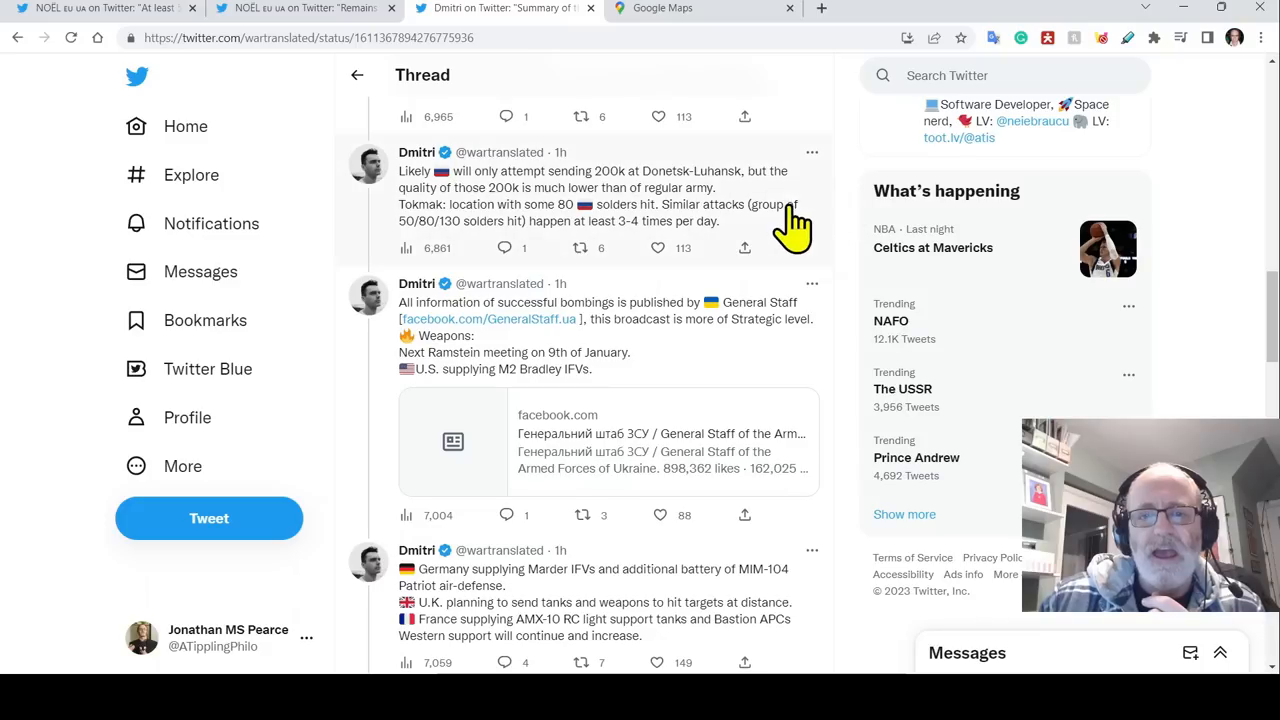
pyautogui.moveTo(763, 230)
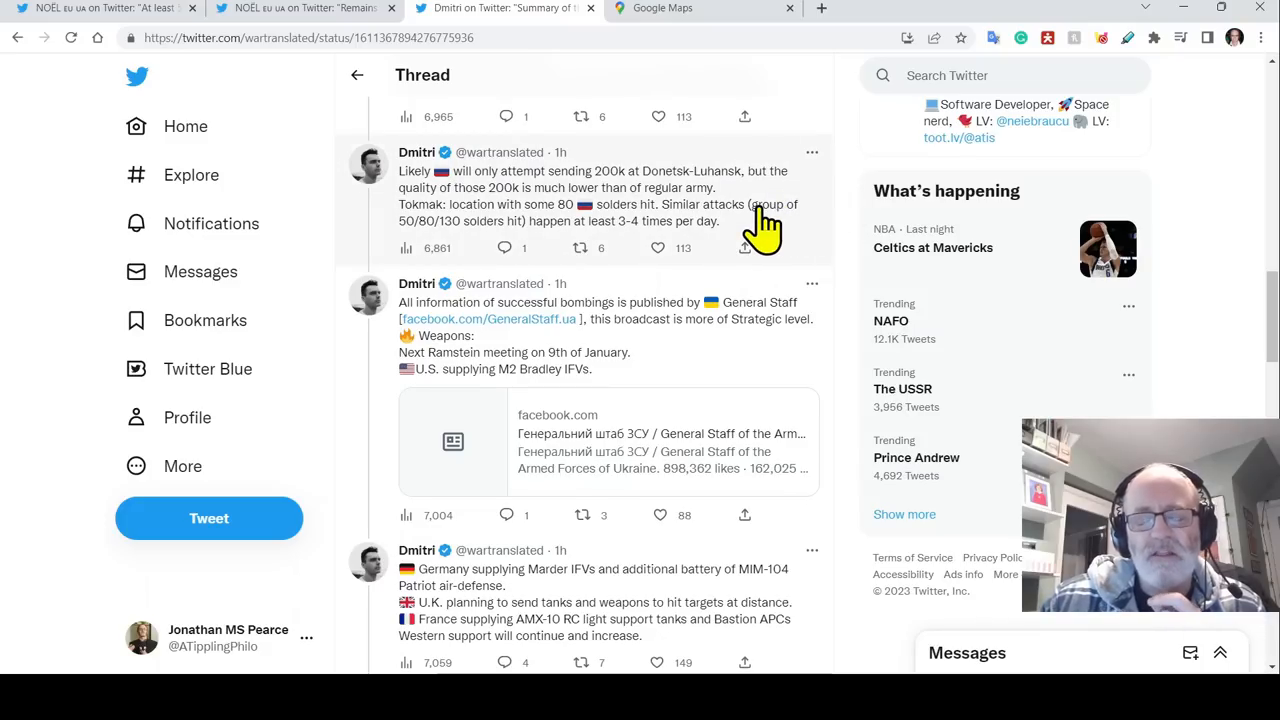
pyautogui.moveTo(853, 180)
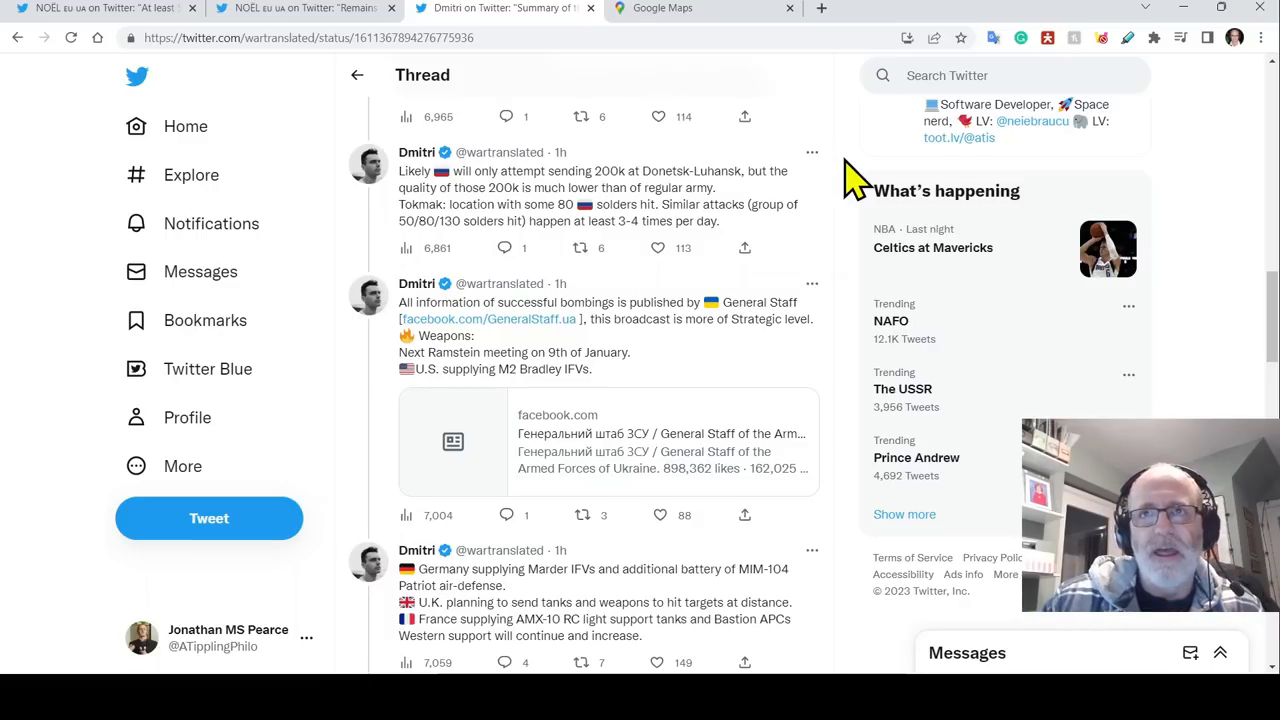
pyautogui.click(659, 116)
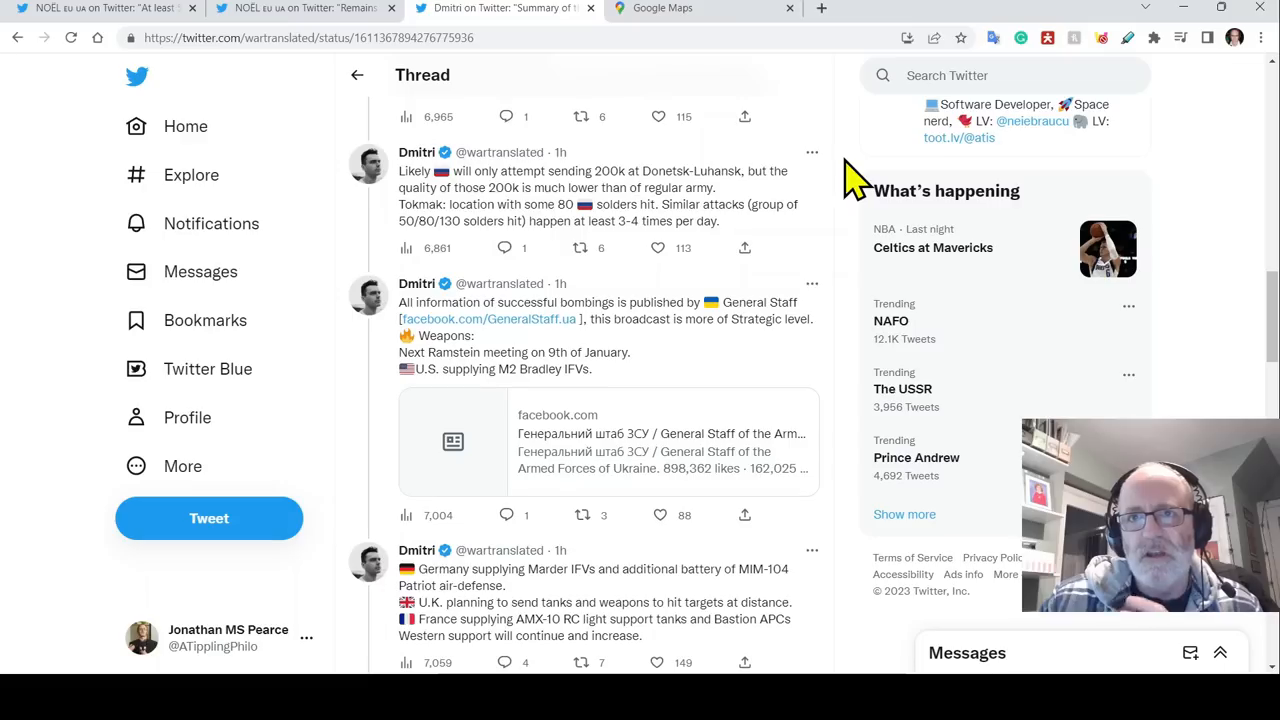
pyautogui.click(658, 116)
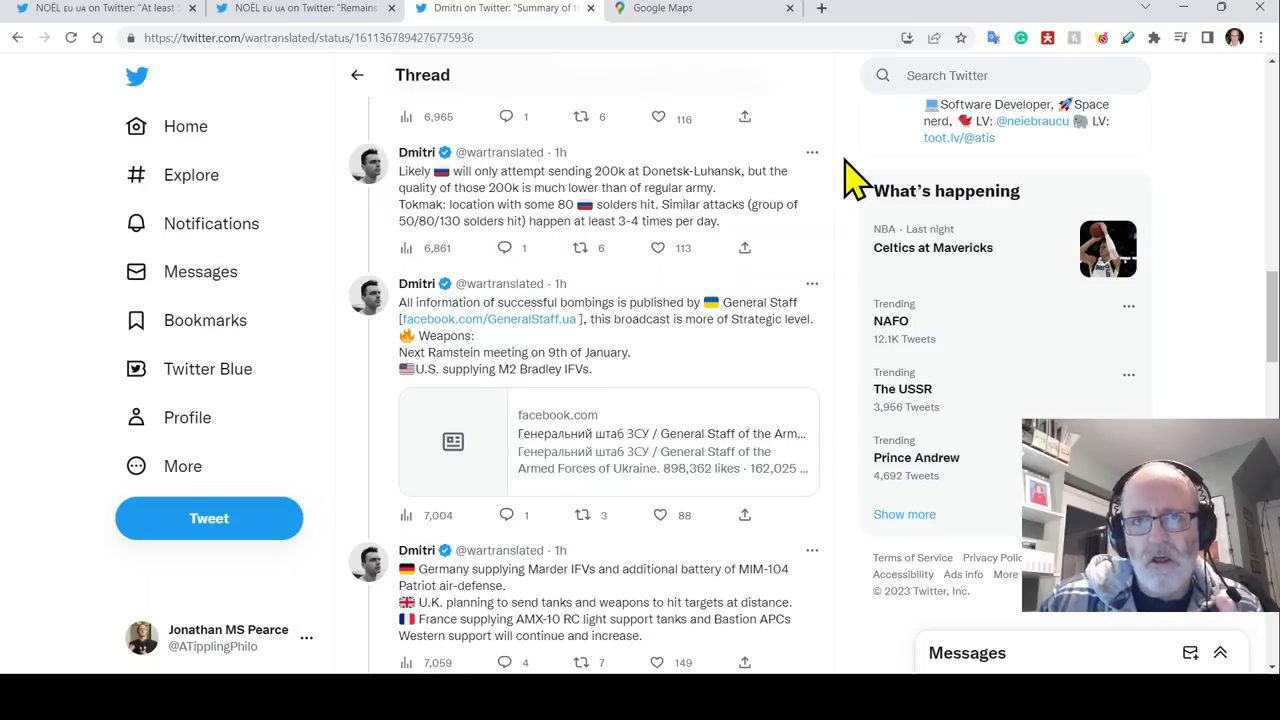
# - Scroll the thread to tweets on lifted weapon-supply restrictions and 155mm shell shortages
pyautogui.scroll(-3)
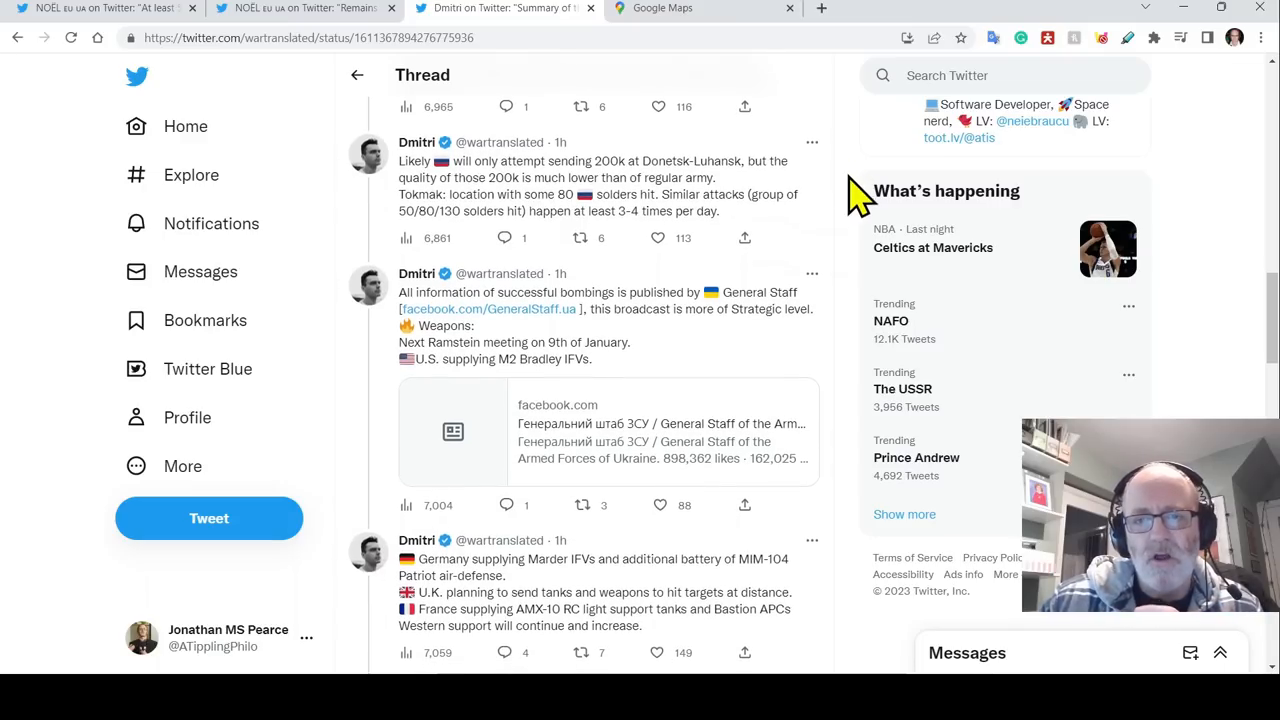
pyautogui.moveTo(683, 300)
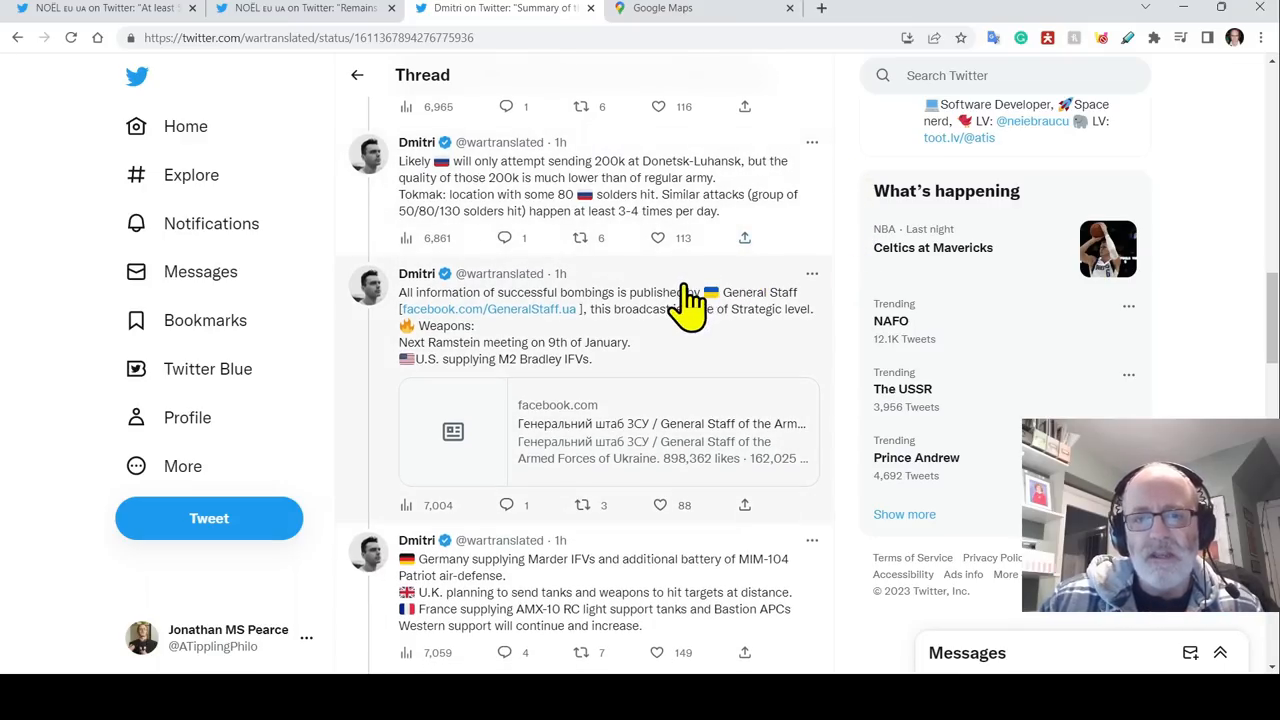
pyautogui.moveTo(390, 270)
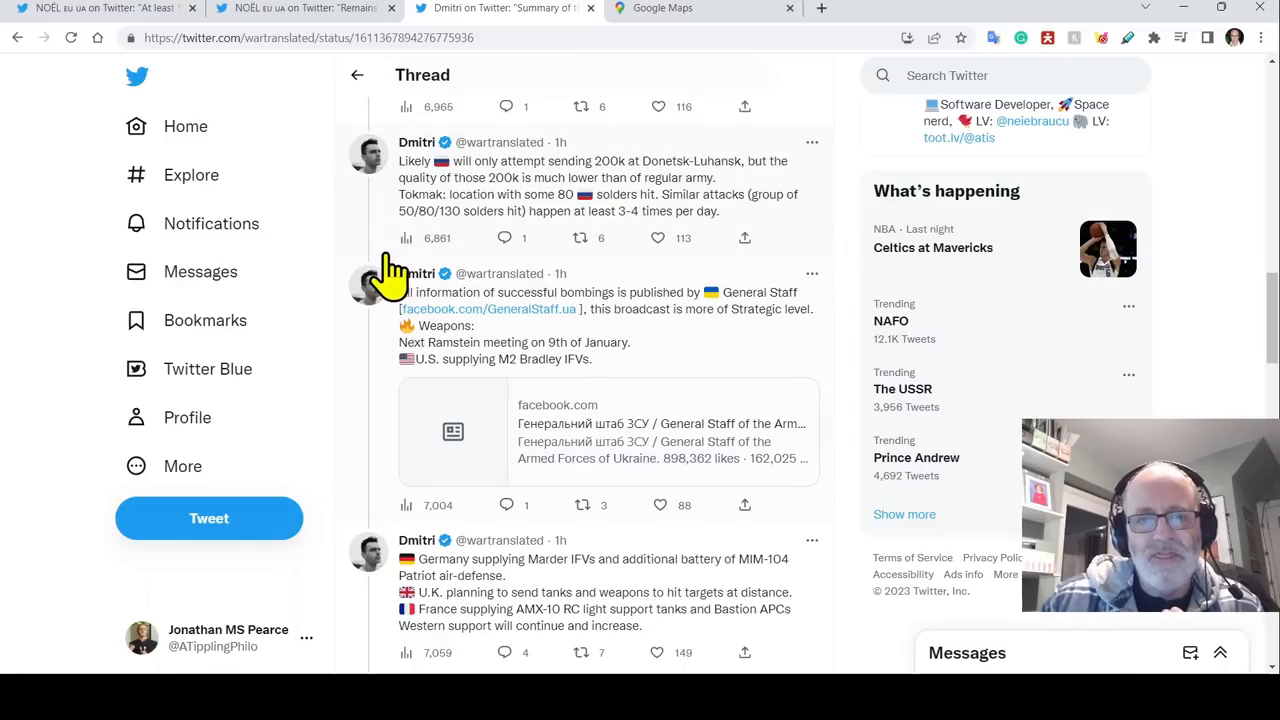
pyautogui.moveTo(535, 225)
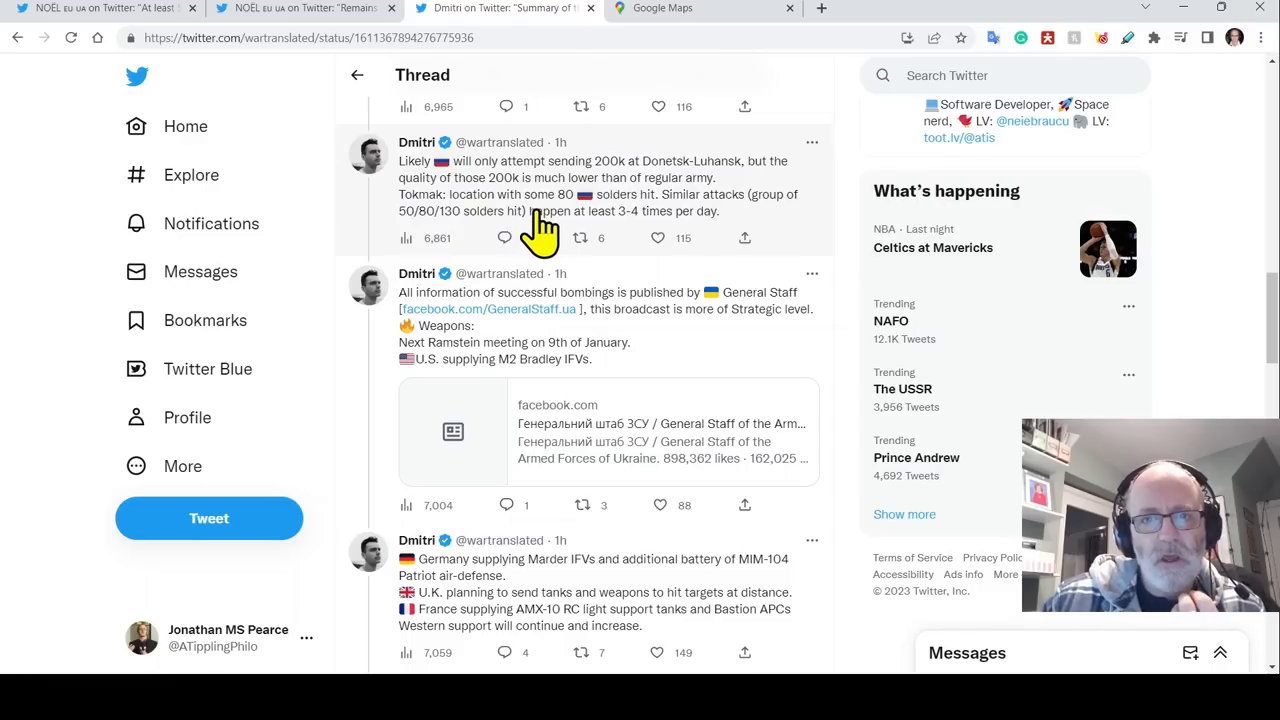
pyautogui.moveTo(518, 228)
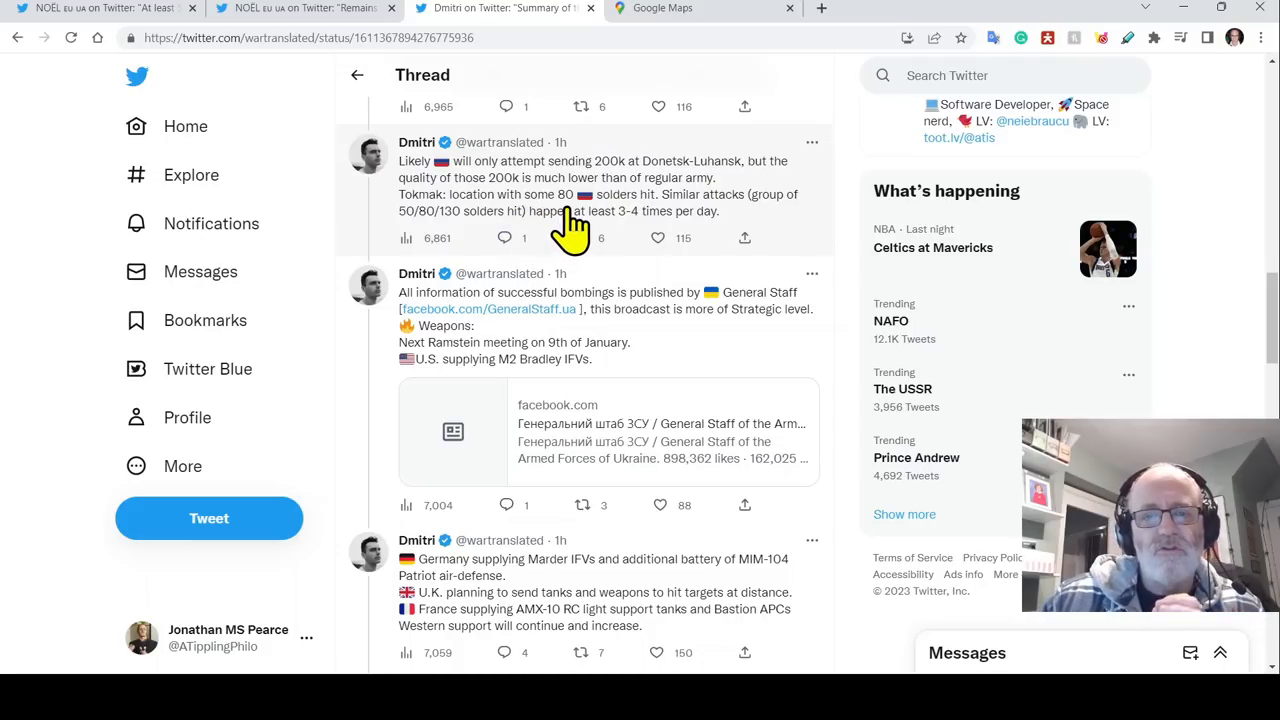
pyautogui.moveTo(560, 233)
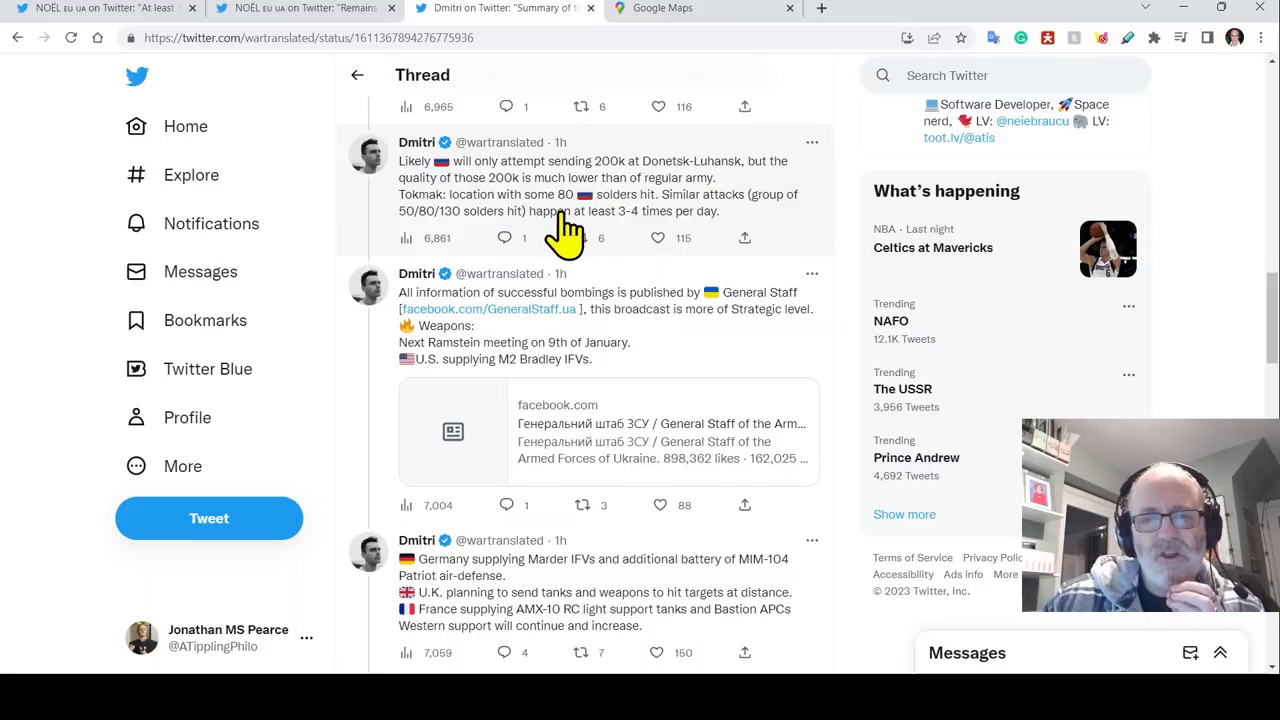
pyautogui.moveTo(545, 235)
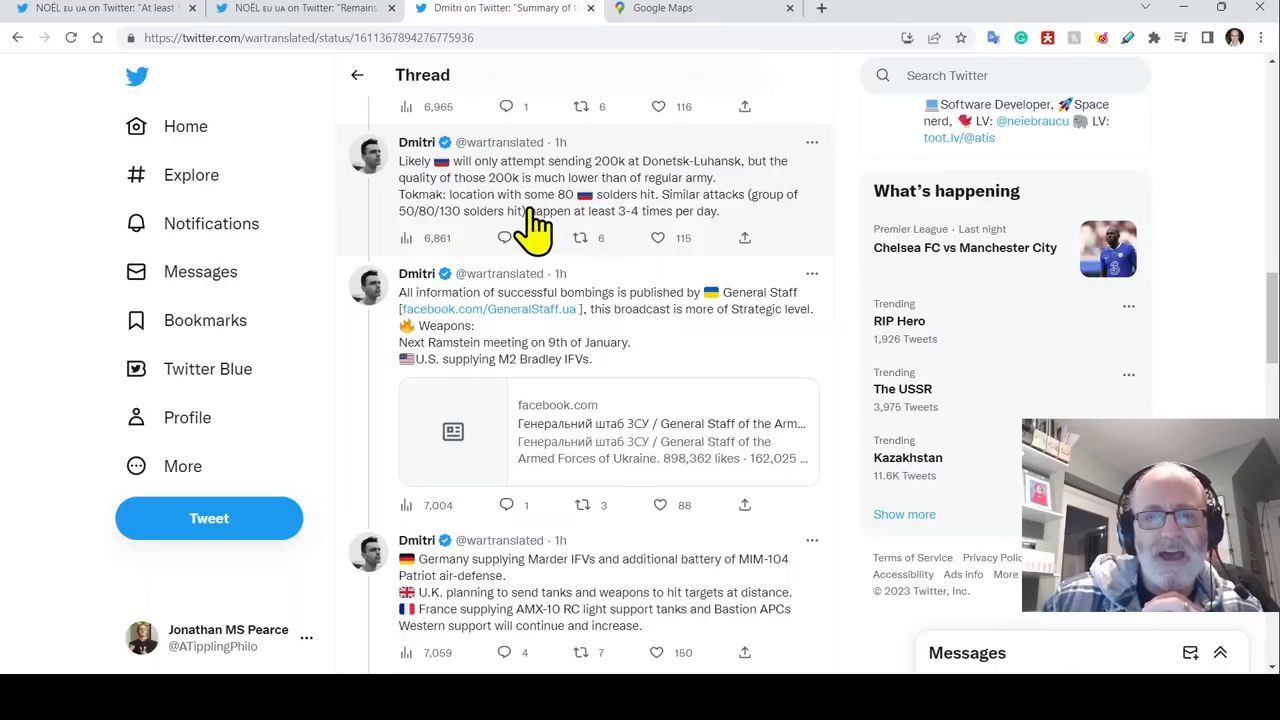
pyautogui.scroll(-3)
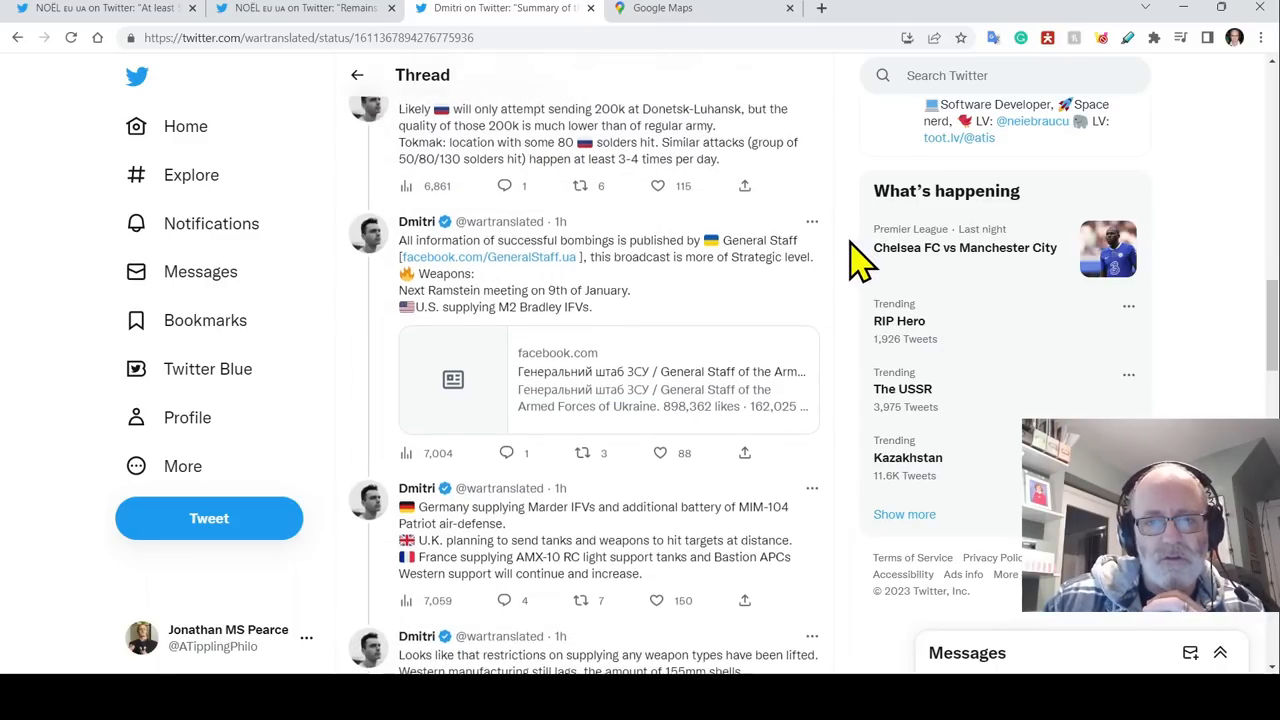
pyautogui.scroll(-3)
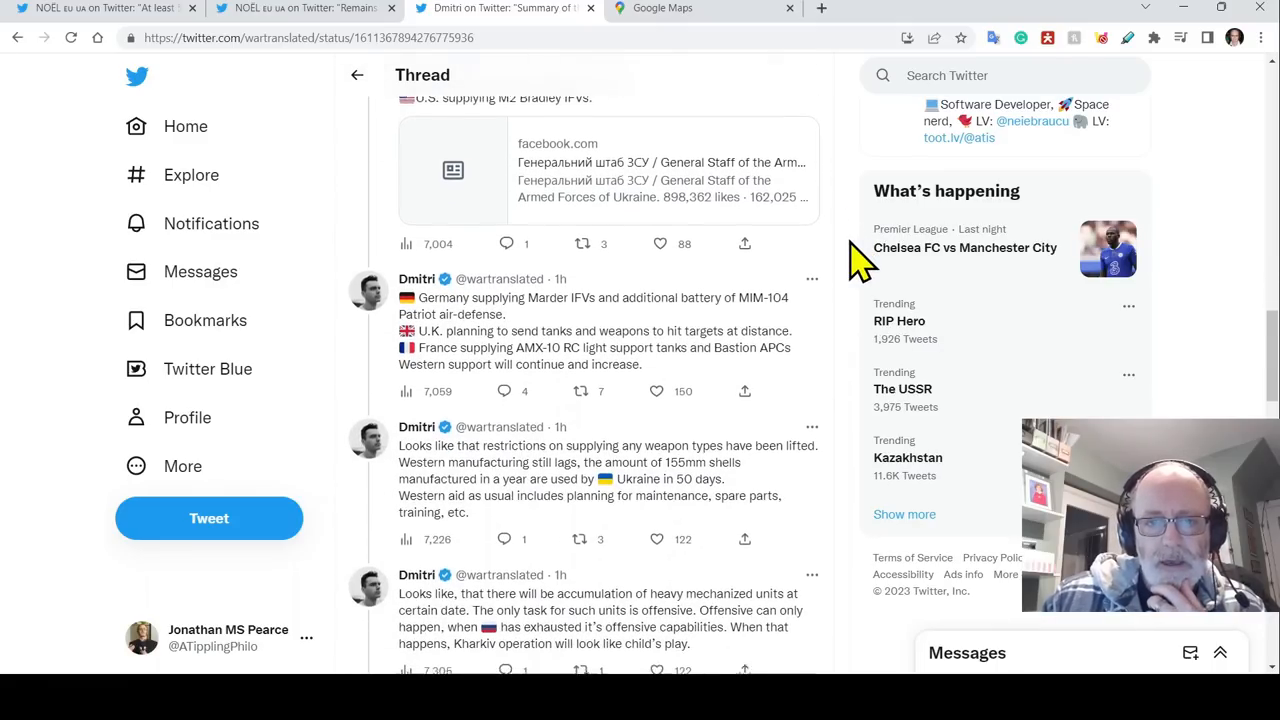
# - Scroll on to tweets about Patriot and tank deliveries, JDAM bombs and Wagner prisoners
pyautogui.scroll(-3)
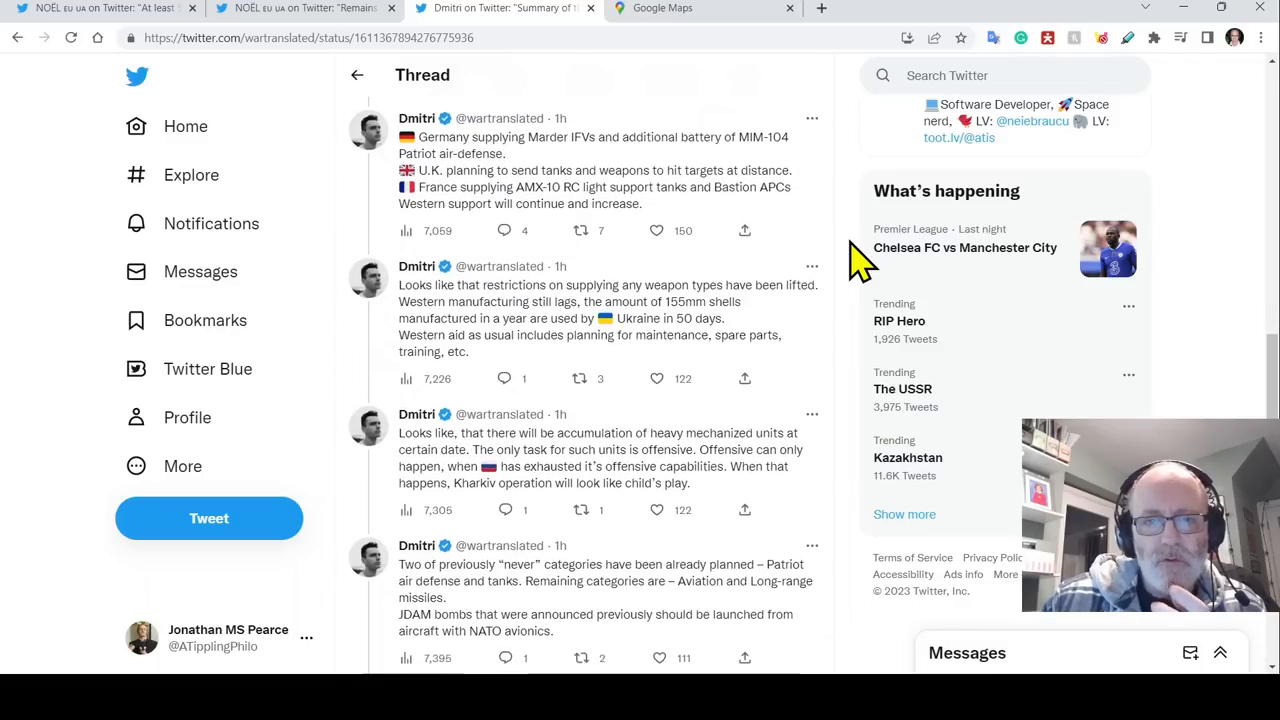
pyautogui.scroll(-3)
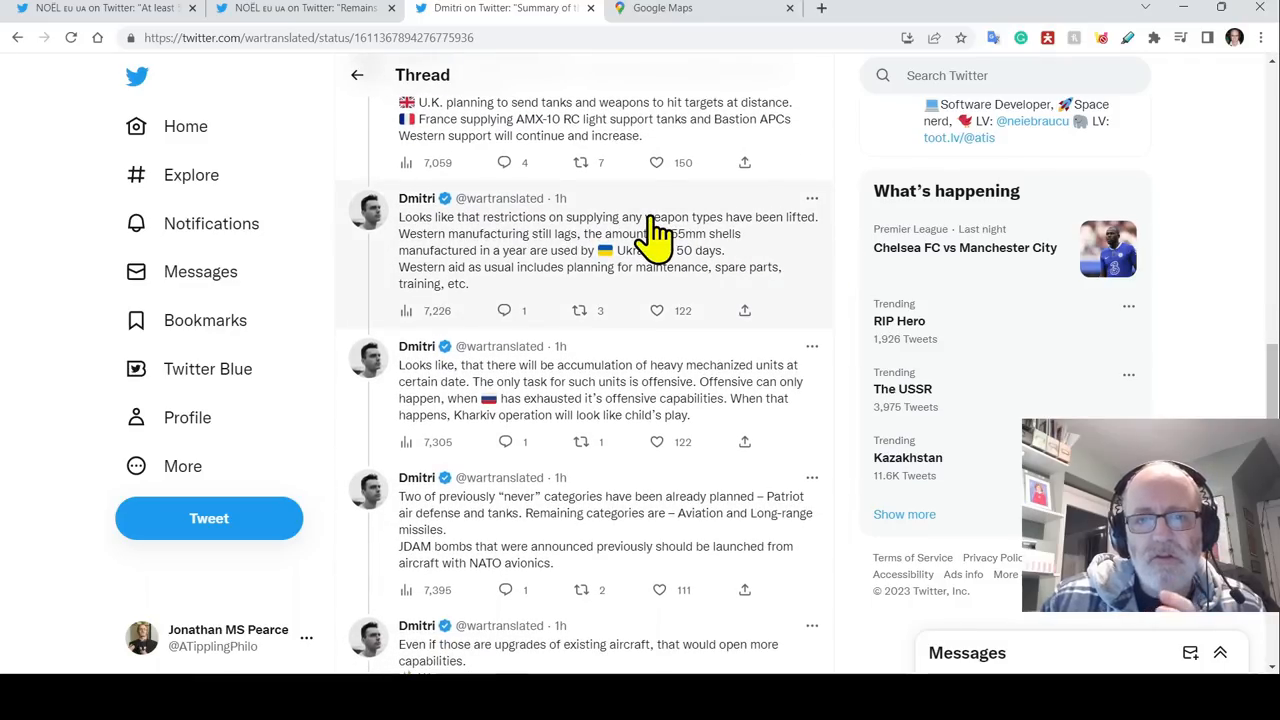
pyautogui.moveTo(827, 275)
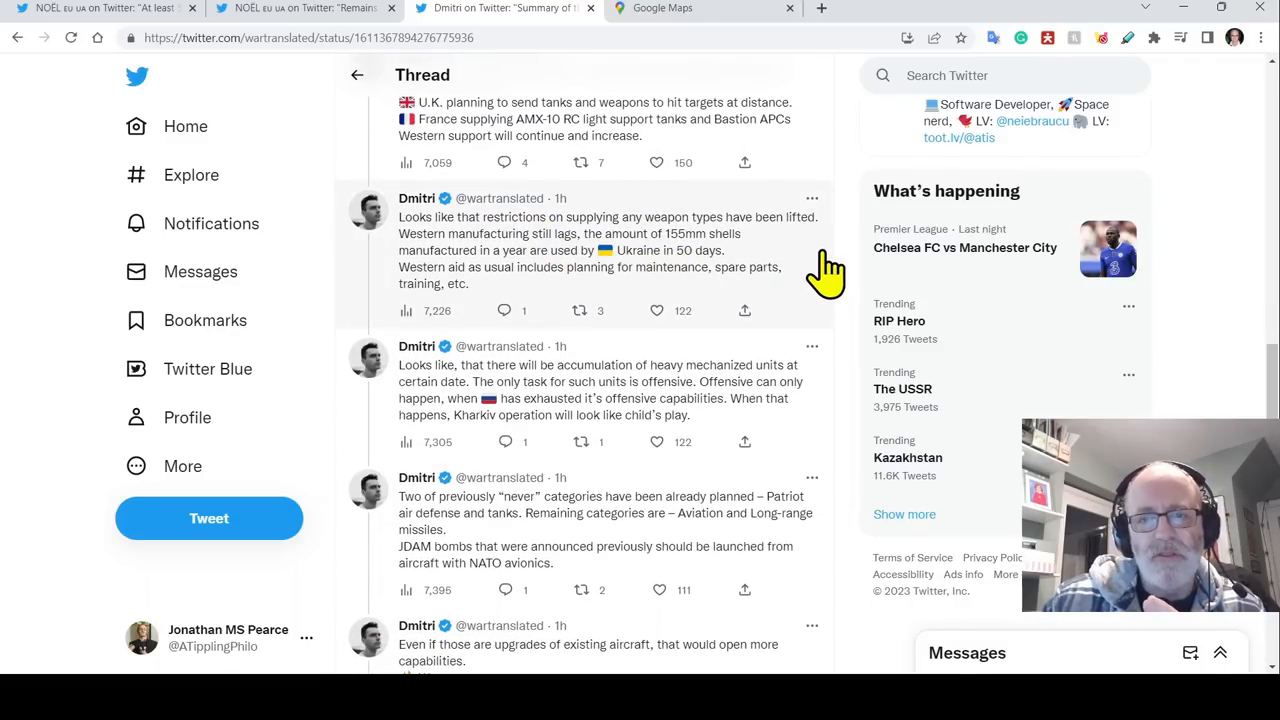
pyautogui.scroll(-3)
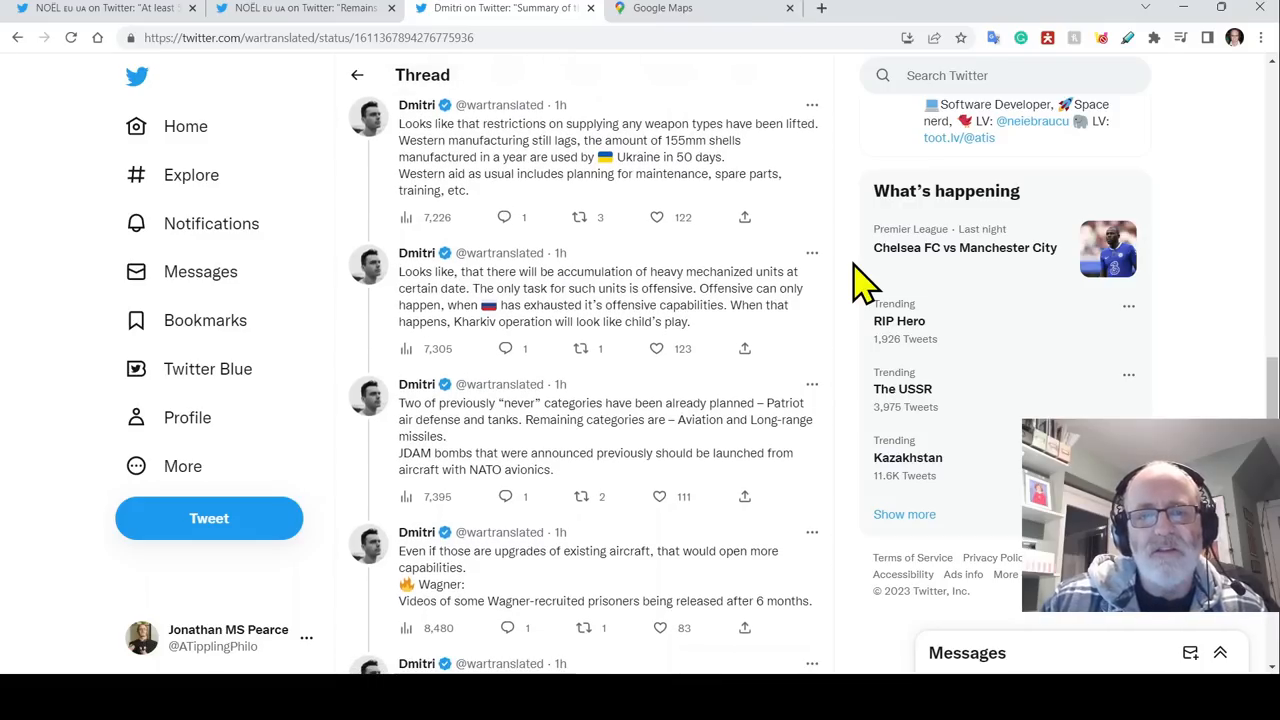
# - Scroll to the tweets calling the Wagner video staged and on Medvedev's Zircon threats
pyautogui.scroll(-3)
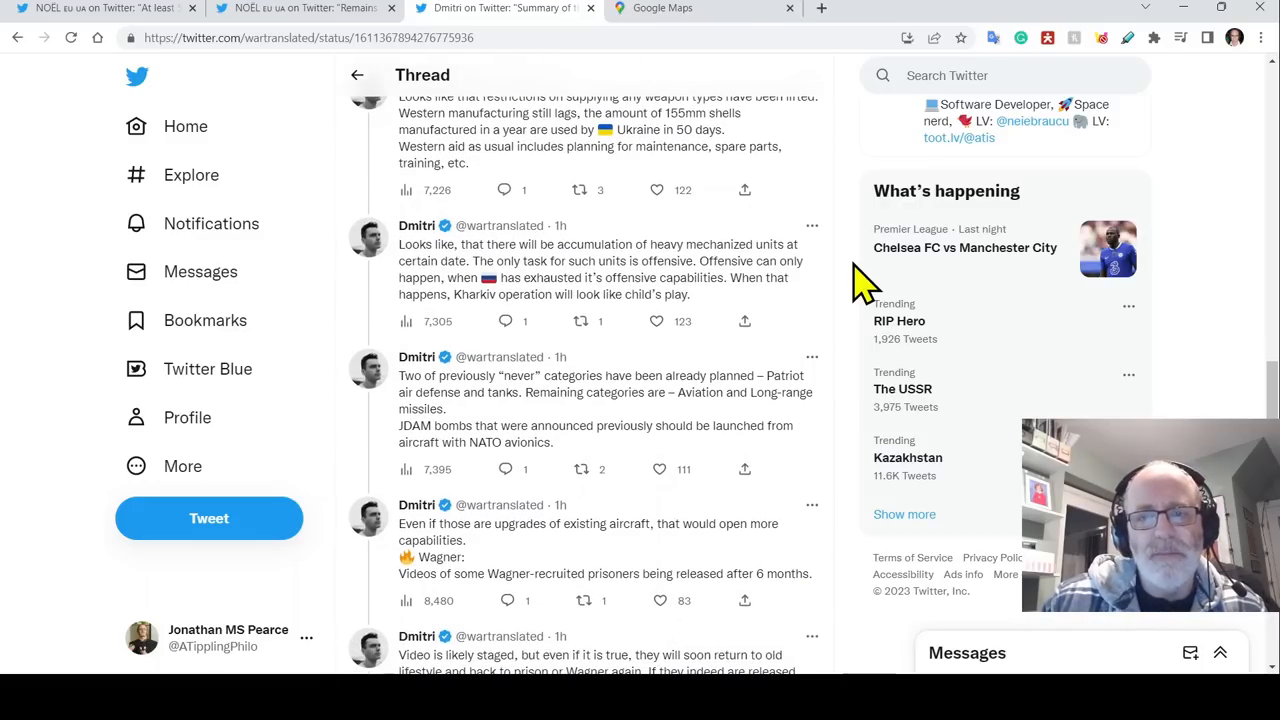
pyautogui.scroll(-3)
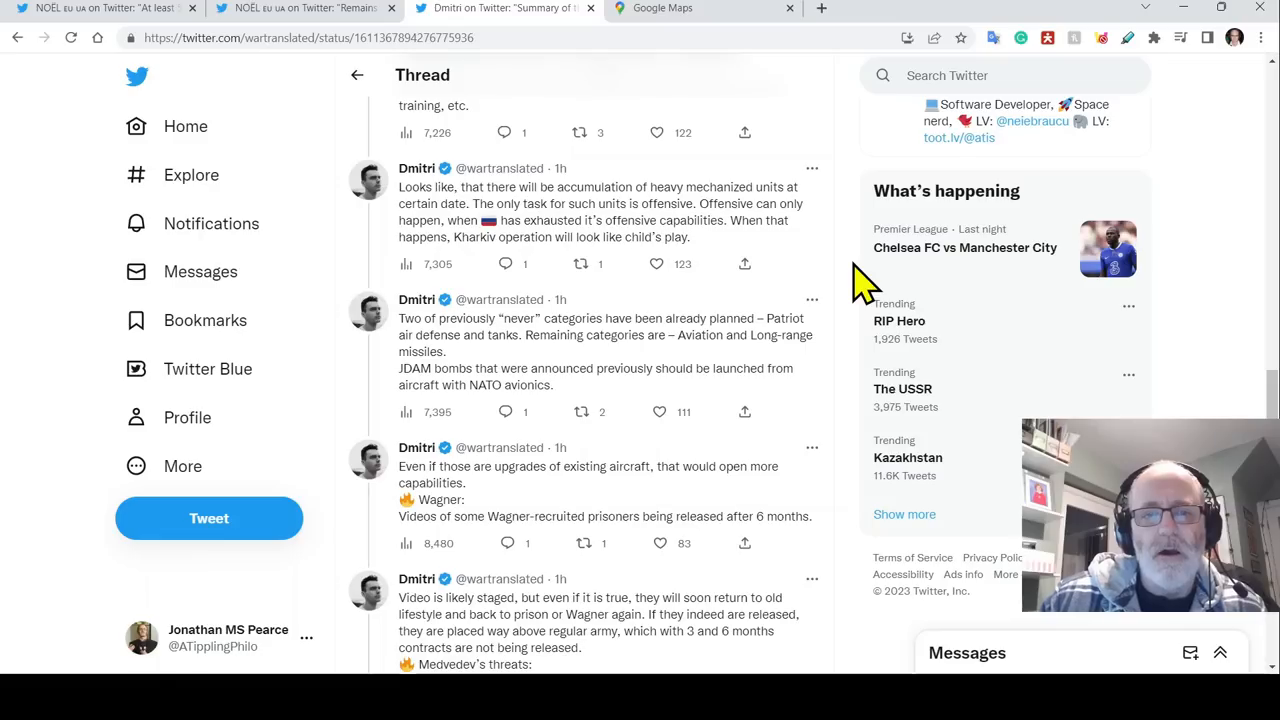
pyautogui.scroll(-3)
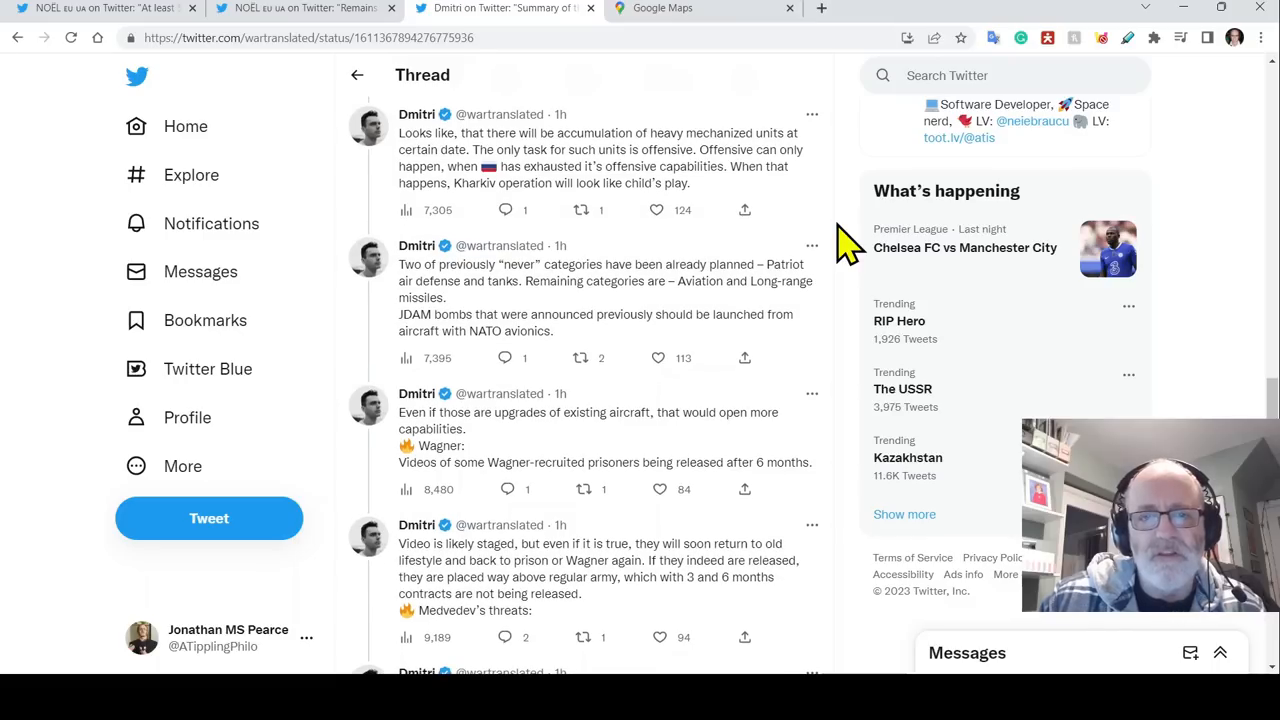
pyautogui.scroll(-3)
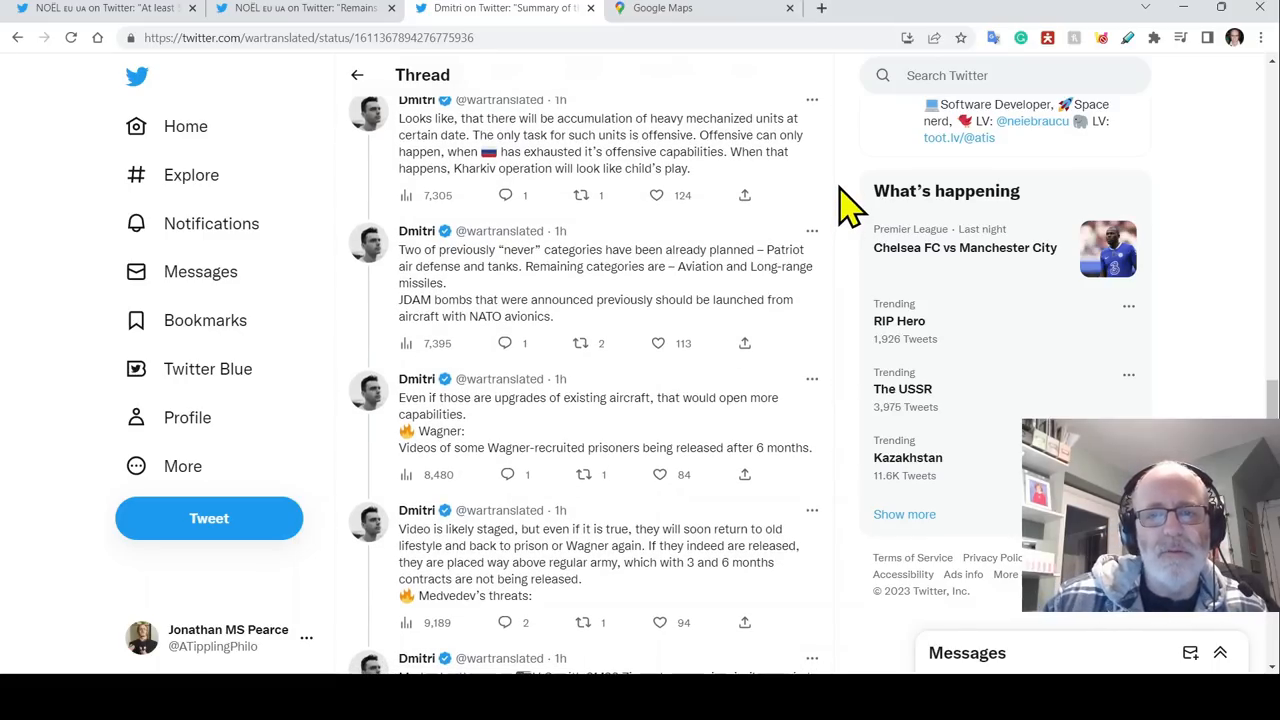
pyautogui.moveTo(850, 155)
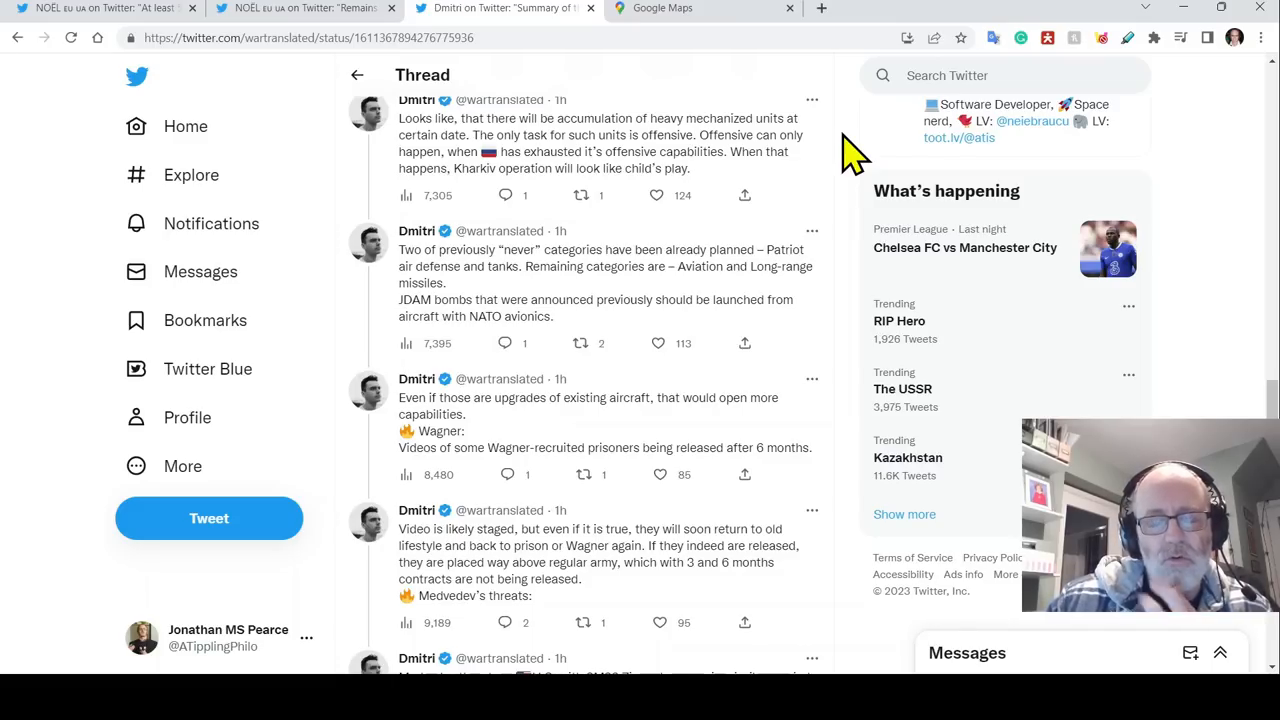
pyautogui.scroll(-3)
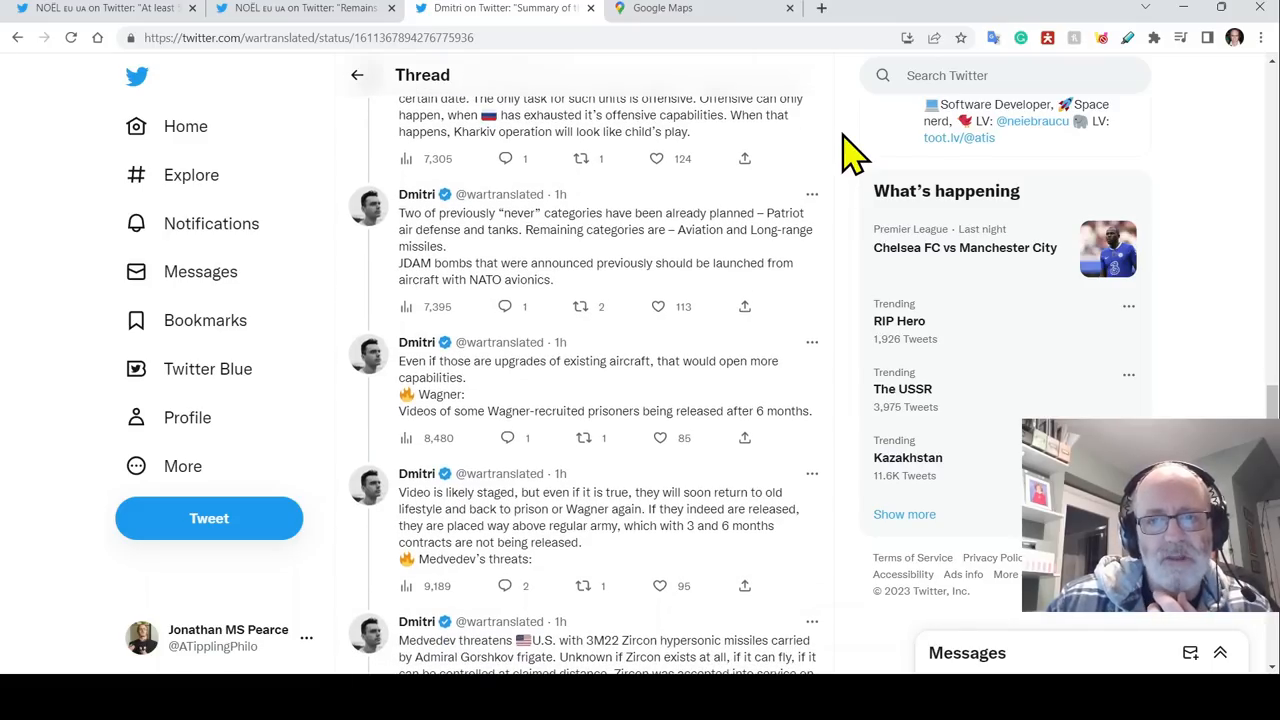
pyautogui.moveTo(858, 185)
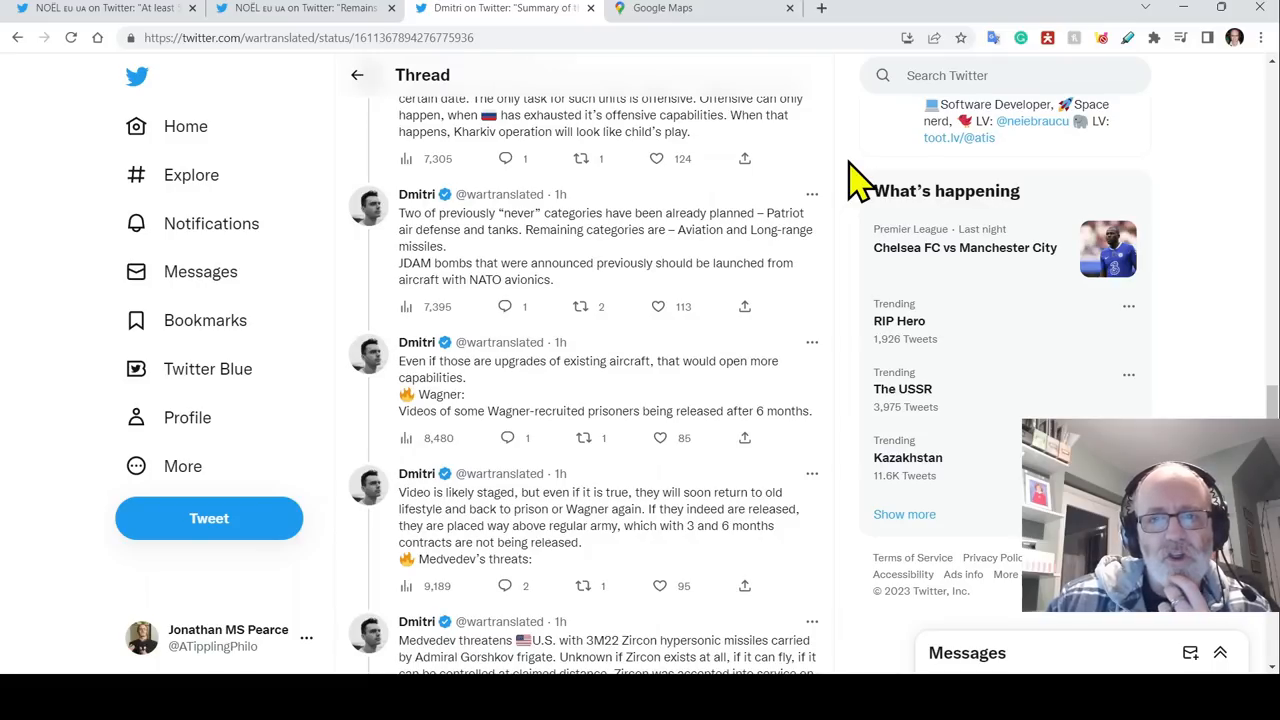
pyautogui.moveTo(748, 140)
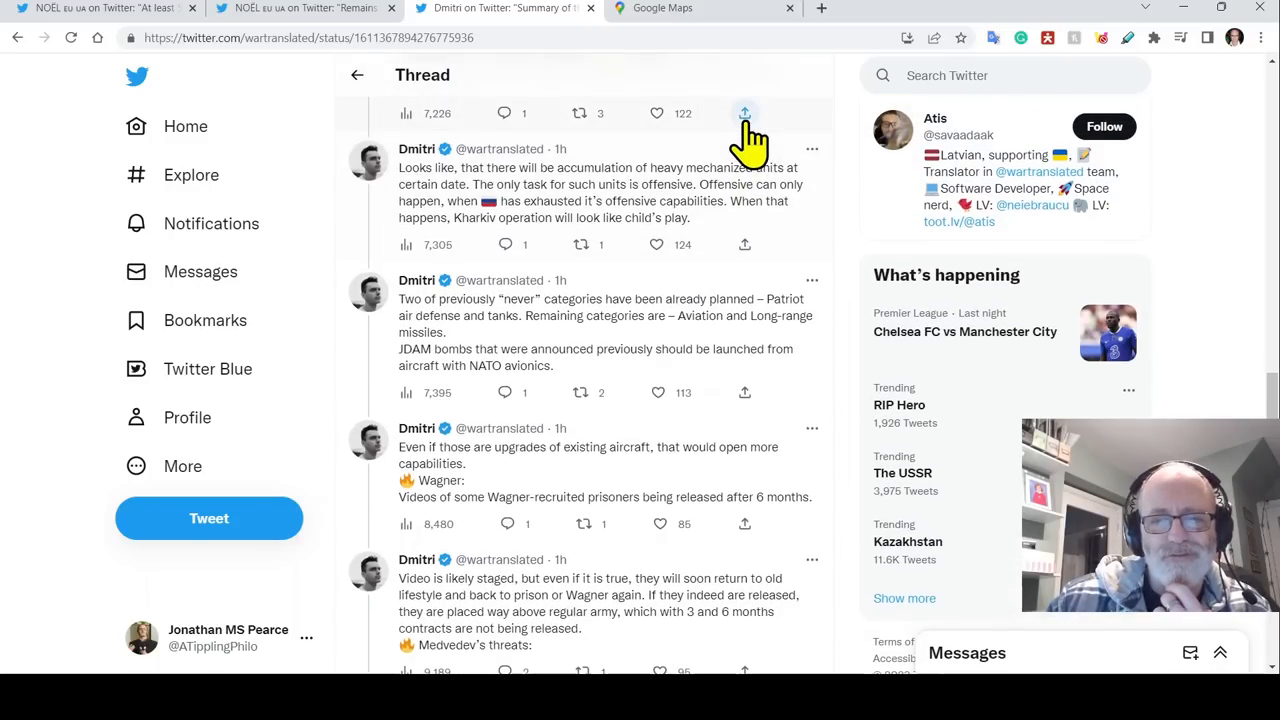
# - Highlight the Kharkiv operation sentence, then read down to 'End of thread' and the next-broadcast tweet
pyautogui.moveTo(737, 201); pyautogui.dragTo(688, 217)
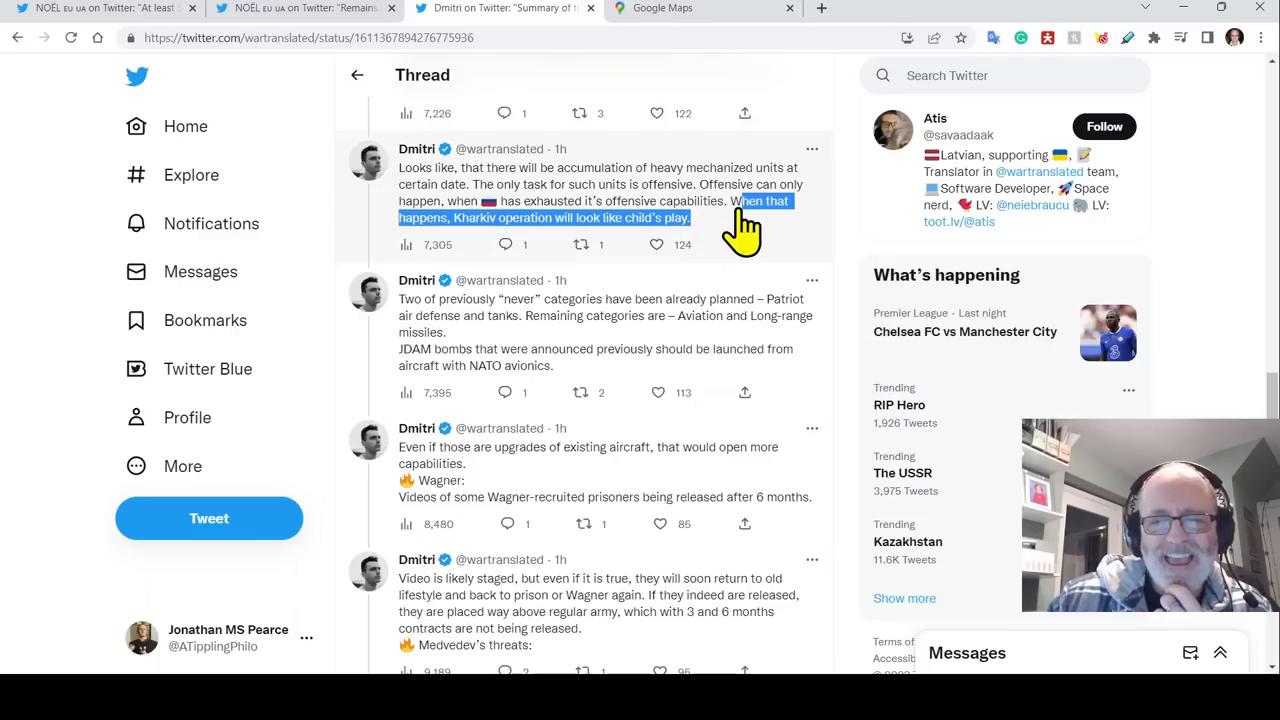
pyautogui.moveTo(735, 215)
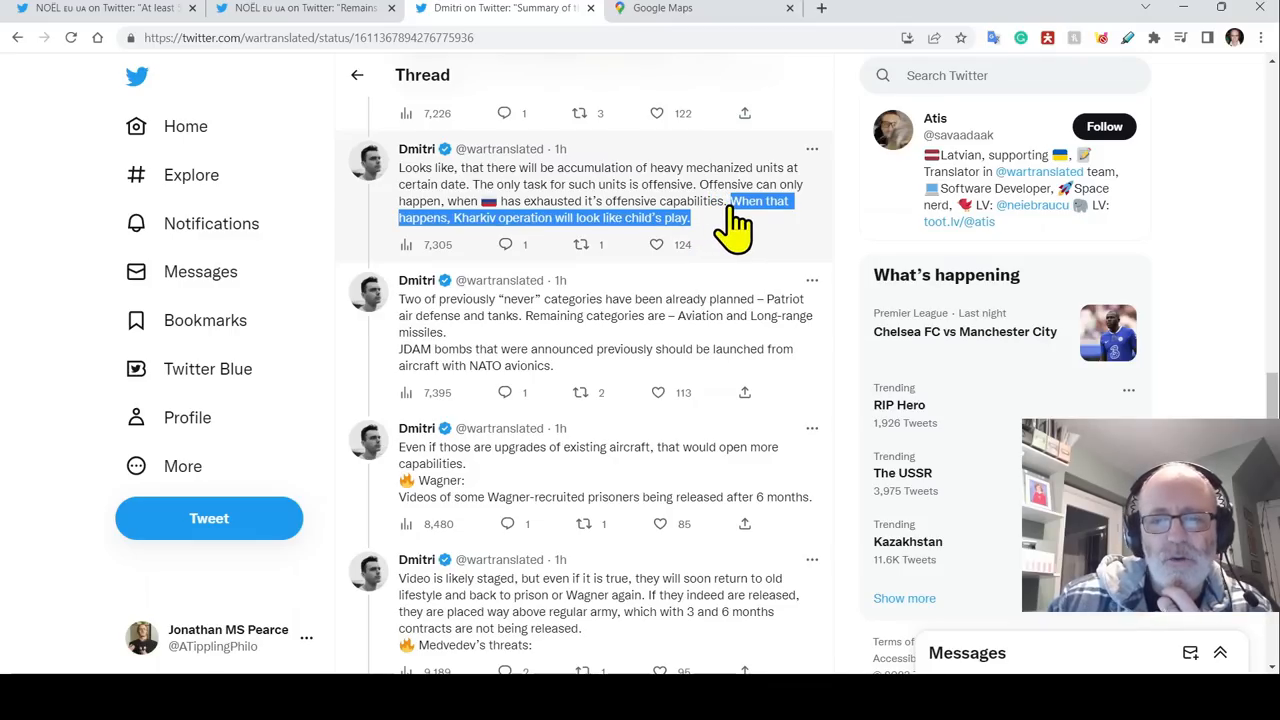
pyautogui.moveTo(870, 215)
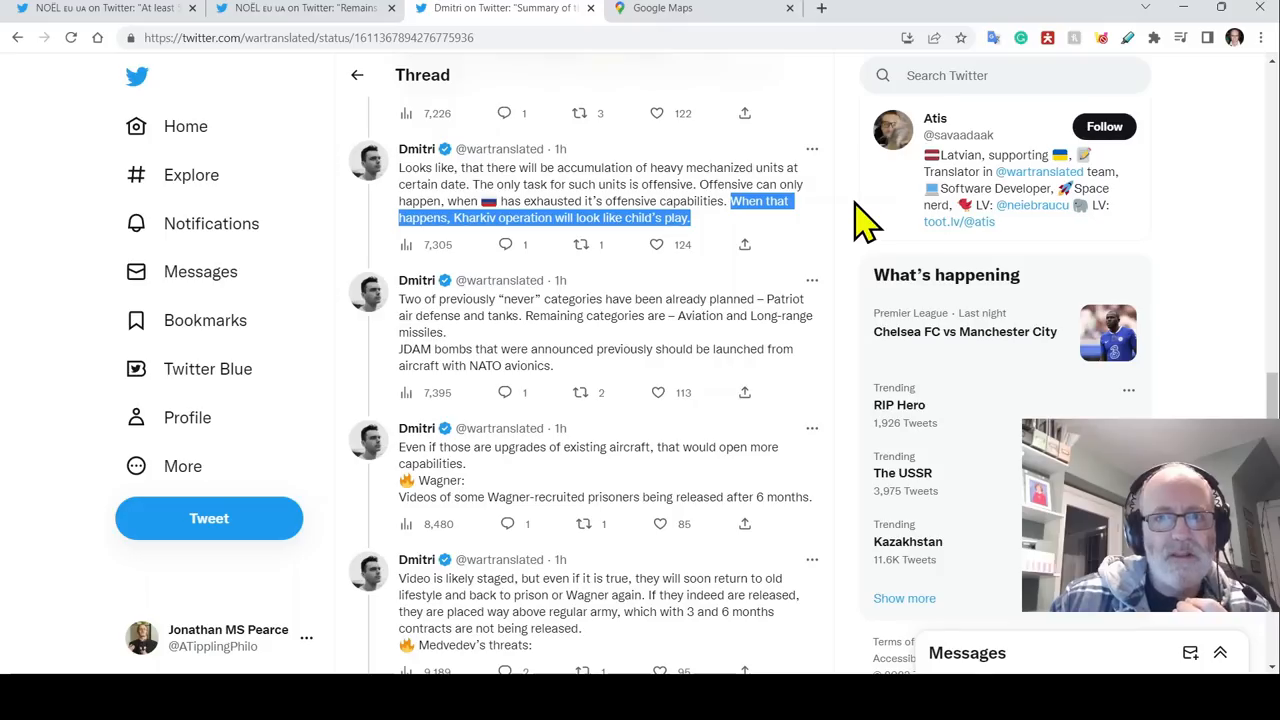
pyautogui.scroll(-3)
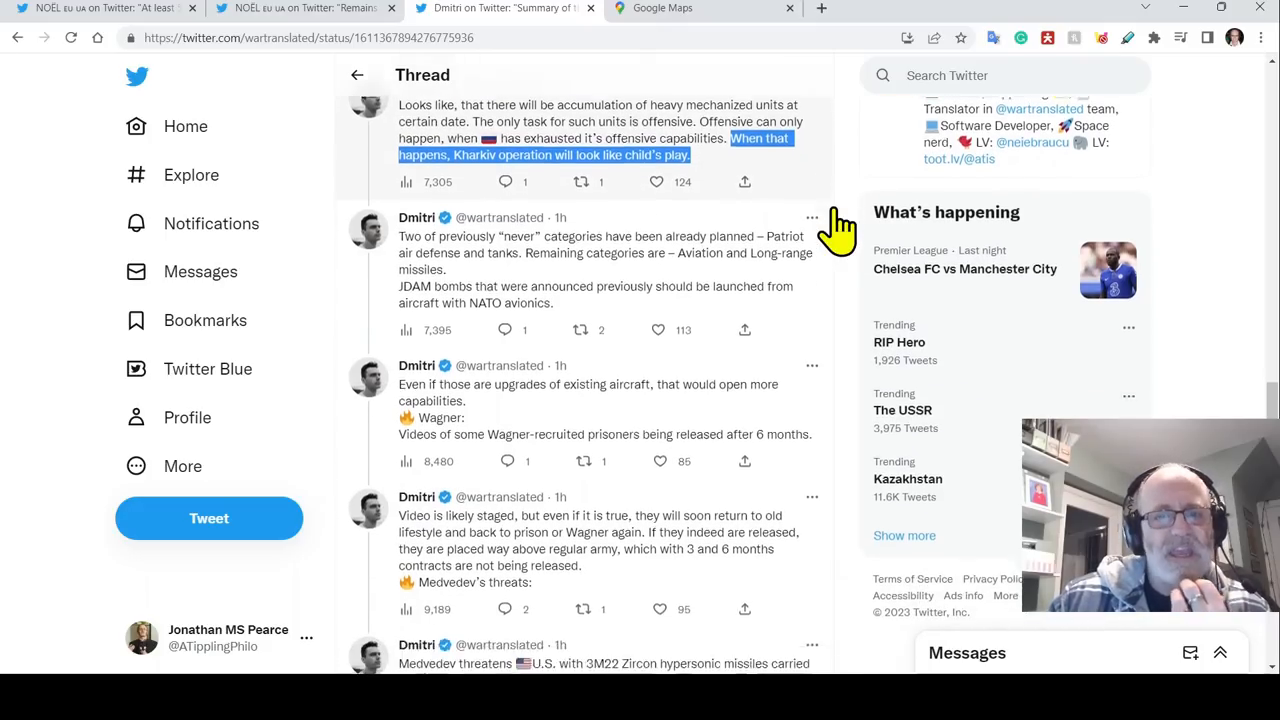
pyautogui.scroll(-3)
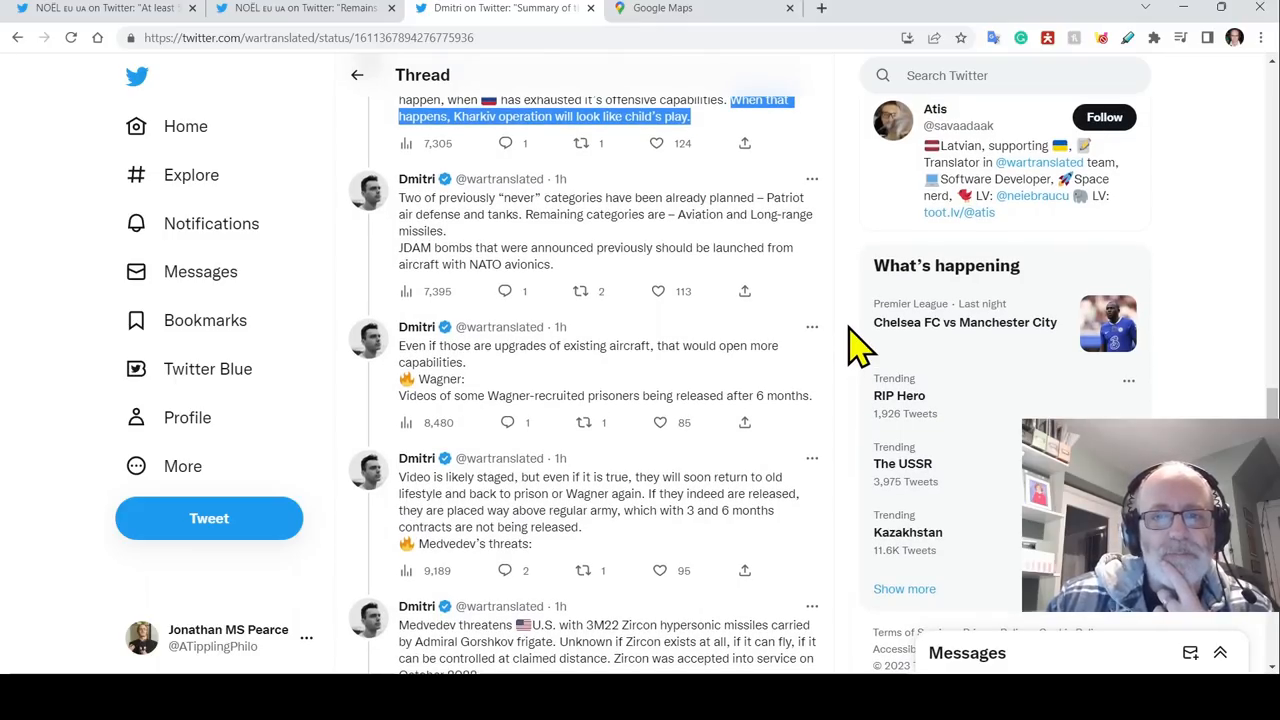
pyautogui.moveTo(725, 250)
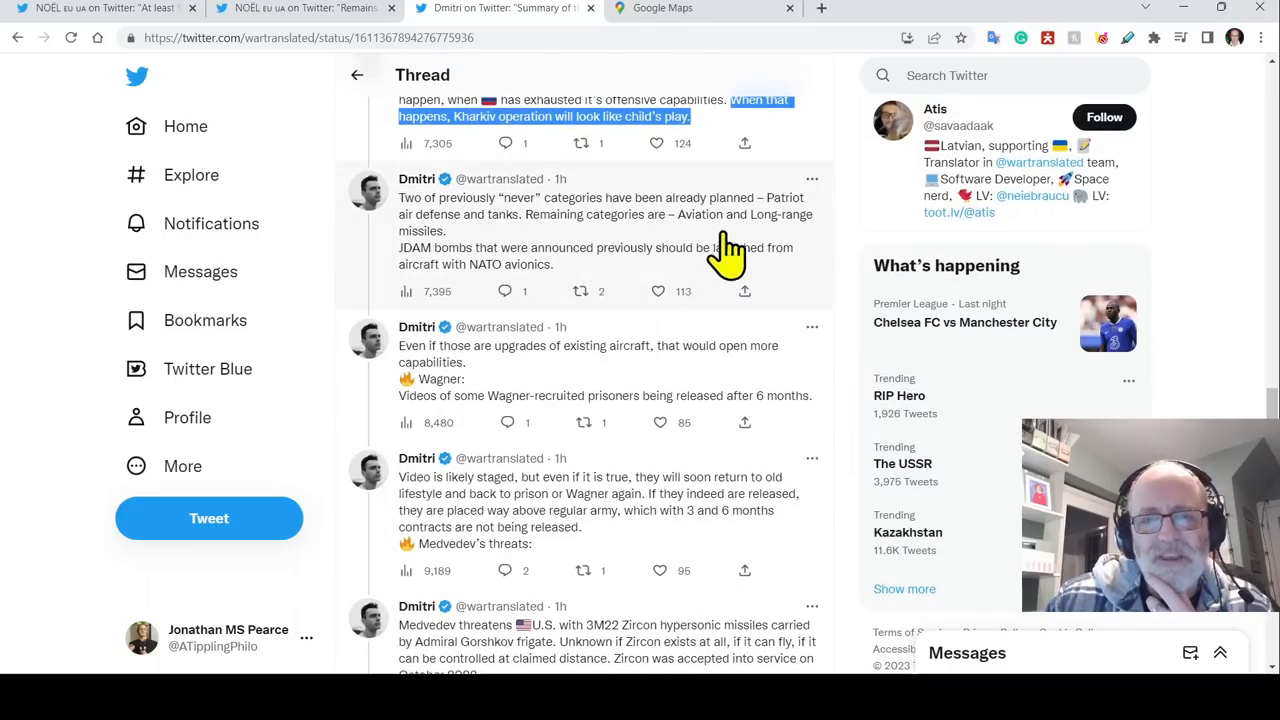
pyautogui.scroll(-3)
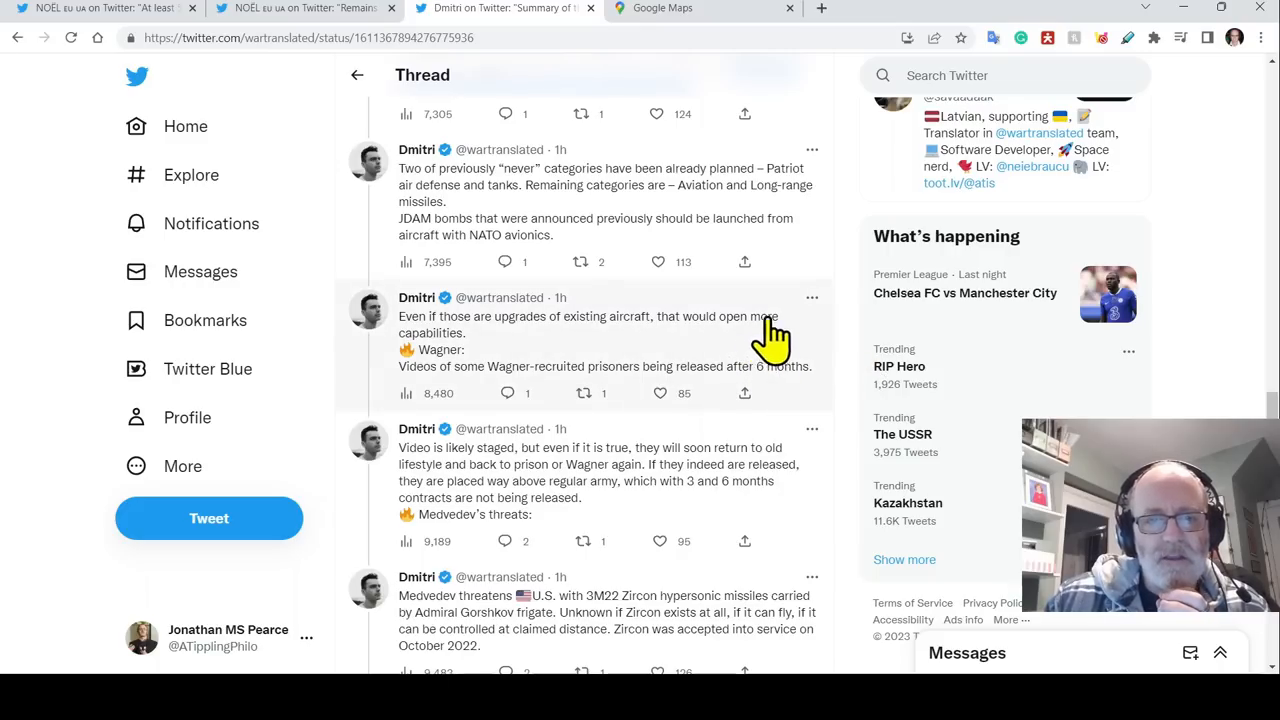
pyautogui.moveTo(857, 377)
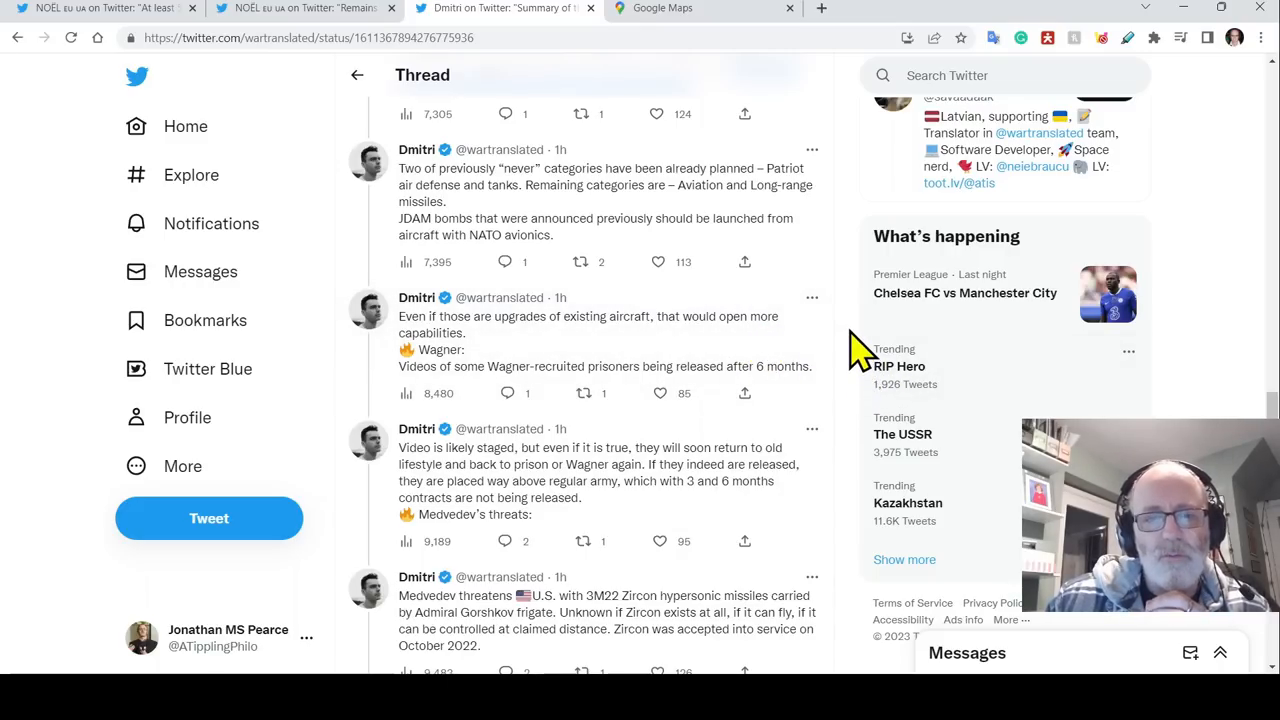
pyautogui.scroll(-3)
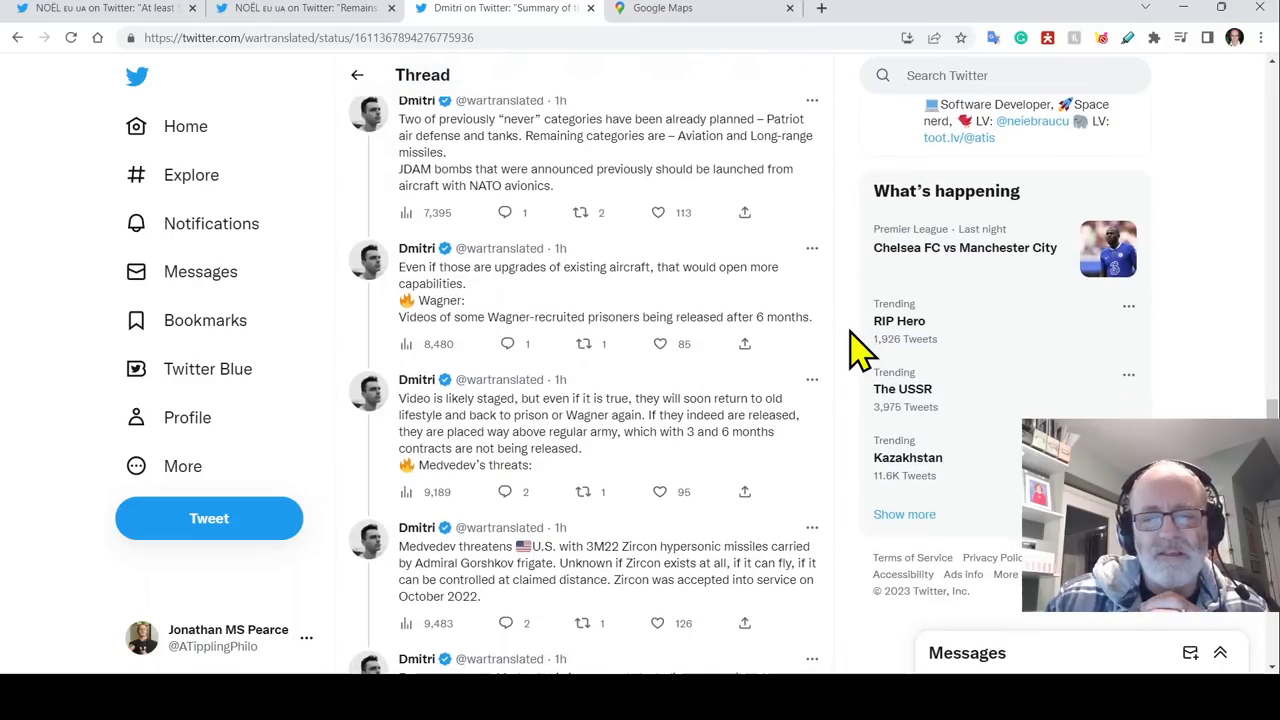
pyautogui.scroll(-3)
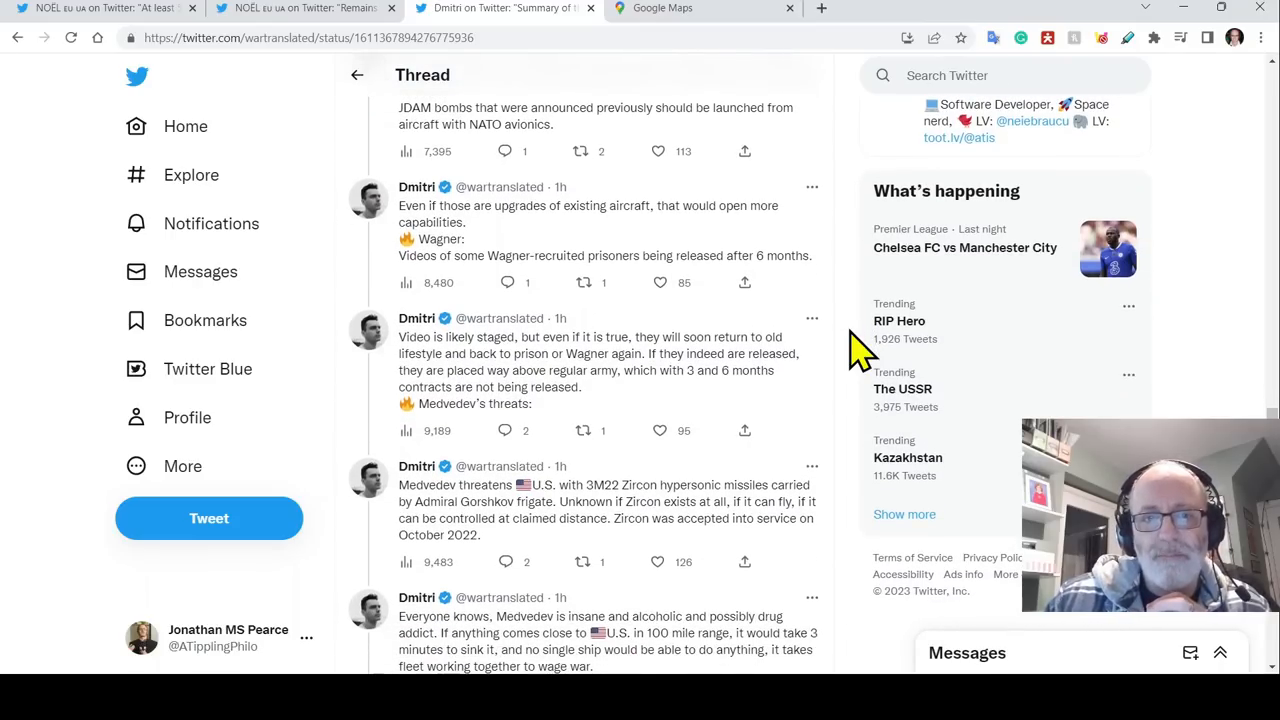
pyautogui.scroll(-3)
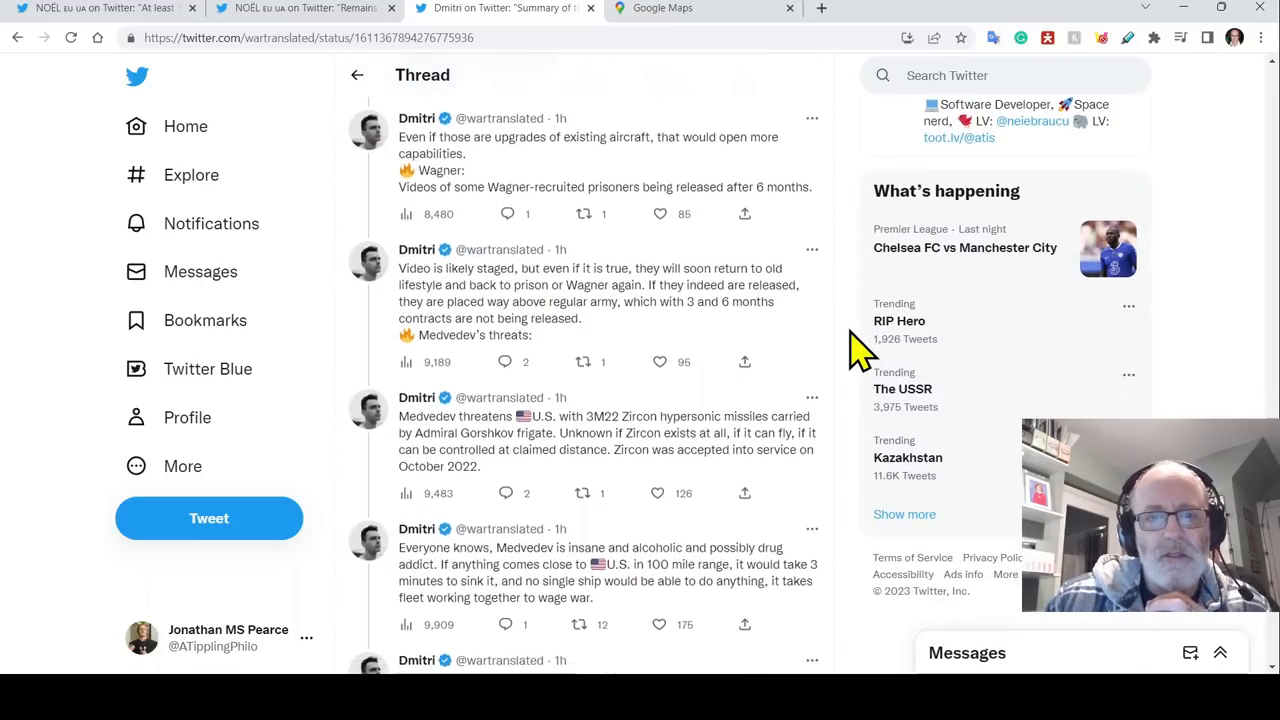
pyautogui.scroll(-3)
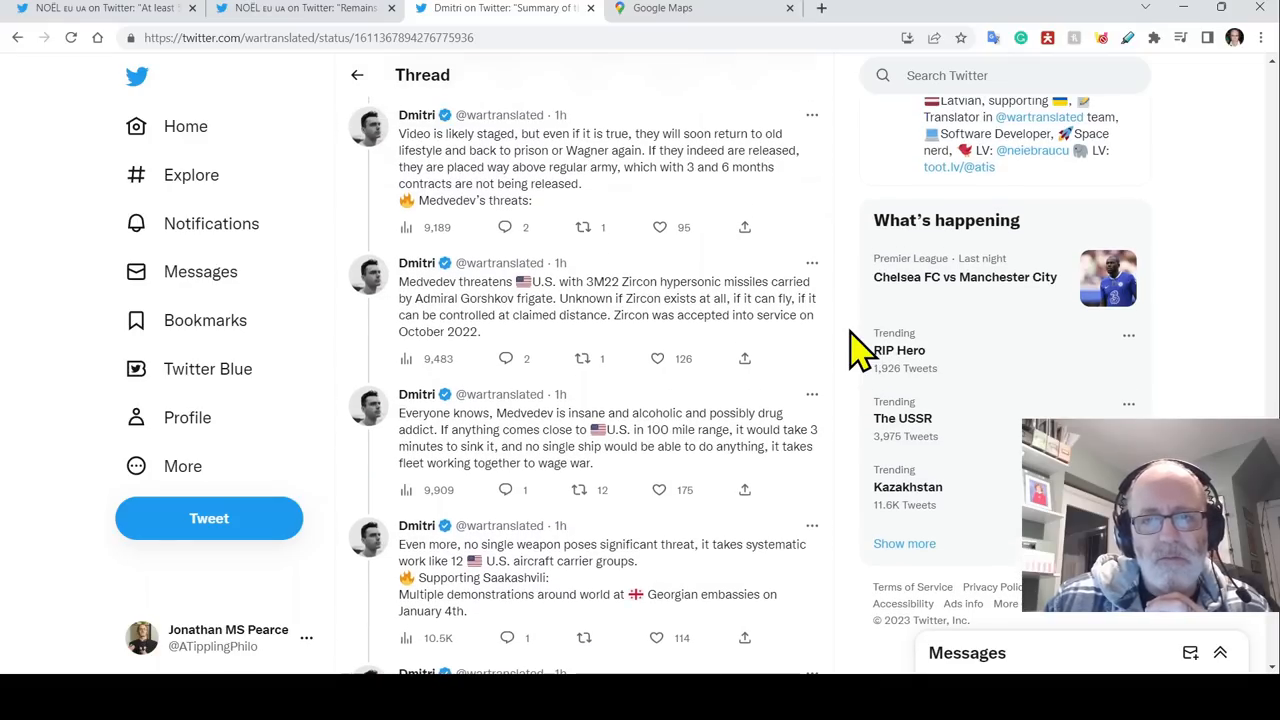
pyautogui.scroll(-3)
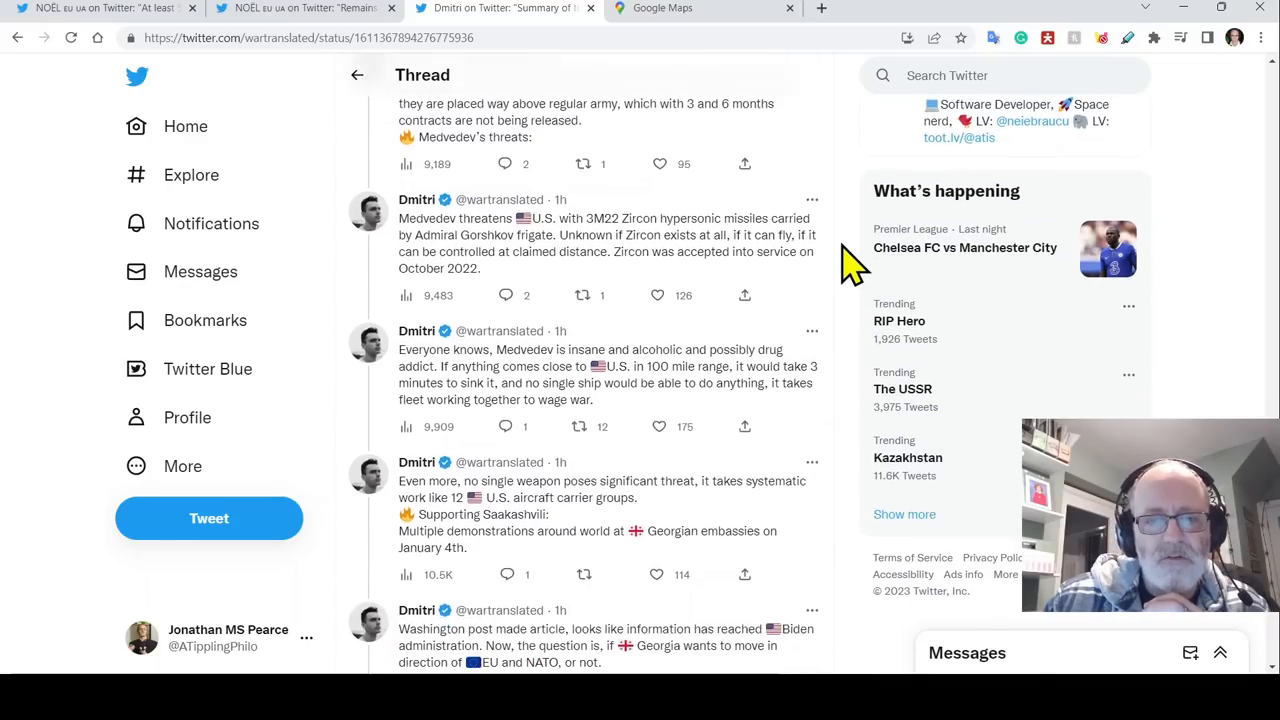
pyautogui.scroll(-3)
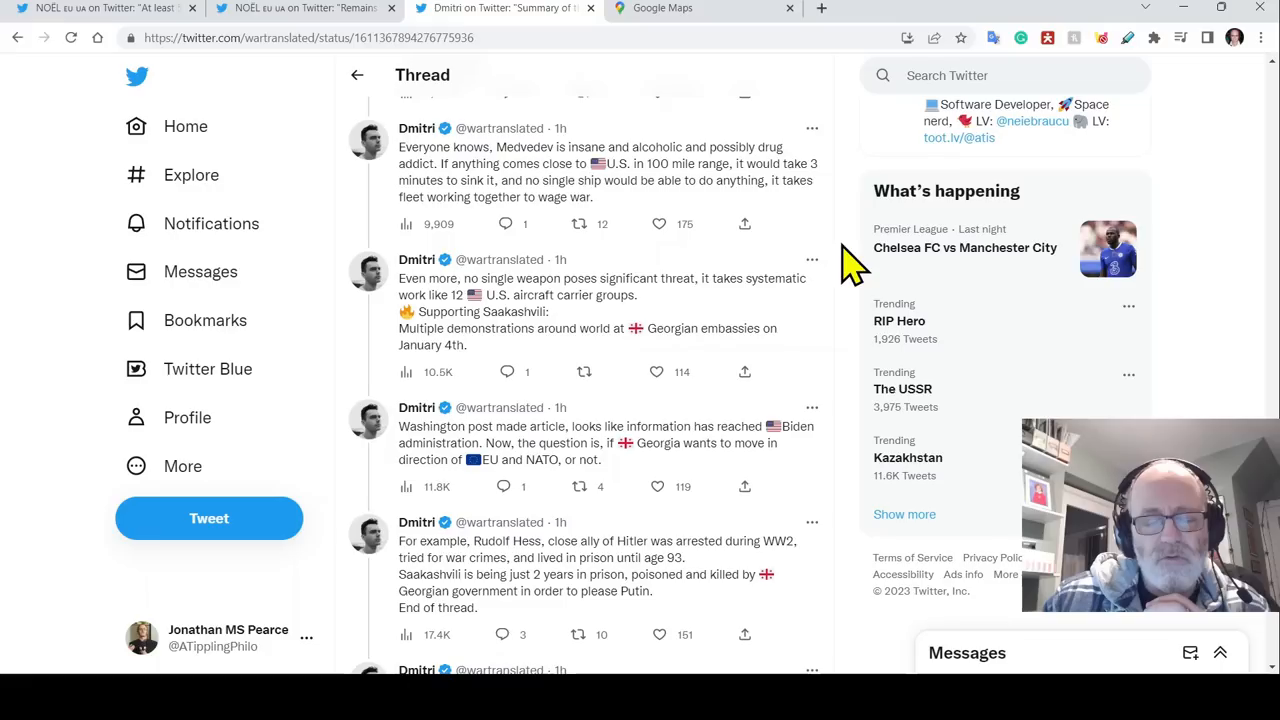
pyautogui.scroll(-3)
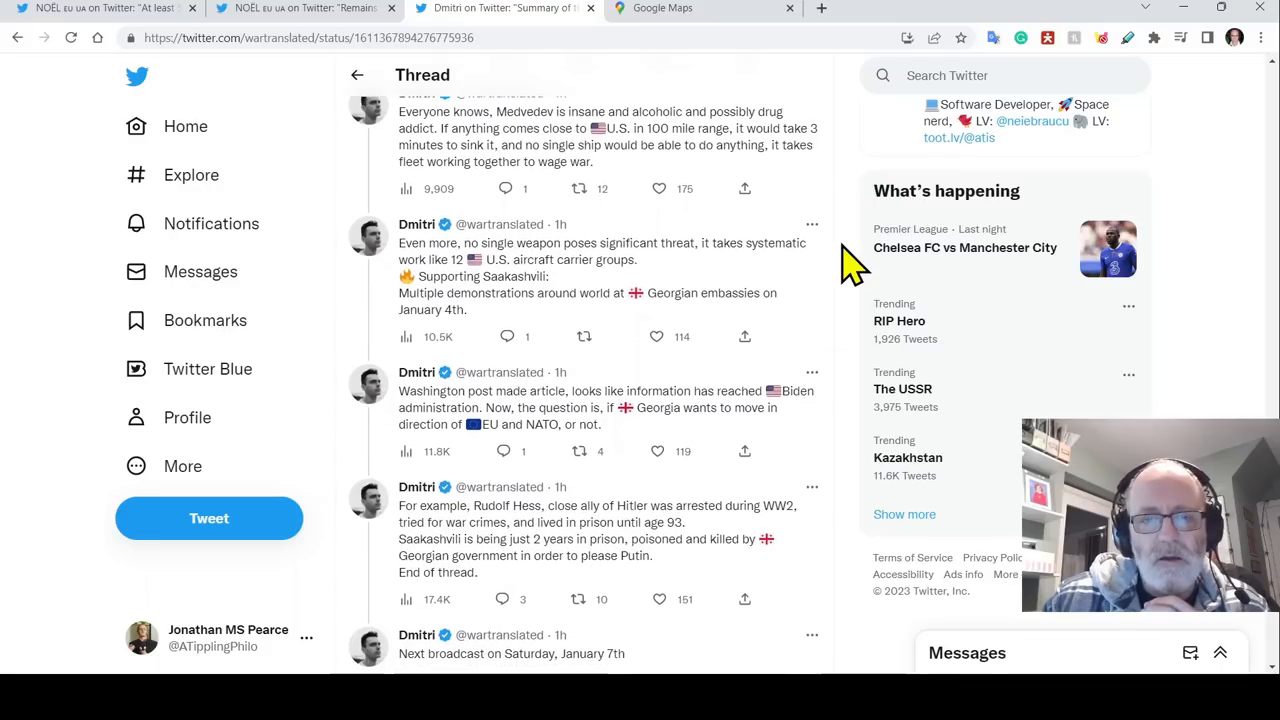
pyautogui.scroll(-3)
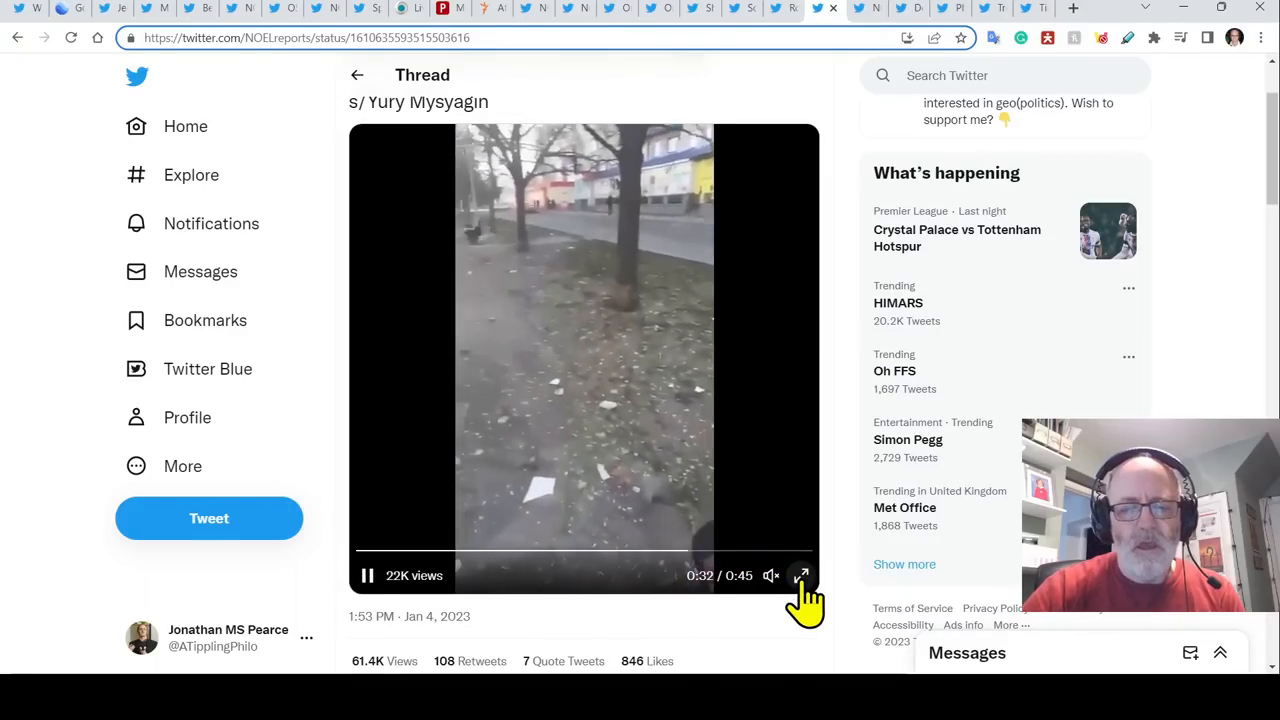
# - Watch the NOEL reports street video of debris-strewn pavement full screen
pyautogui.click(801, 575)
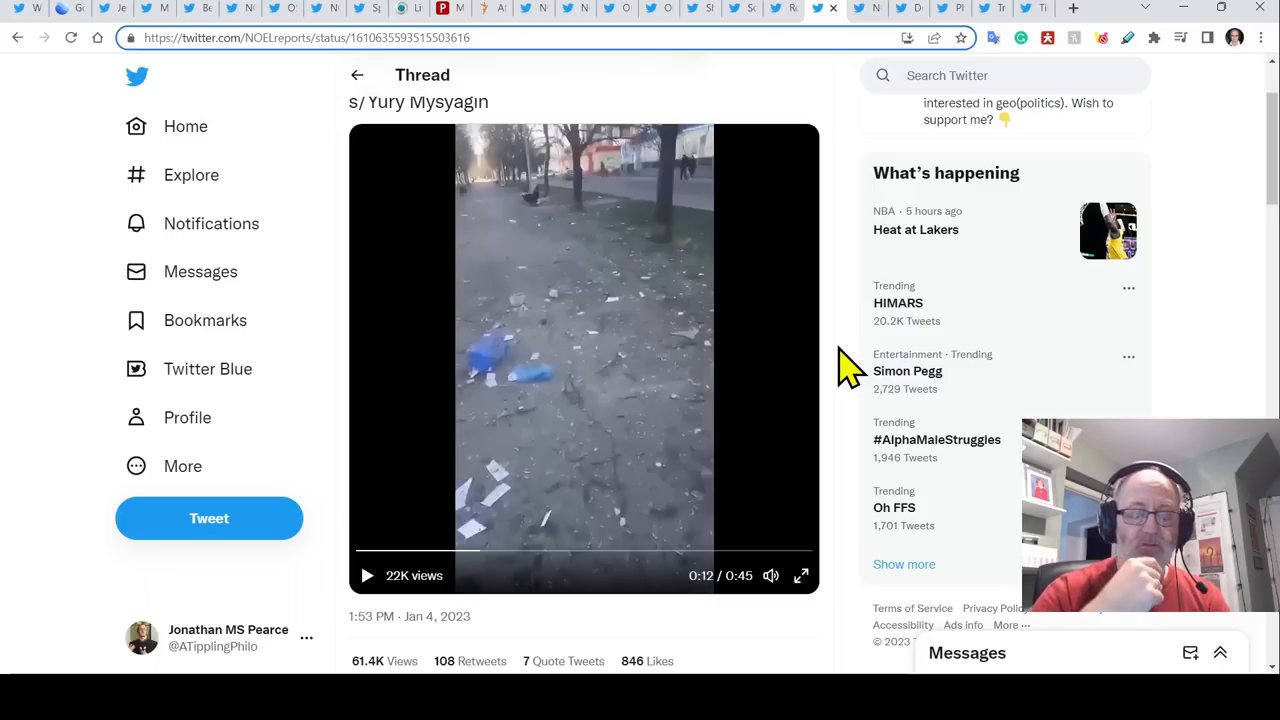
pyautogui.moveTo(815, 25)
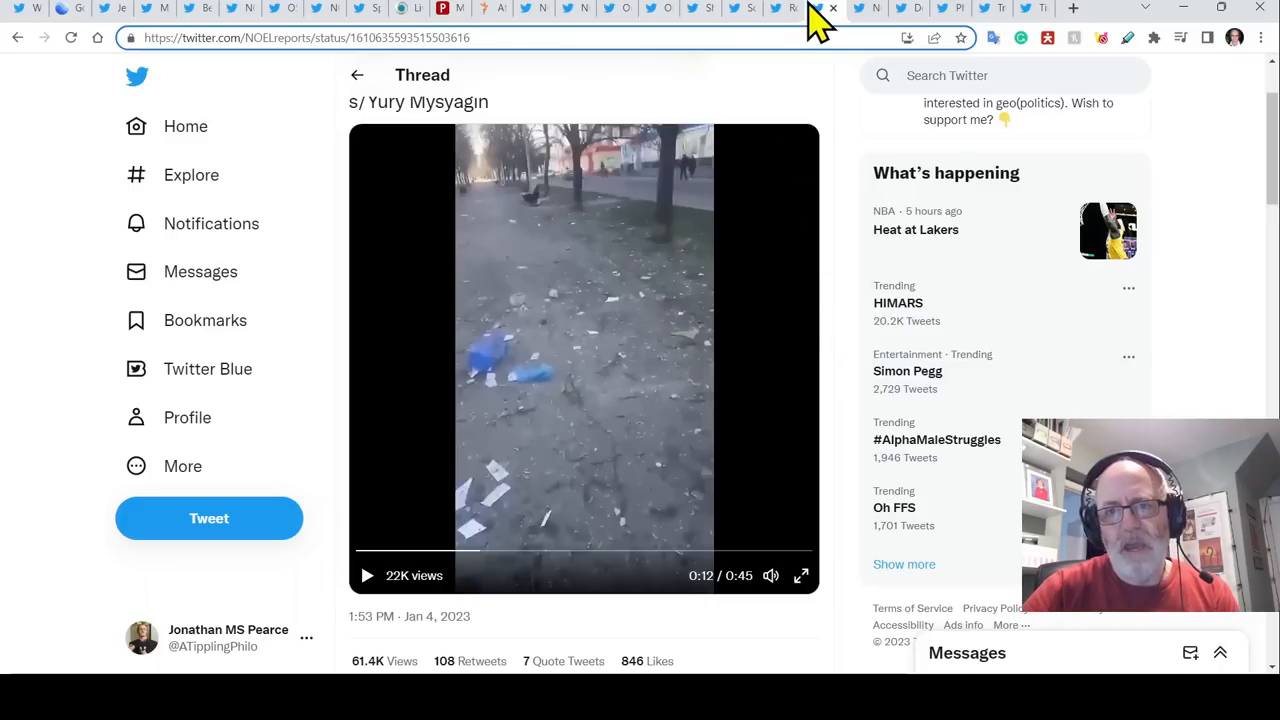
pyautogui.moveTo(840, 185)
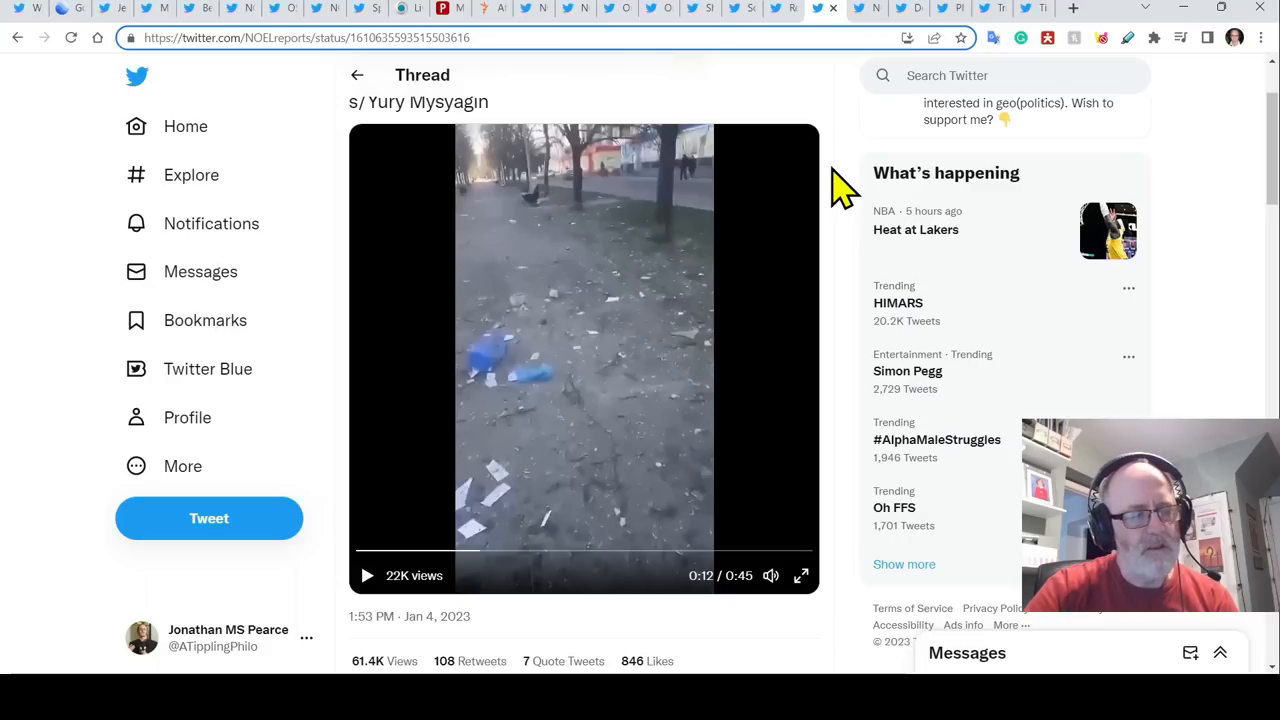
pyautogui.moveTo(865, 90)
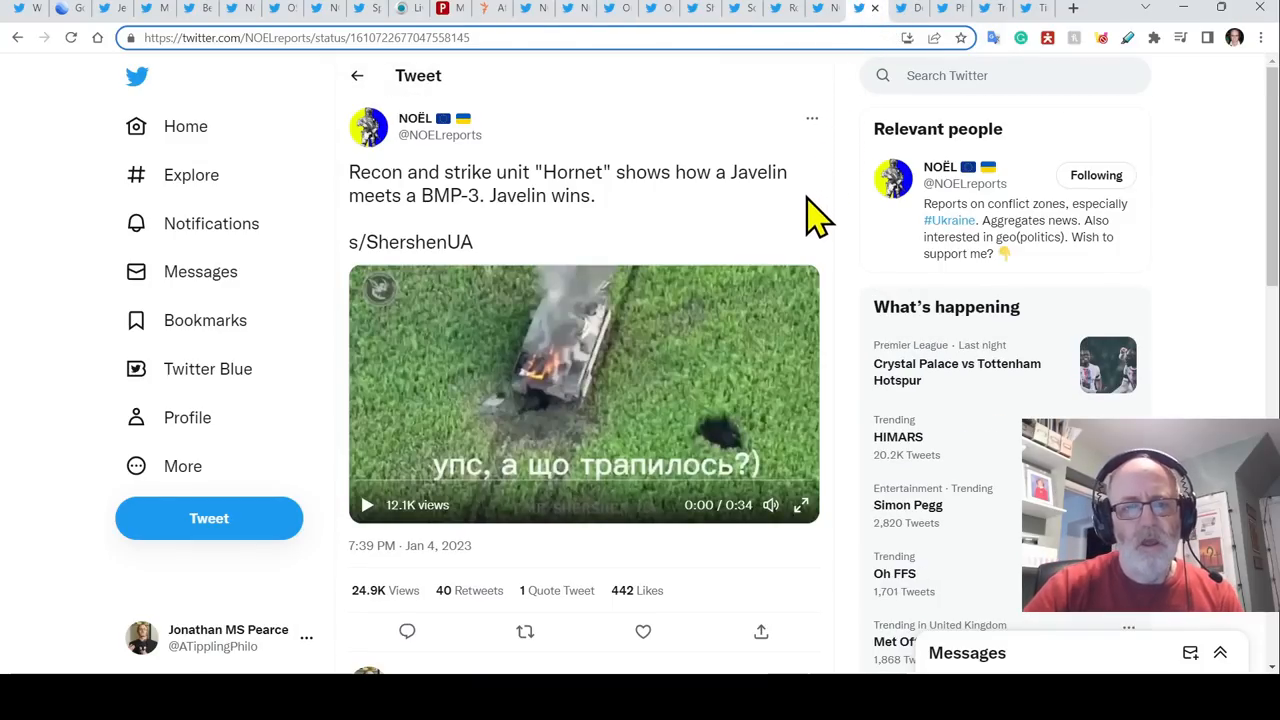
pyautogui.moveTo(803, 505)
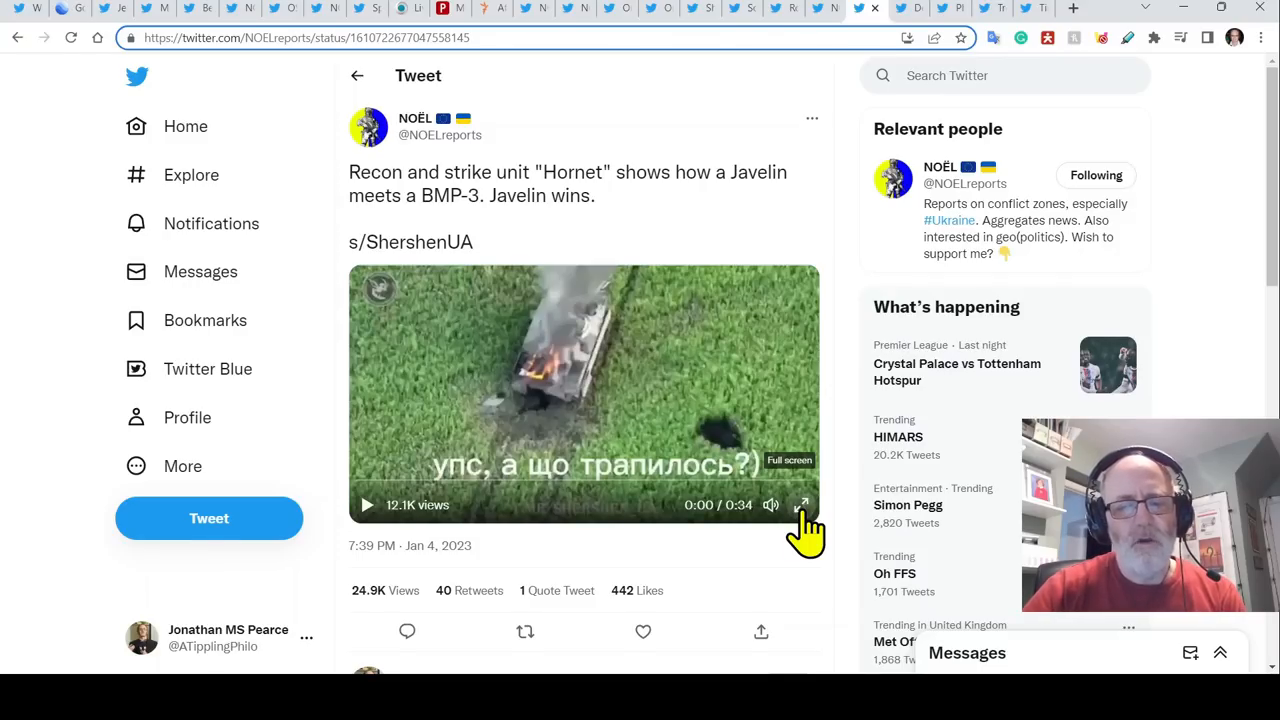
# - Watch the Hornet unit's Javelin strike on a BMP-3 full screen, then replay it
pyautogui.click(801, 505)
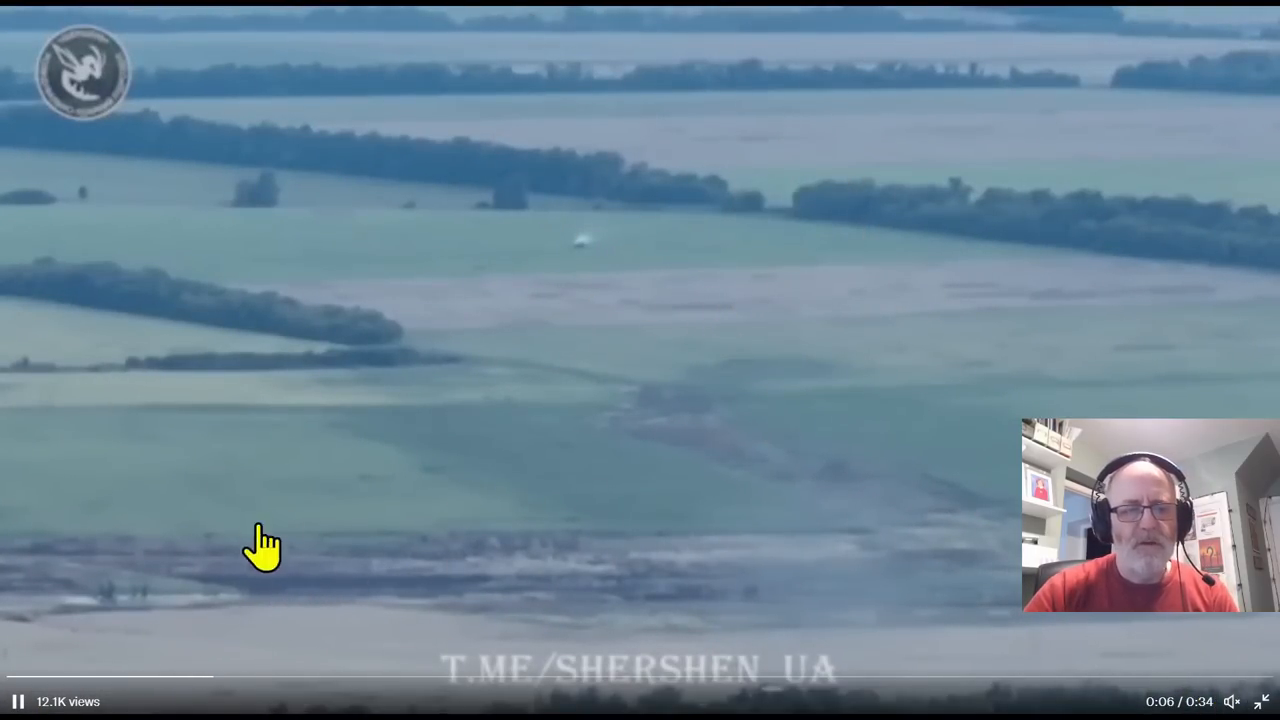
pyautogui.moveTo(912, 435)
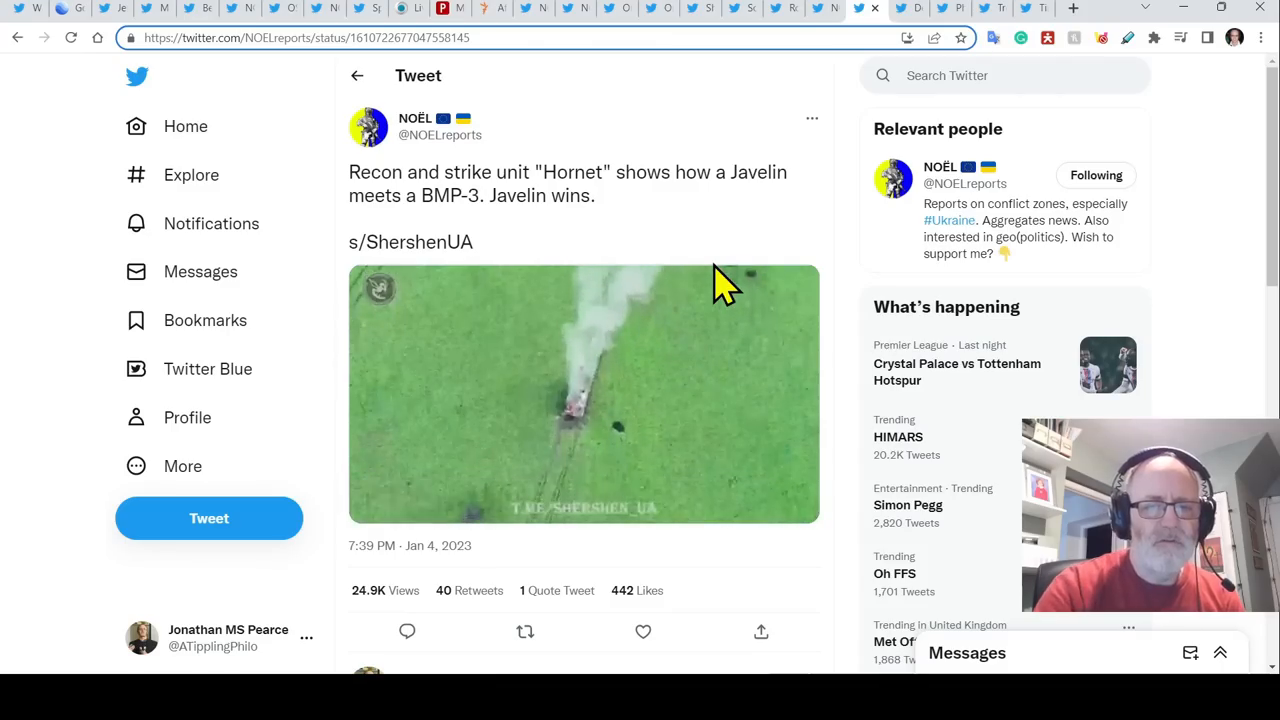
pyautogui.click(583, 393)
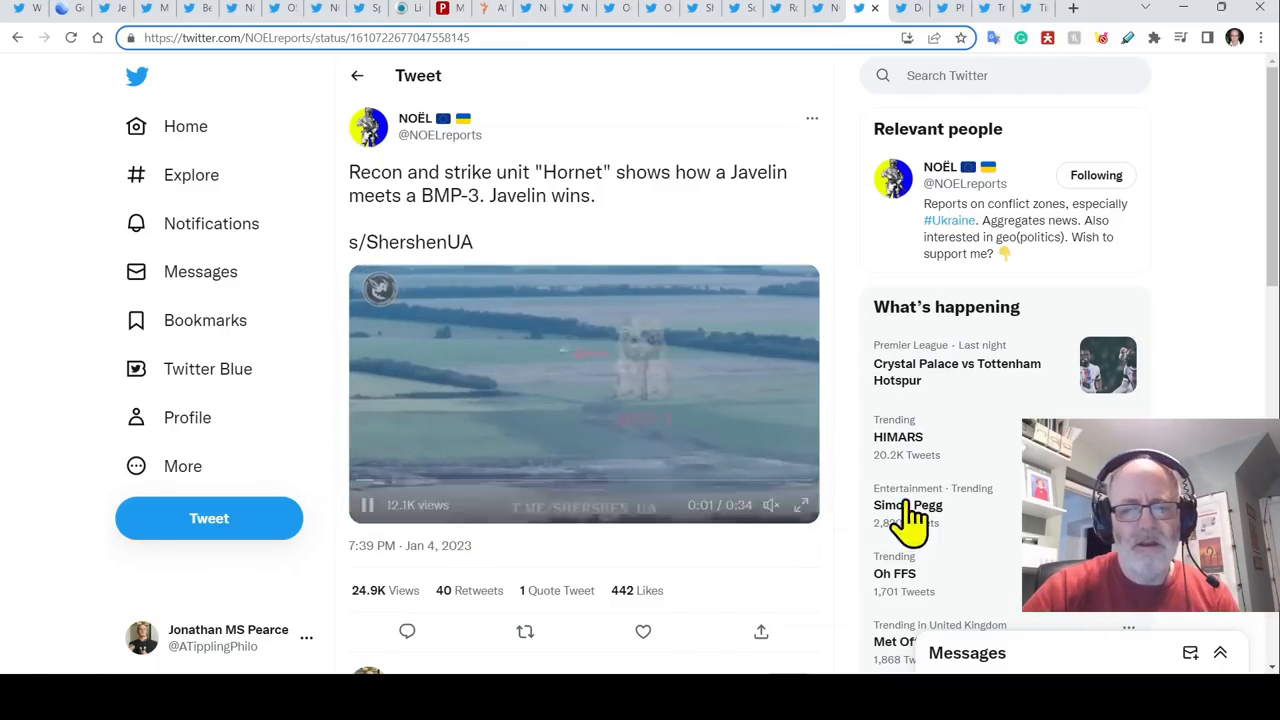
pyautogui.click(801, 504)
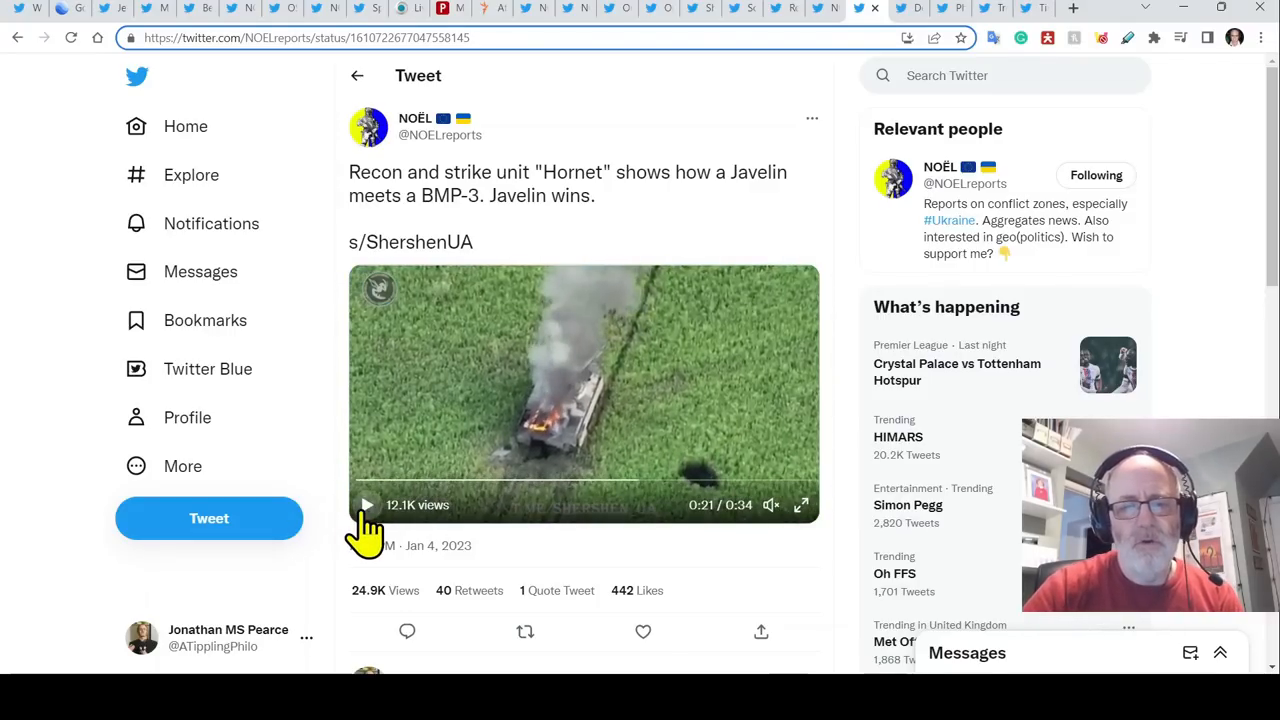
pyautogui.click(875, 8)
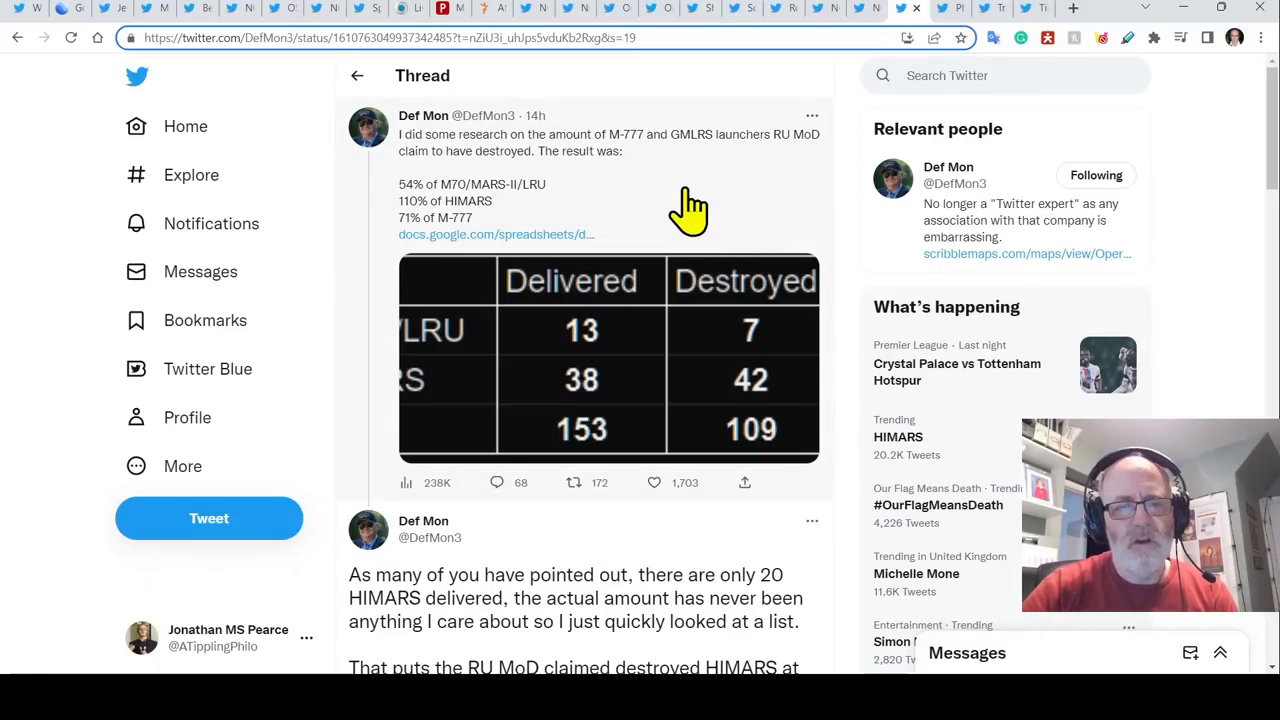
# - Scroll to the second tweet and enlarge Def Mon's Delivered versus Destroyed comparison table
pyautogui.scroll(-3)
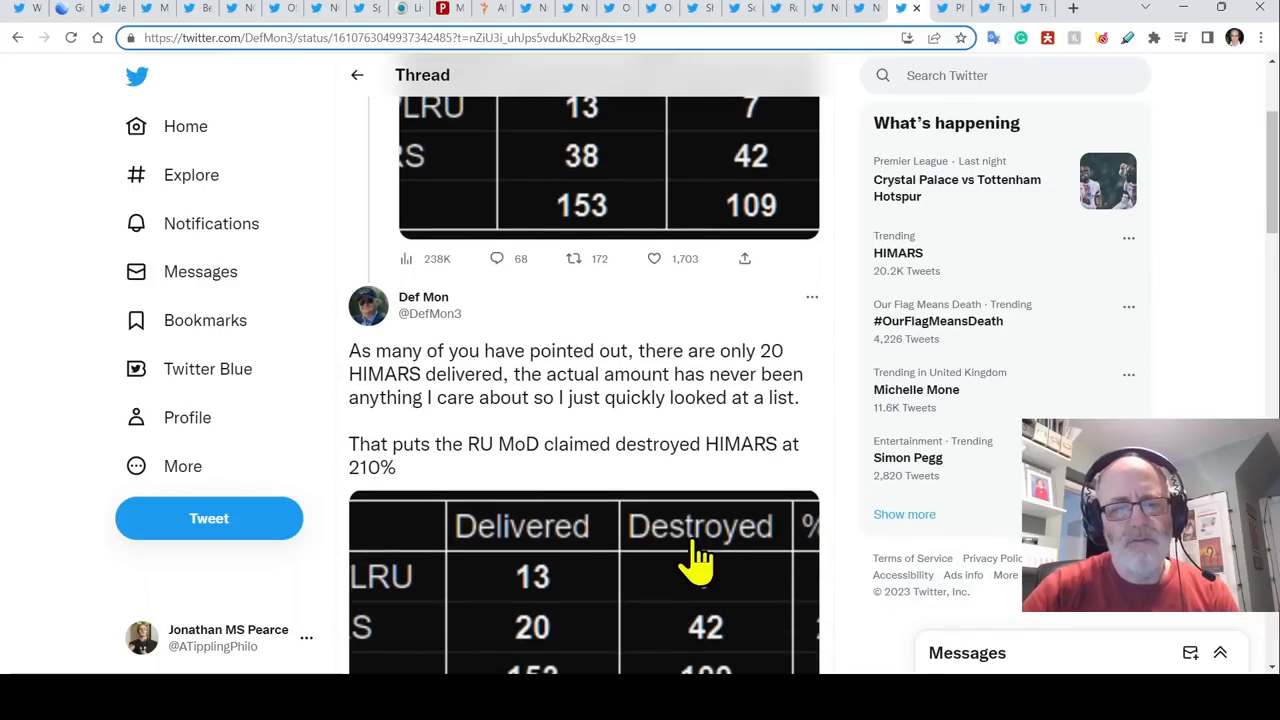
pyautogui.scroll(-3)
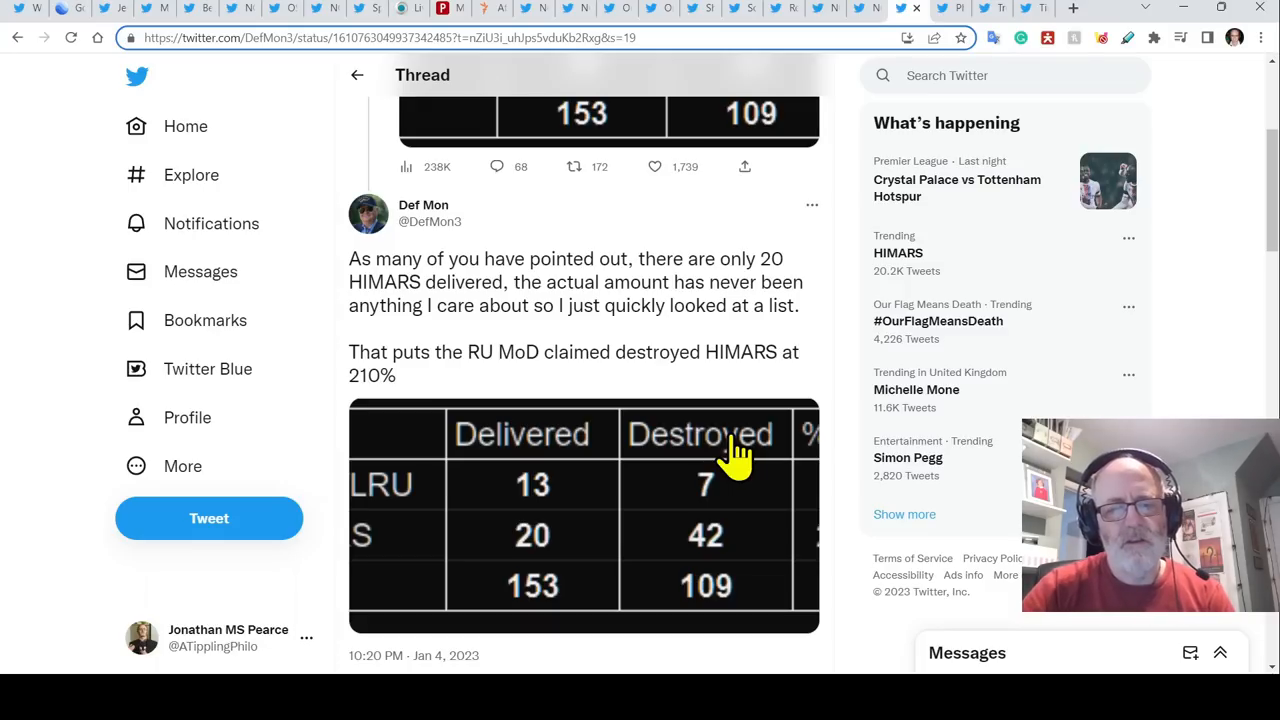
pyautogui.moveTo(683, 300)
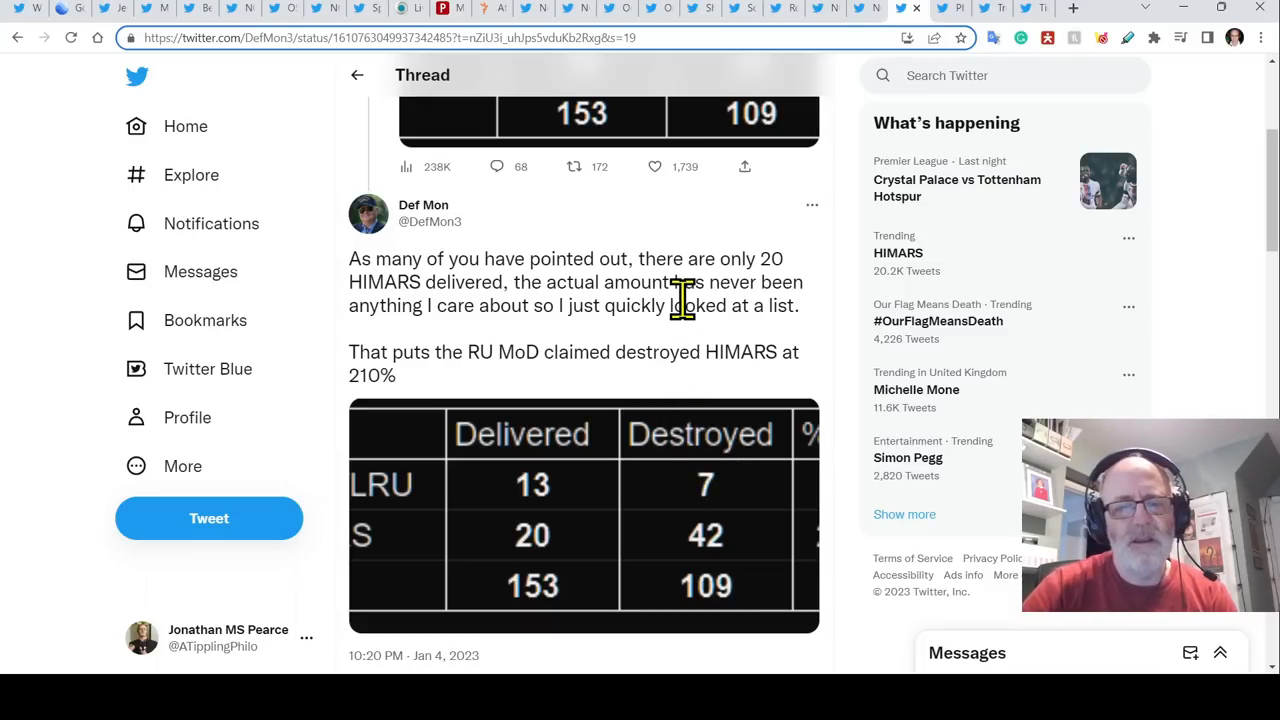
pyautogui.moveTo(623, 532)
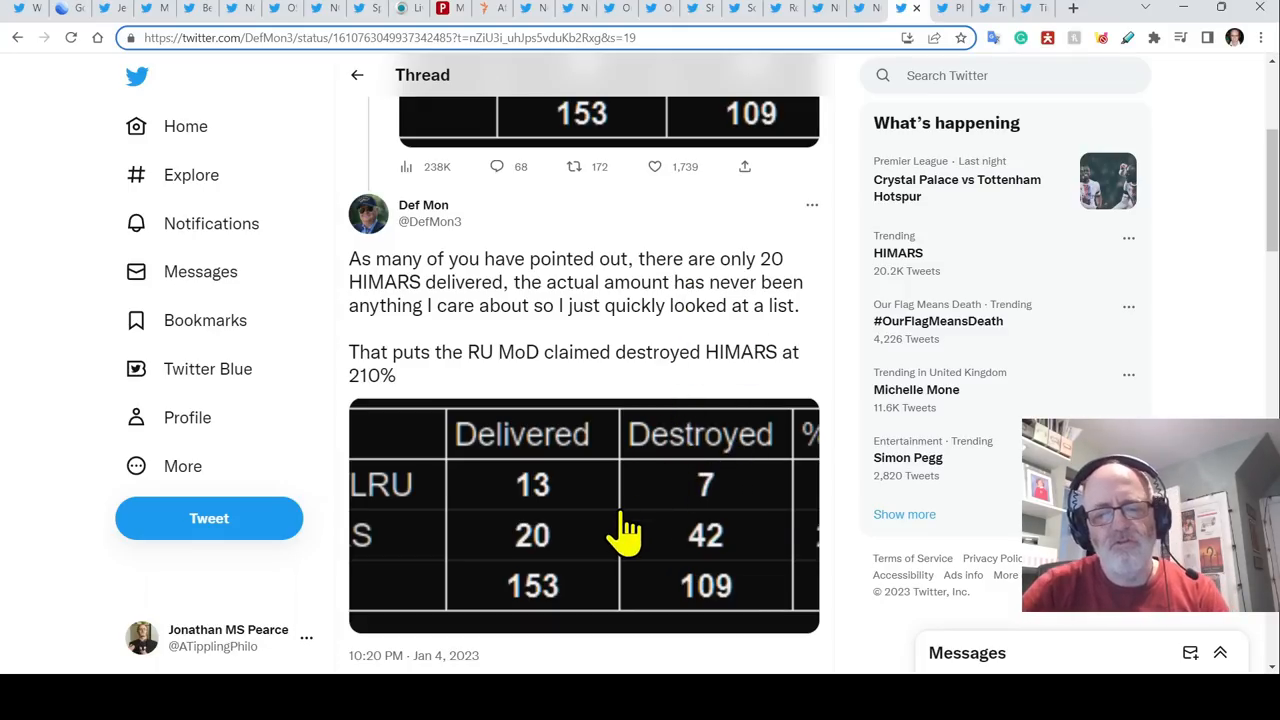
pyautogui.click(624, 531)
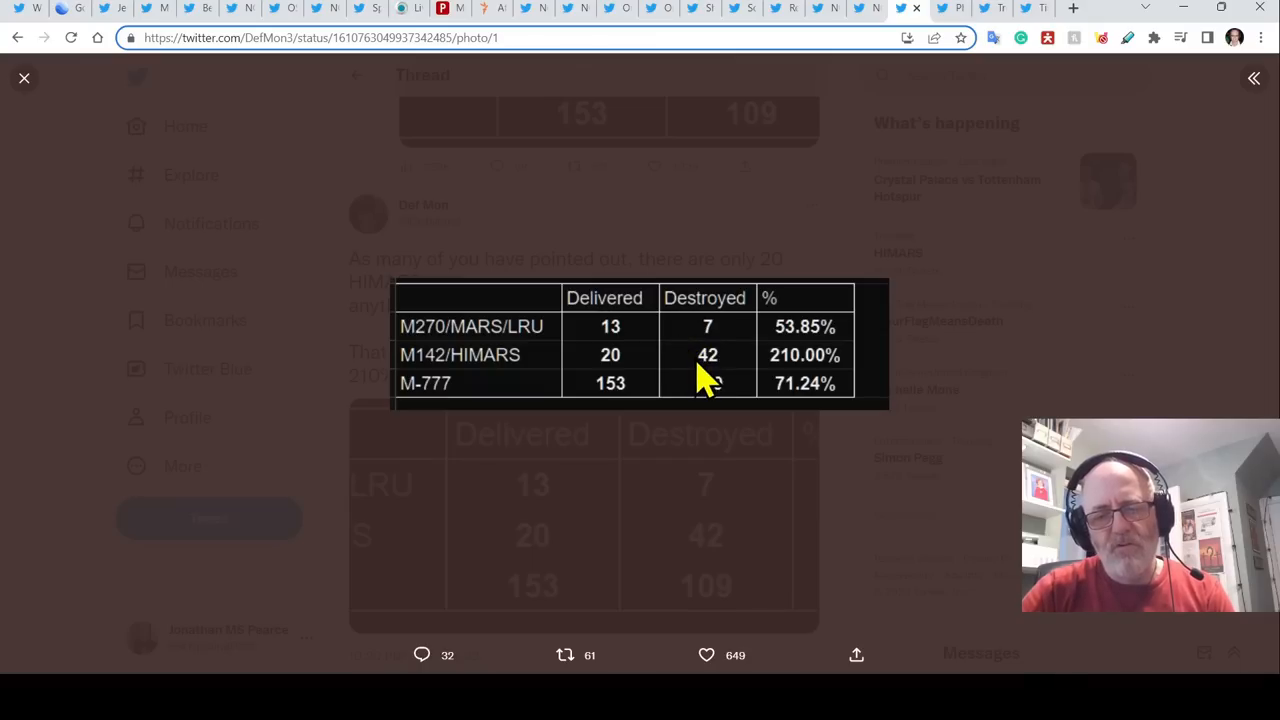
pyautogui.moveTo(695, 390)
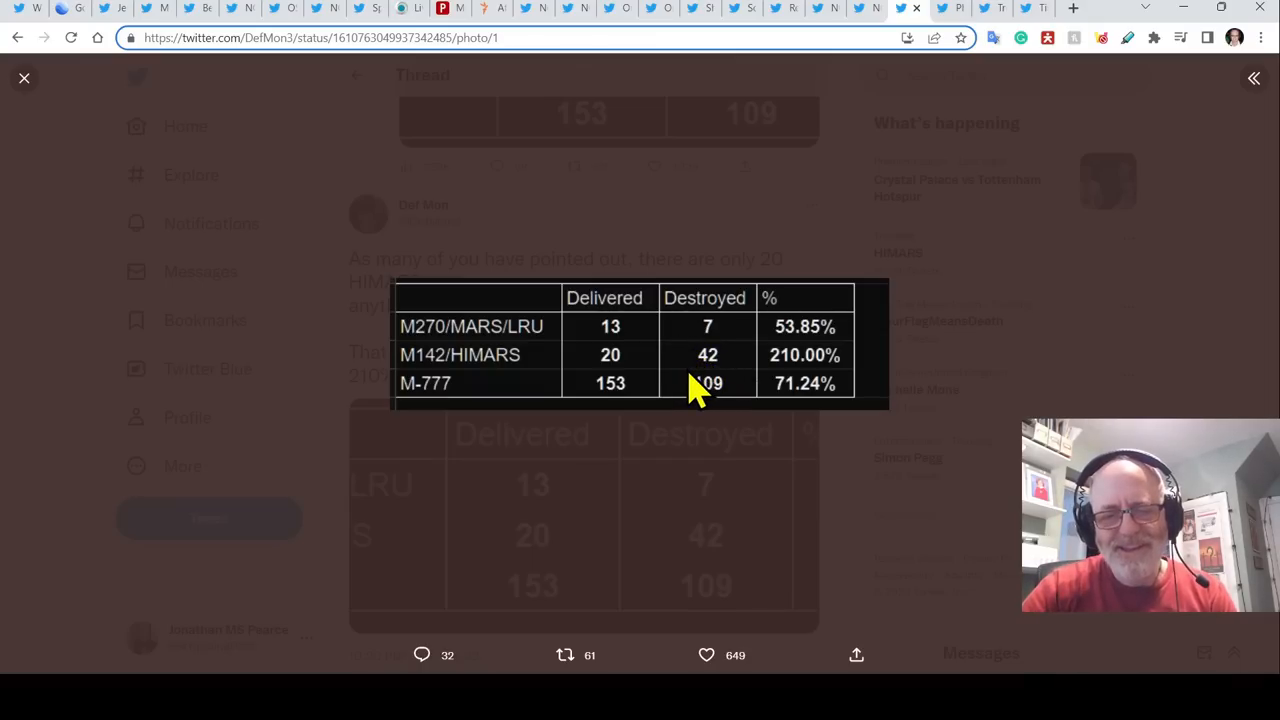
pyautogui.moveTo(610, 362)
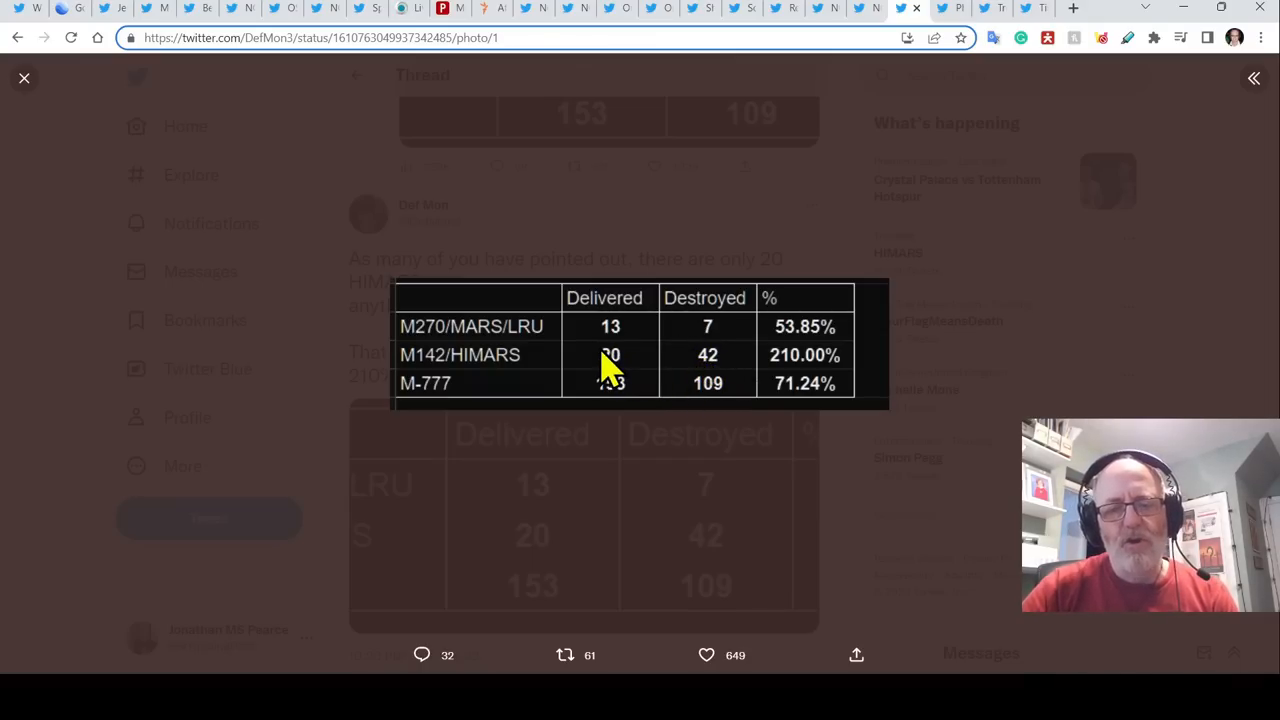
pyautogui.moveTo(648, 401)
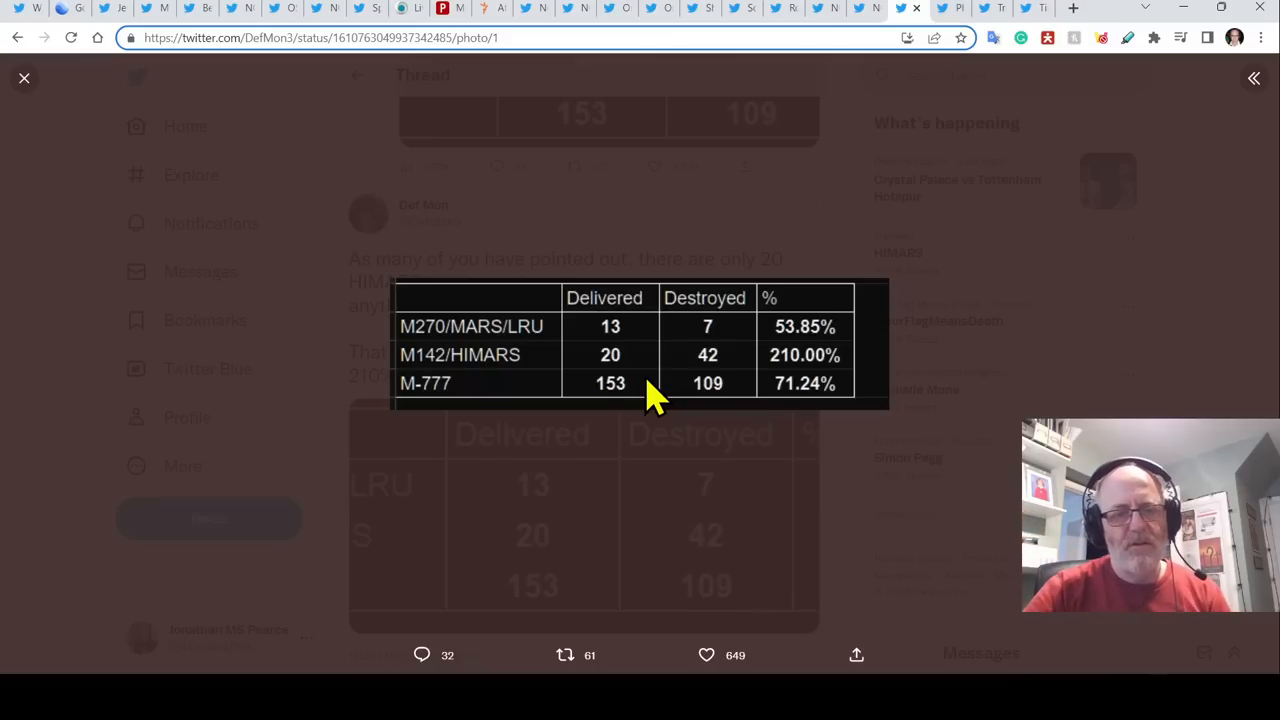
pyautogui.moveTo(705, 367)
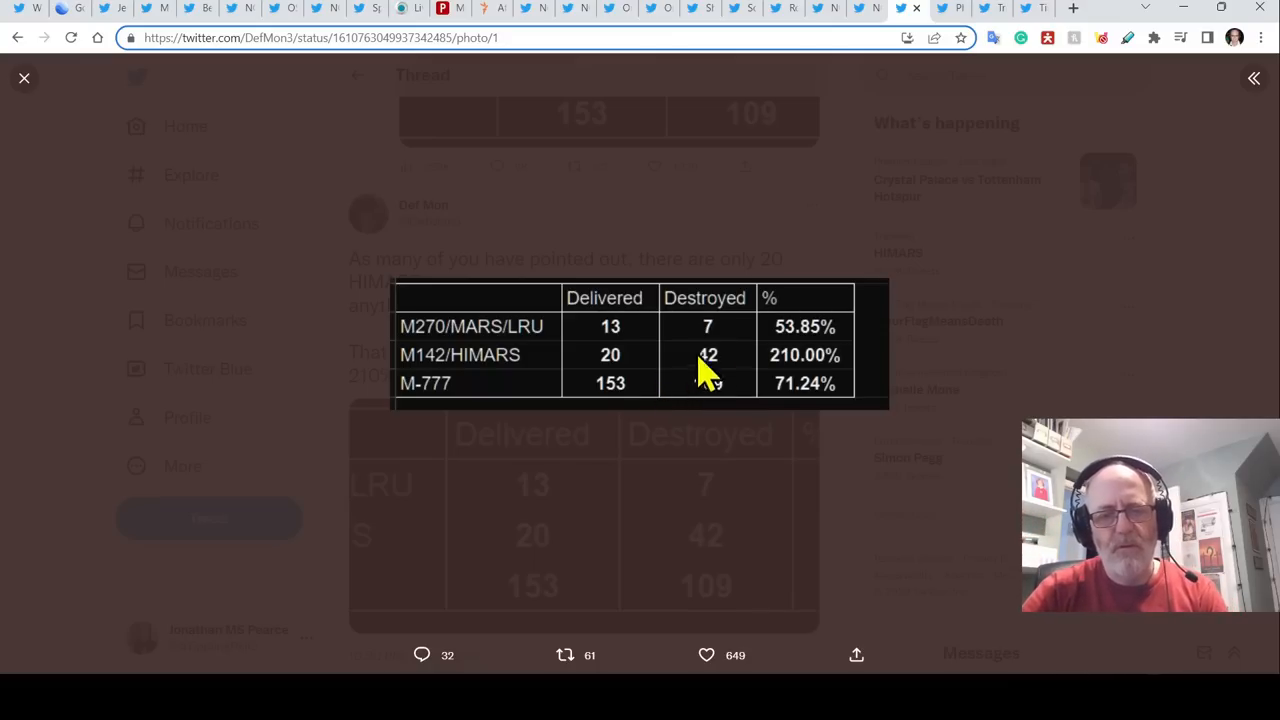
pyautogui.moveTo(750, 225)
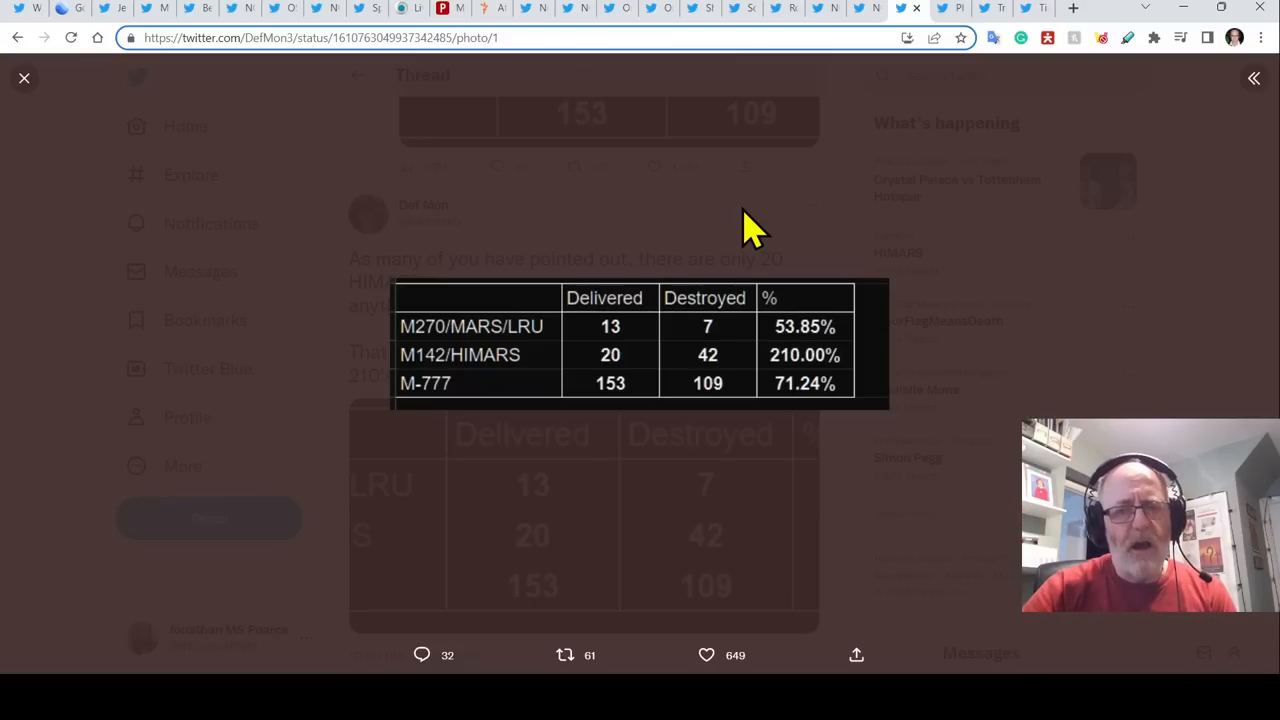
pyautogui.moveTo(470, 305)
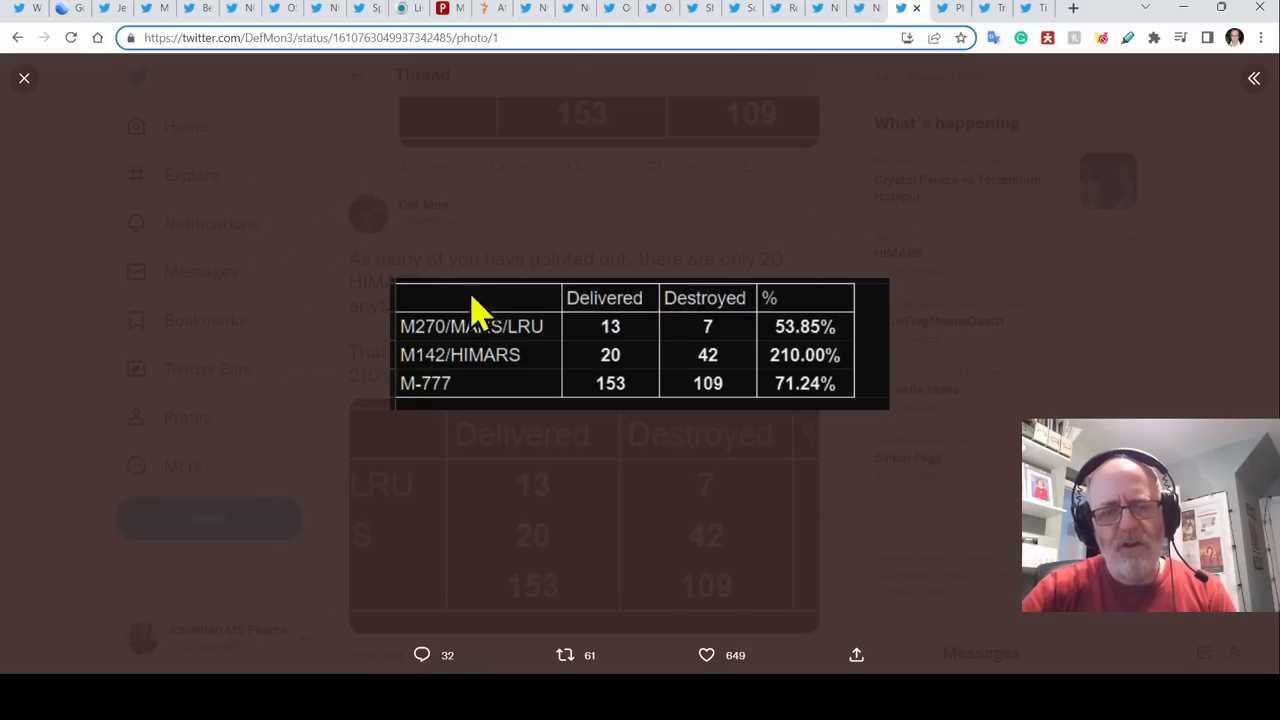
pyautogui.moveTo(365, 360)
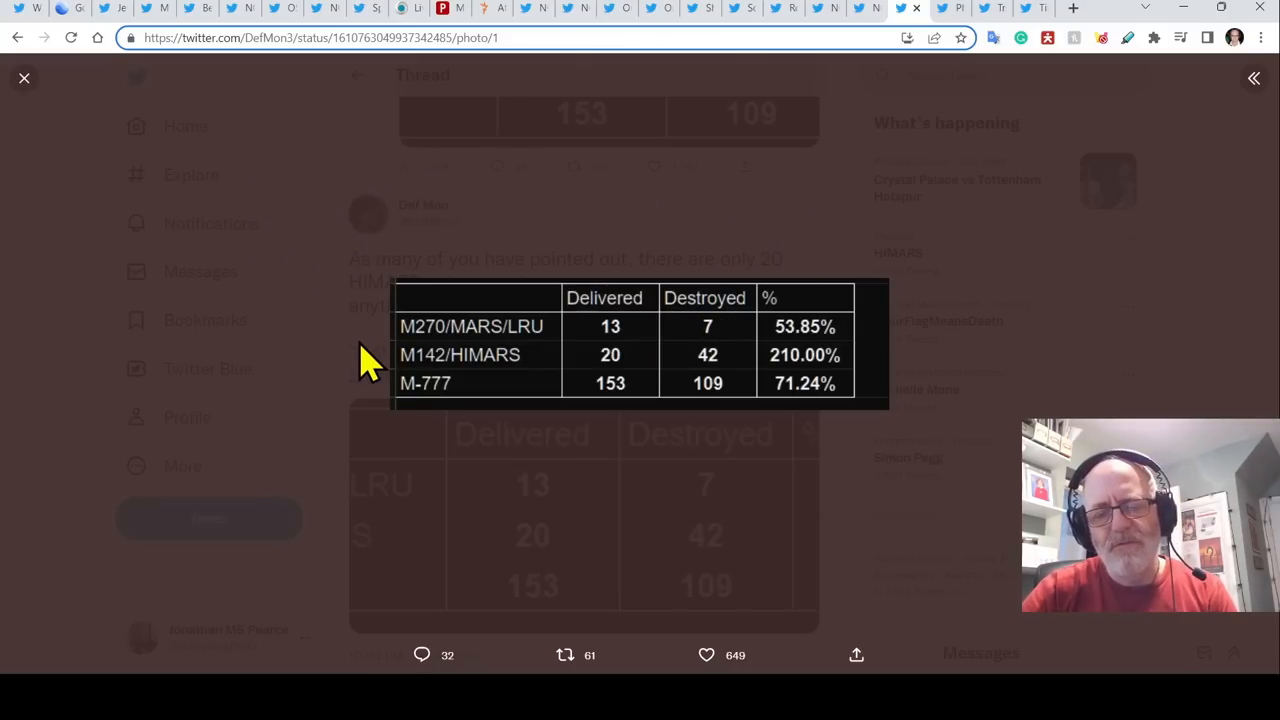
pyautogui.moveTo(260, 250)
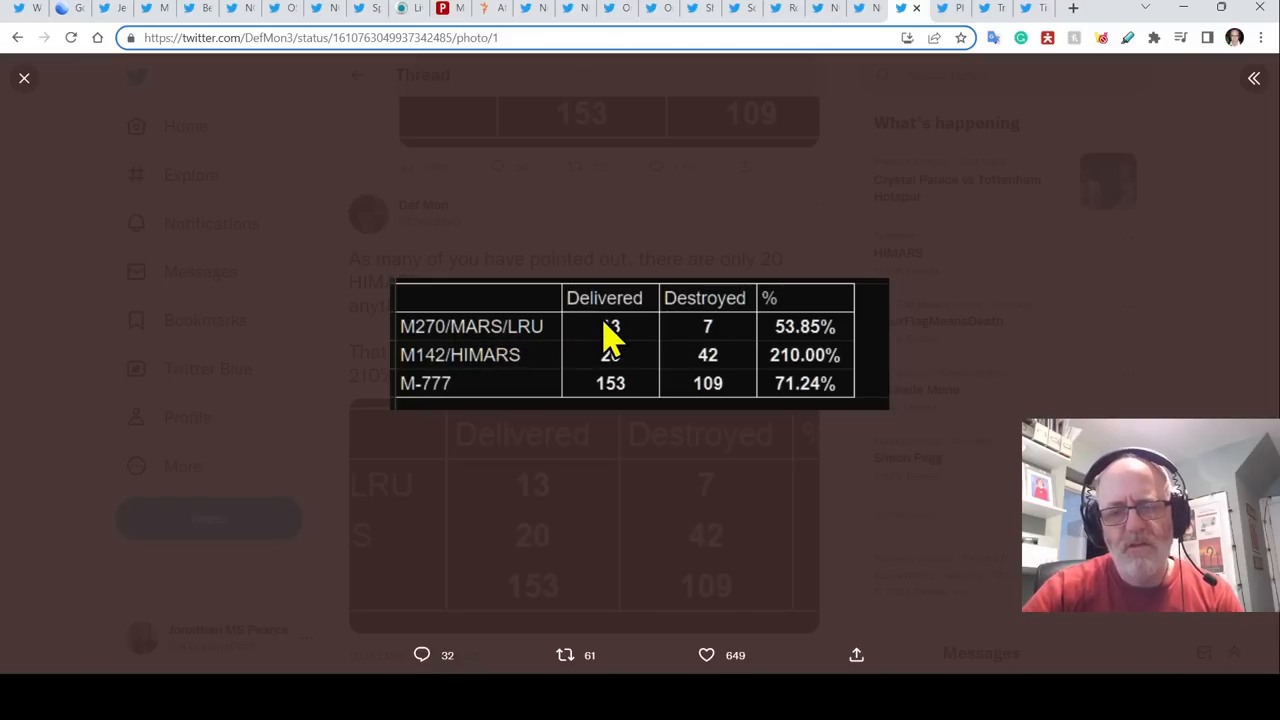
pyautogui.moveTo(708, 340)
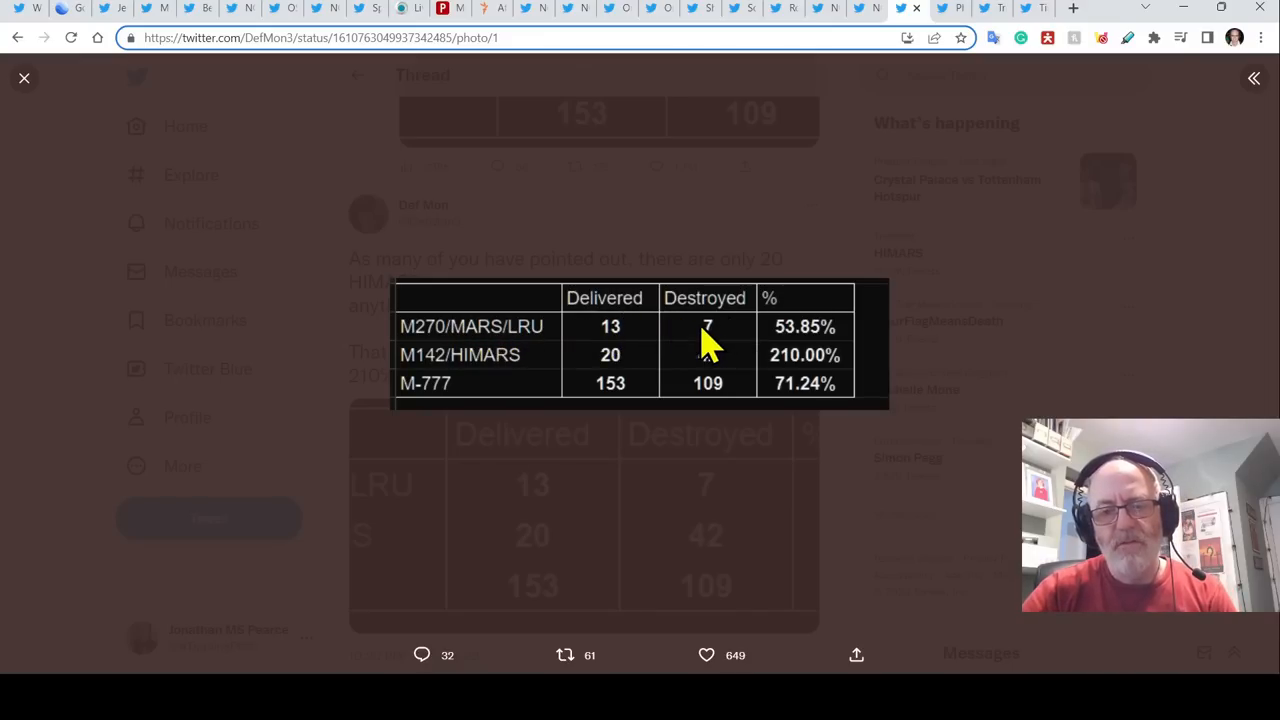
pyautogui.moveTo(820, 345)
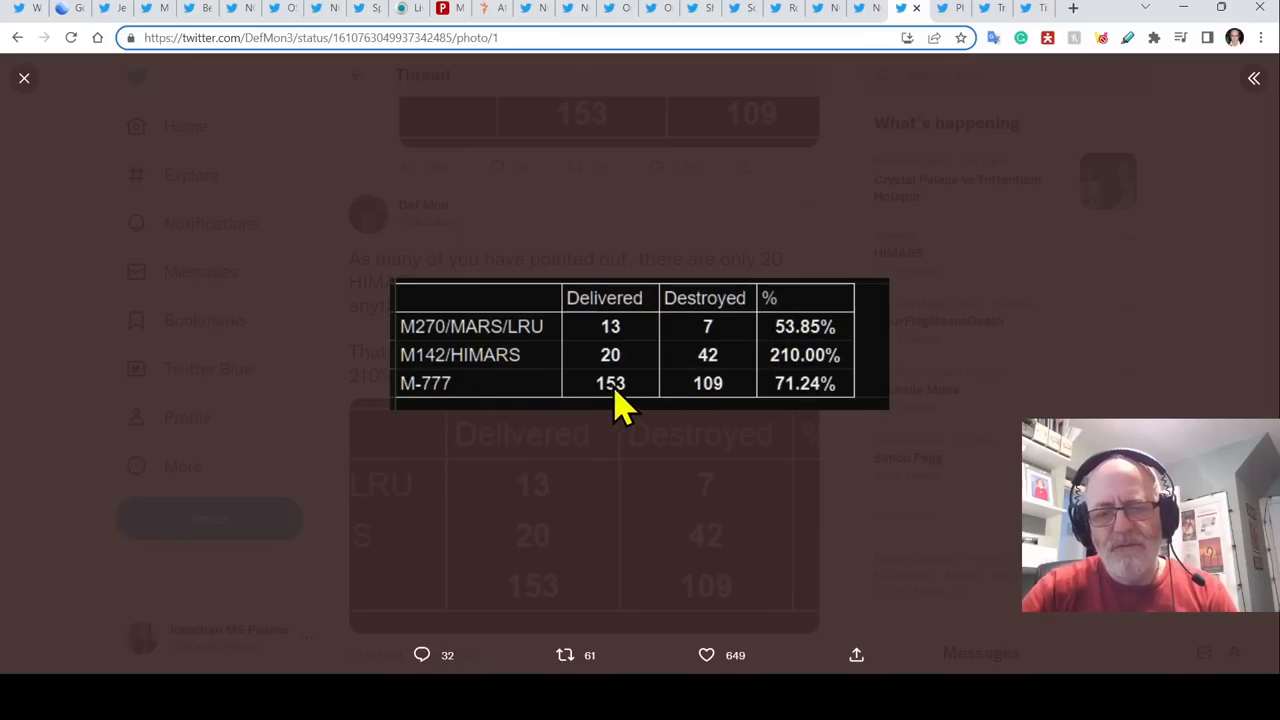
pyautogui.moveTo(780, 400)
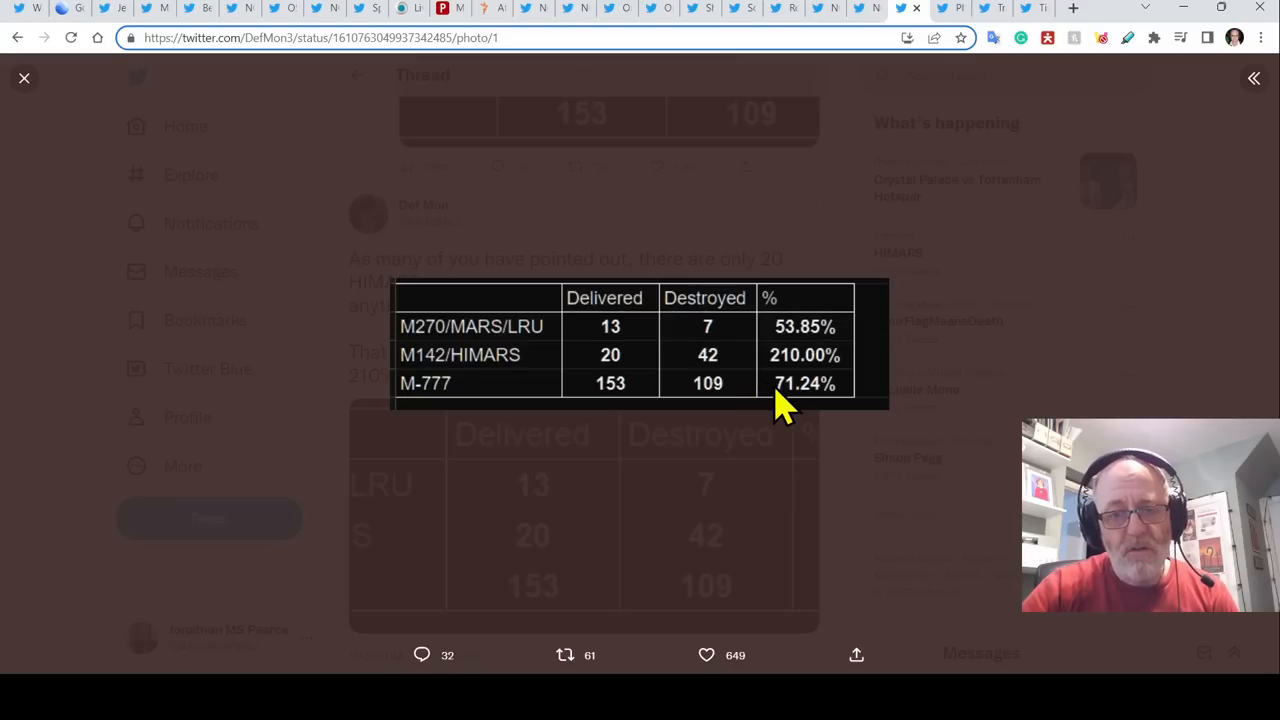
pyautogui.moveTo(245, 185)
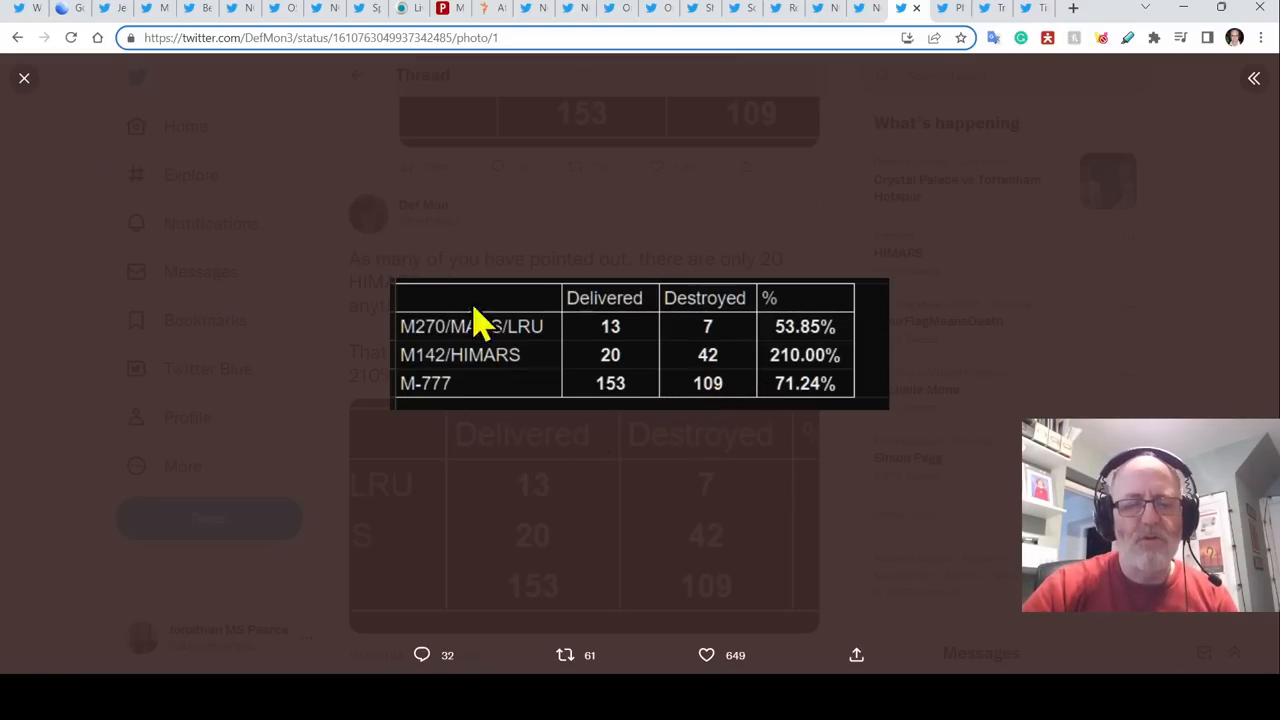
# - Close the enlarged comparison table image to return to Def Mon's thread
pyautogui.click(25, 77)
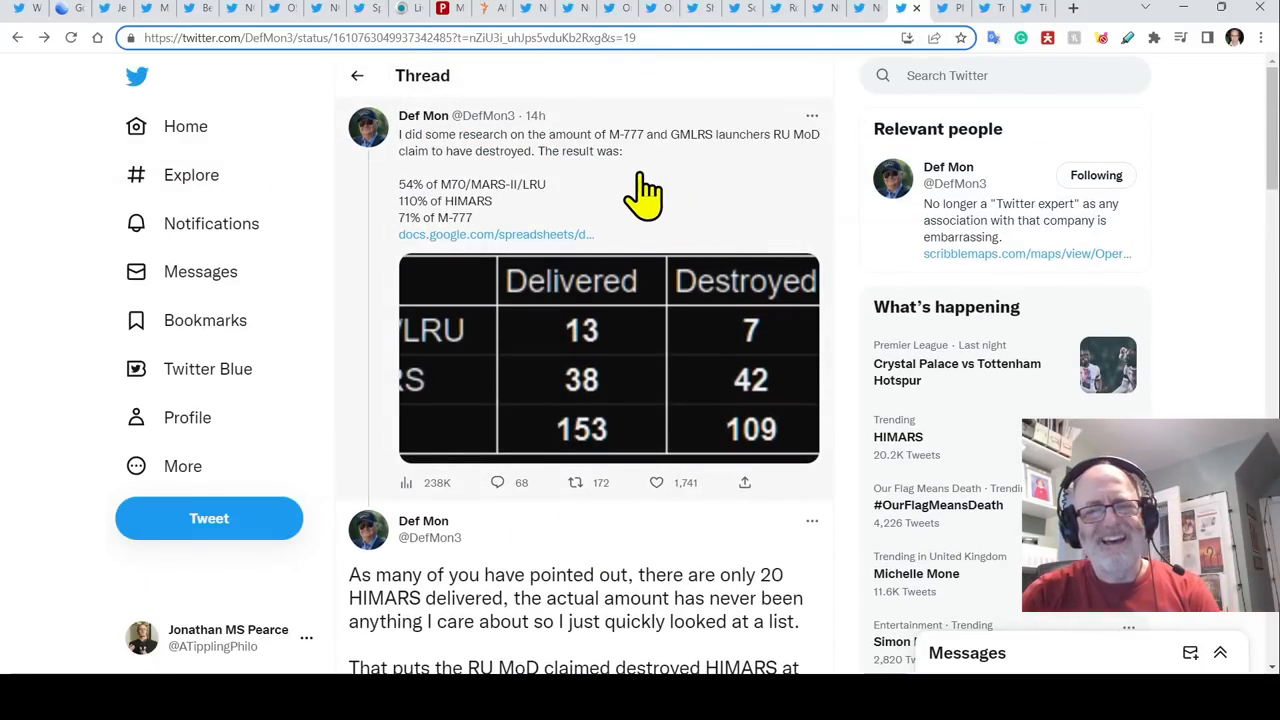
pyautogui.moveTo(535, 212)
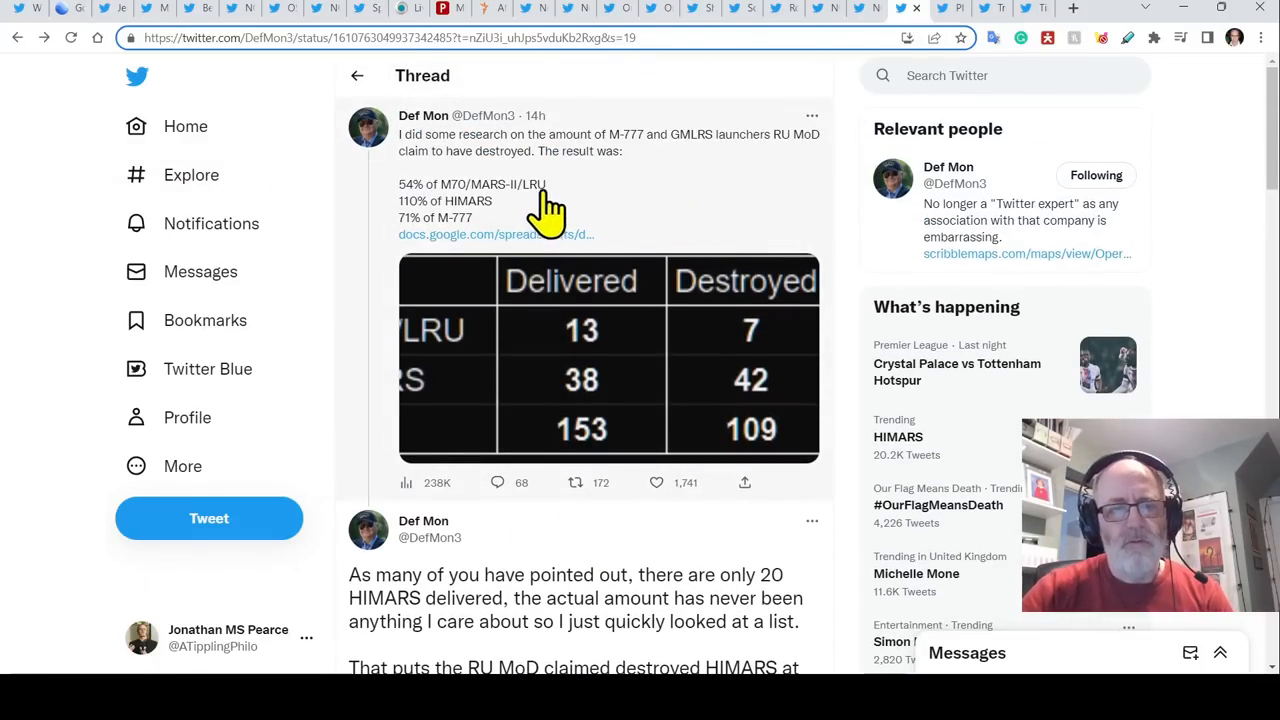
pyautogui.moveTo(485, 243)
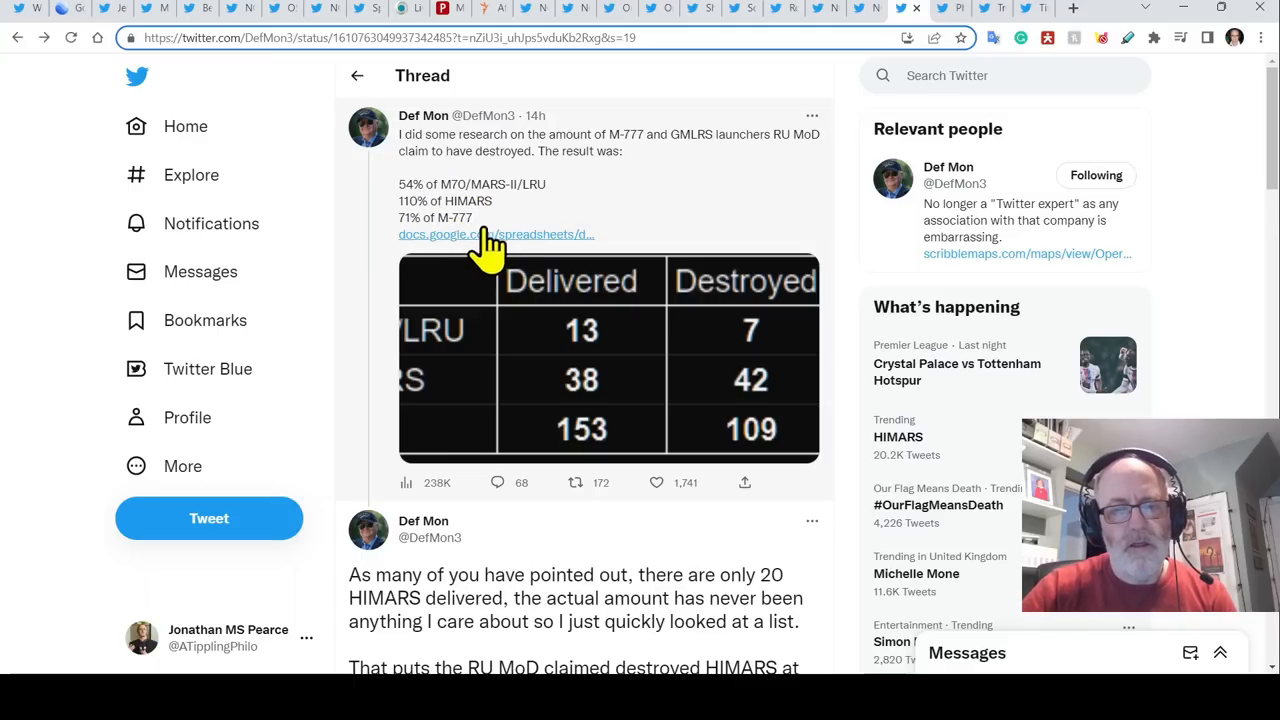
pyautogui.moveTo(597, 190)
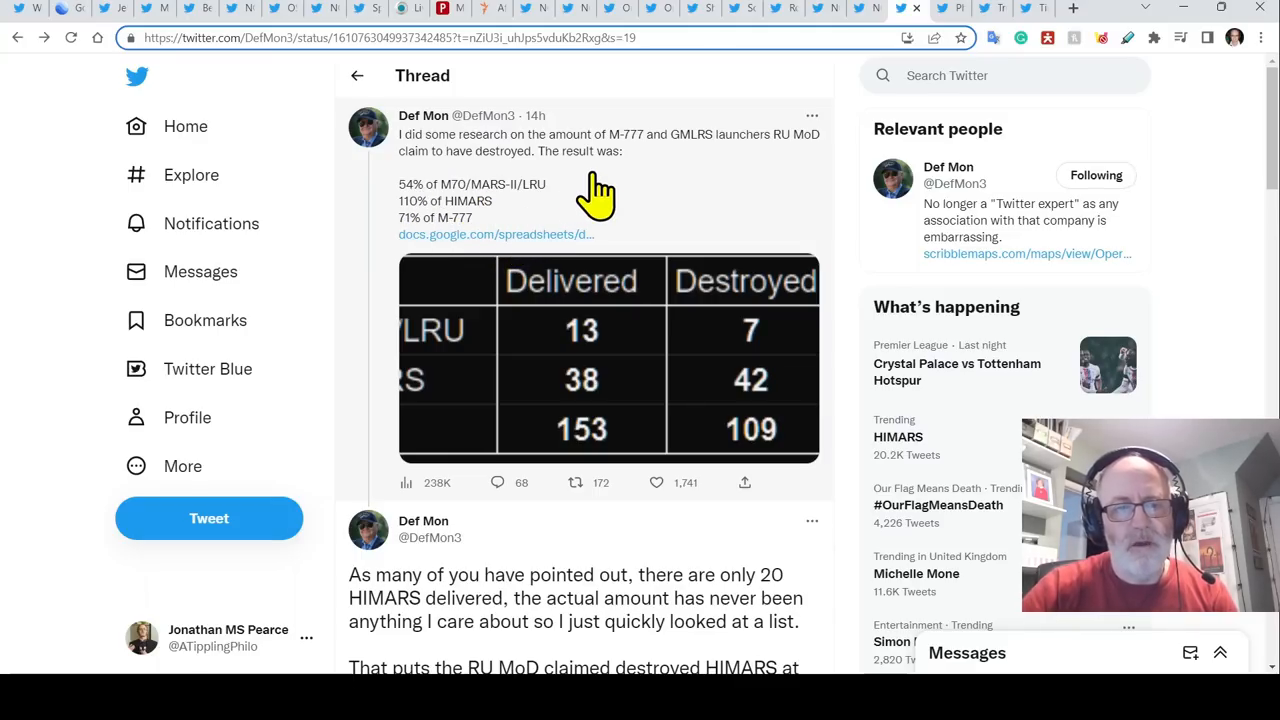
pyautogui.moveTo(640, 180)
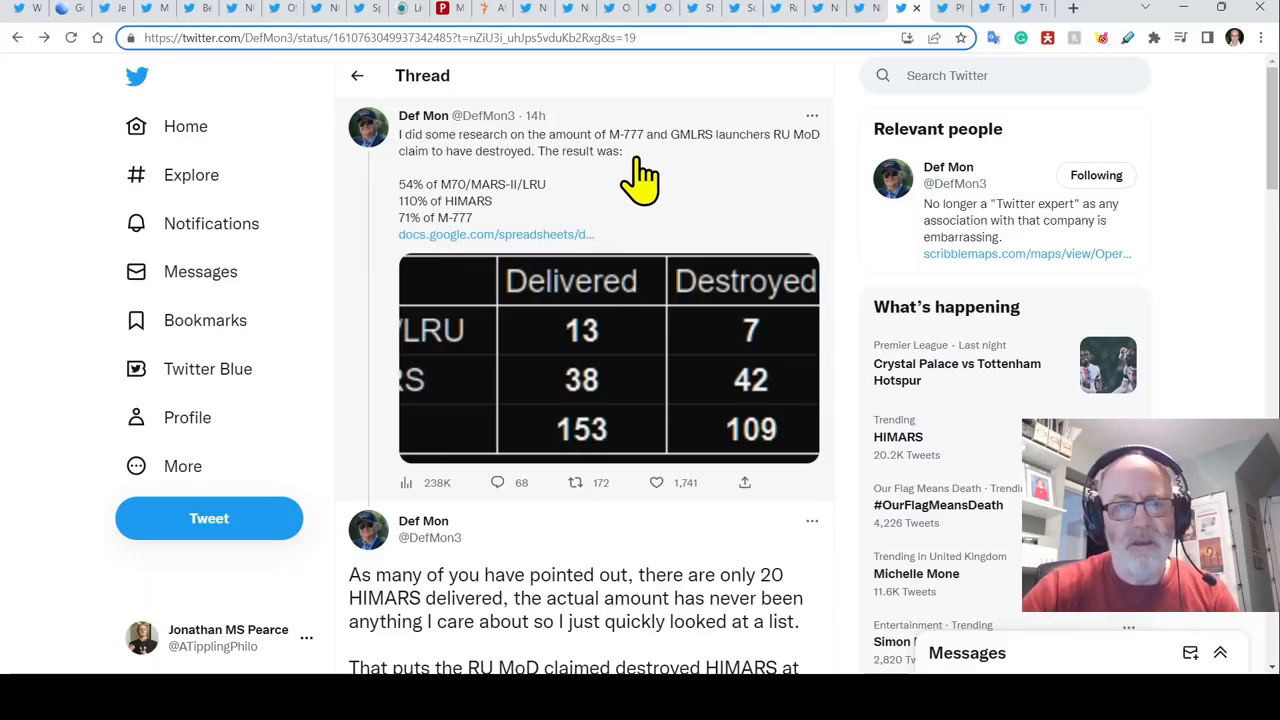
pyautogui.moveTo(945, 20)
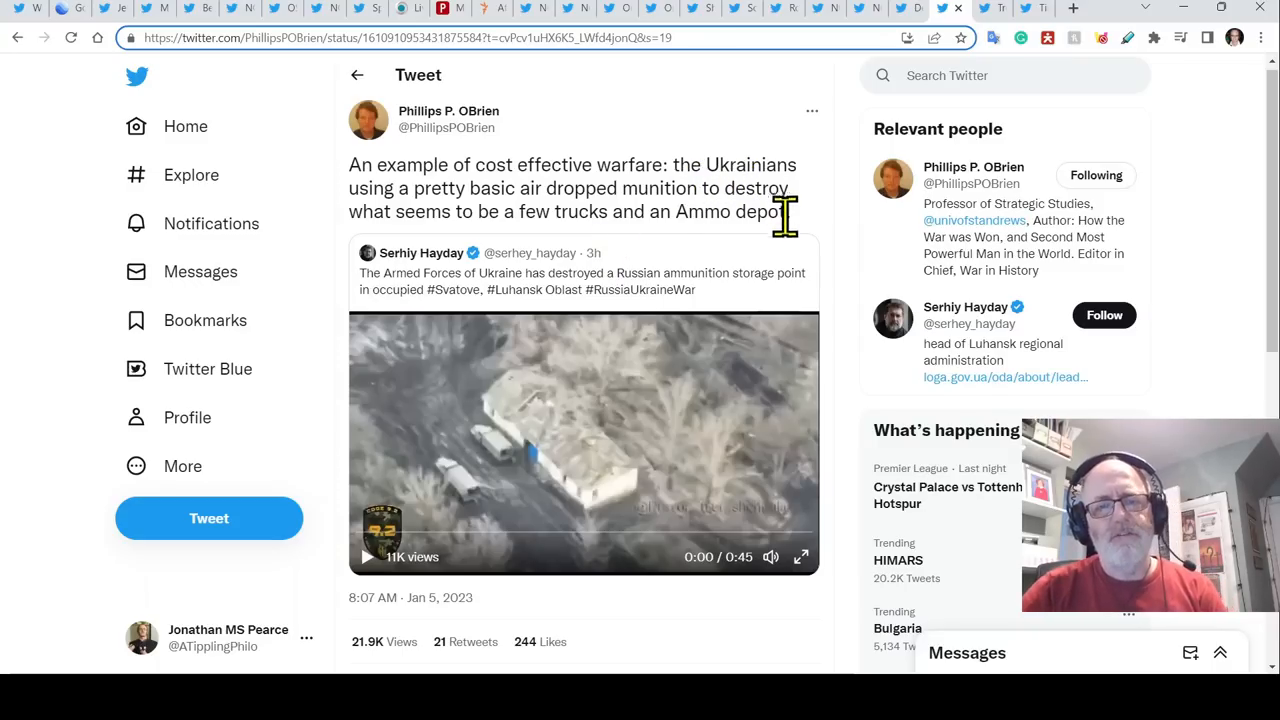
pyautogui.moveTo(862, 270)
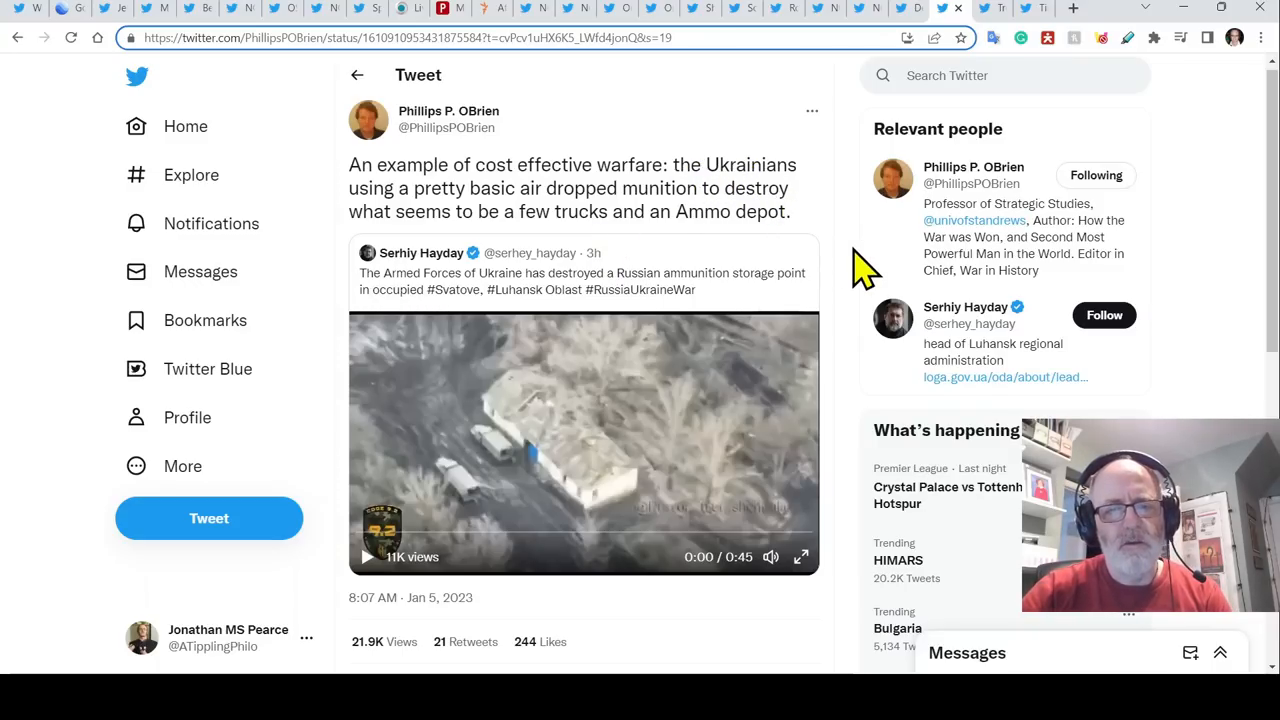
# - Scroll slightly down O'Brien's tweet quoting the Svatove ammo depot destruction video
pyautogui.scroll(-3)
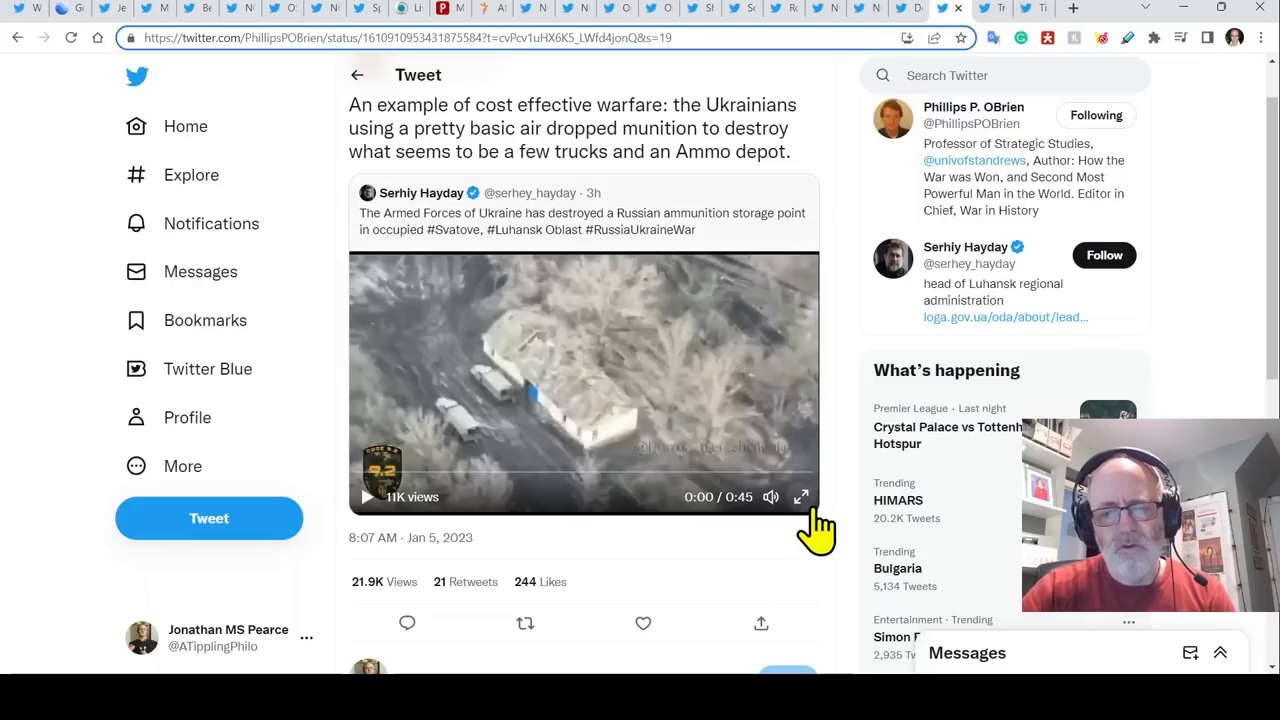
pyautogui.moveTo(801, 496)
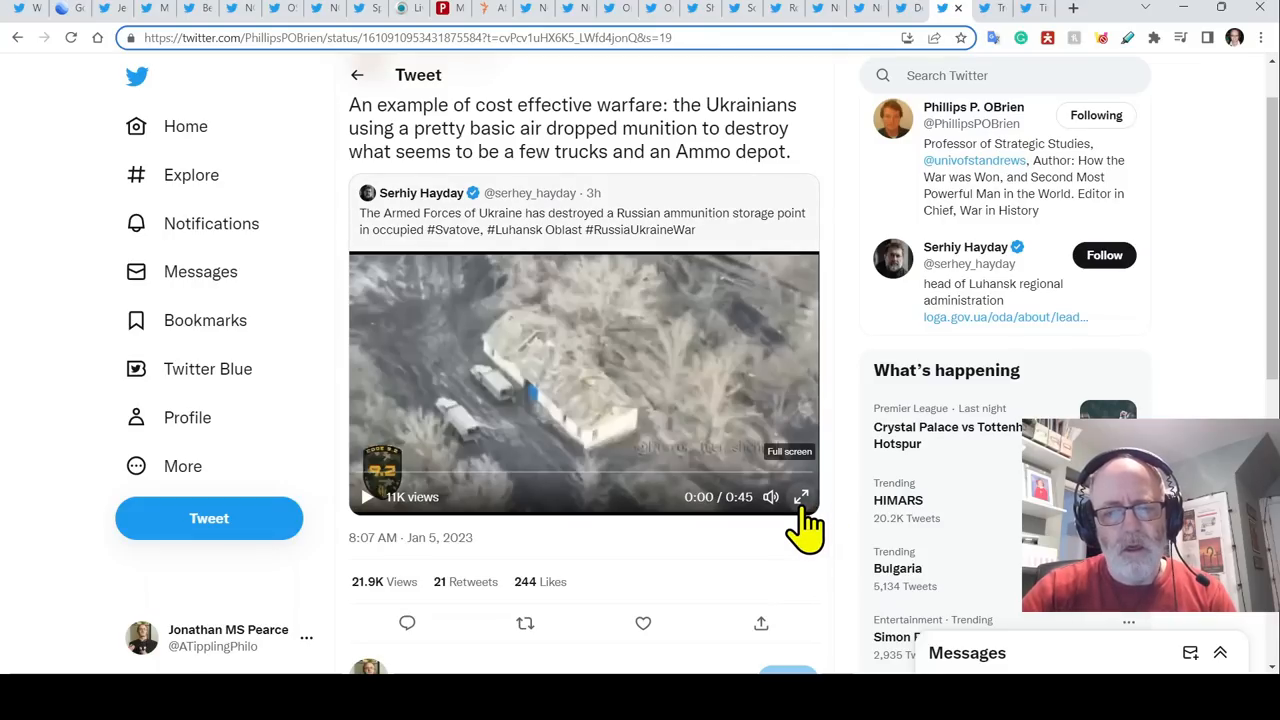
pyautogui.moveTo(796, 578)
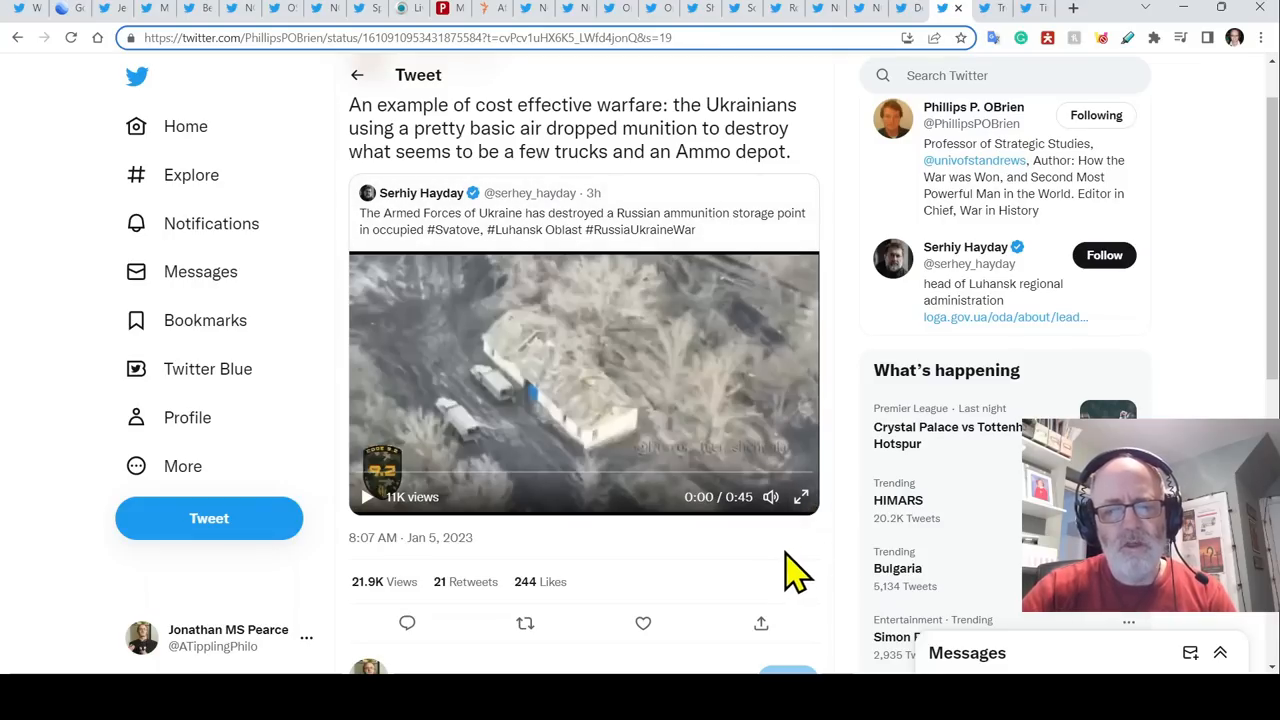
pyautogui.moveTo(810, 570)
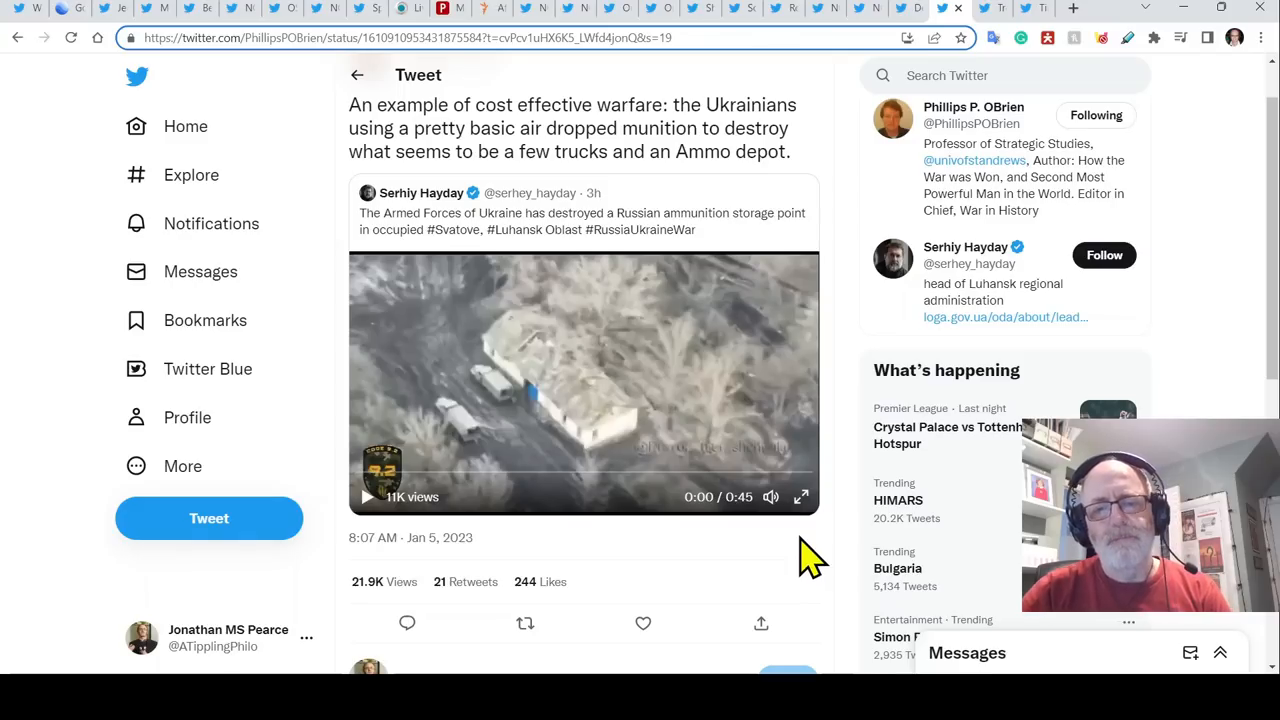
pyautogui.moveTo(818, 552)
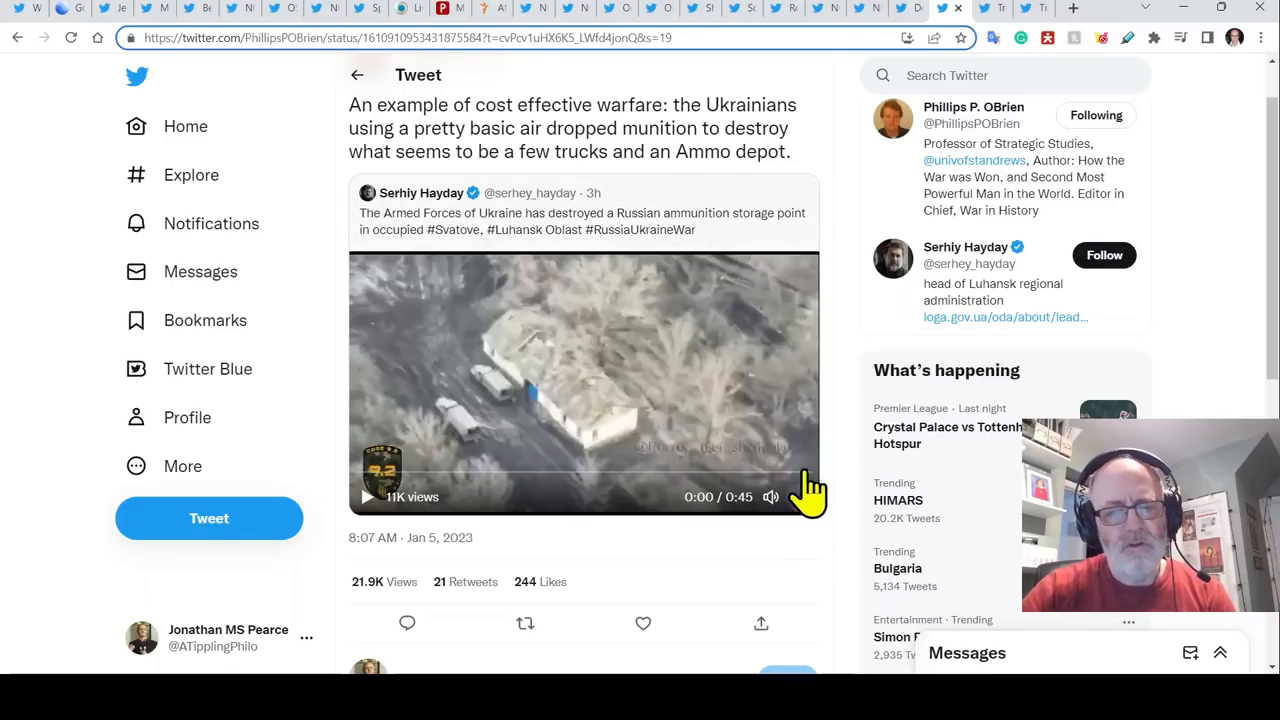
pyautogui.moveTo(853, 418)
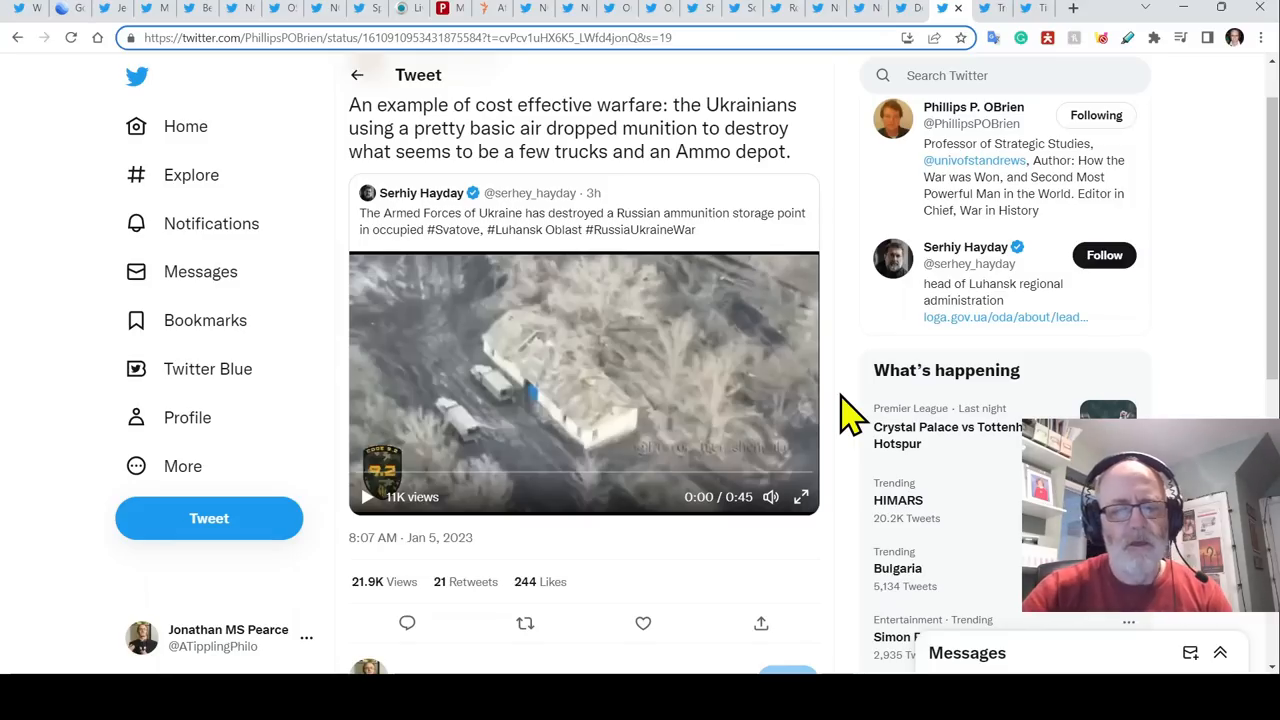
pyautogui.moveTo(830, 575)
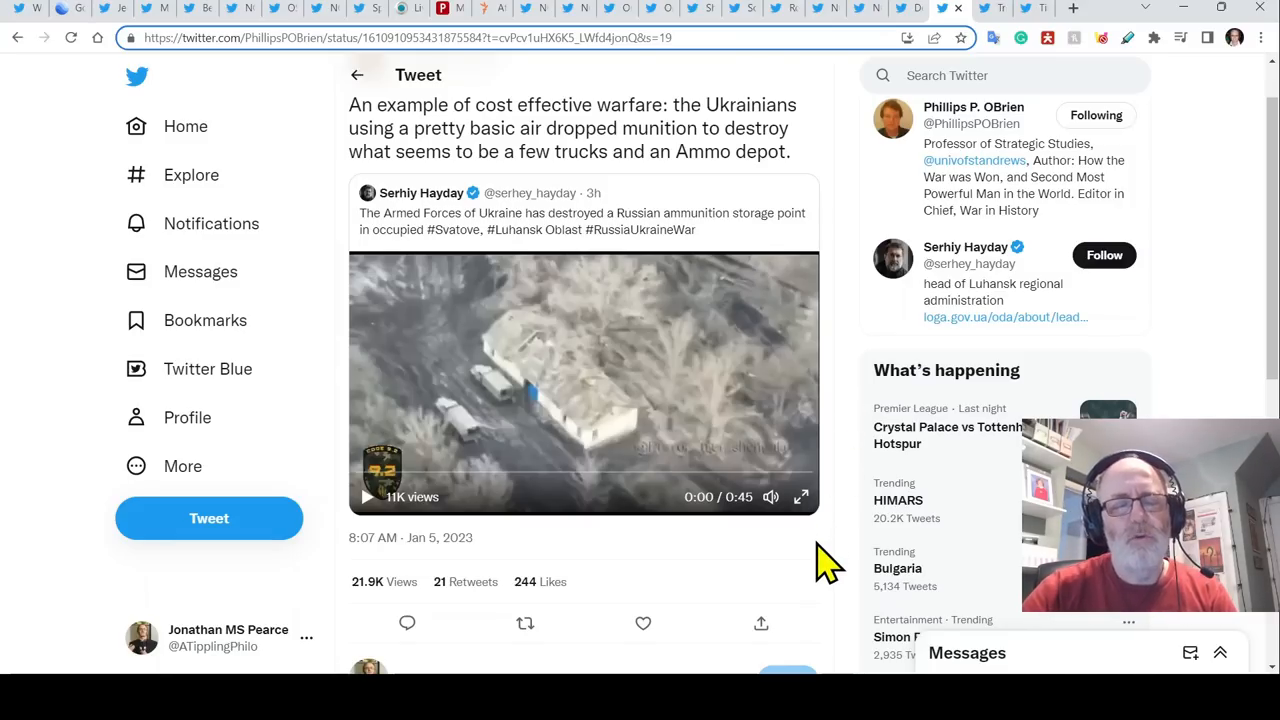
pyautogui.moveTo(802, 496)
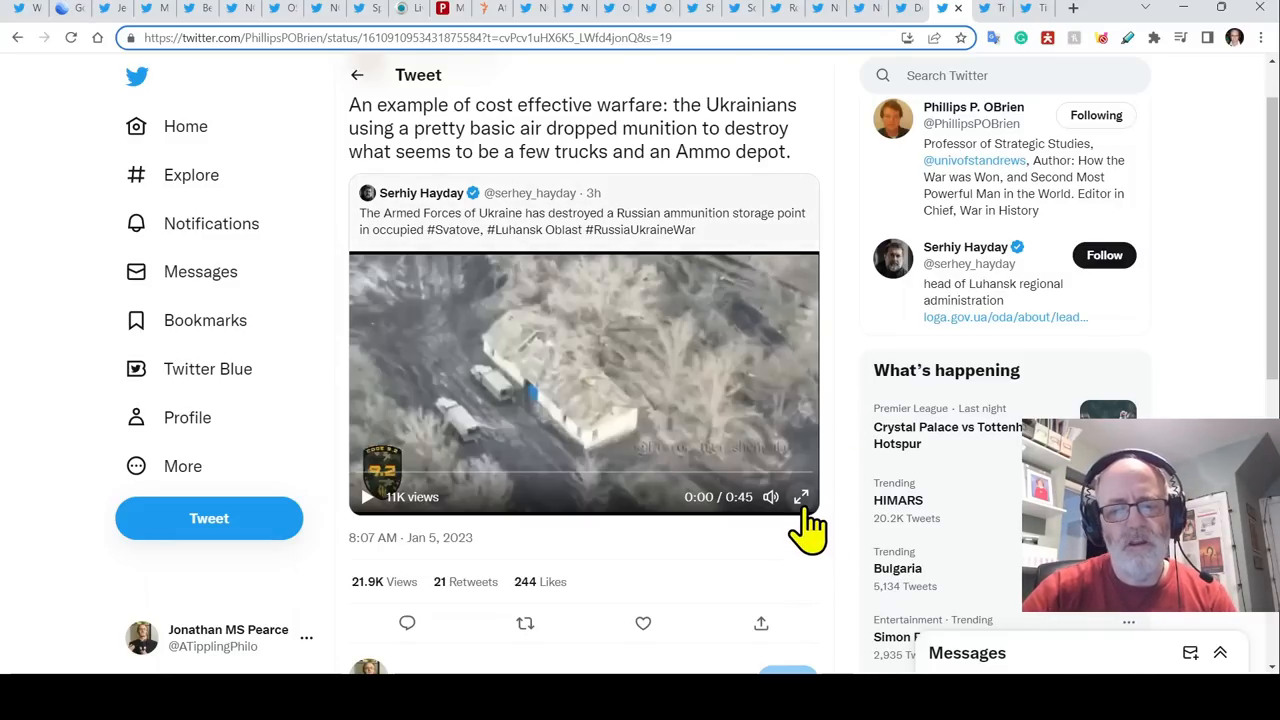
pyautogui.click(801, 496)
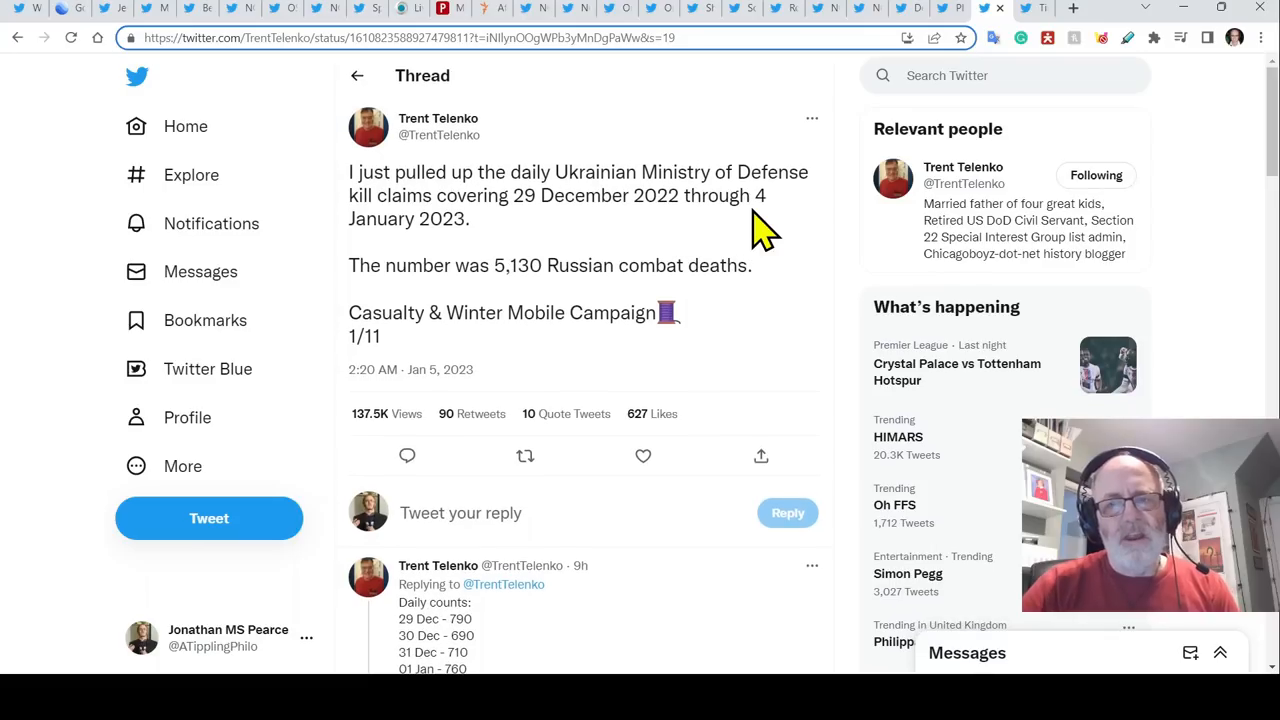
pyautogui.moveTo(807, 295)
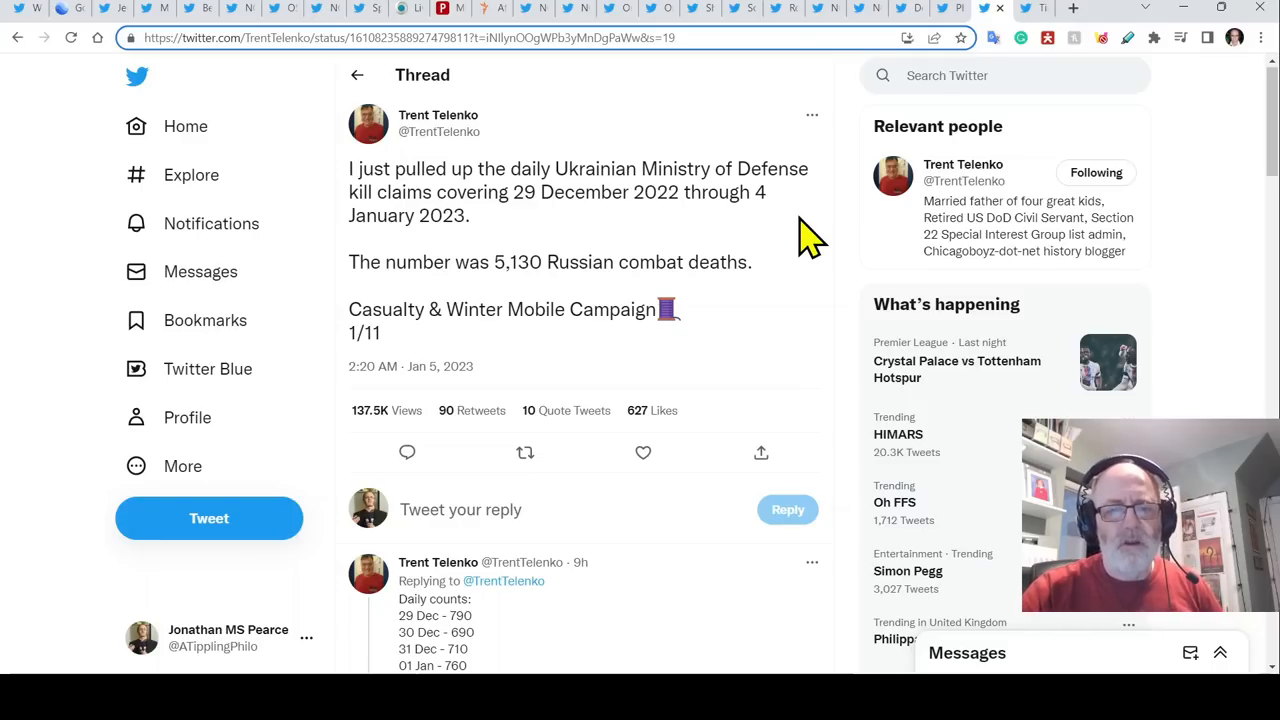
# - Scroll Trent Telenko's thread to tweets 2/11–4/11 on death counts, interdiction and Mobik refuges
pyautogui.scroll(-3)
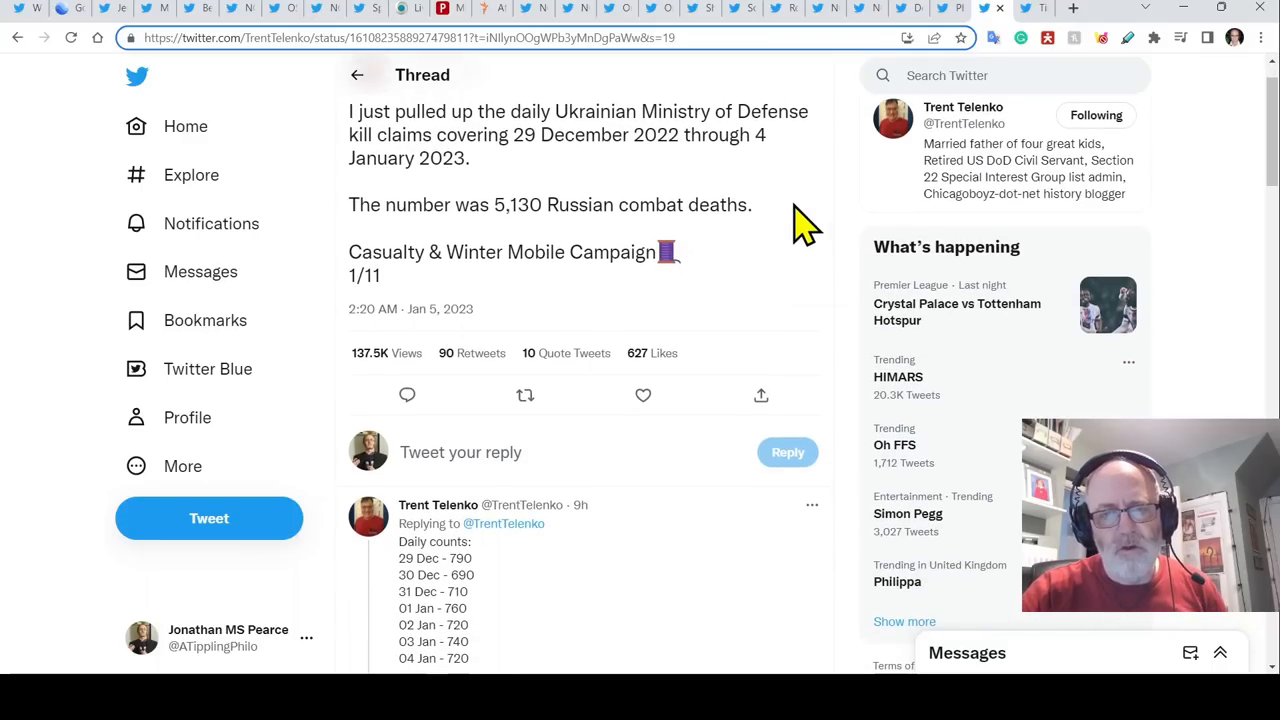
pyautogui.moveTo(847, 285)
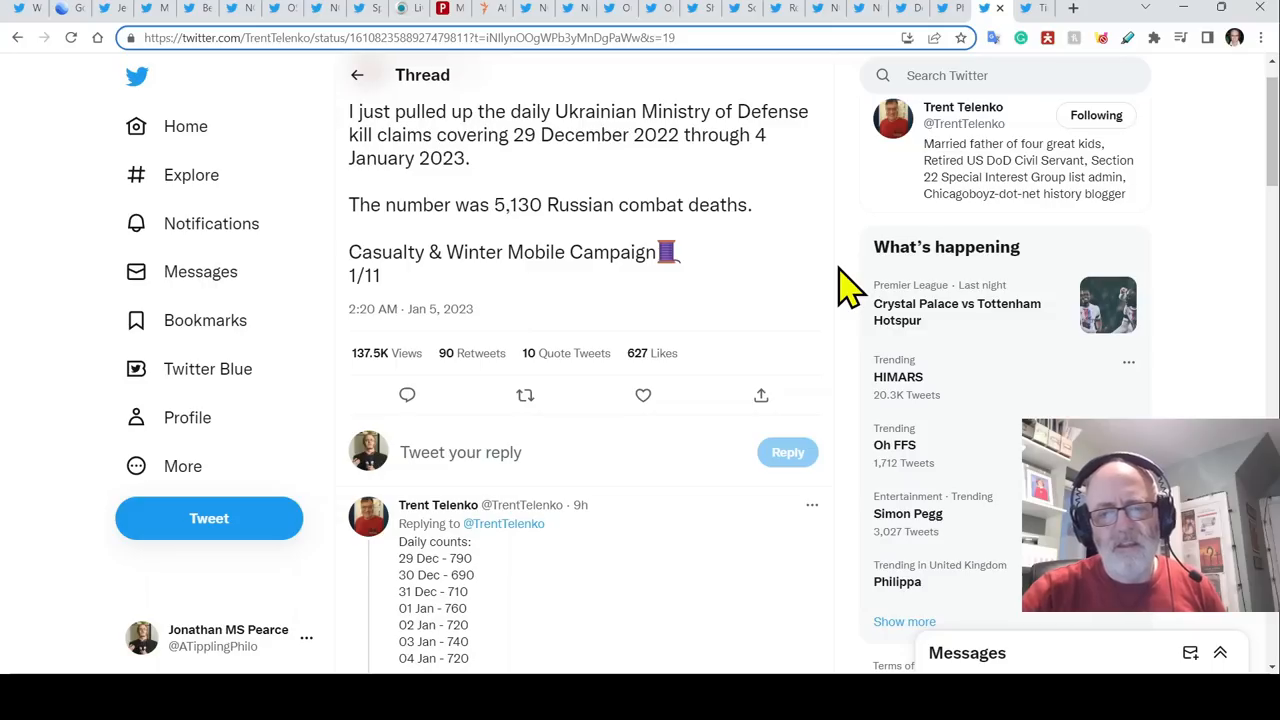
pyautogui.scroll(-3)
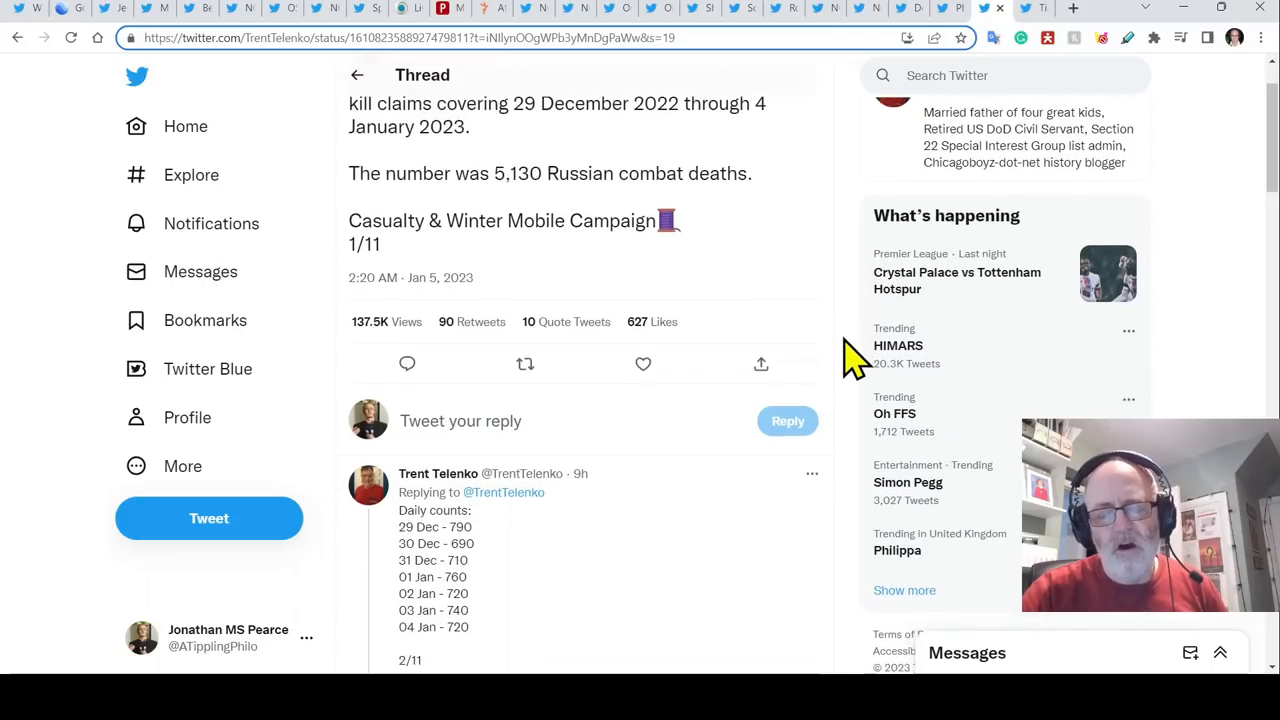
pyautogui.scroll(-3)
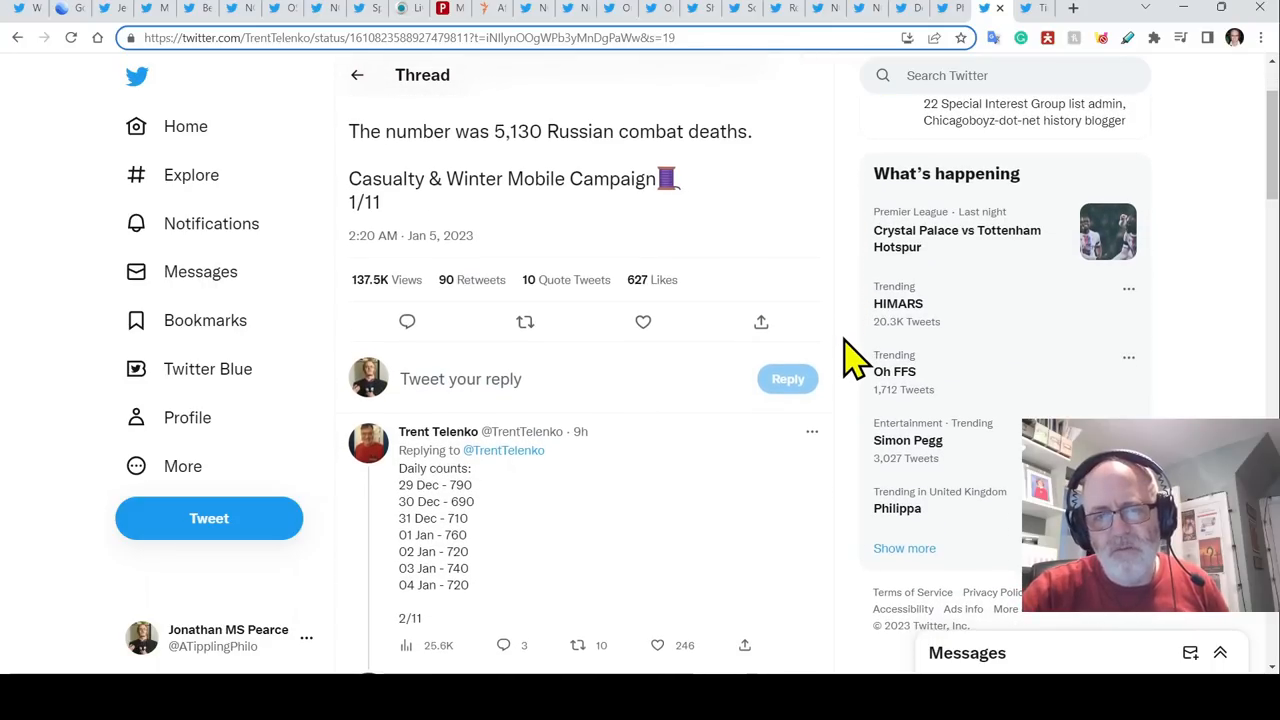
pyautogui.scroll(-3)
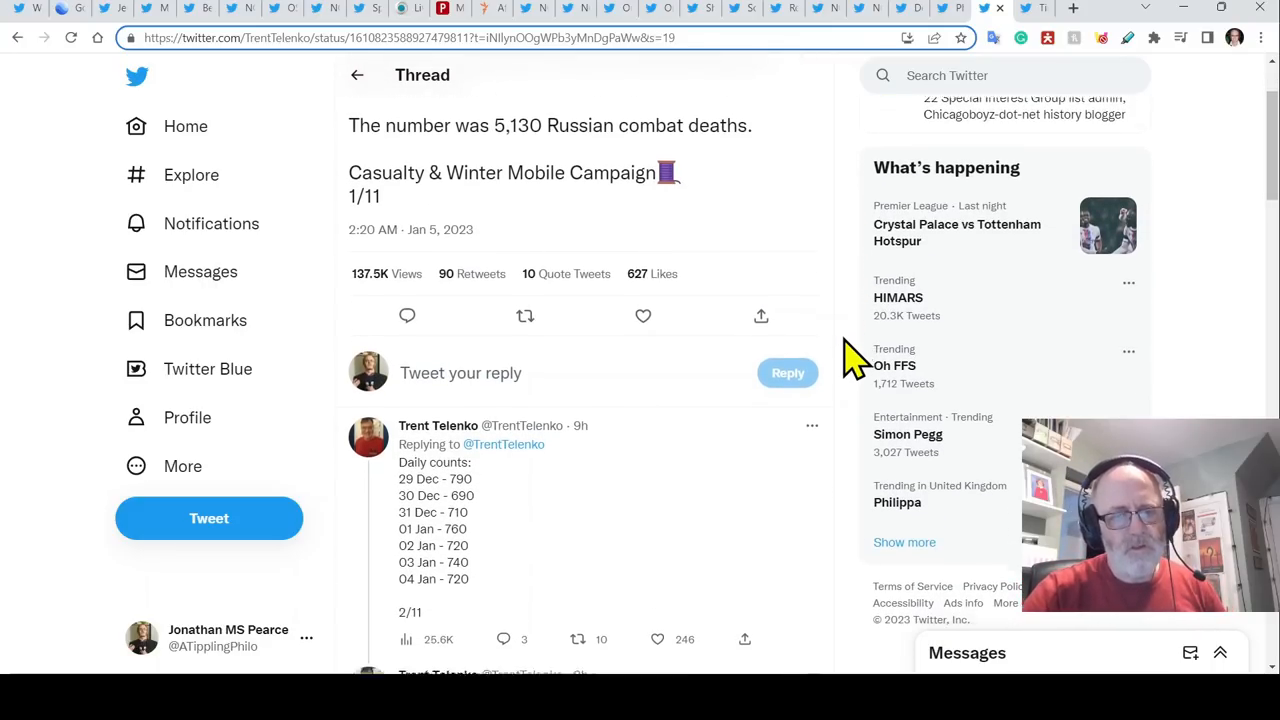
pyautogui.scroll(-3)
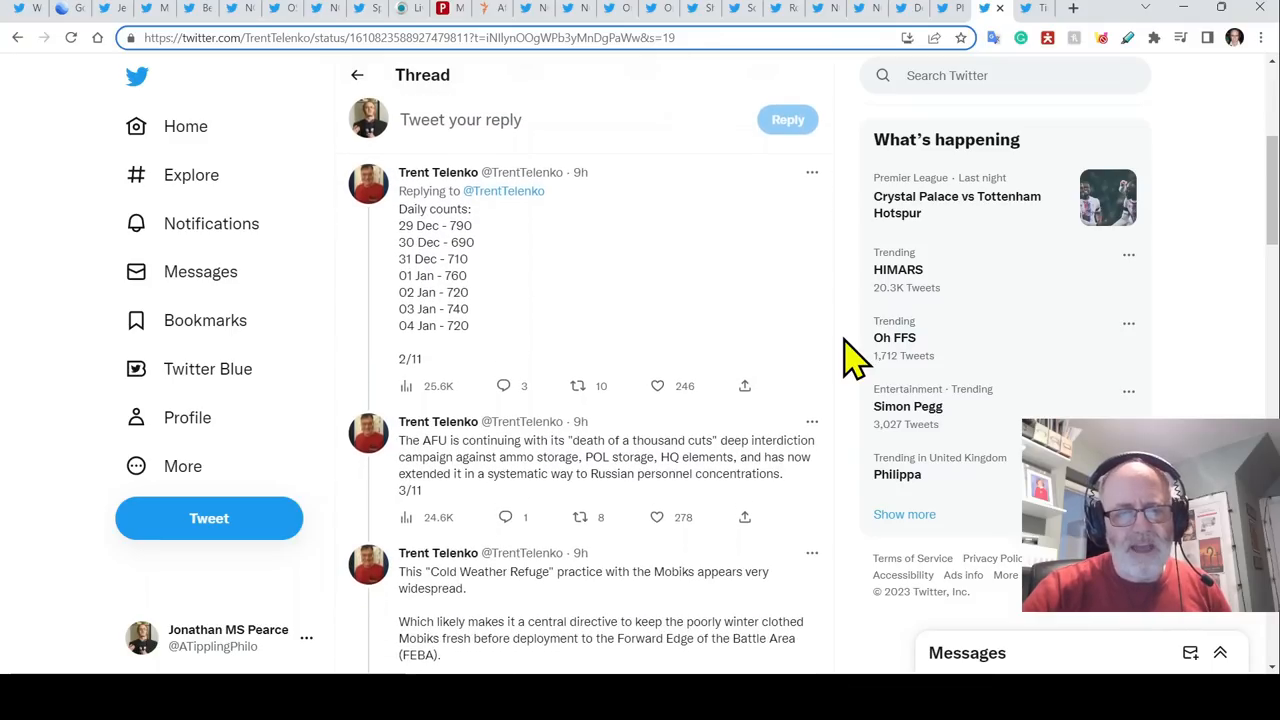
pyautogui.scroll(-3)
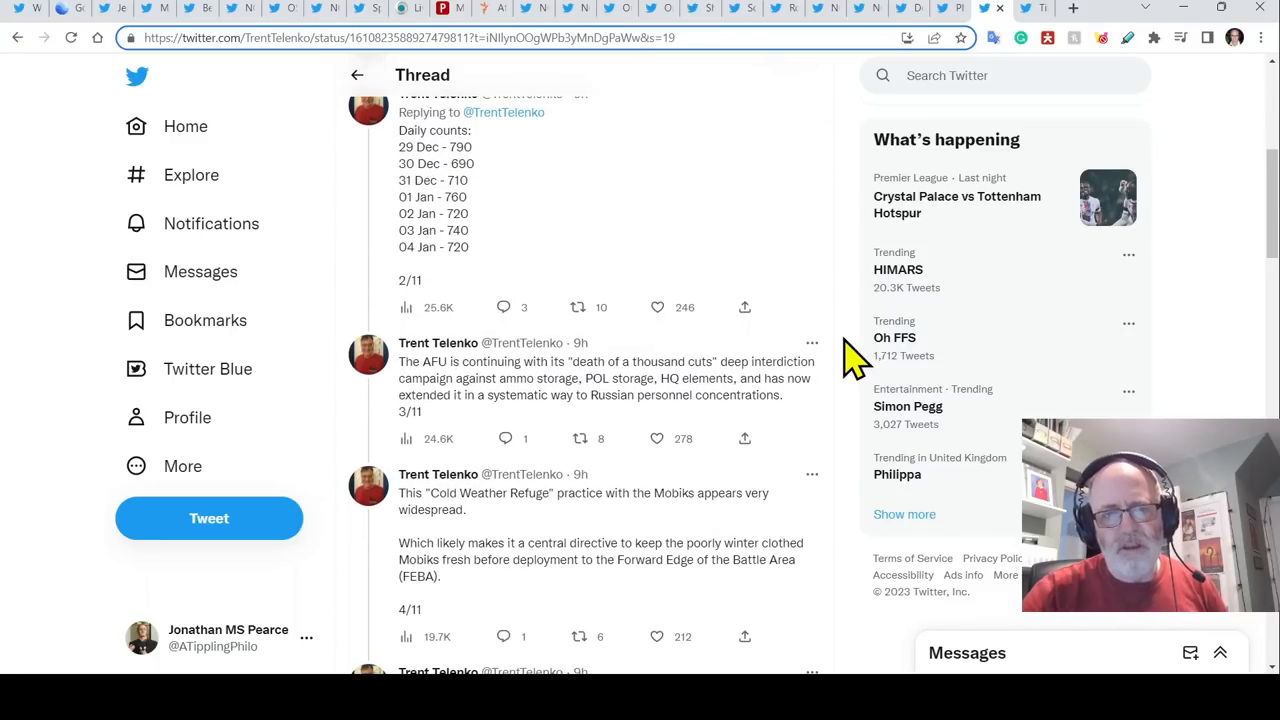
pyautogui.moveTo(845, 345)
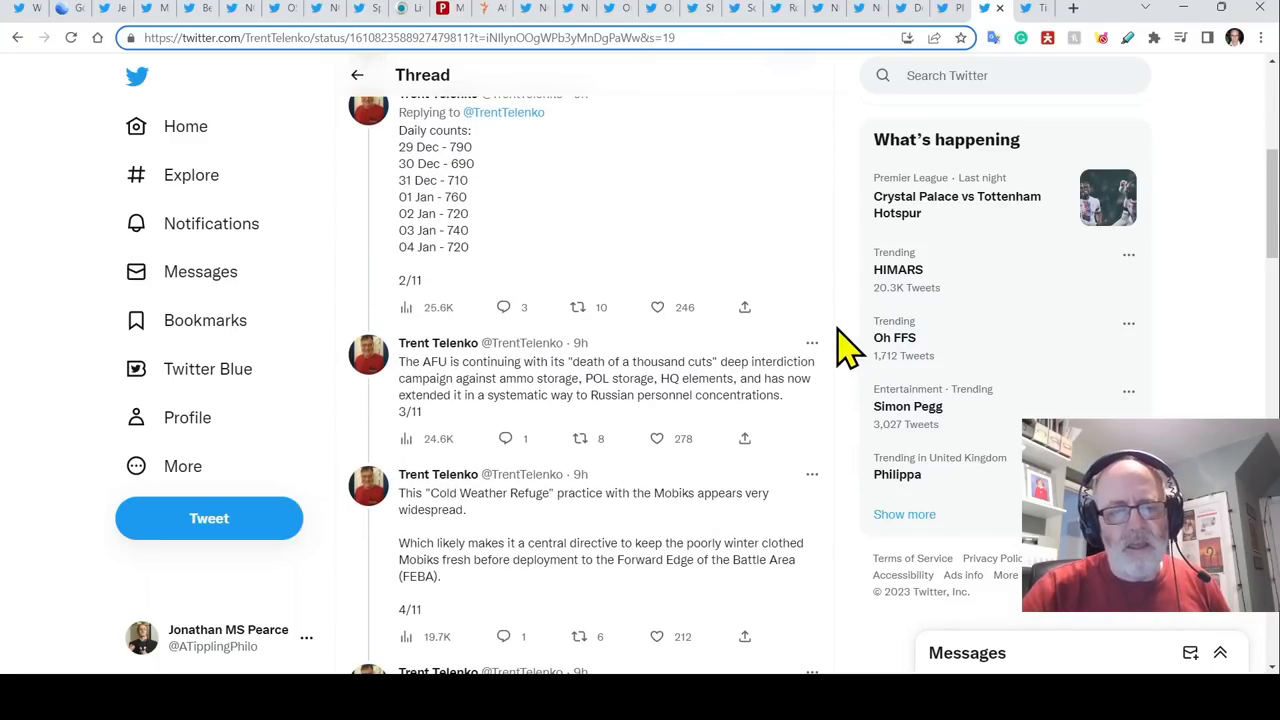
pyautogui.scroll(3)
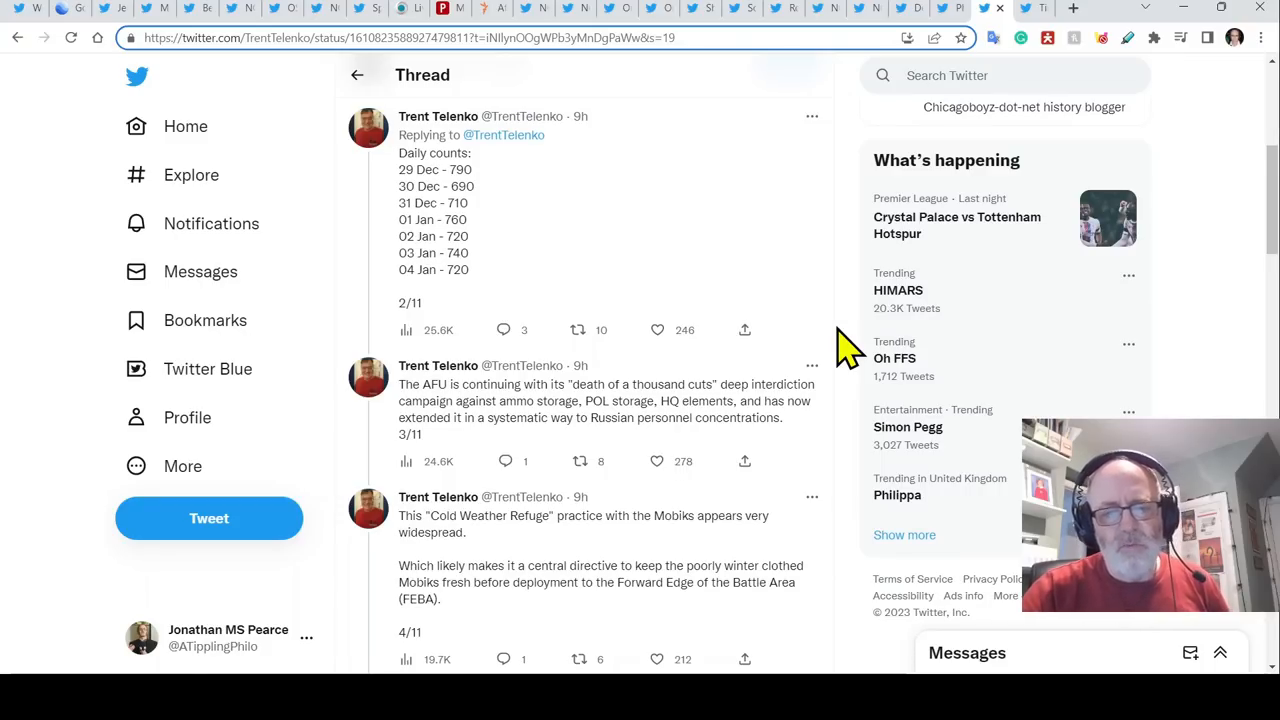
pyautogui.moveTo(850, 496)
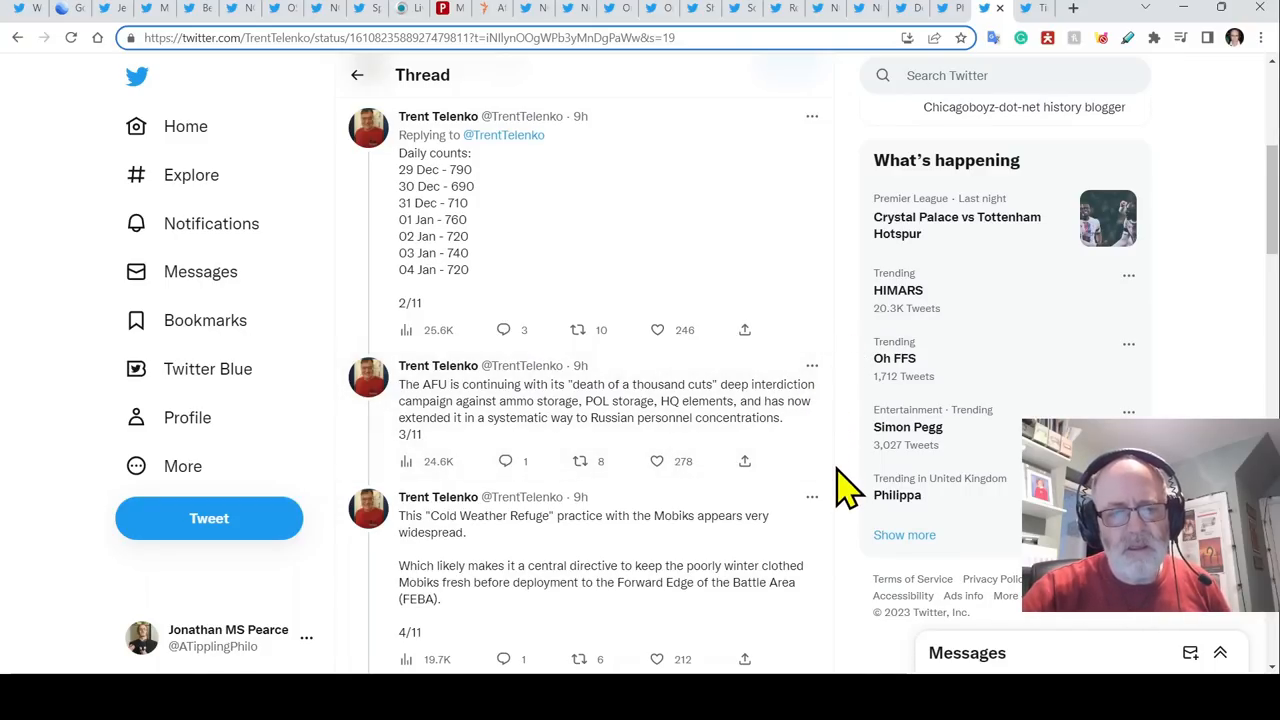
pyautogui.scroll(-3)
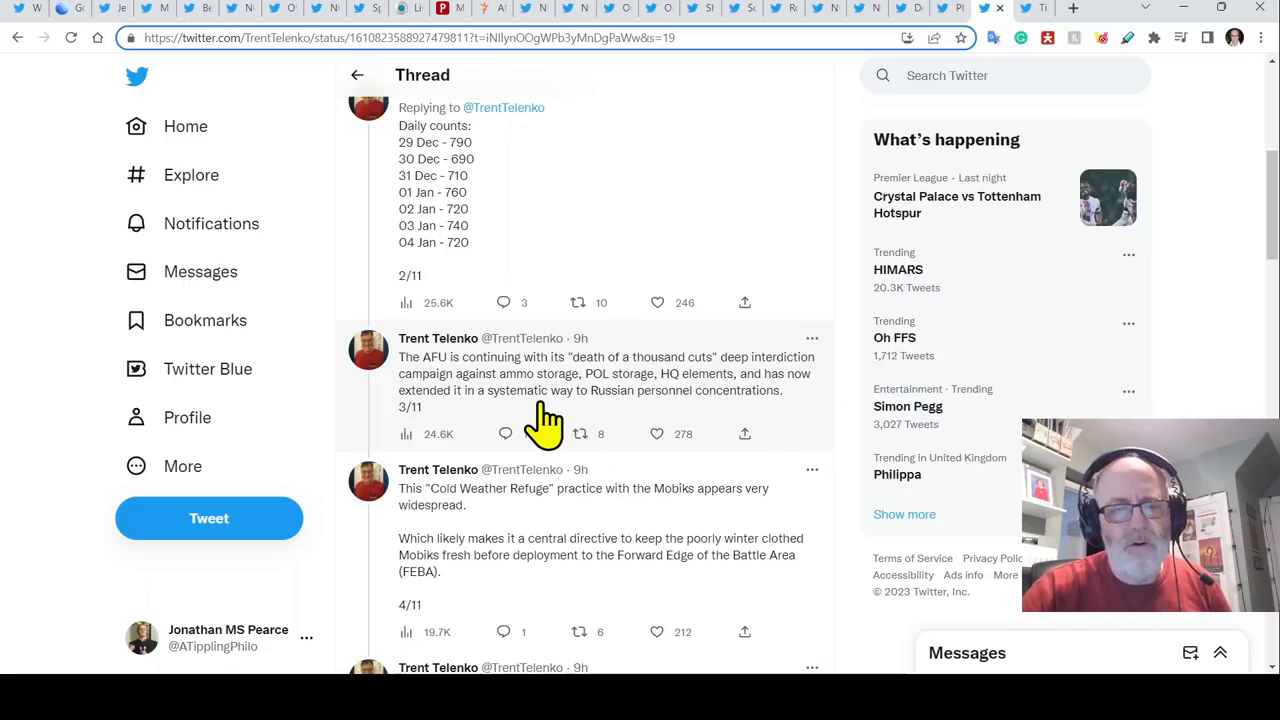
pyautogui.moveTo(505, 430)
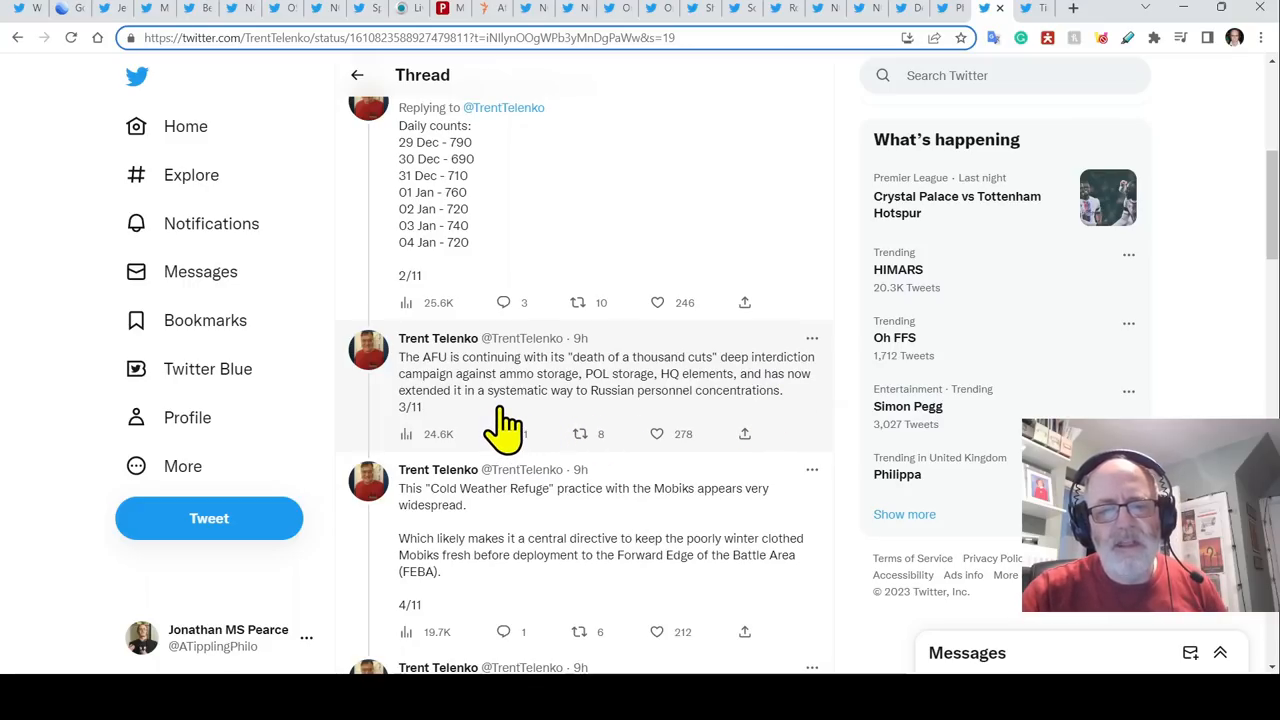
pyautogui.moveTo(725, 425)
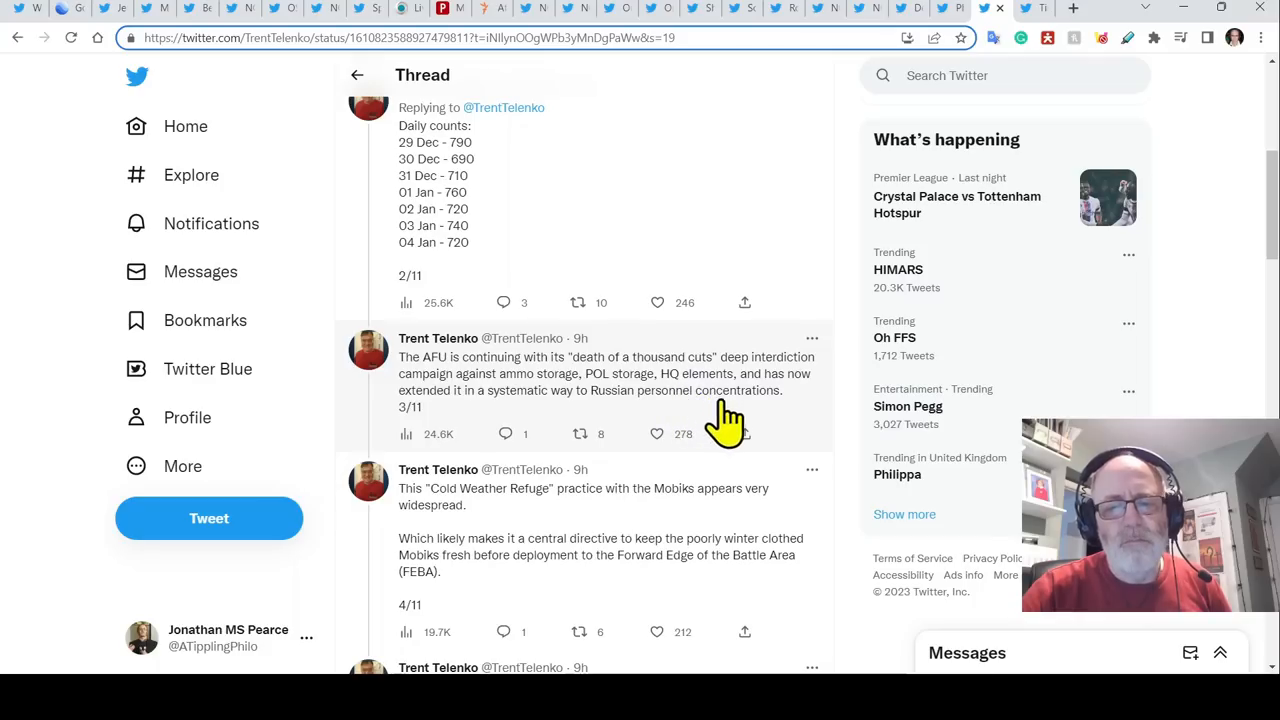
pyautogui.moveTo(860, 434)
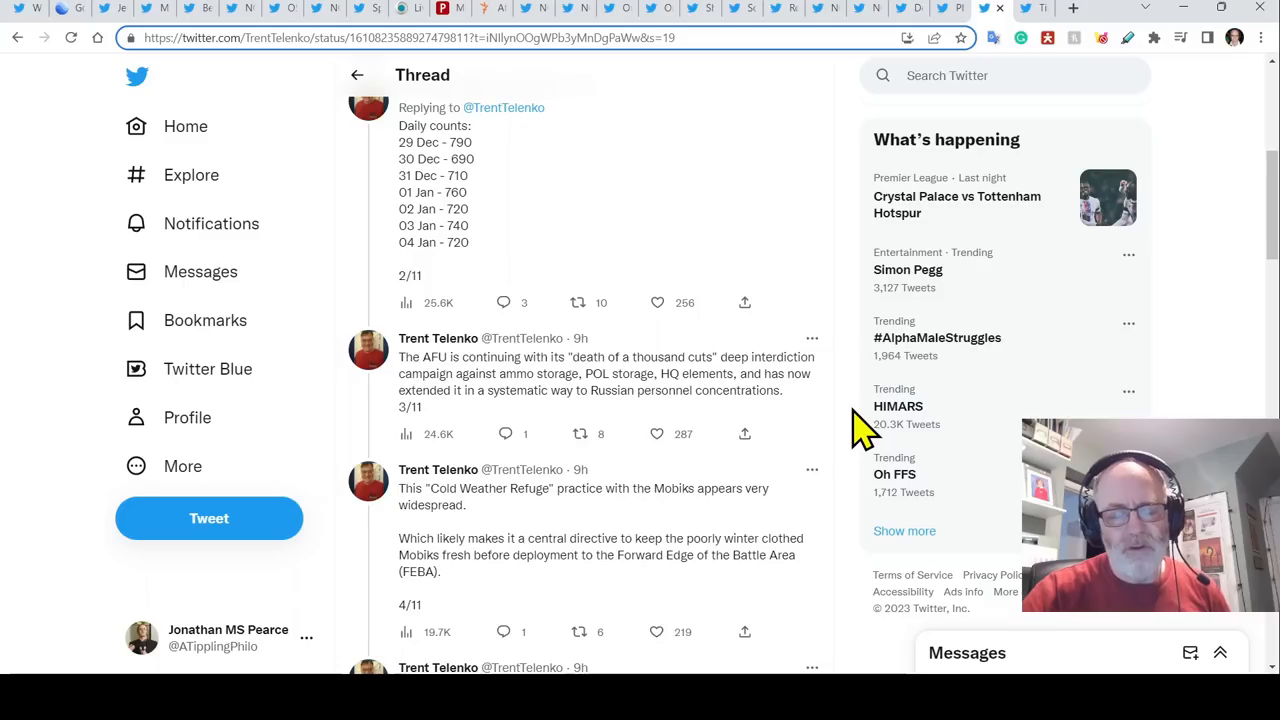
pyautogui.scroll(-3)
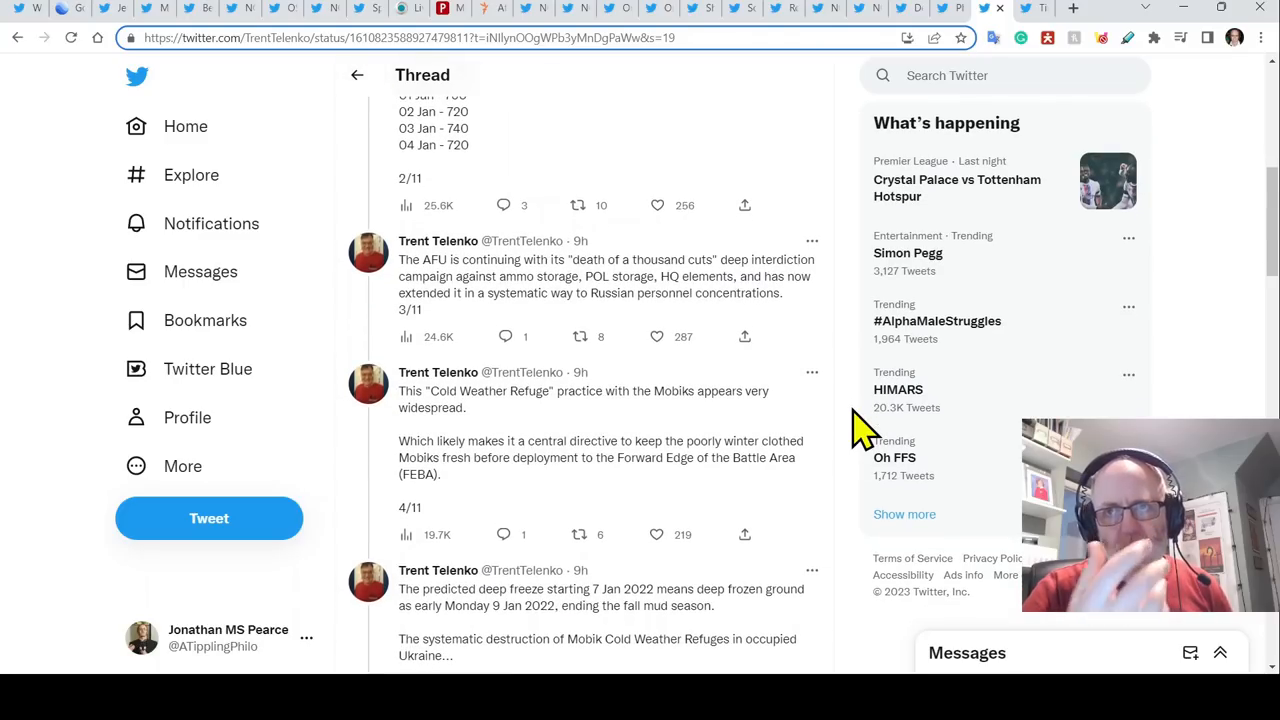
pyautogui.moveTo(857, 475)
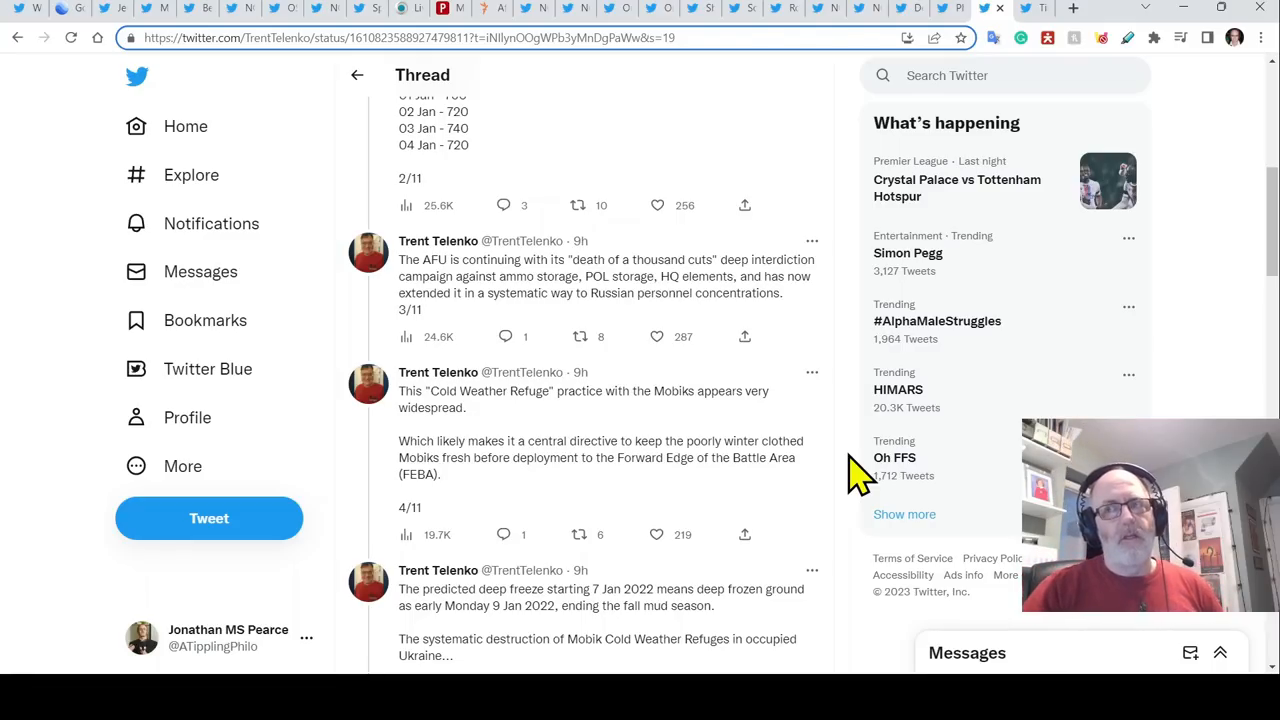
pyautogui.moveTo(863, 405)
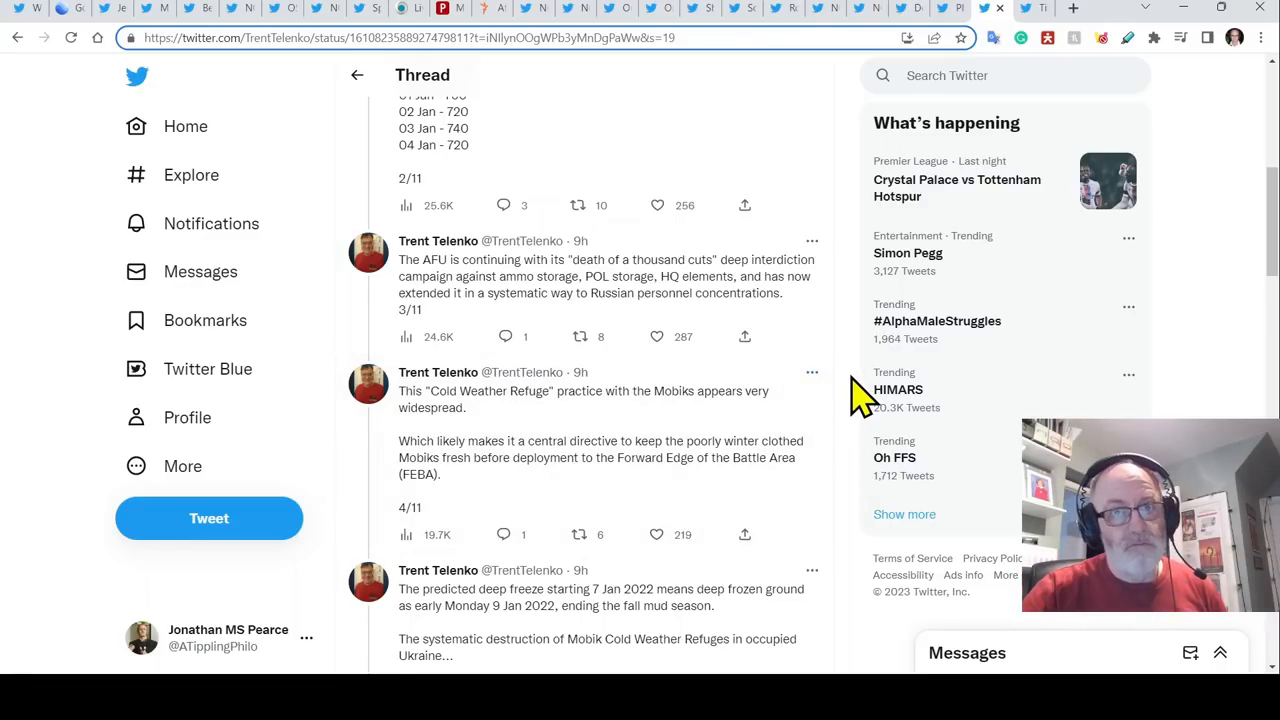
pyautogui.scroll(-3)
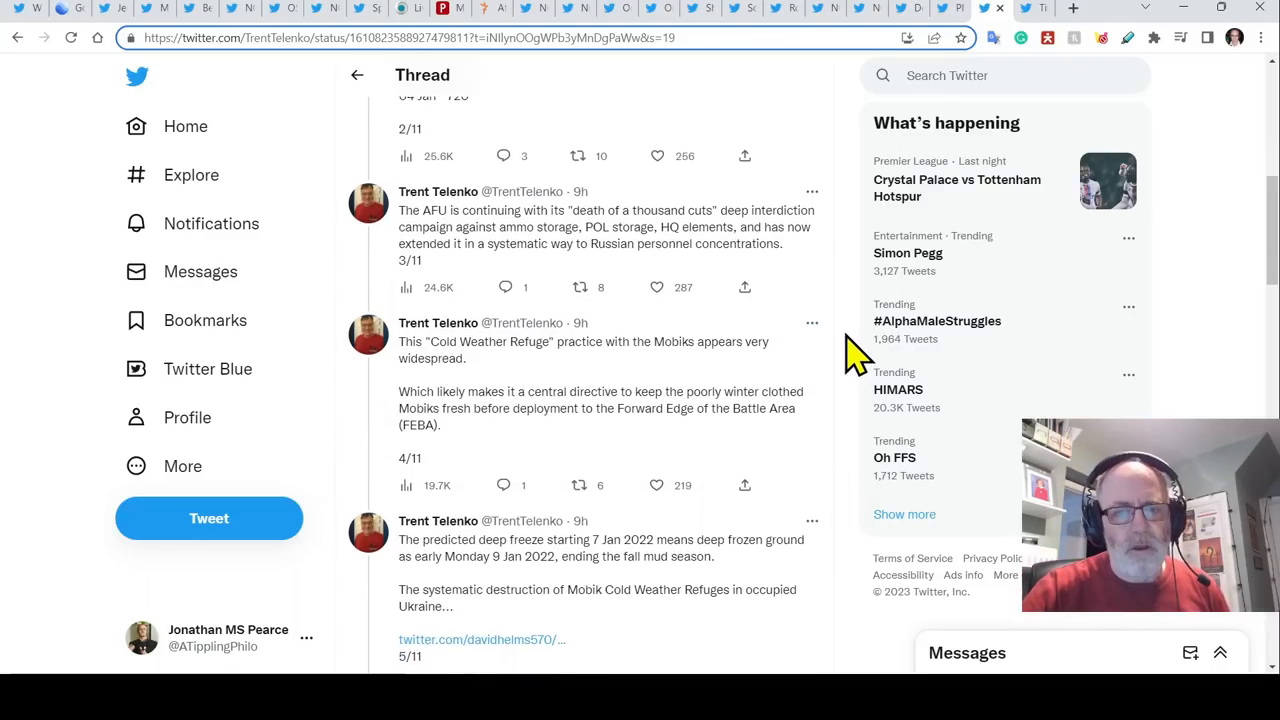
pyautogui.moveTo(855, 420)
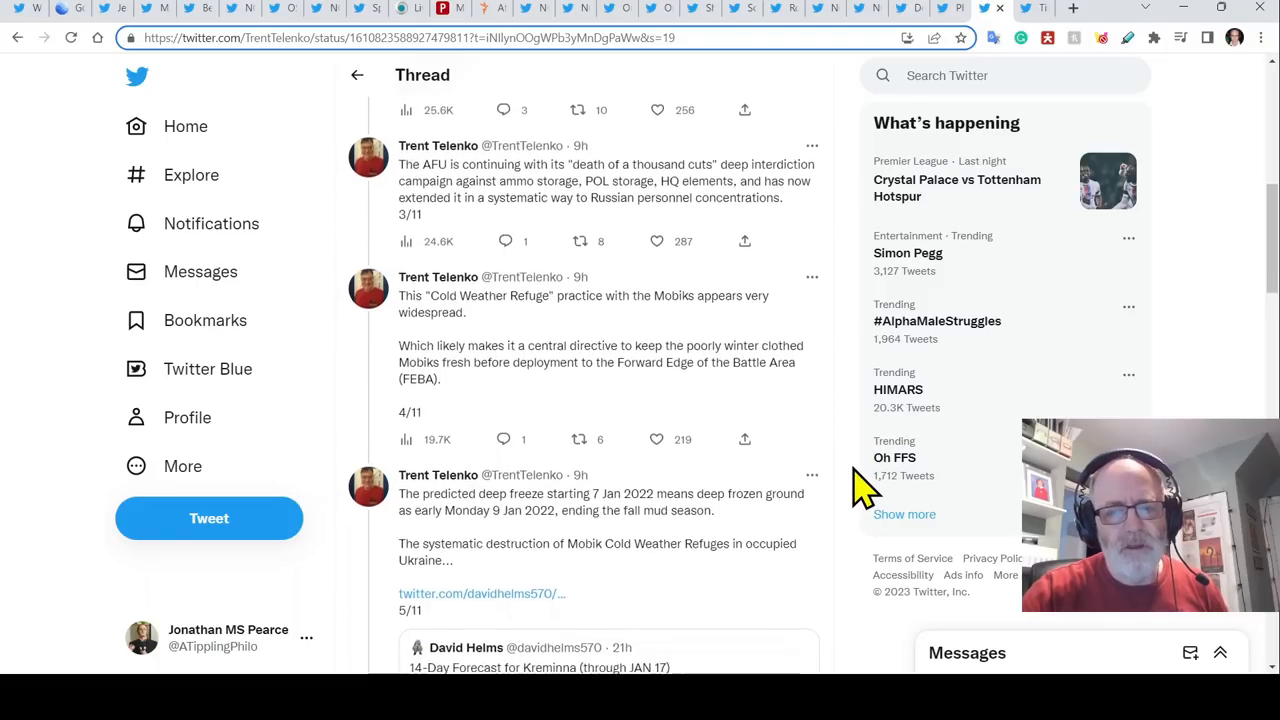
pyautogui.scroll(-3)
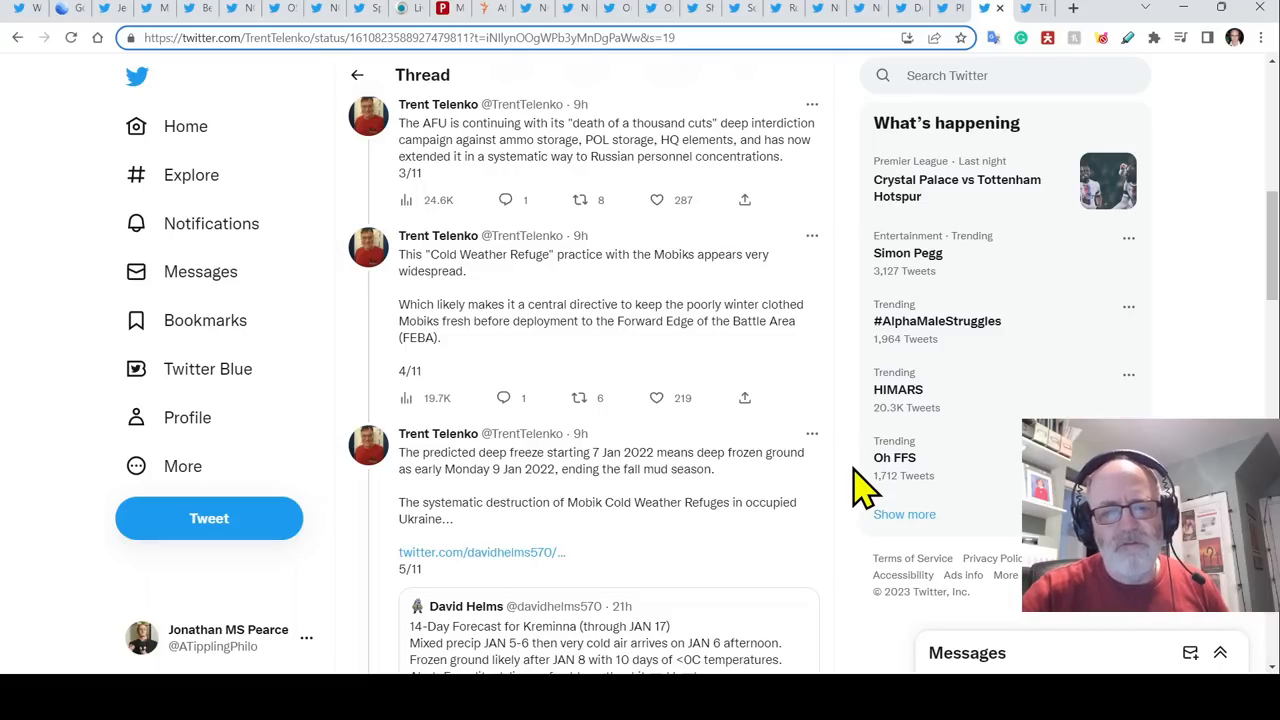
pyautogui.scroll(-3)
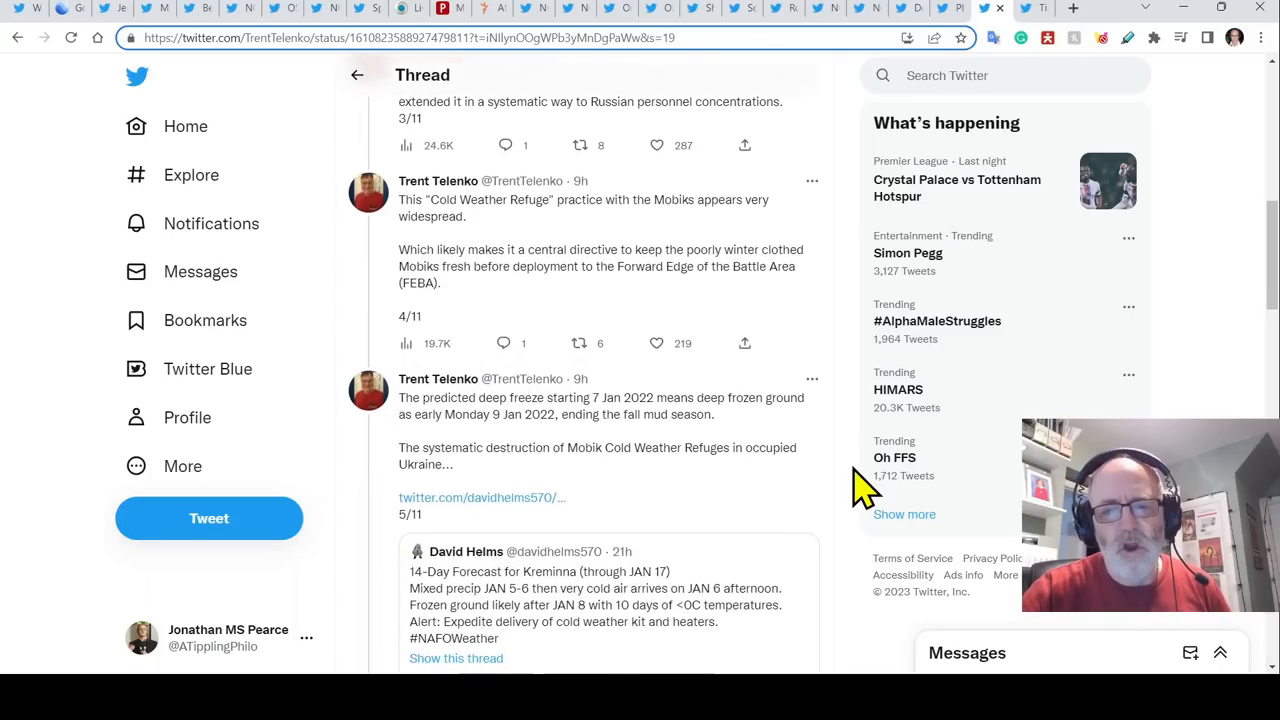
pyautogui.scroll(-3)
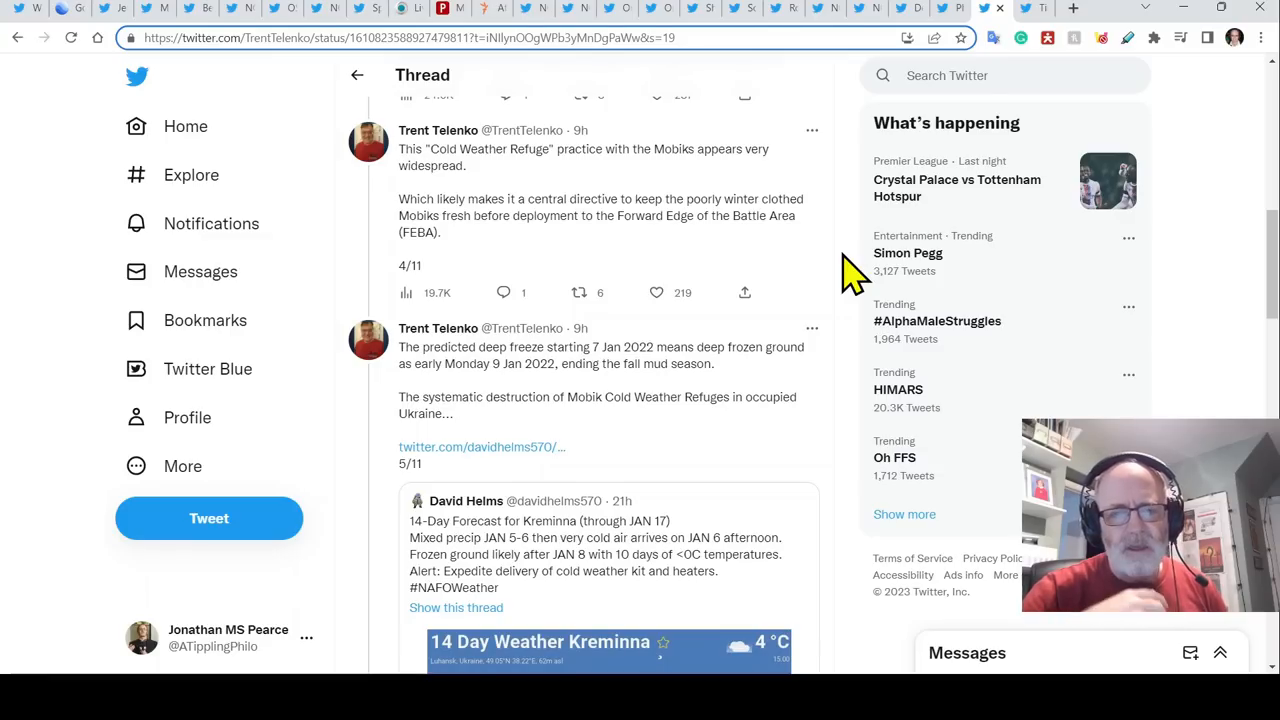
pyautogui.moveTo(834, 428)
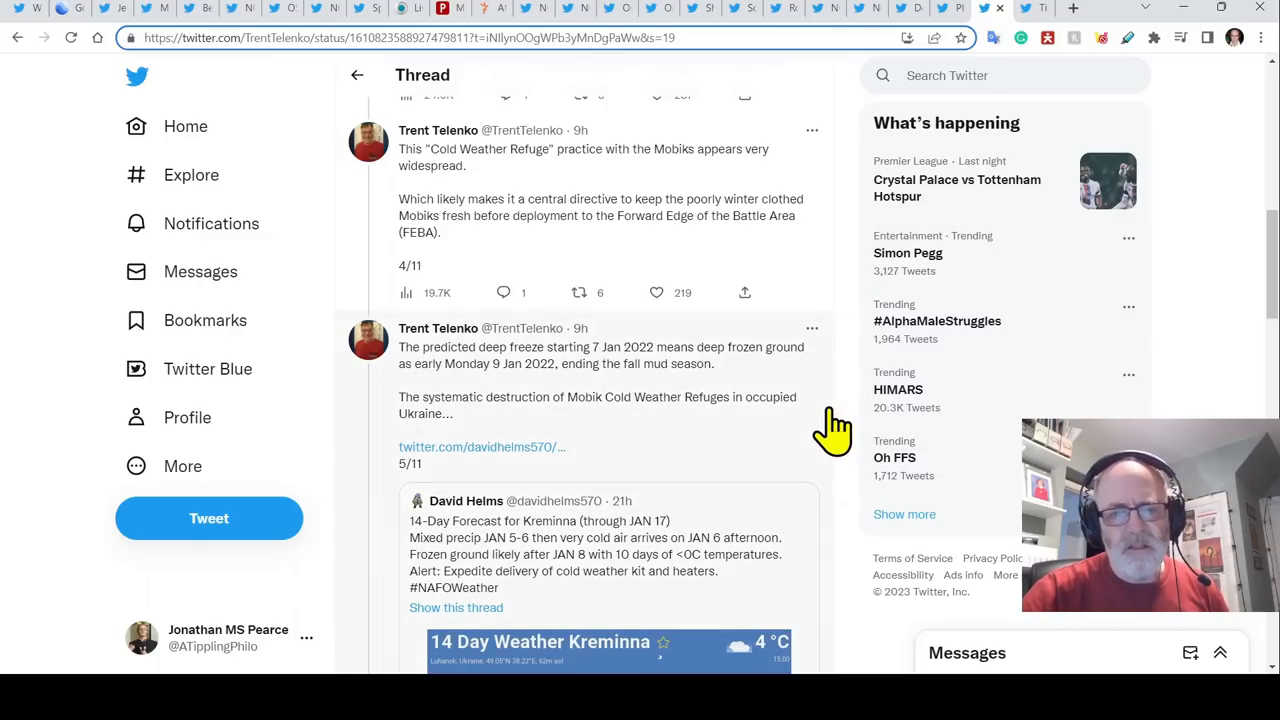
pyautogui.scroll(-3)
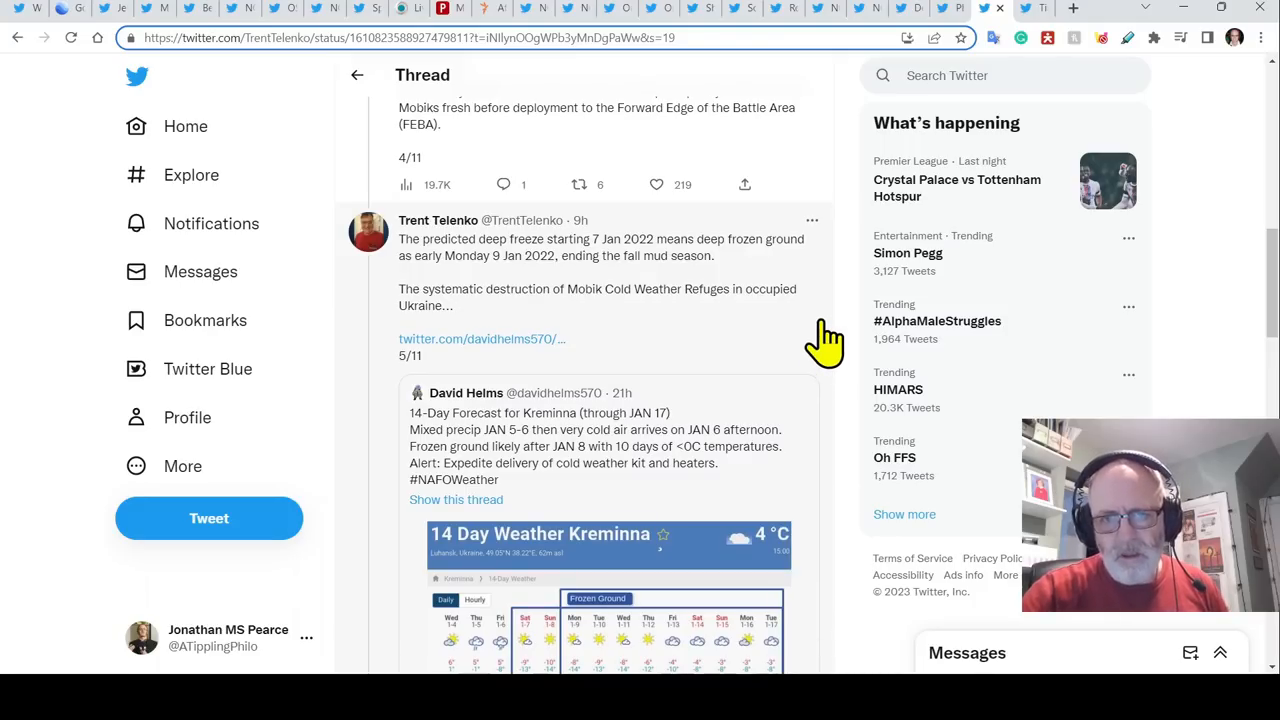
pyautogui.scroll(-3)
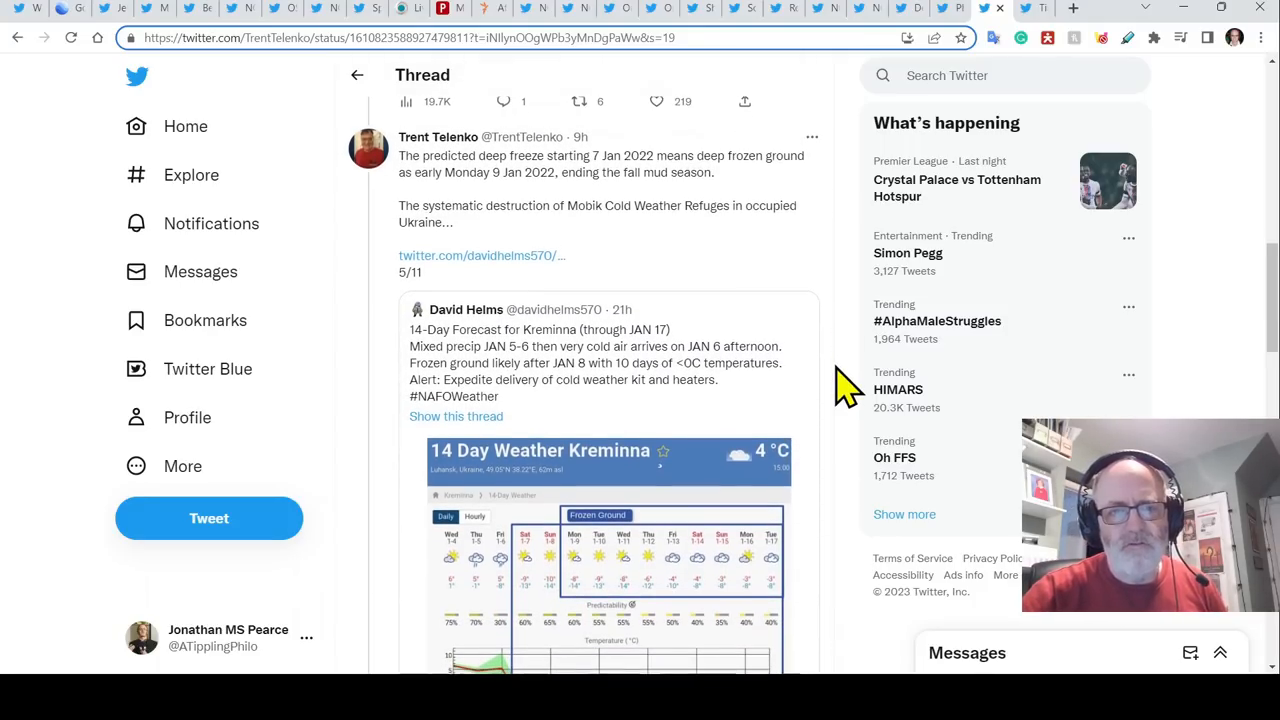
pyautogui.scroll(-3)
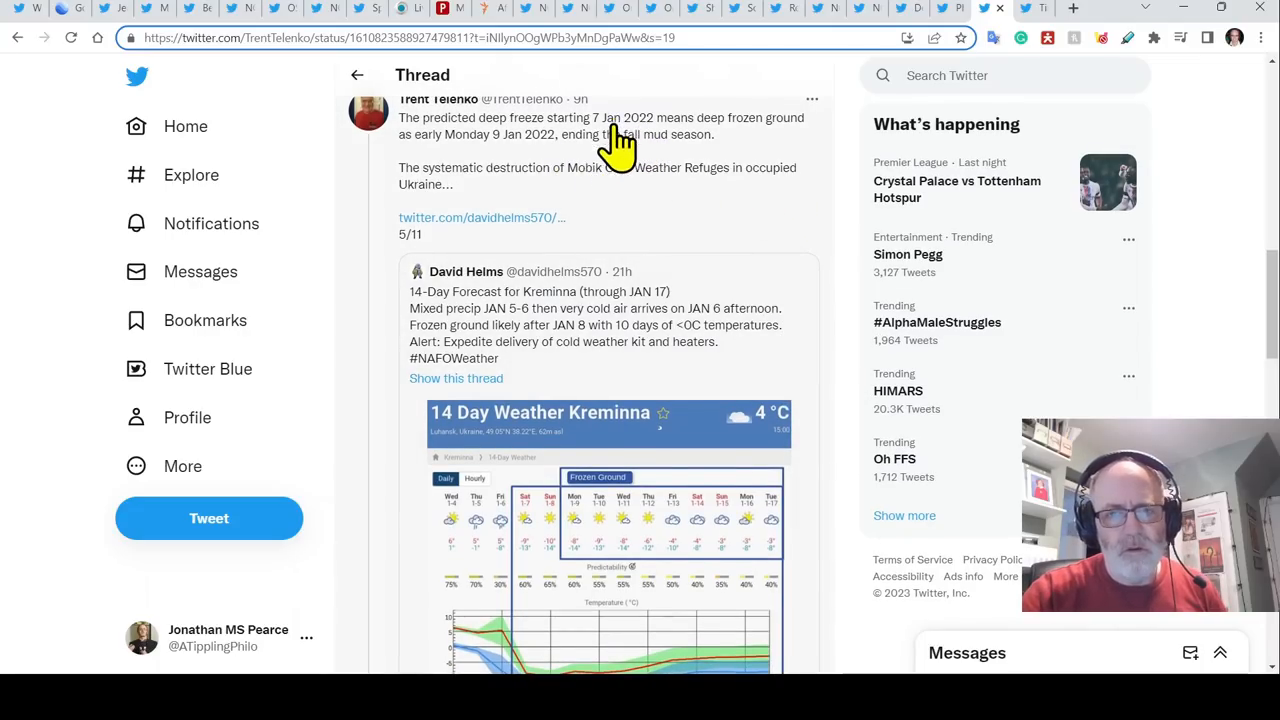
pyautogui.moveTo(805, 248)
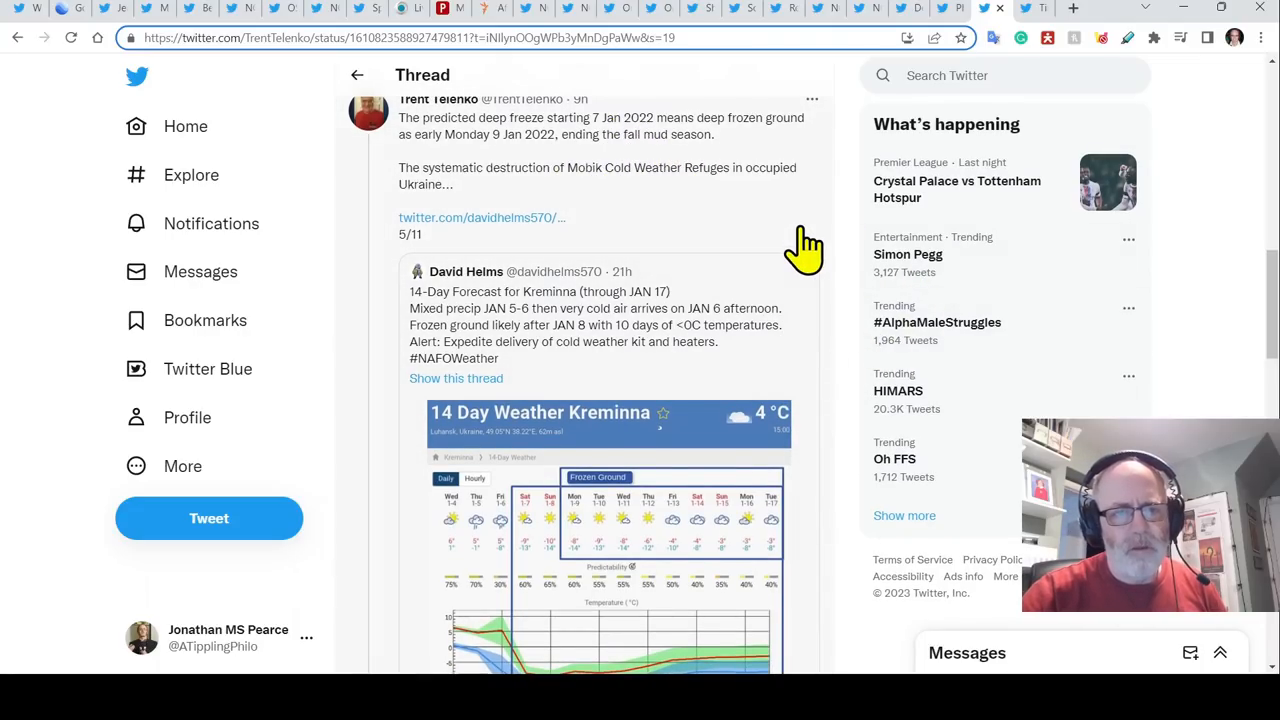
pyautogui.scroll(-3)
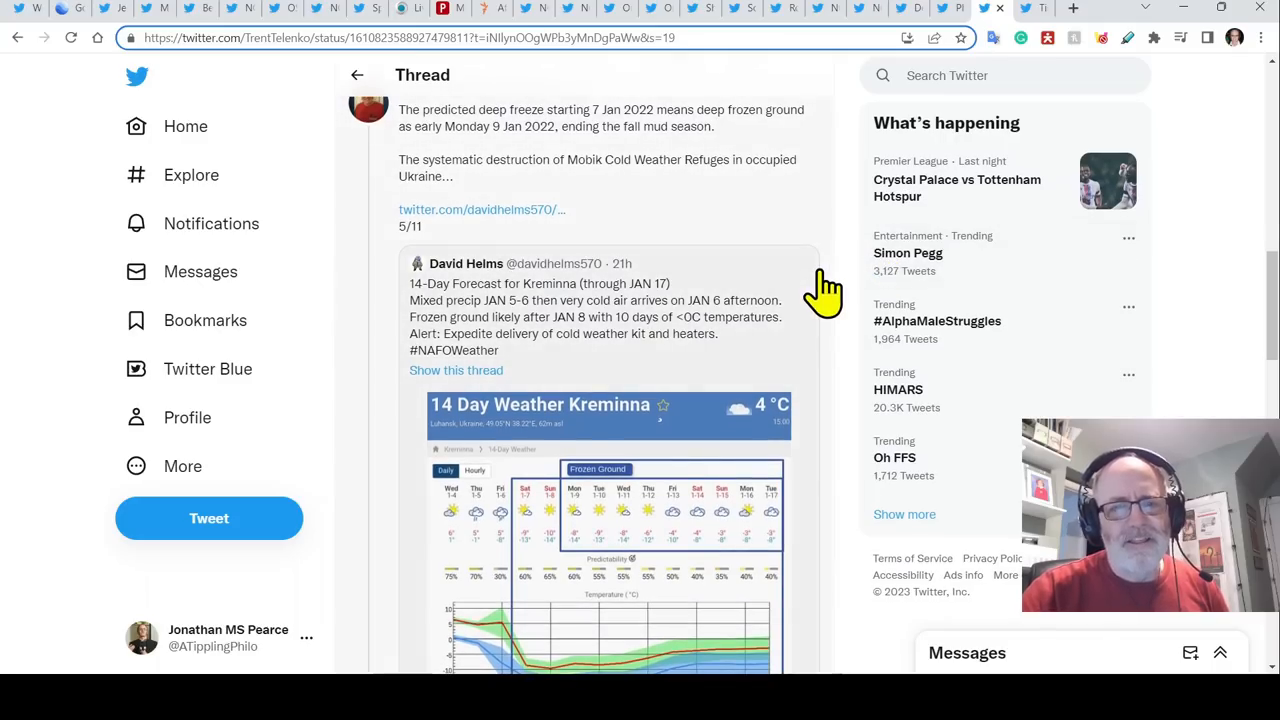
pyautogui.scroll(-3)
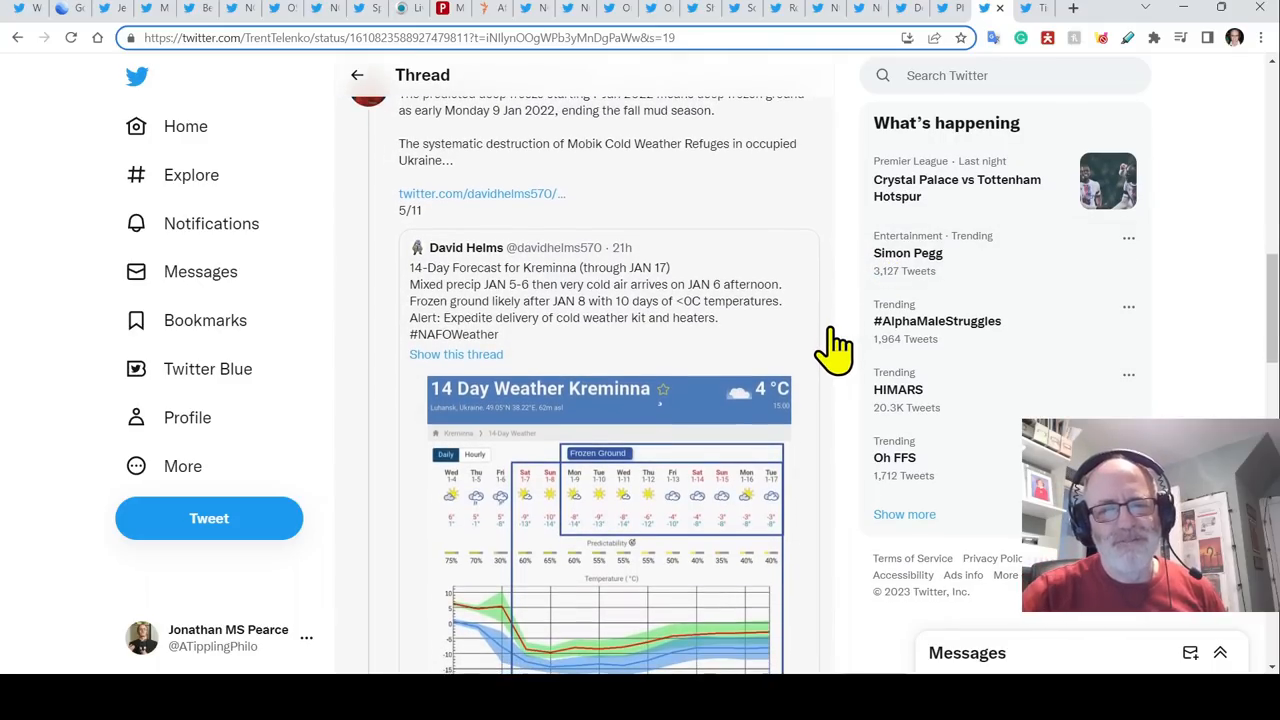
pyautogui.scroll(-3)
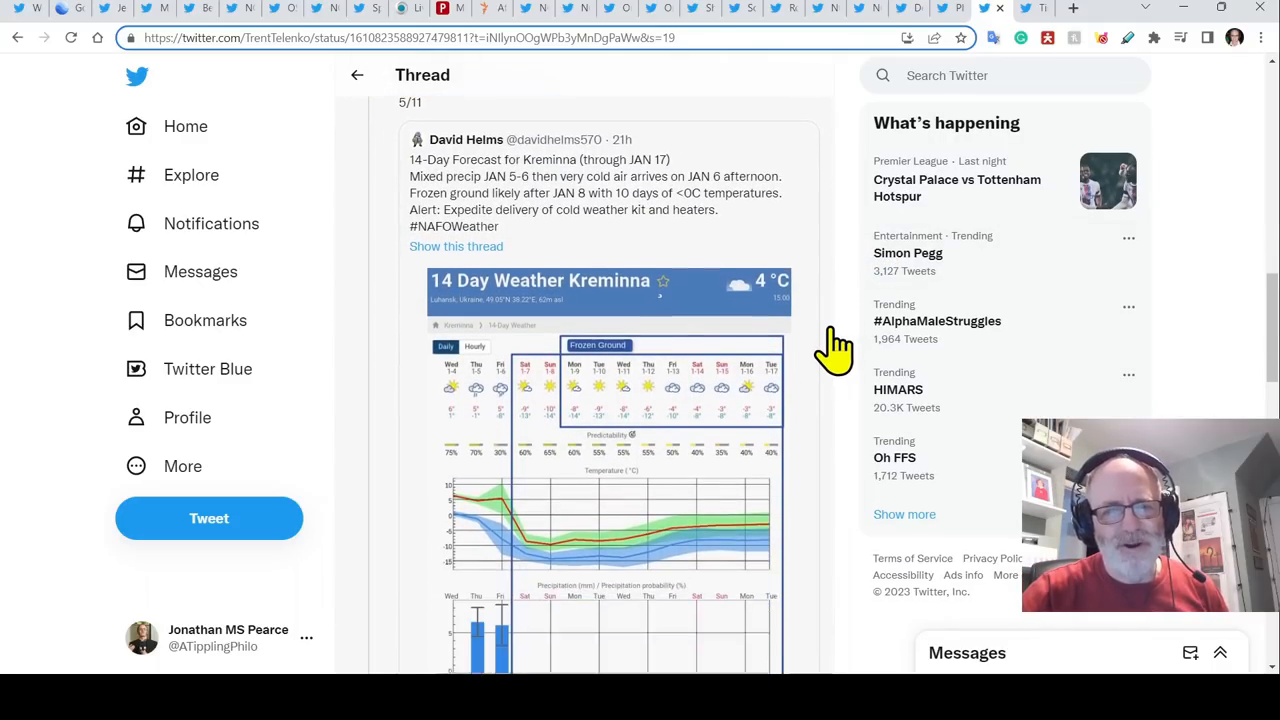
pyautogui.scroll(-3)
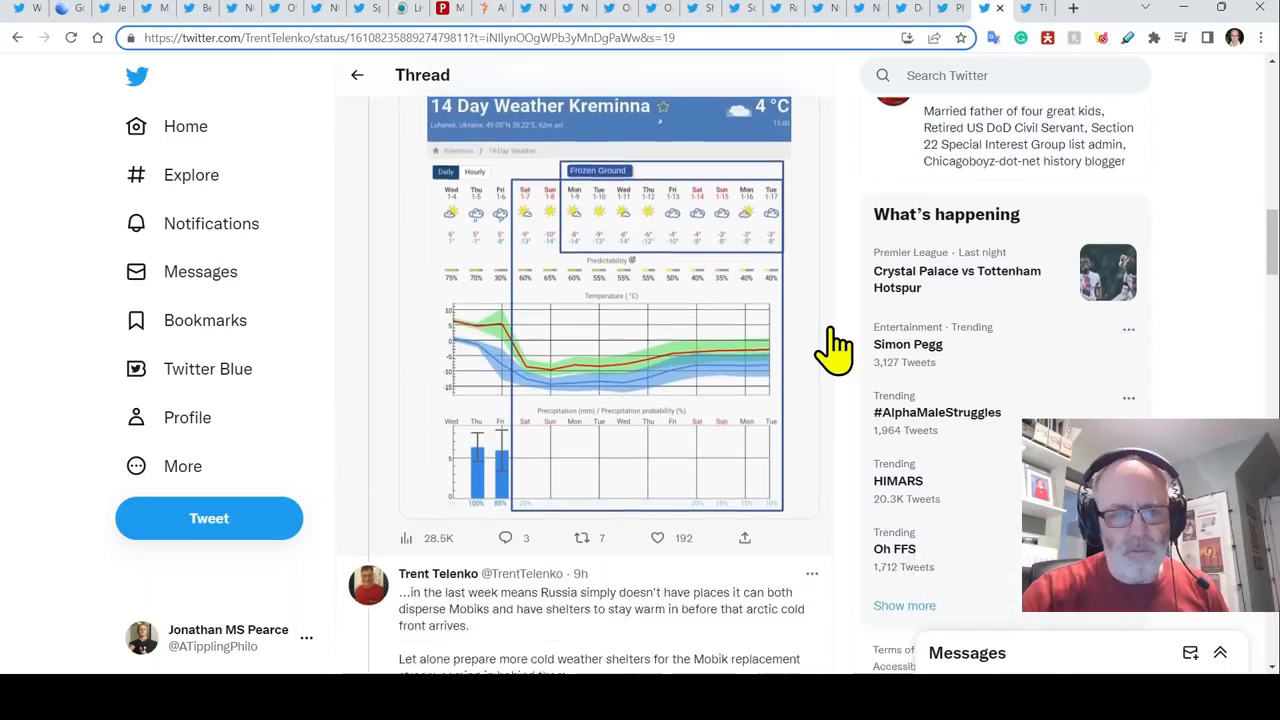
pyautogui.scroll(-3)
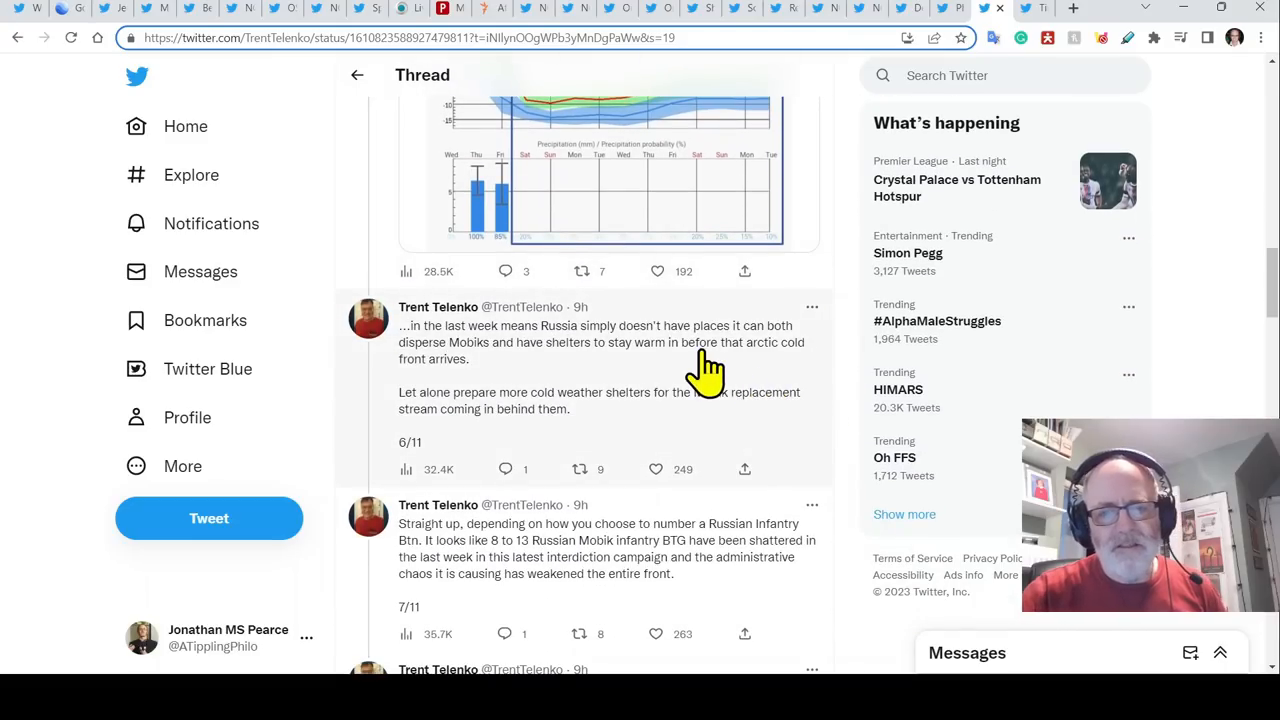
pyautogui.scroll(-3)
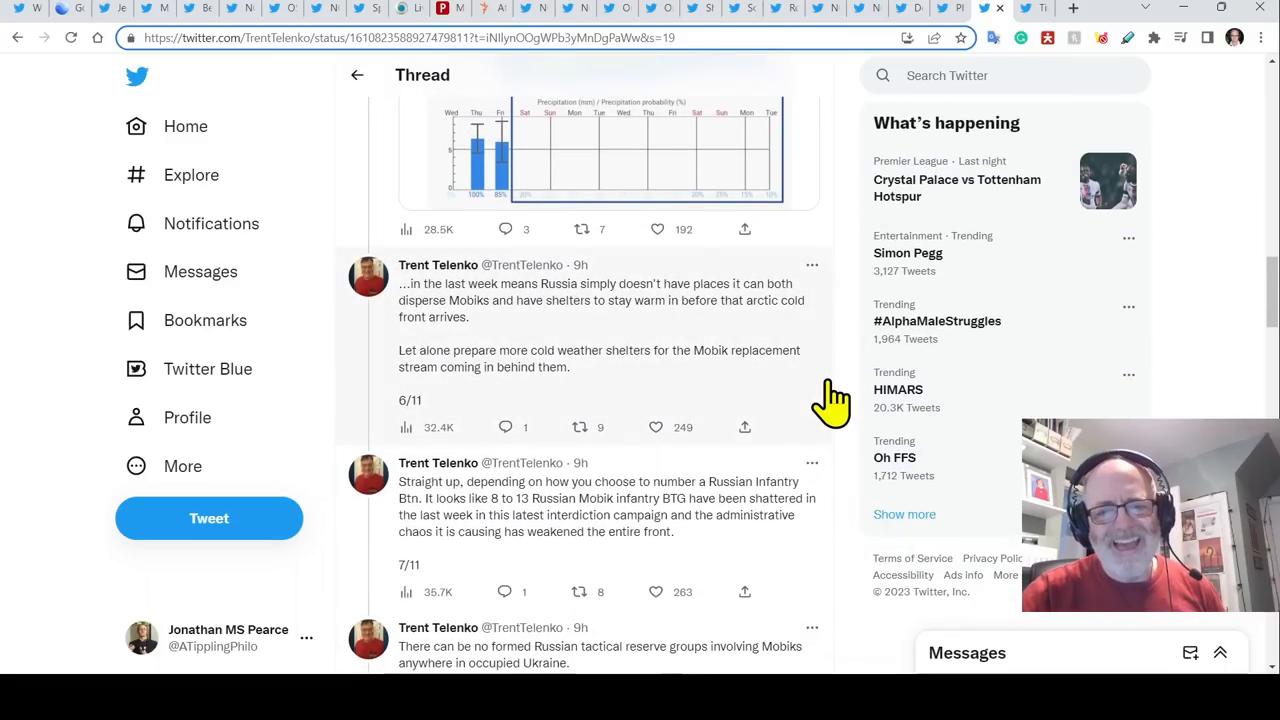
pyautogui.scroll(-3)
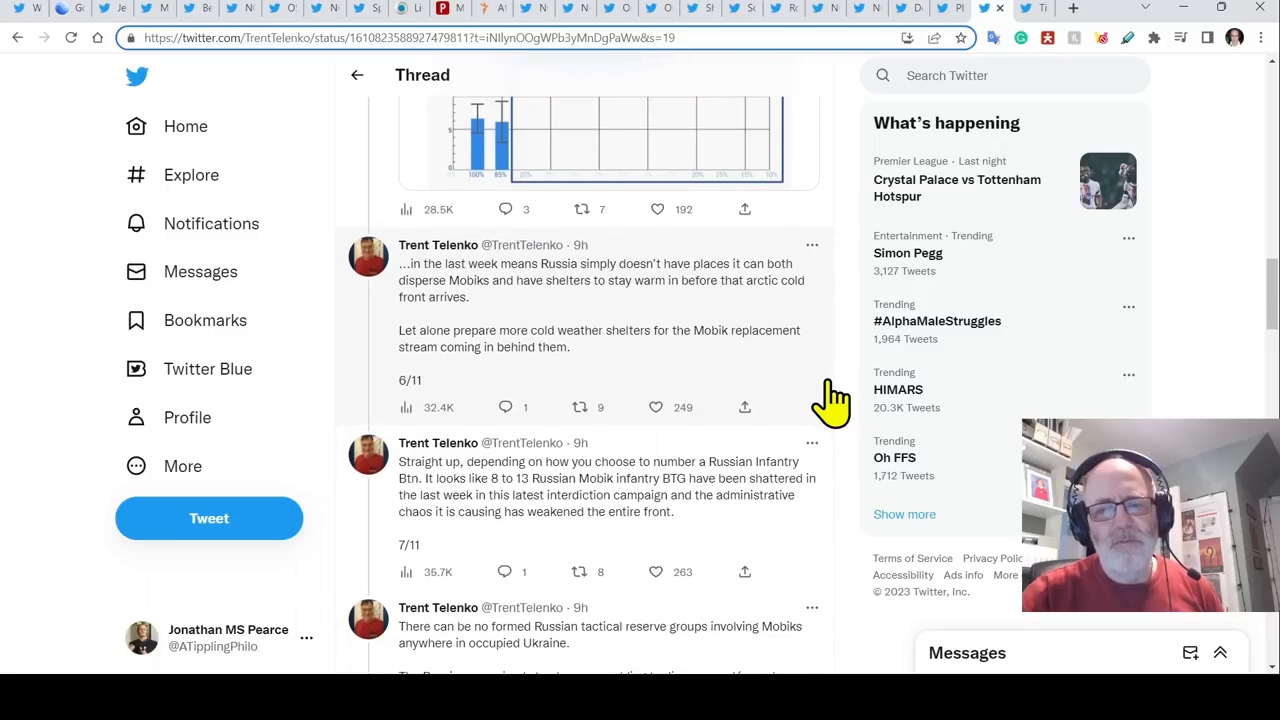
pyautogui.moveTo(848, 355)
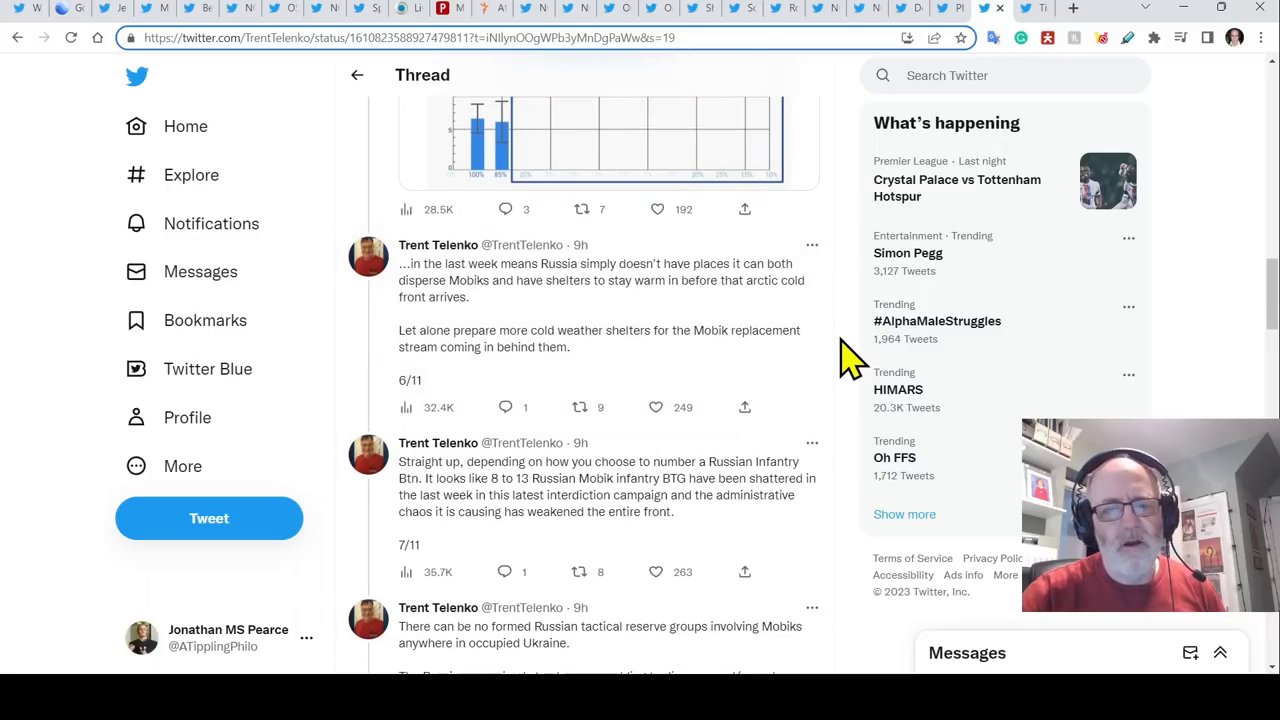
pyautogui.scroll(-3)
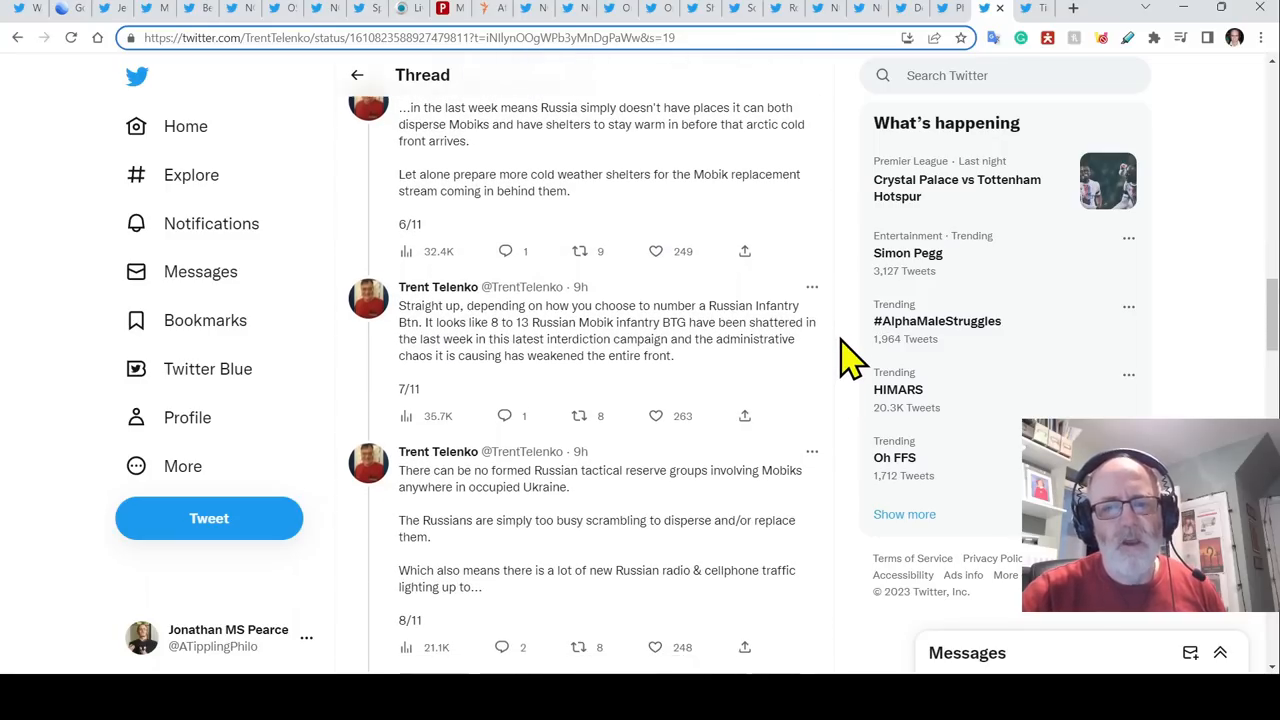
pyautogui.scroll(-3)
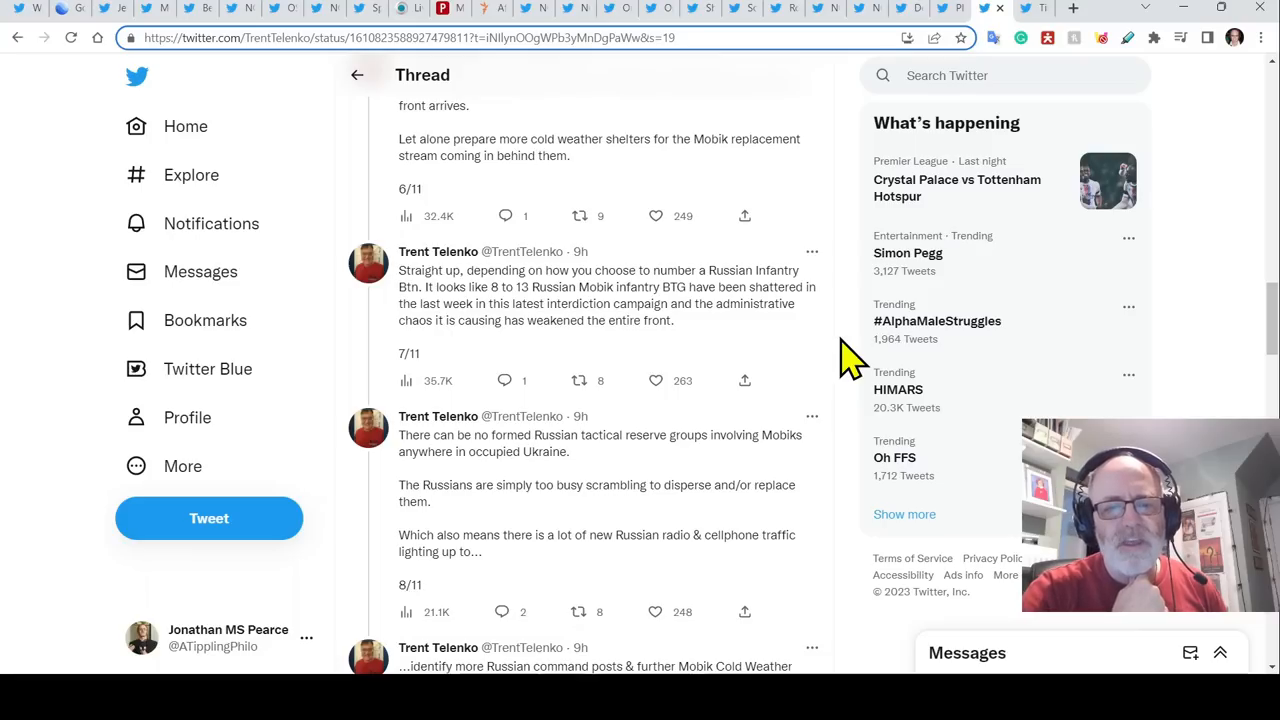
pyautogui.scroll(-3)
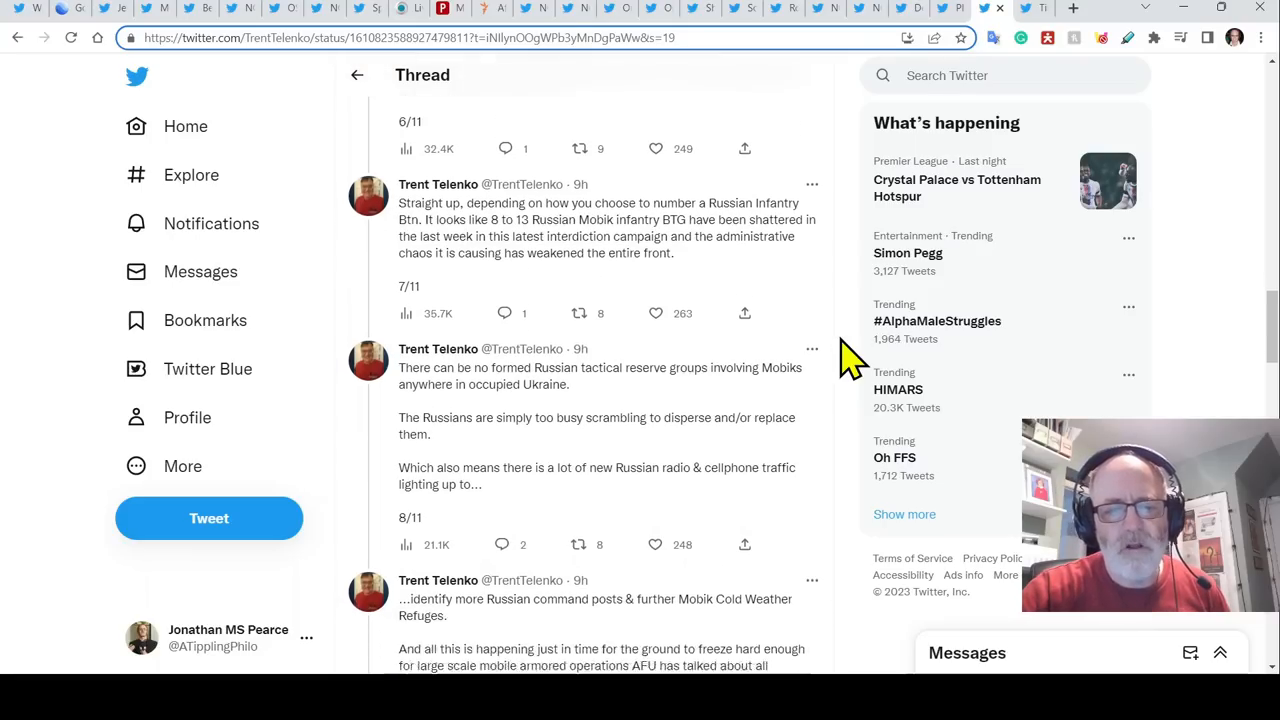
pyautogui.scroll(-3)
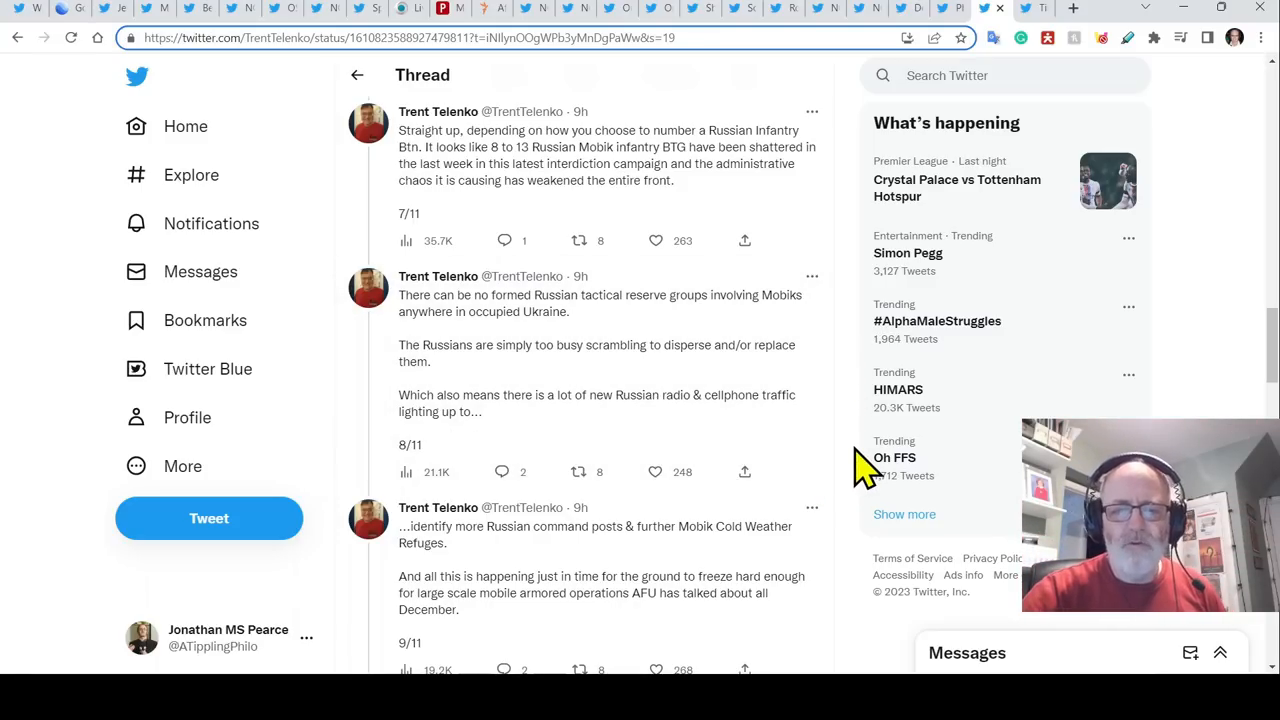
pyautogui.scroll(-3)
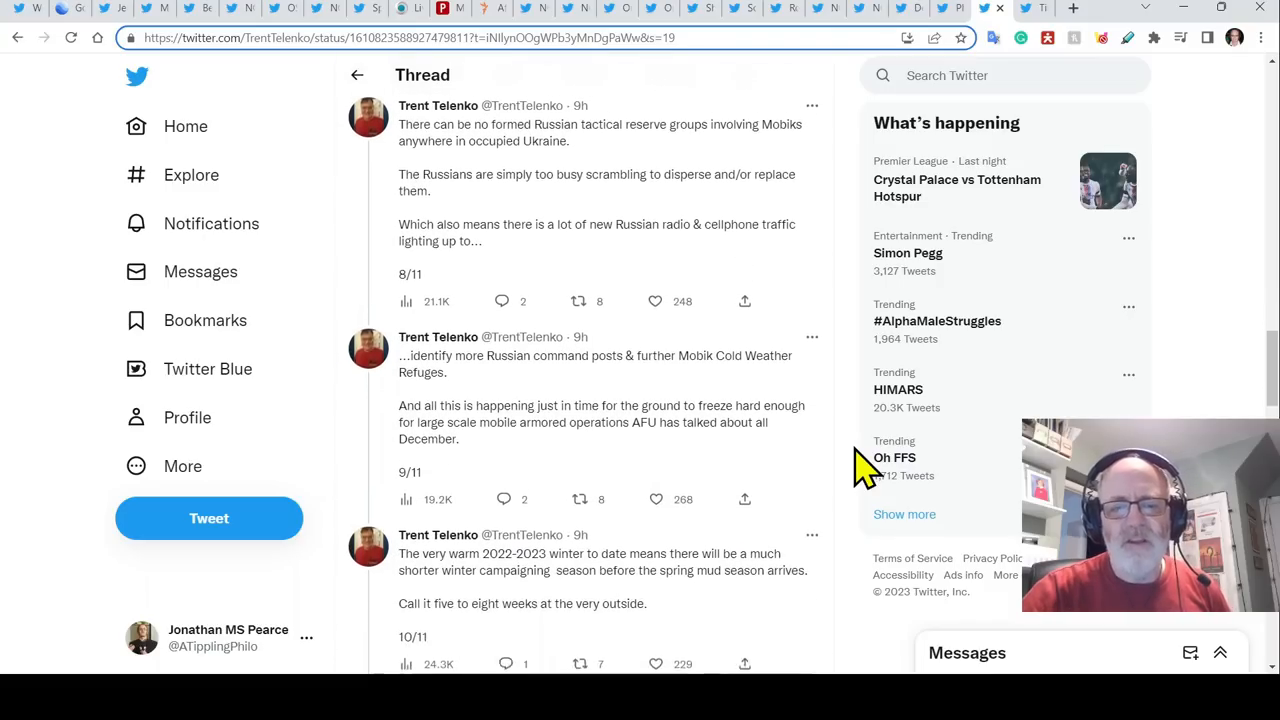
pyautogui.scroll(-3)
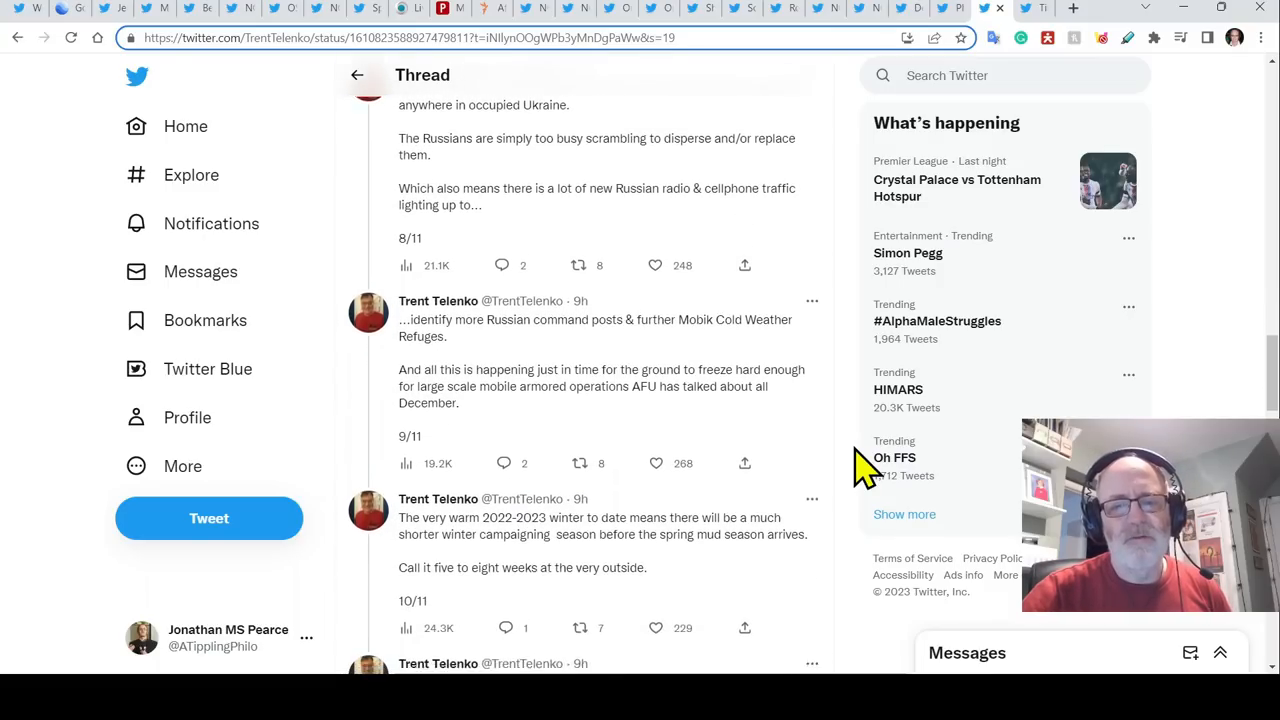
pyautogui.scroll(-3)
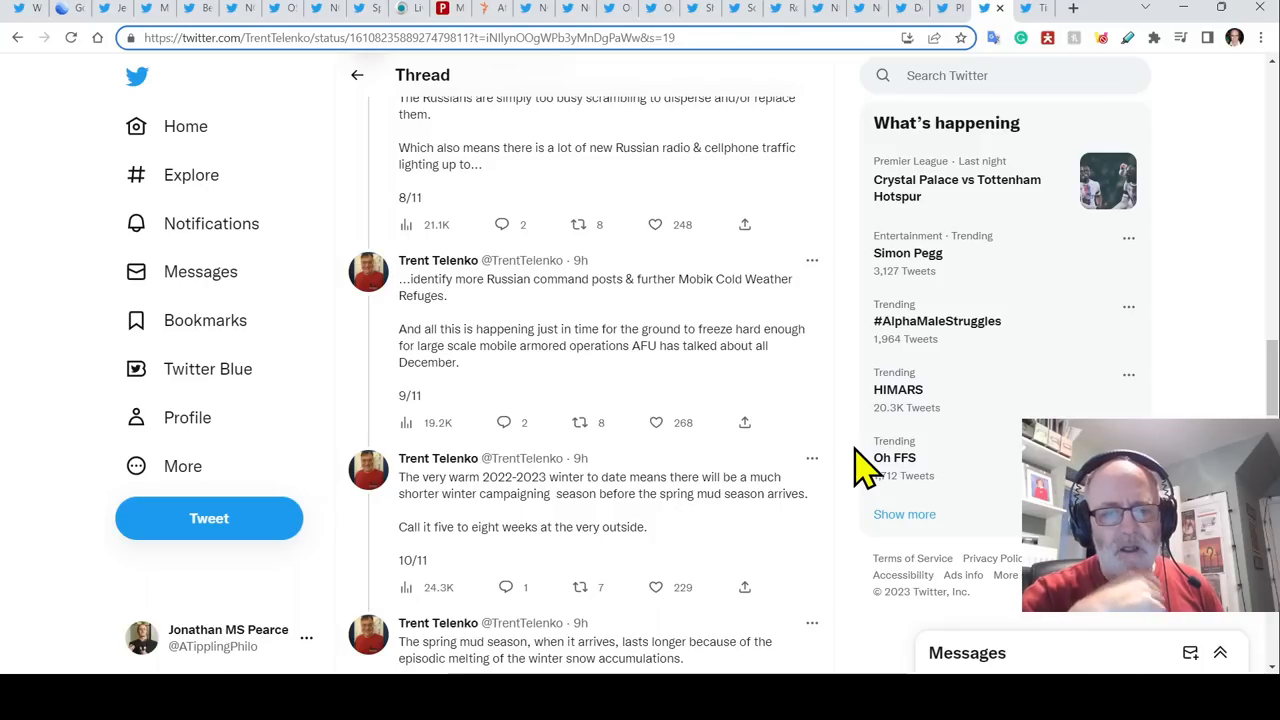
pyautogui.scroll(-3)
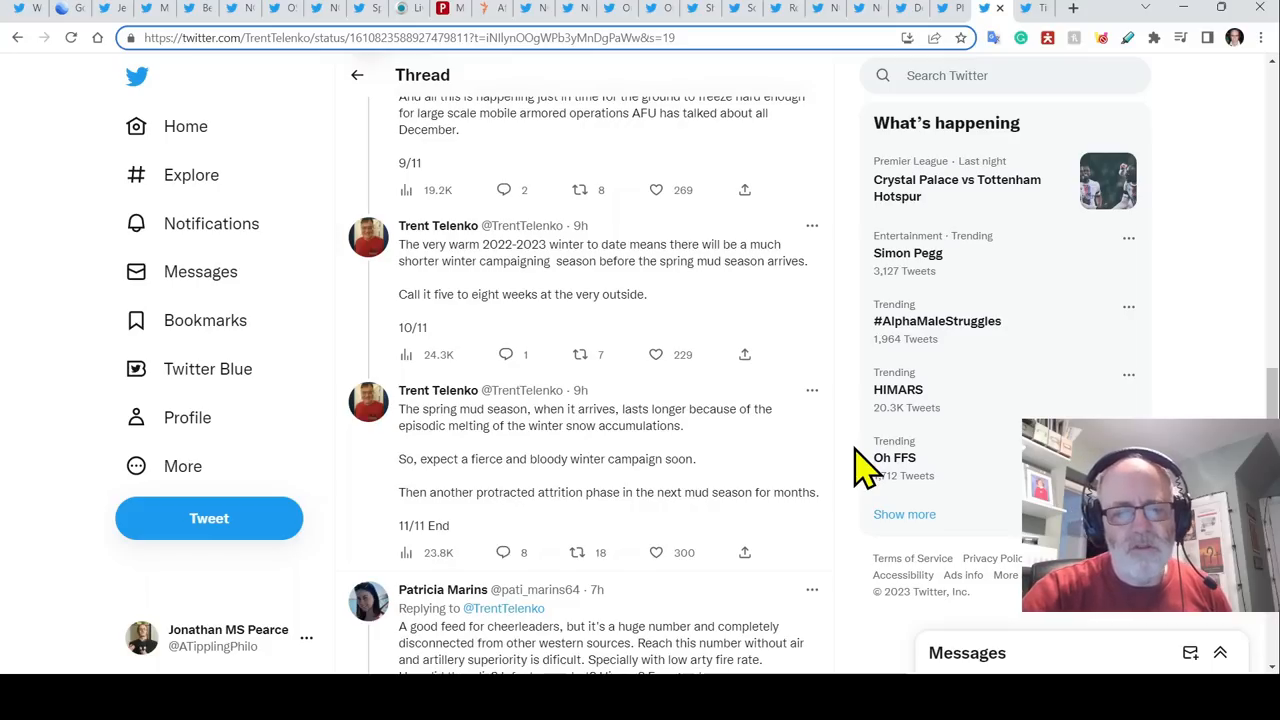
pyautogui.scroll(-3)
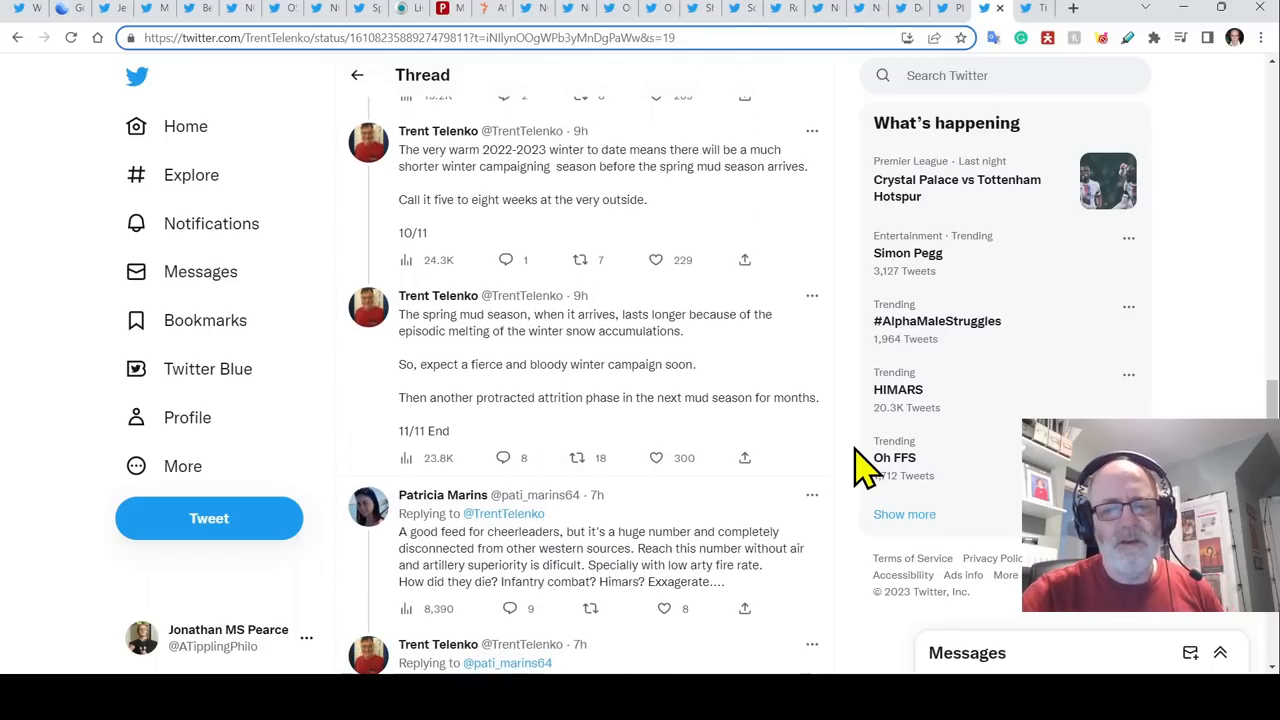
pyautogui.scroll(-3)
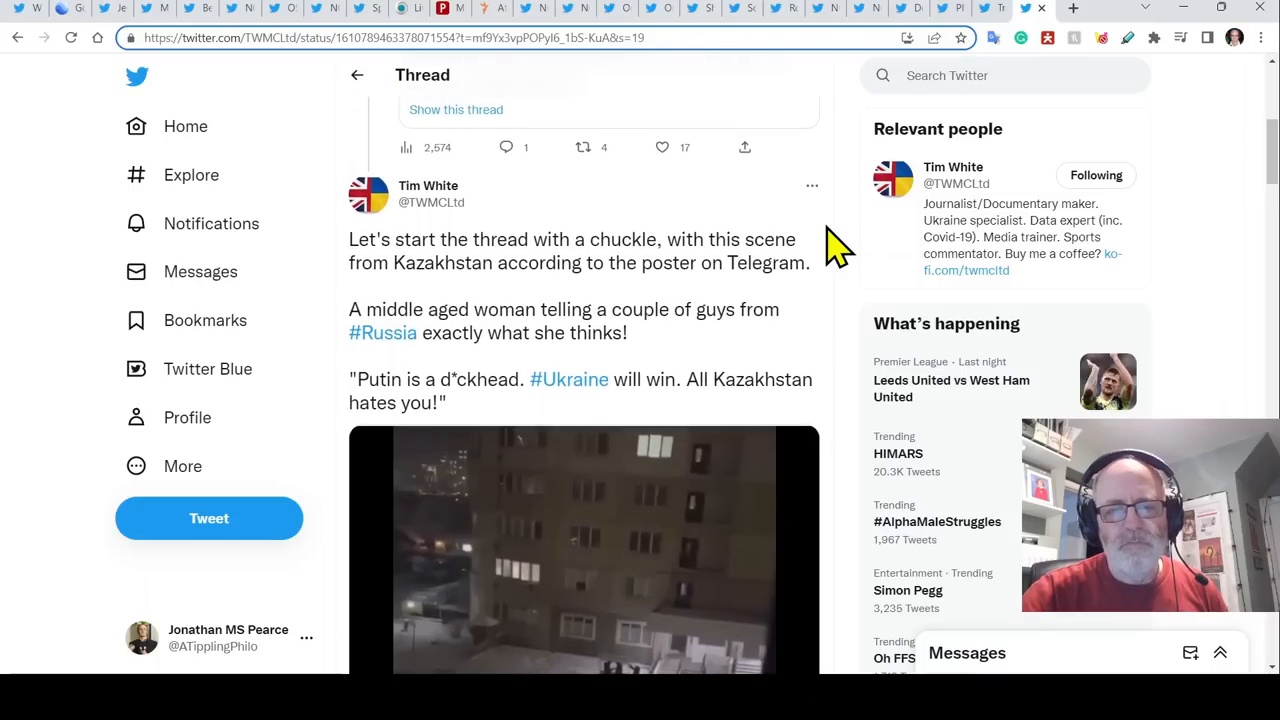
# - Scroll to Tim White's embedded Kazakhstan street video and expand it to full screen
pyautogui.scroll(-3)
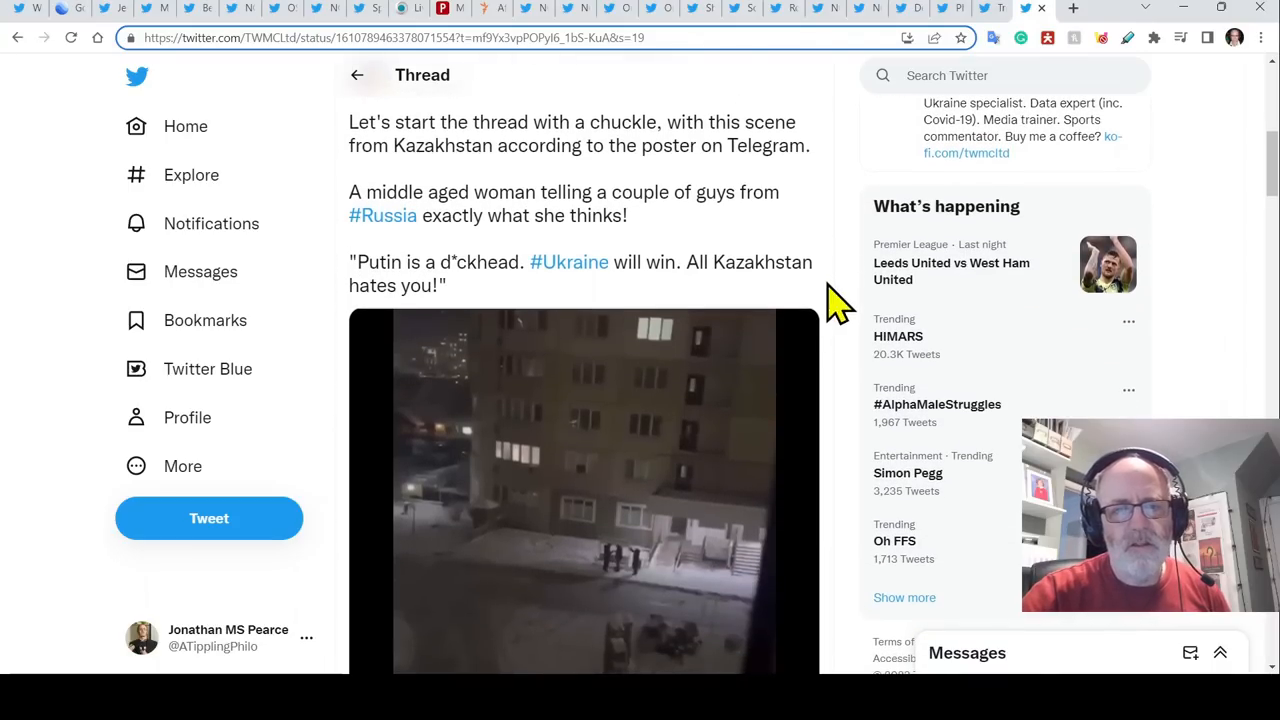
pyautogui.scroll(-3)
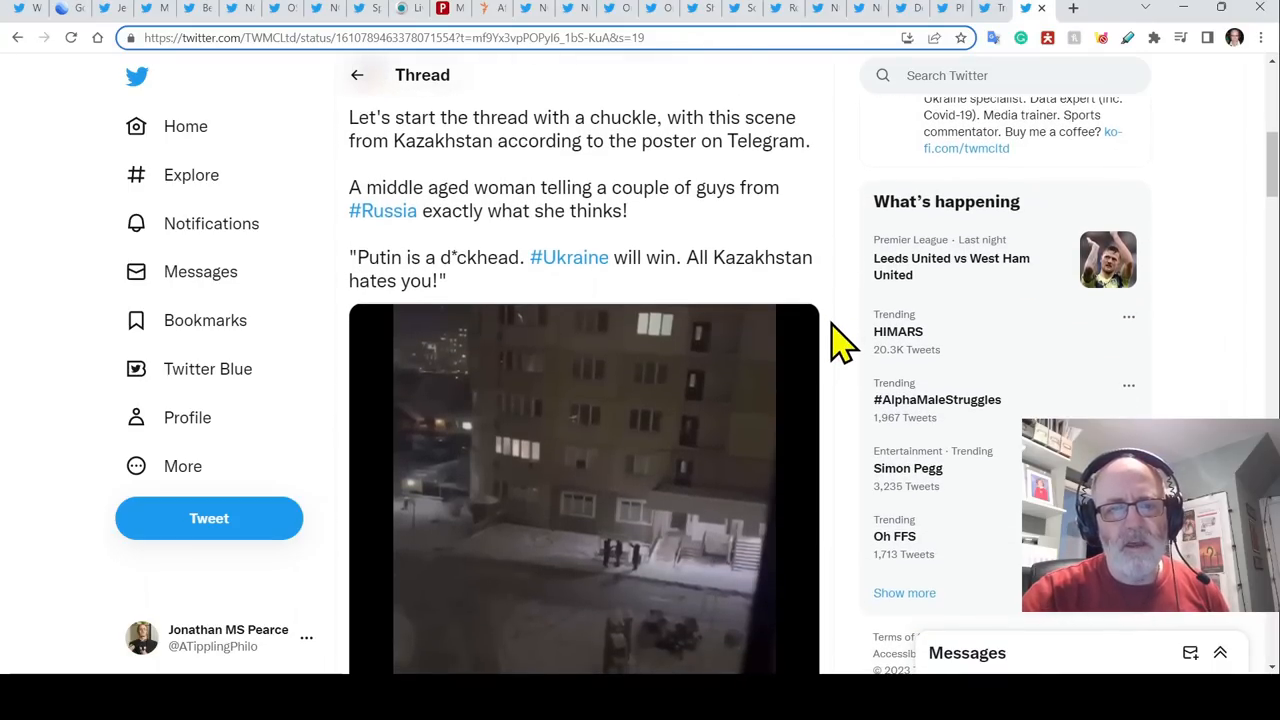
pyautogui.scroll(-3)
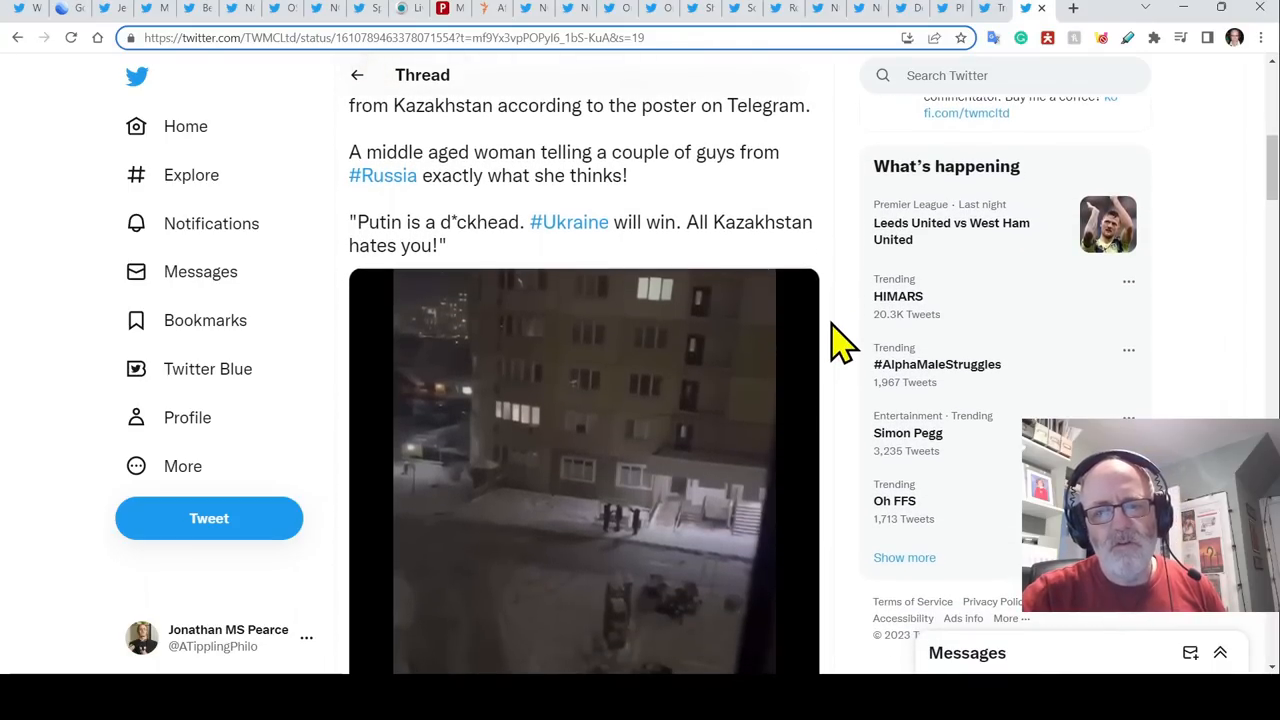
pyautogui.scroll(-3)
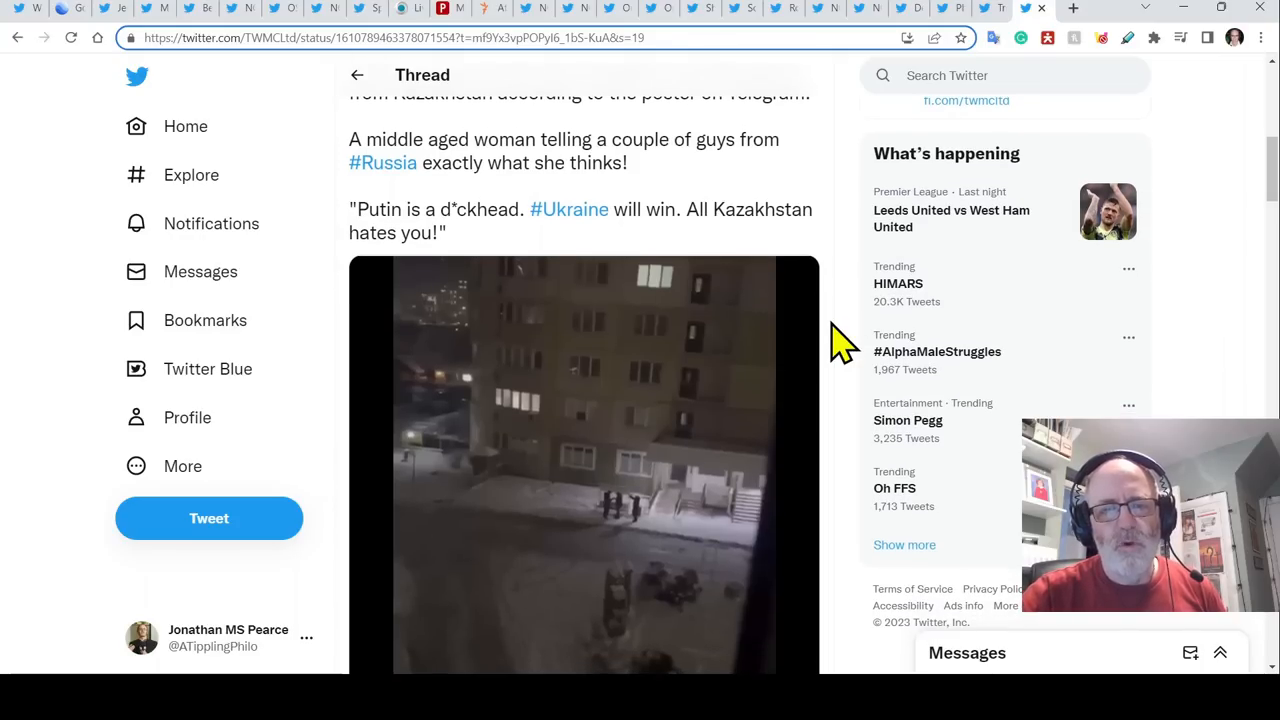
pyautogui.scroll(-3)
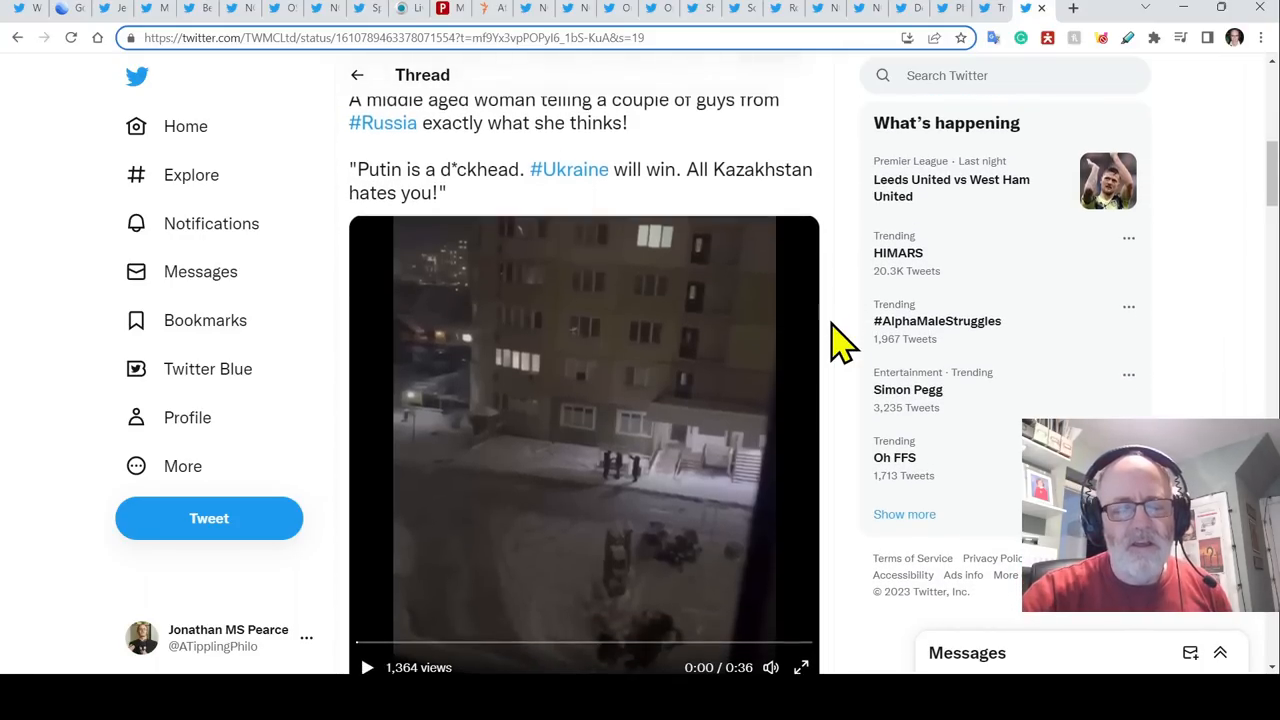
pyautogui.scroll(-3)
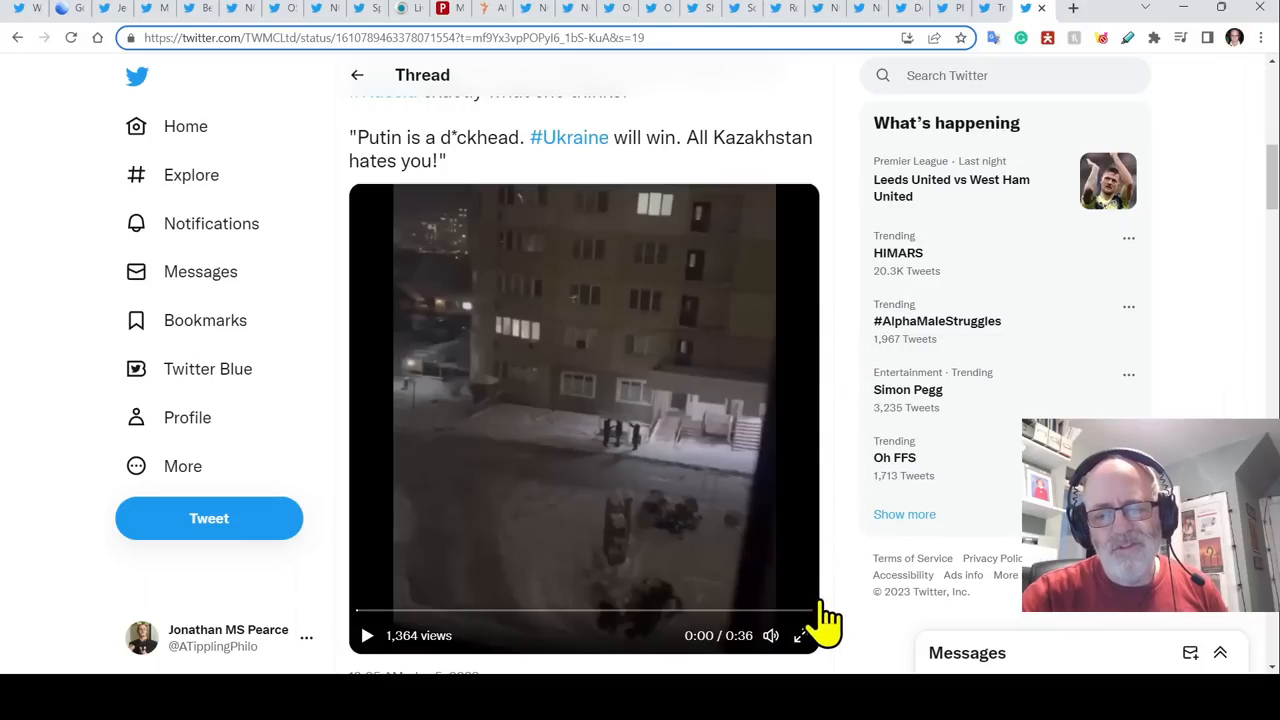
pyautogui.moveTo(848, 453)
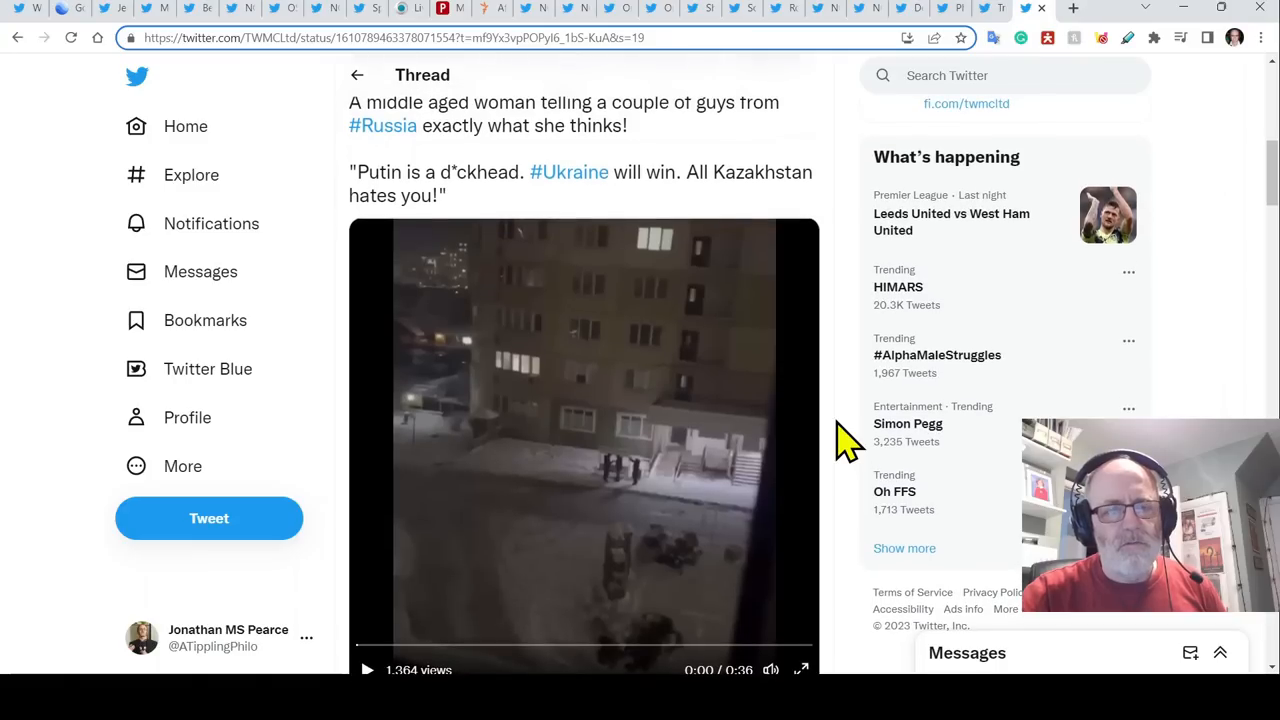
pyautogui.scroll(-3)
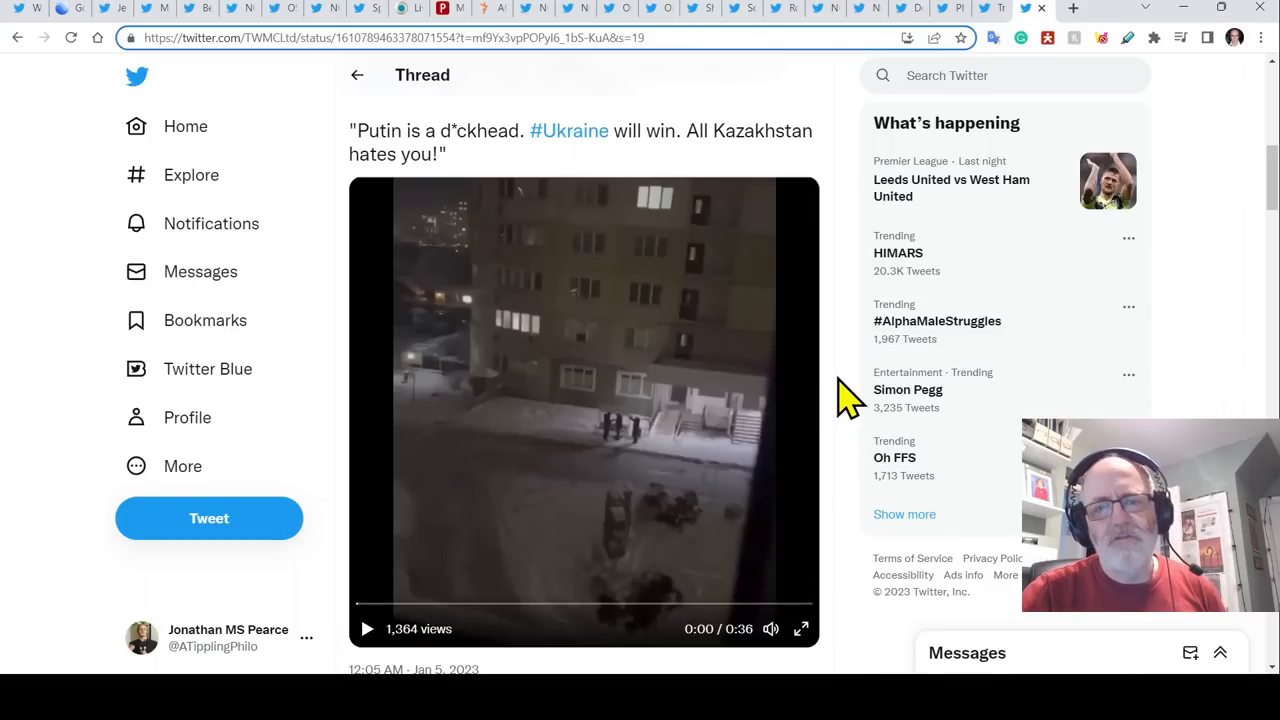
pyautogui.moveTo(802, 629)
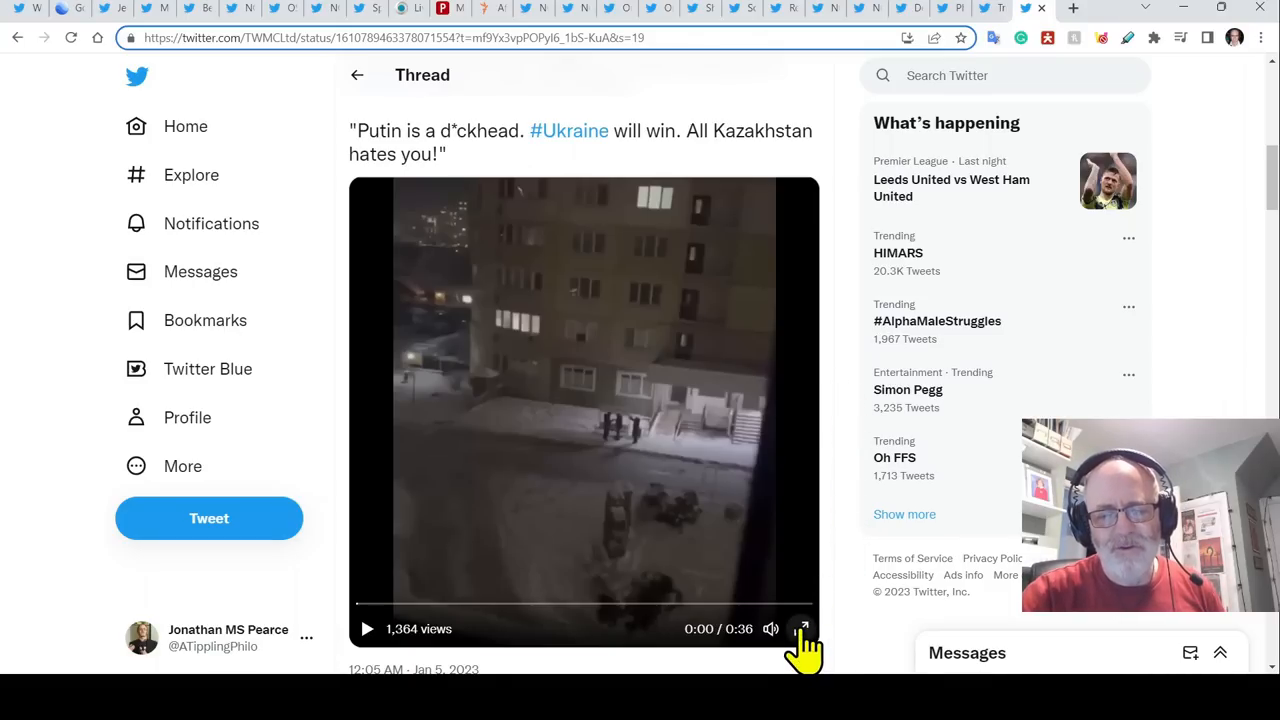
pyautogui.click(805, 629)
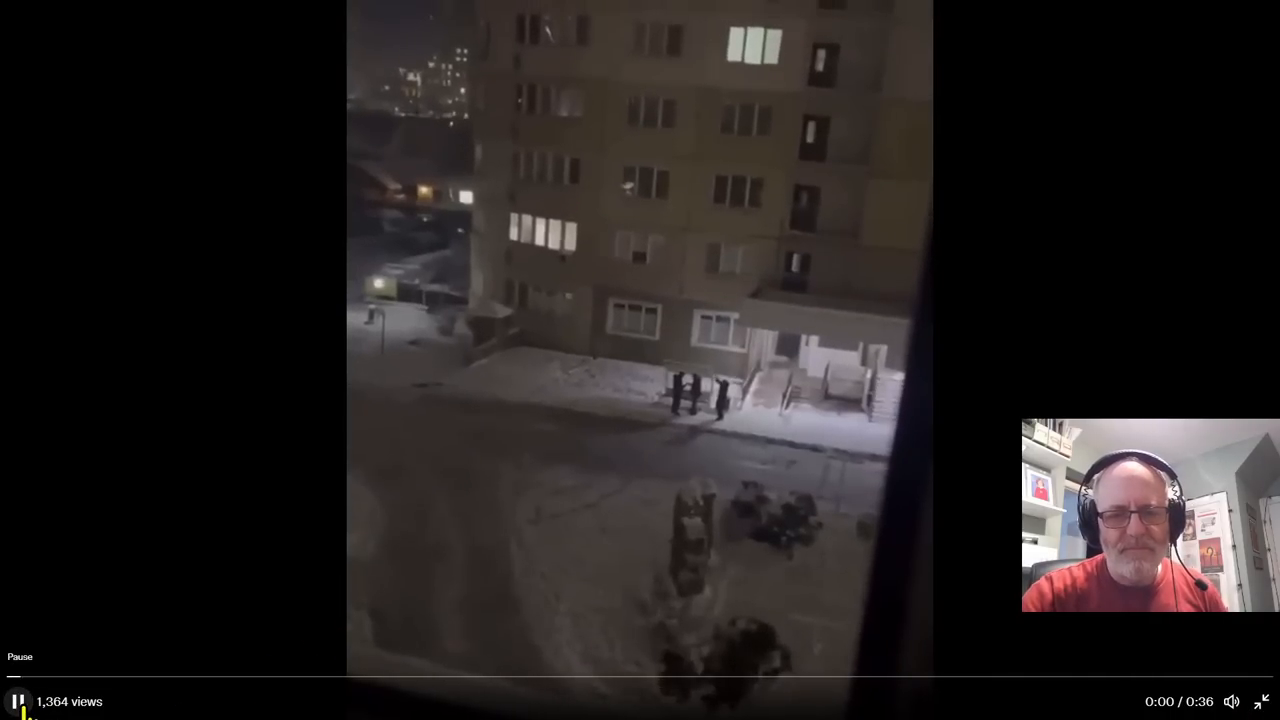
# - Play the 36-second Kazakhstan video full screen and pause it at 0:03
pyautogui.click(16, 700)
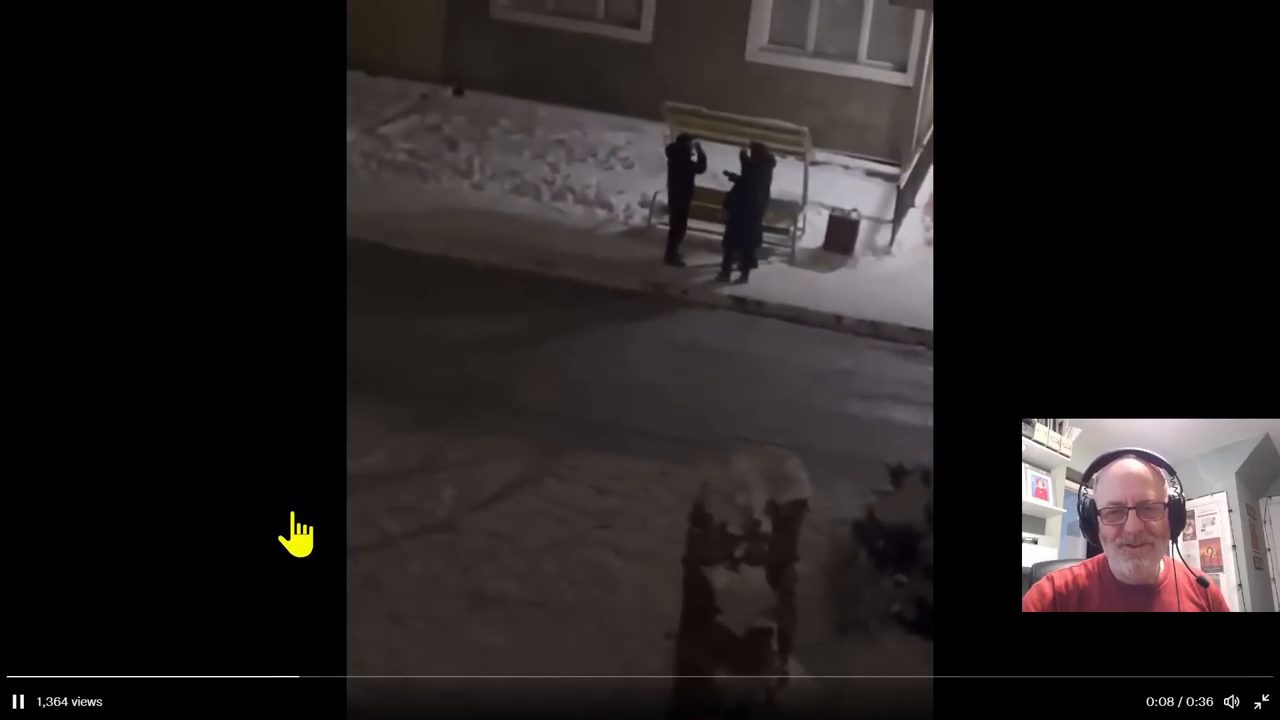
pyautogui.moveTo(594, 279)
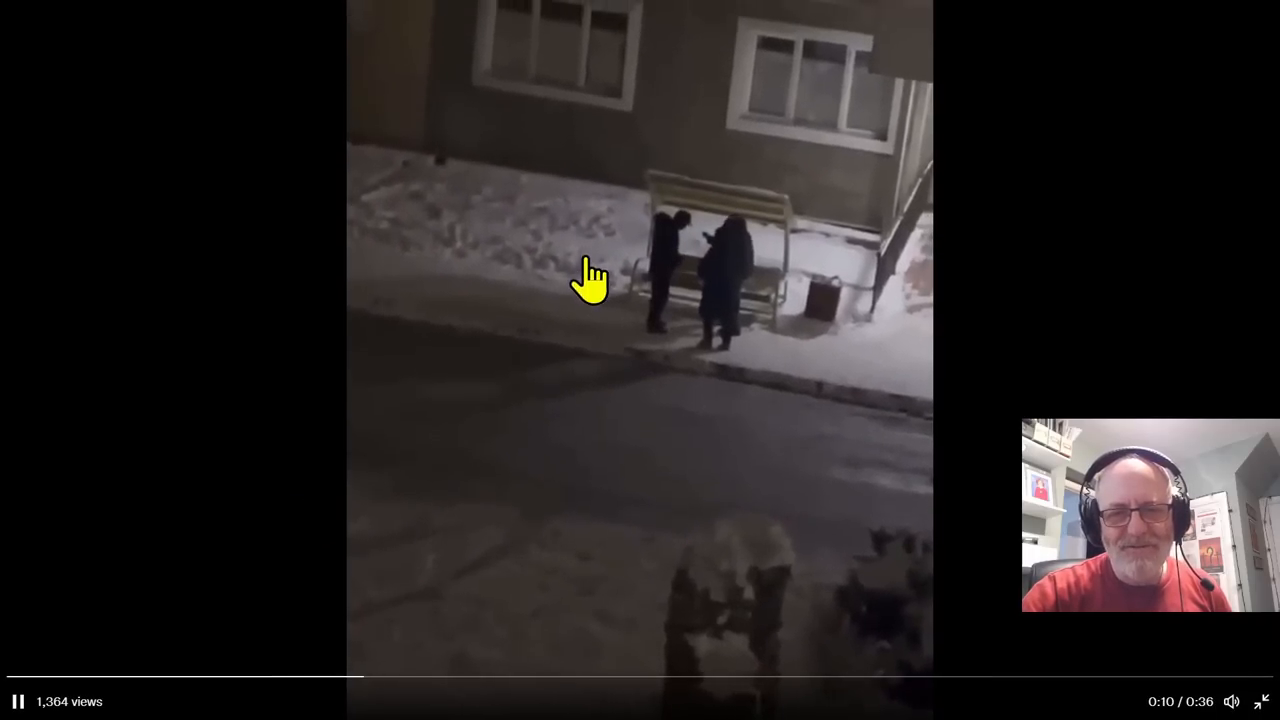
pyautogui.moveTo(642, 413)
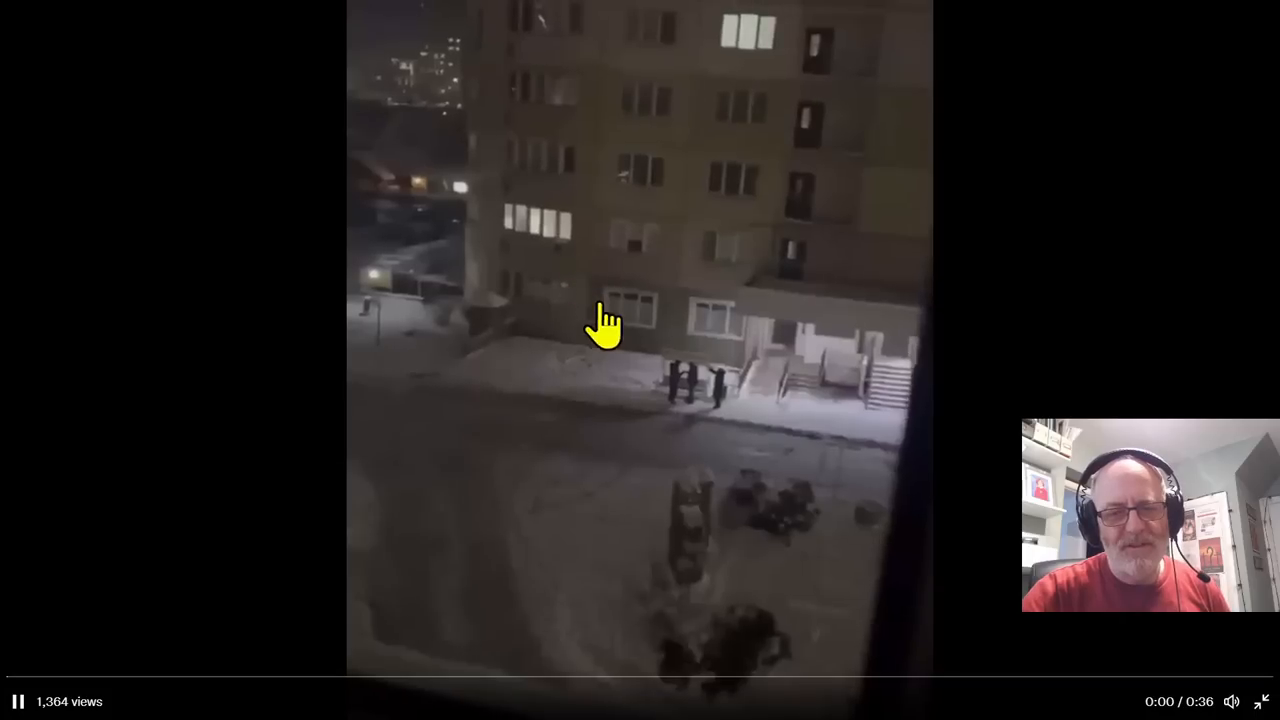
pyautogui.click(16, 698)
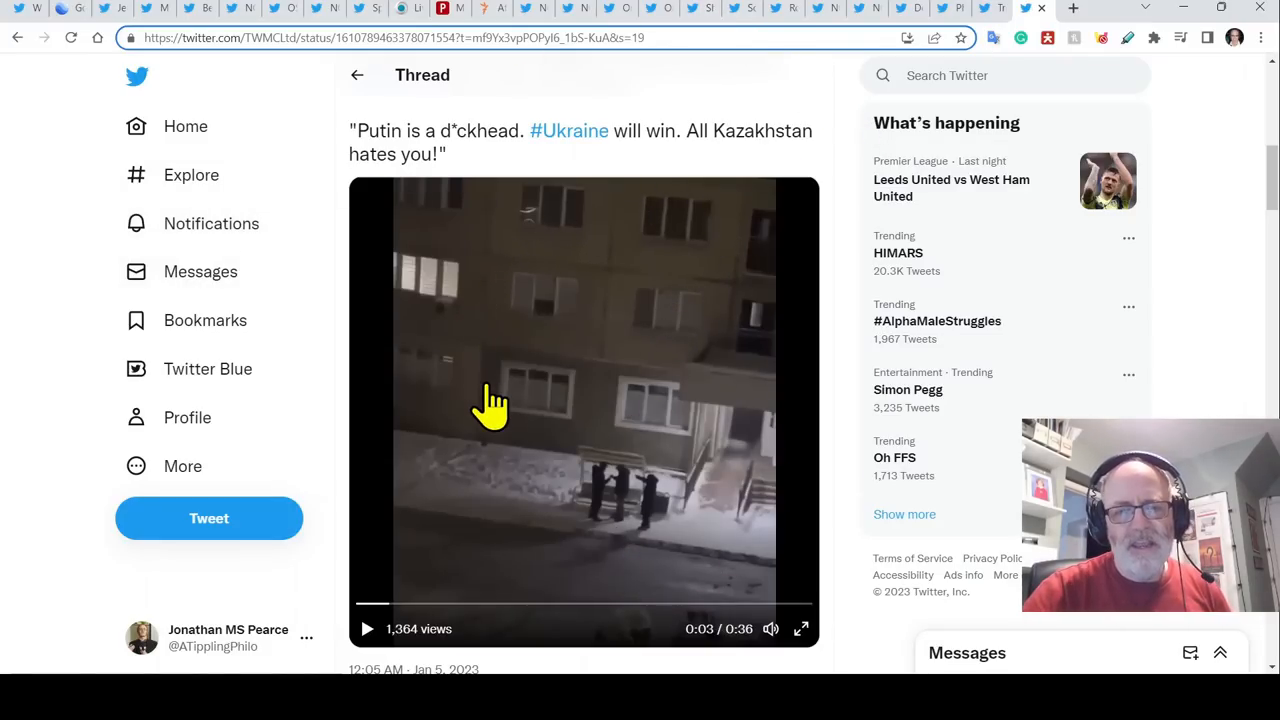
pyautogui.moveTo(62, 155)
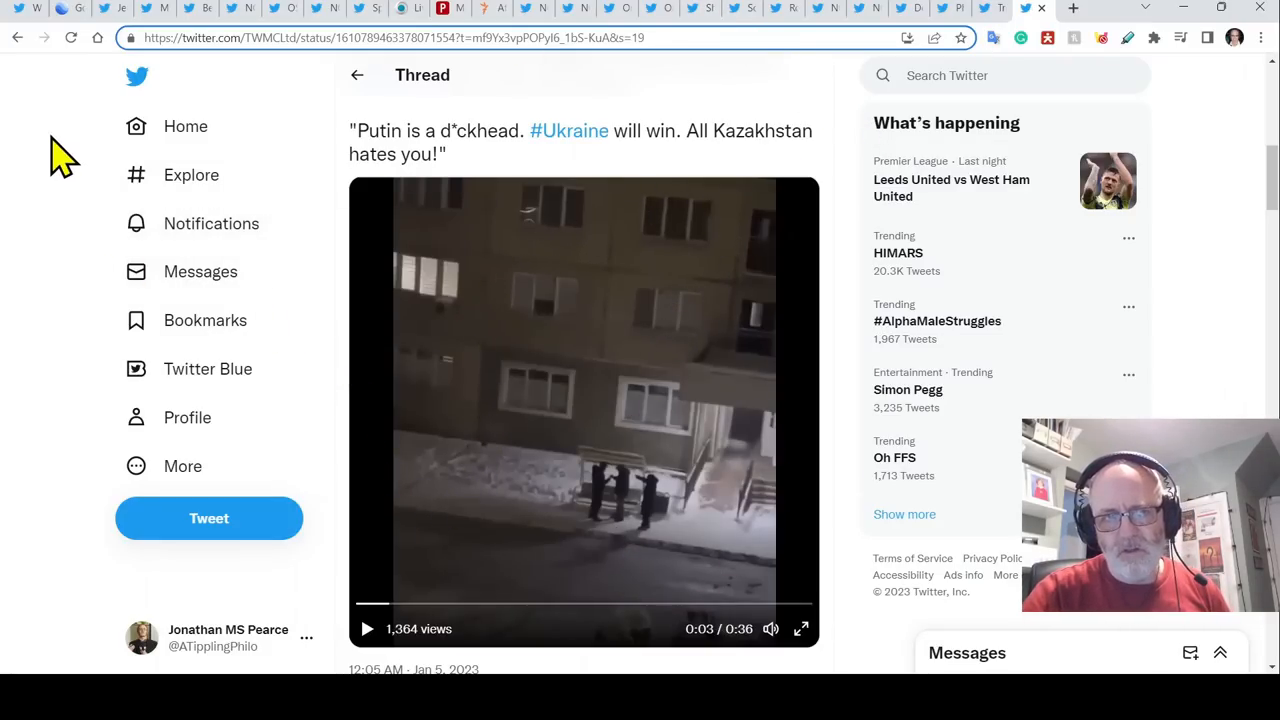
pyautogui.moveTo(1085, 650)
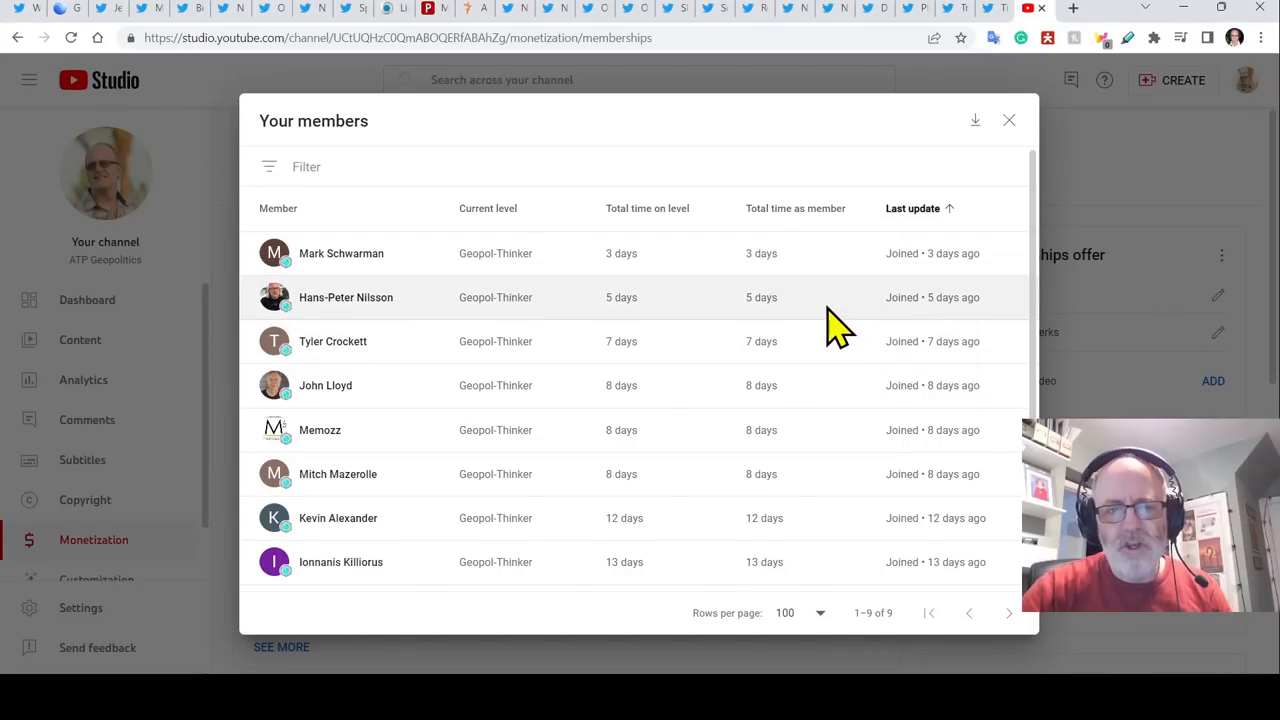
pyautogui.moveTo(945, 155)
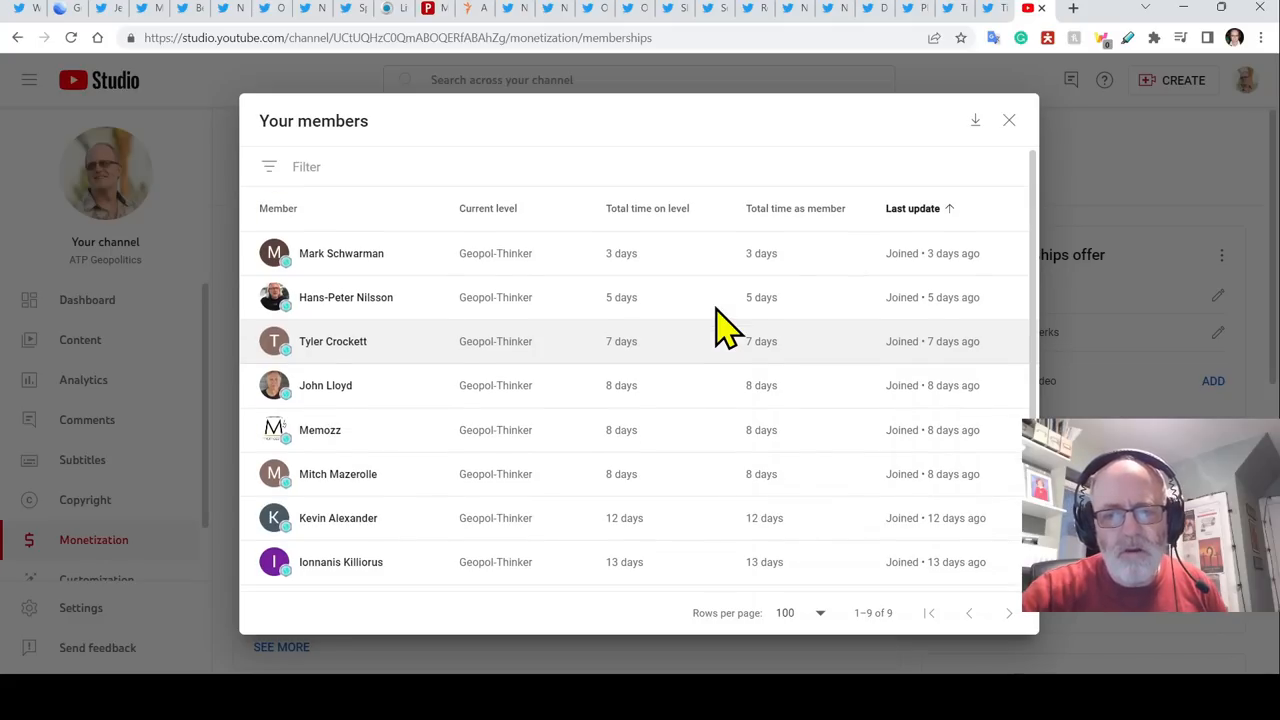
pyautogui.moveTo(710, 155)
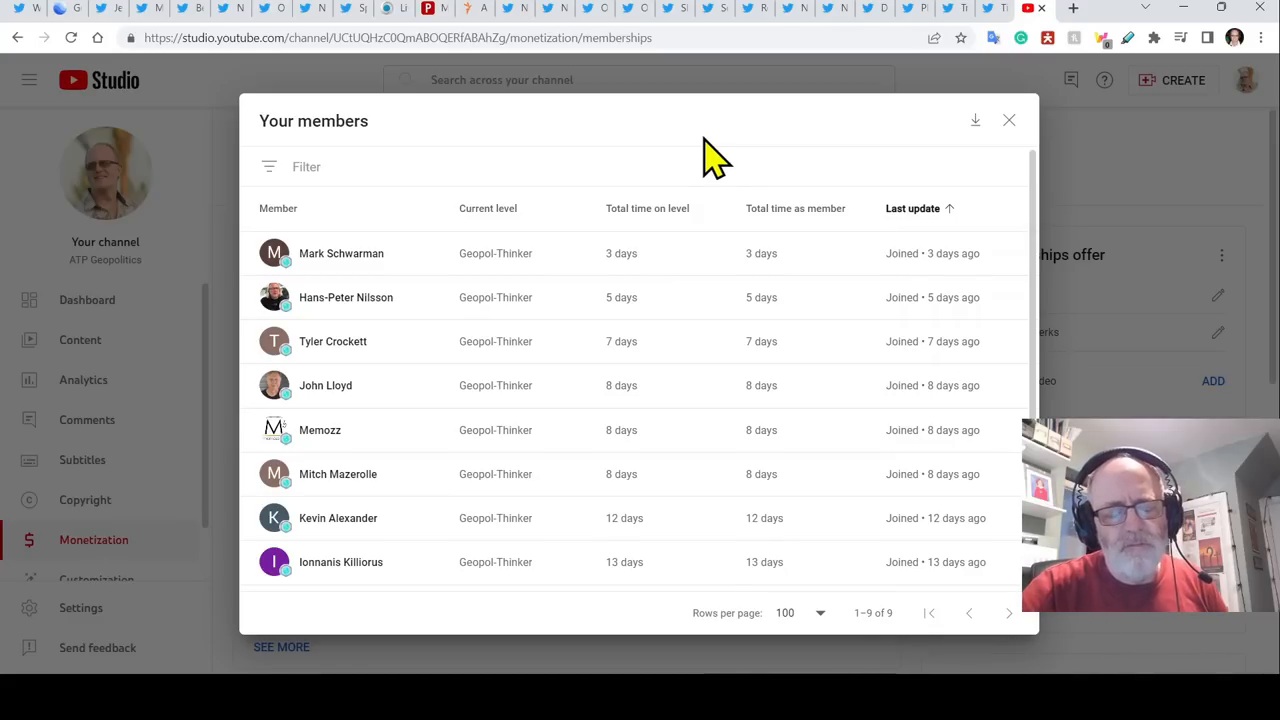
pyautogui.moveTo(780, 160)
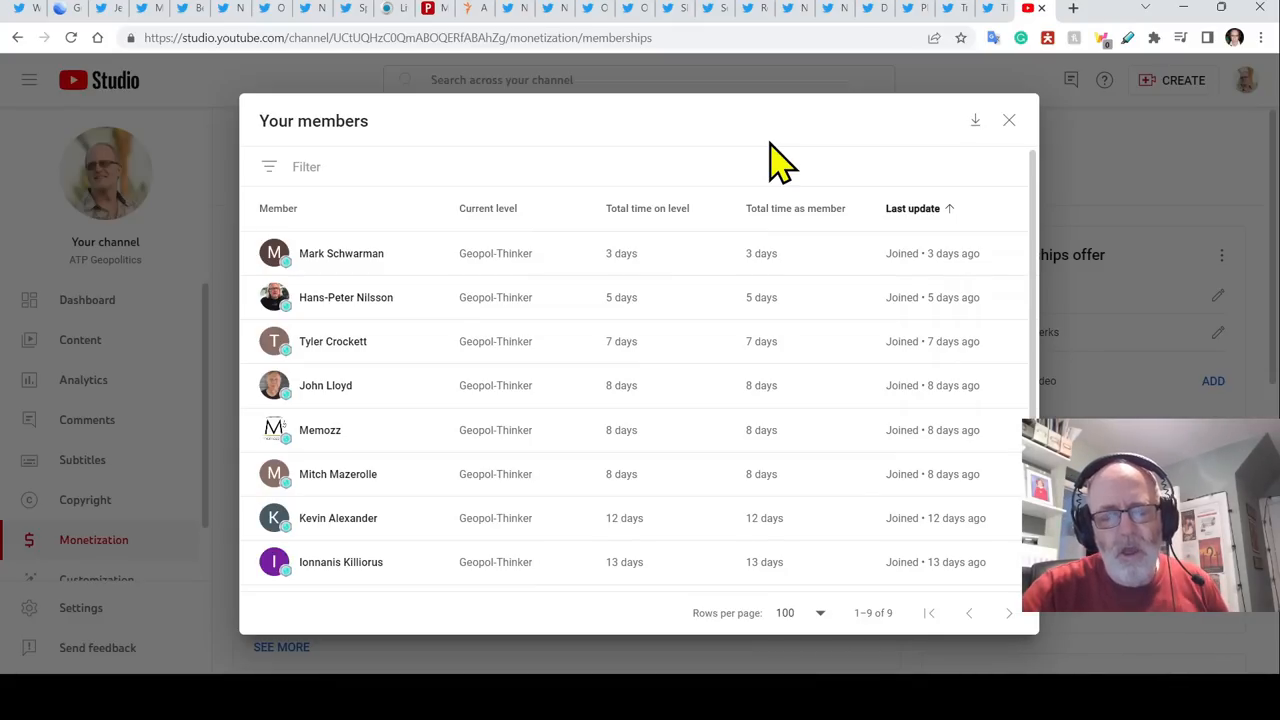
pyautogui.moveTo(805, 150)
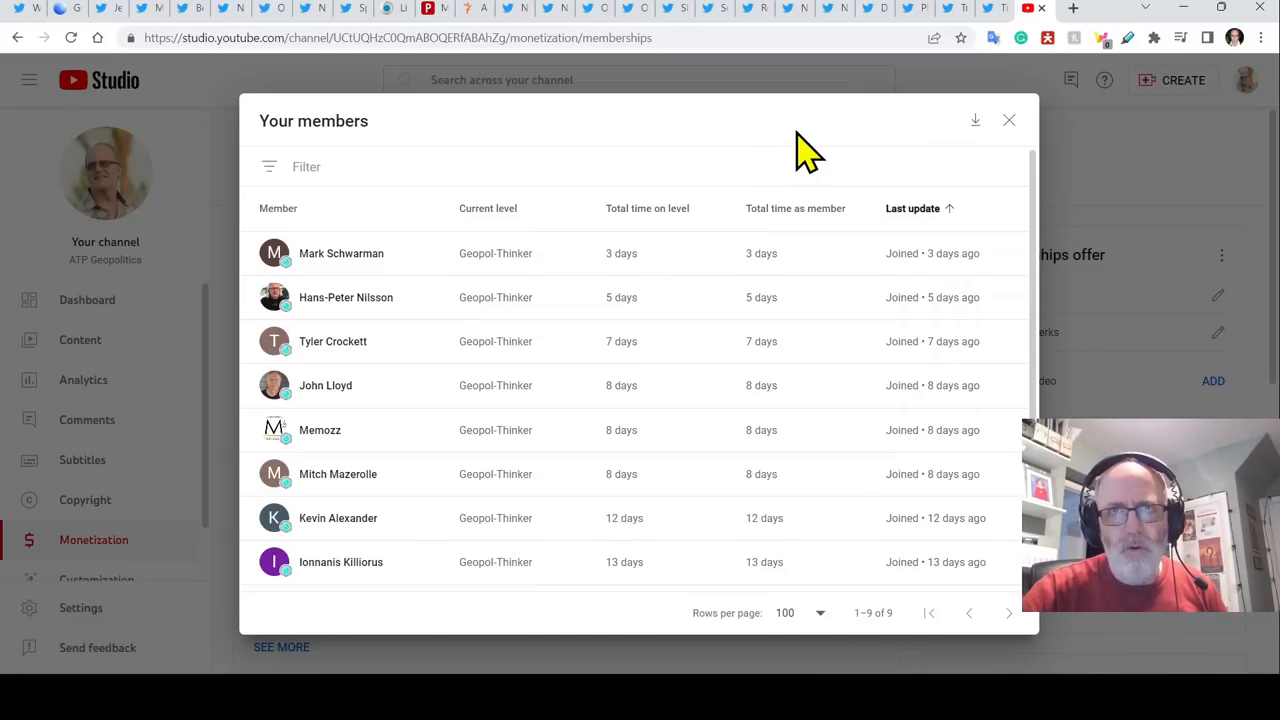
pyautogui.moveTo(788, 155)
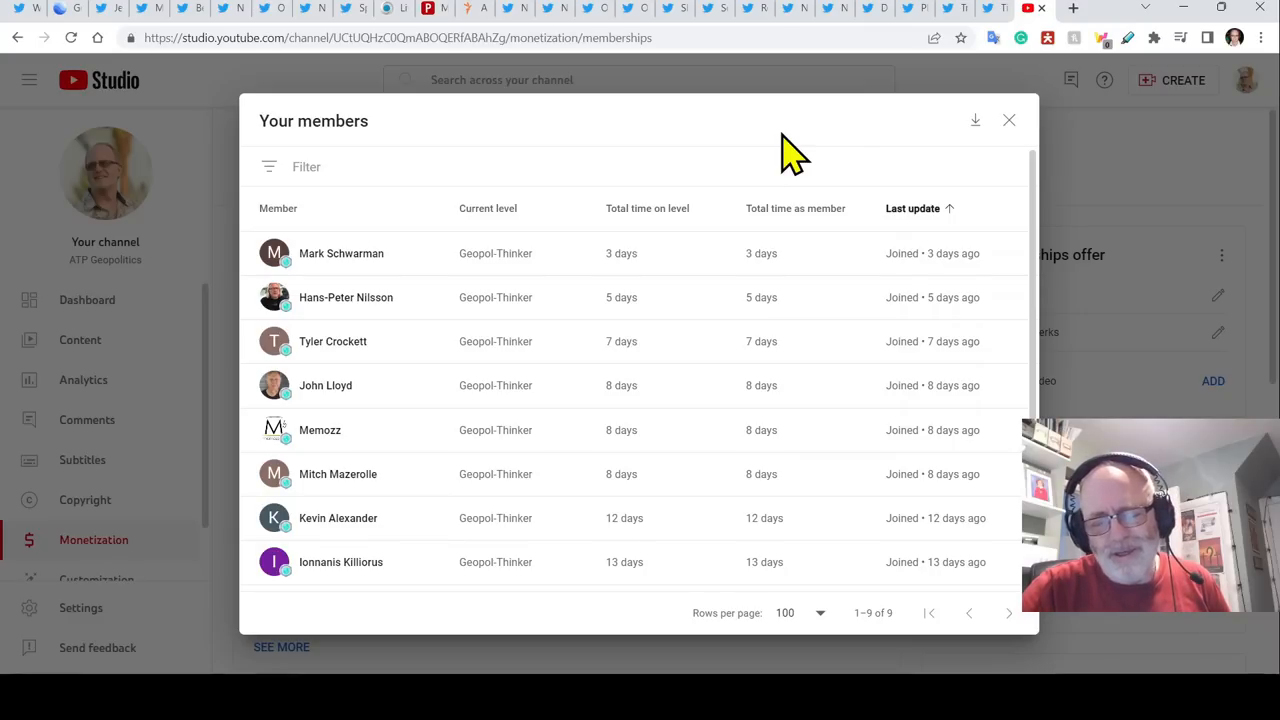